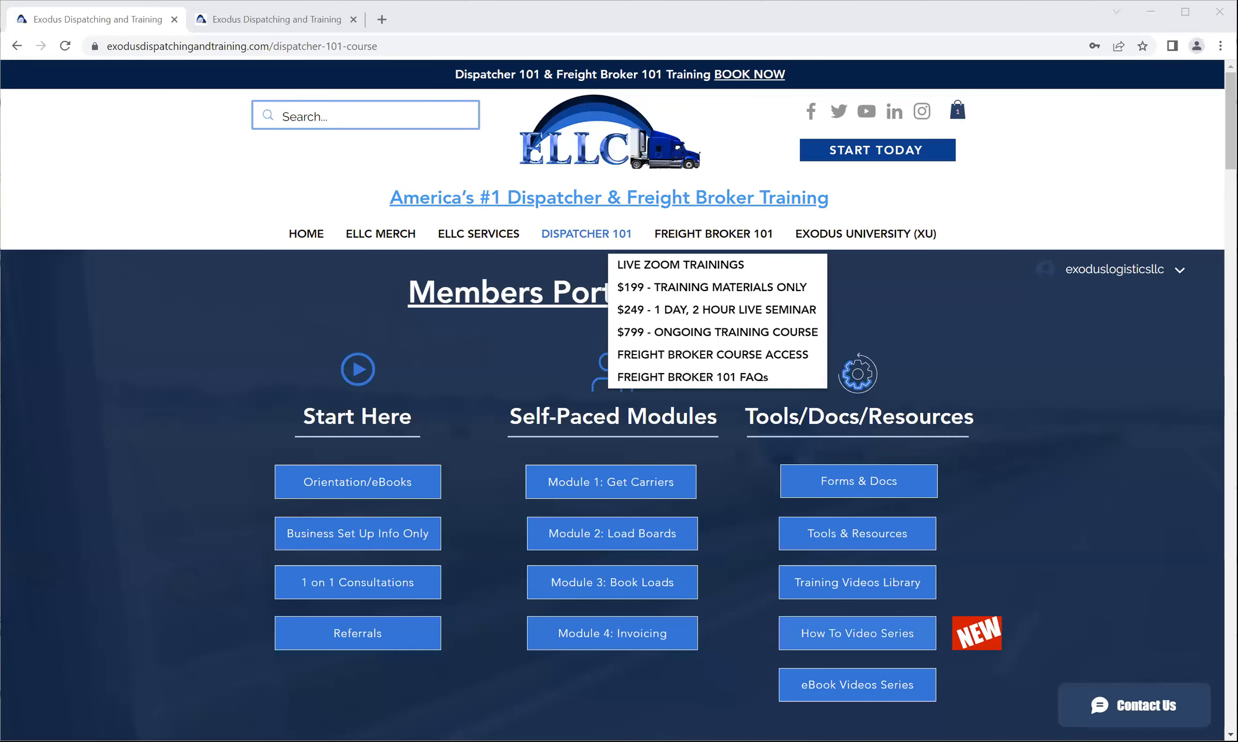
mouse_move(1044, 624)
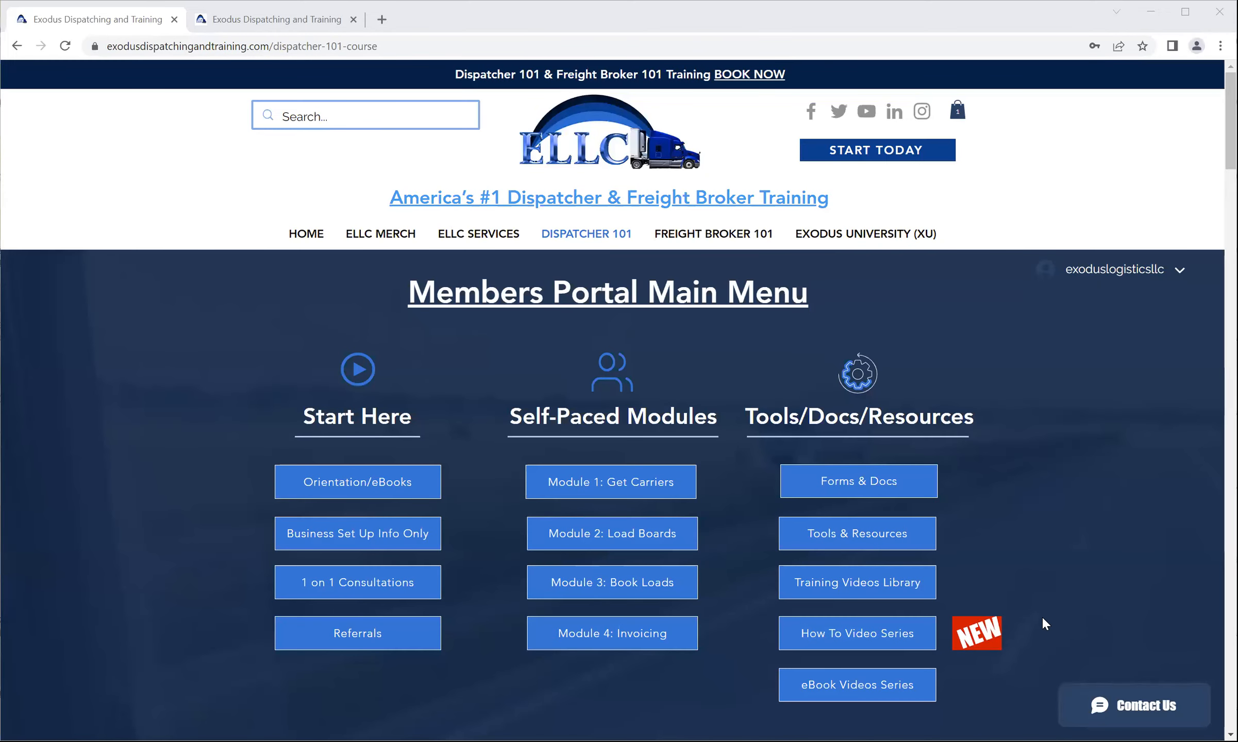
mouse_move(1042, 619)
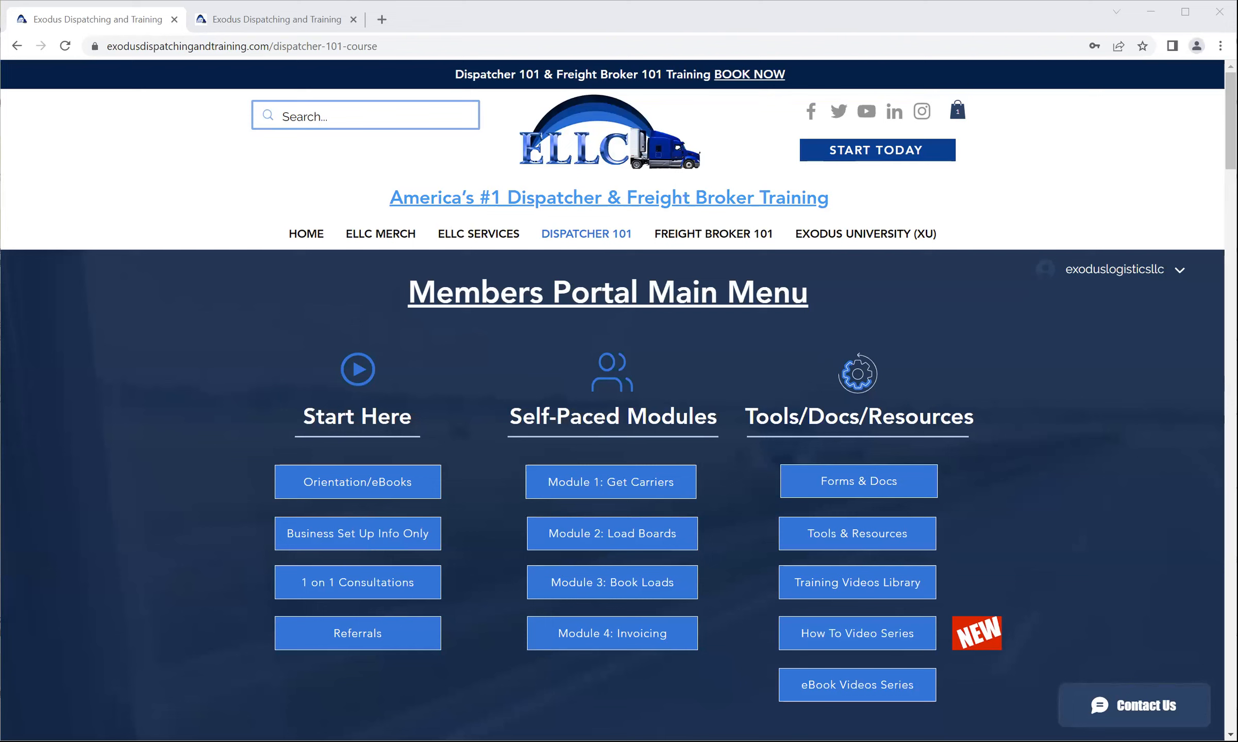
mouse_move(573, 167)
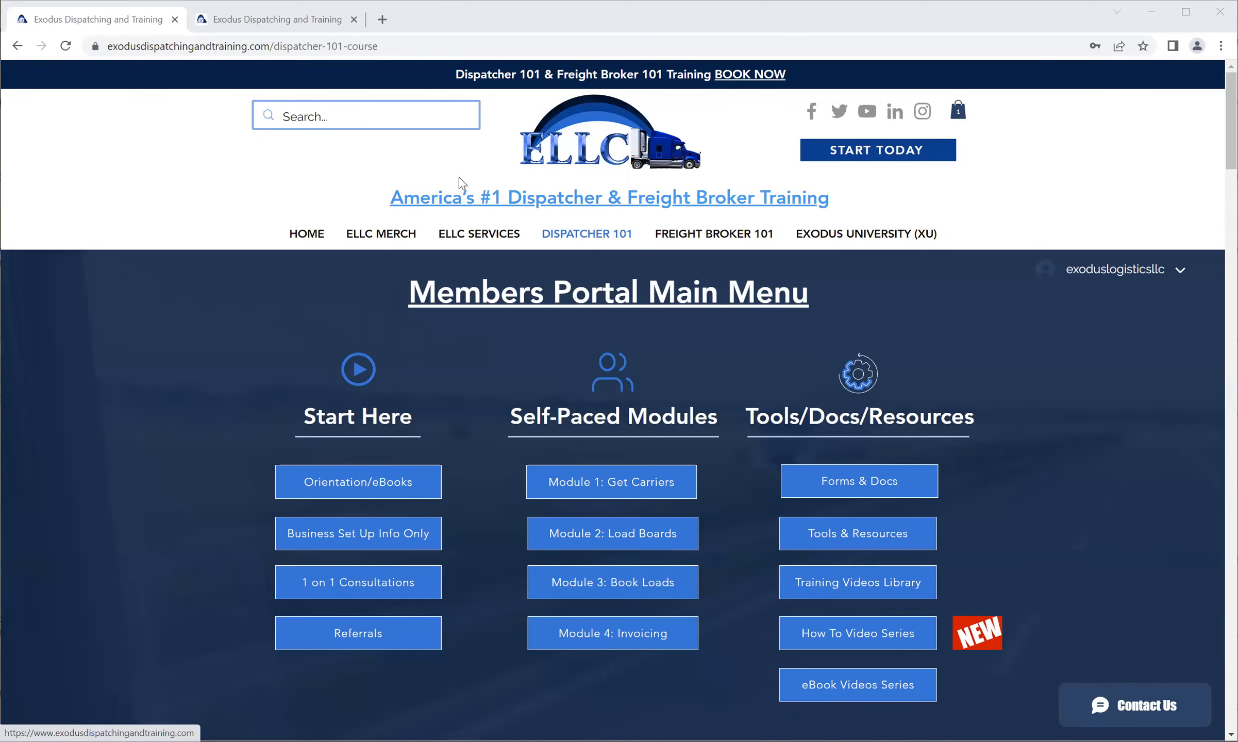
mouse_move(393, 197)
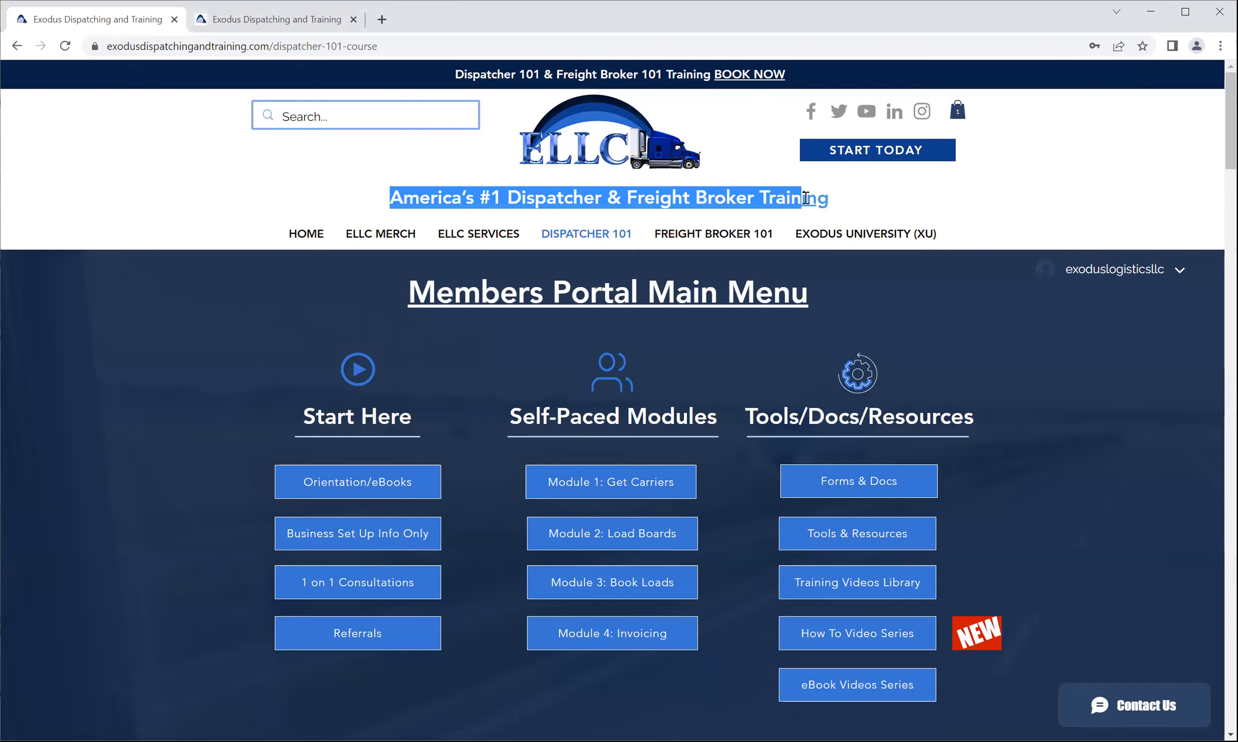
mouse_move(306, 192)
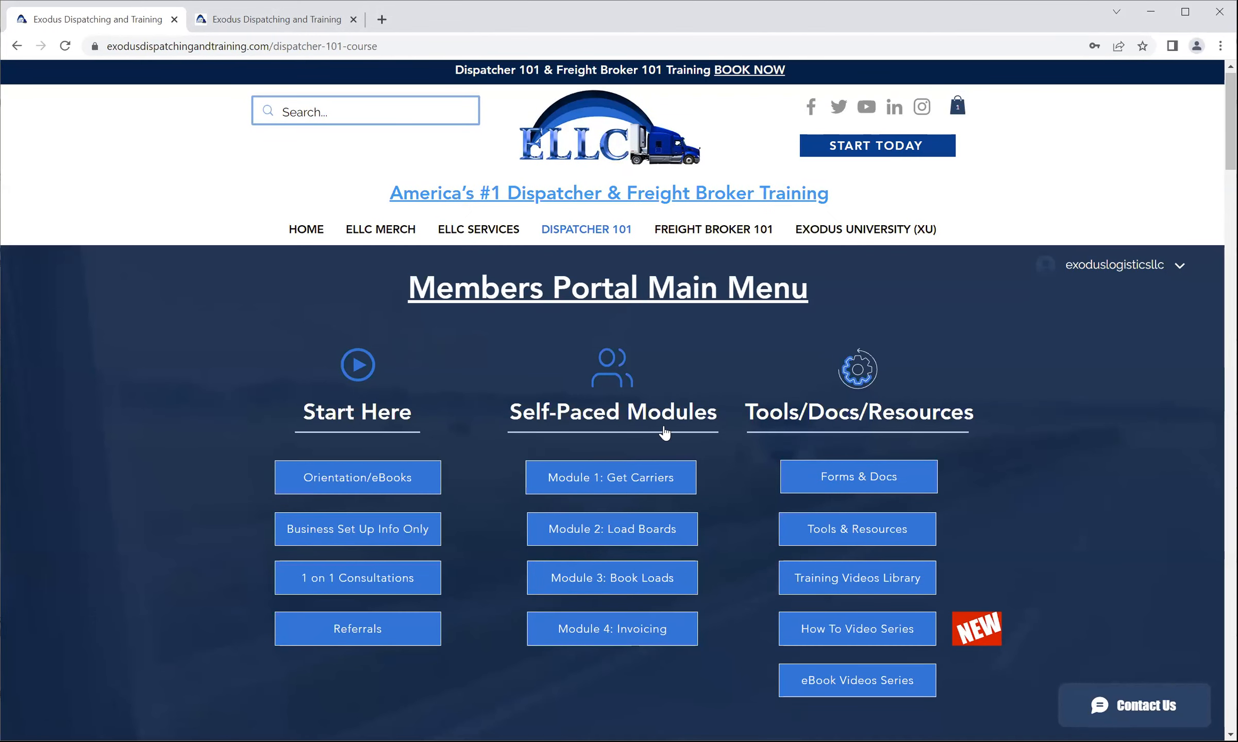
- Scroll the Members Portal Main Menu to locate the How To Video Series button
scroll("down", 3)
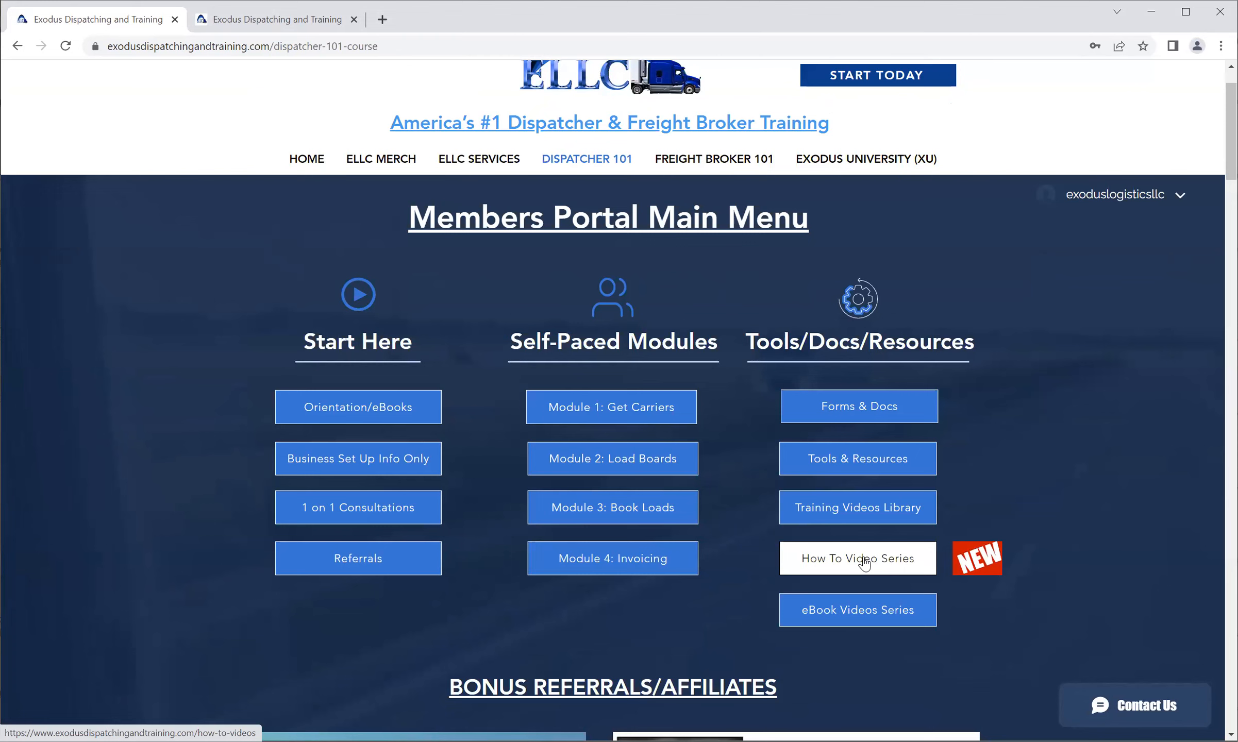
scroll("up", 3)
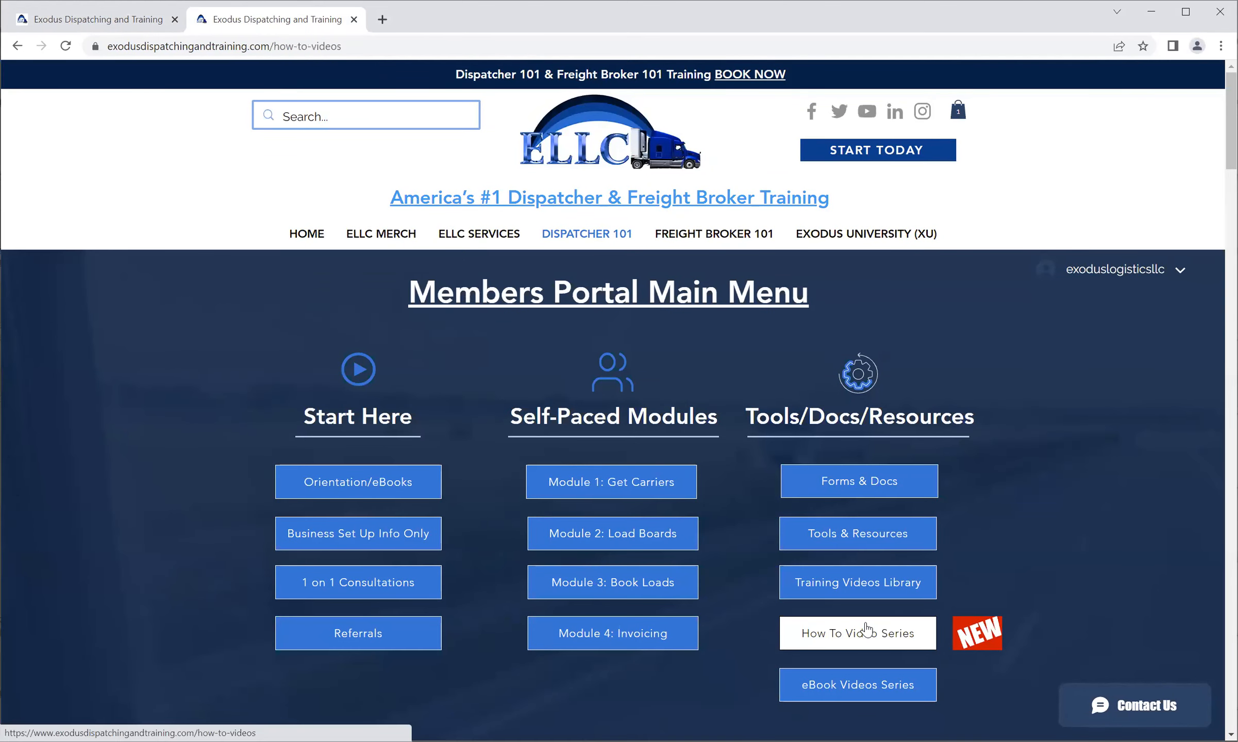
- Bring the Self-Paced Modules 1–4 video links into view on the How To Videos page
left_click(858, 633)
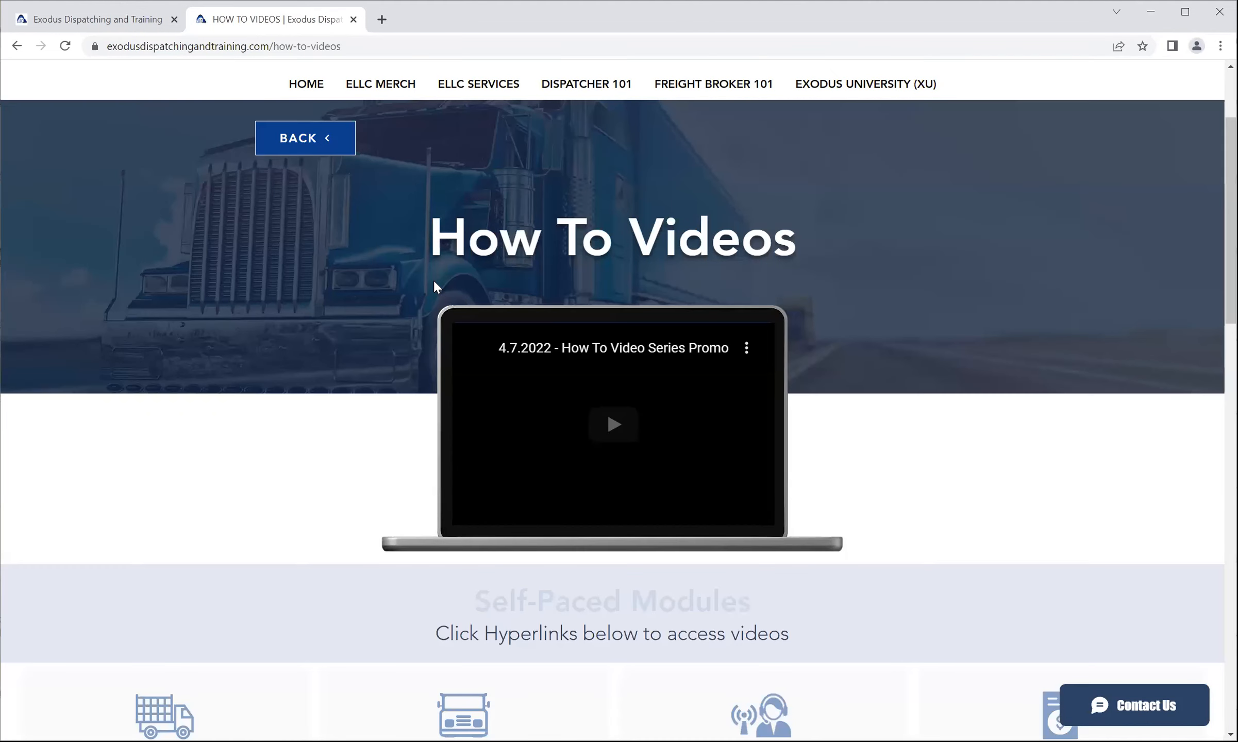
scroll("down", 3)
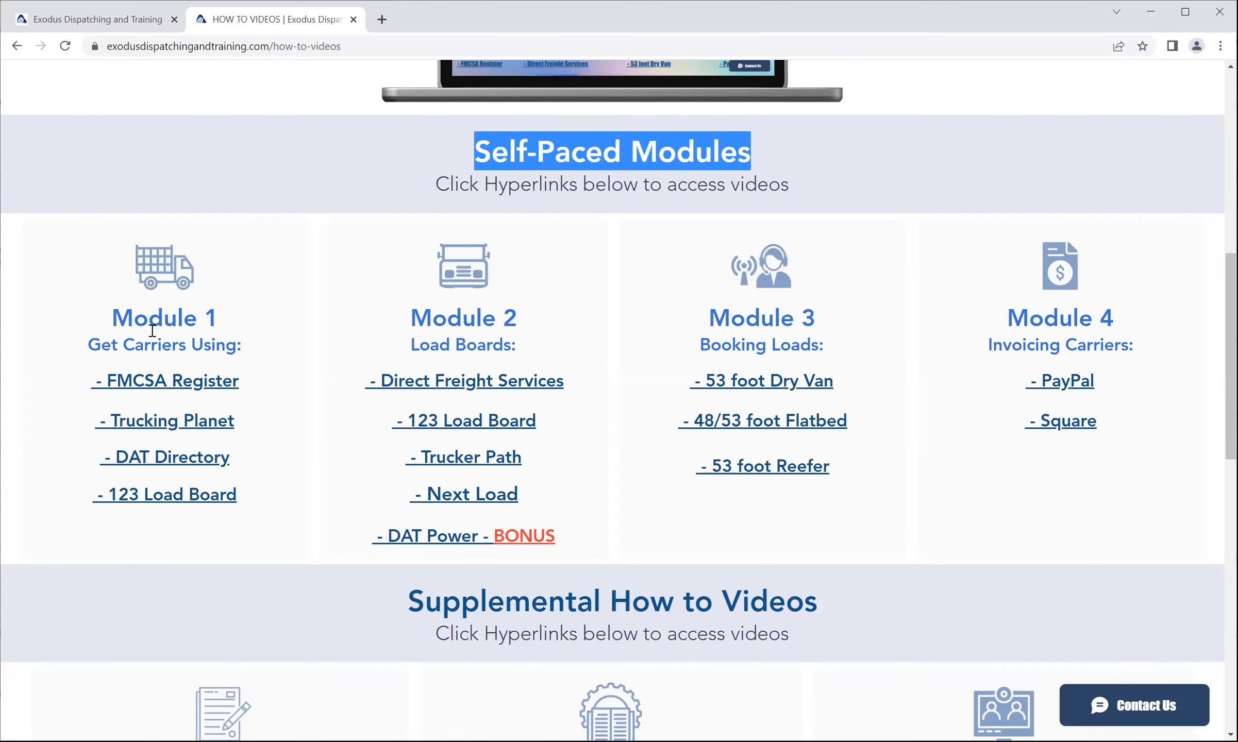
mouse_move(166, 390)
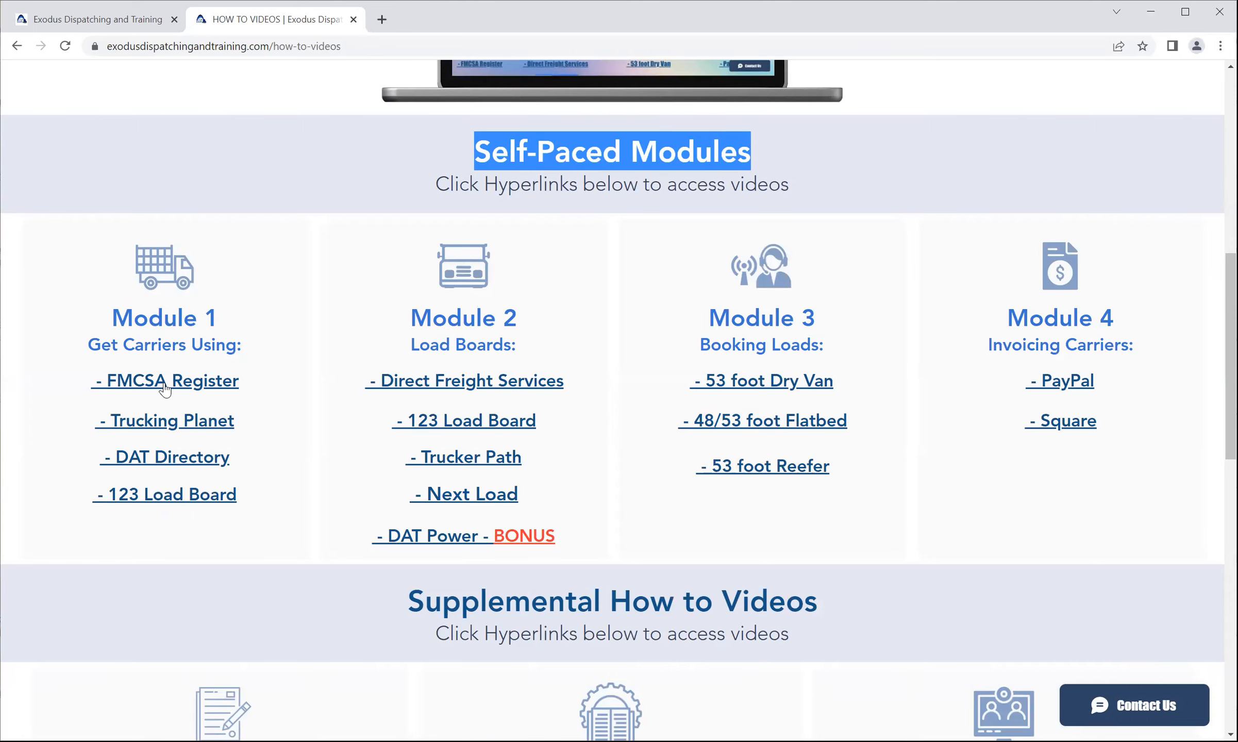
mouse_move(179, 468)
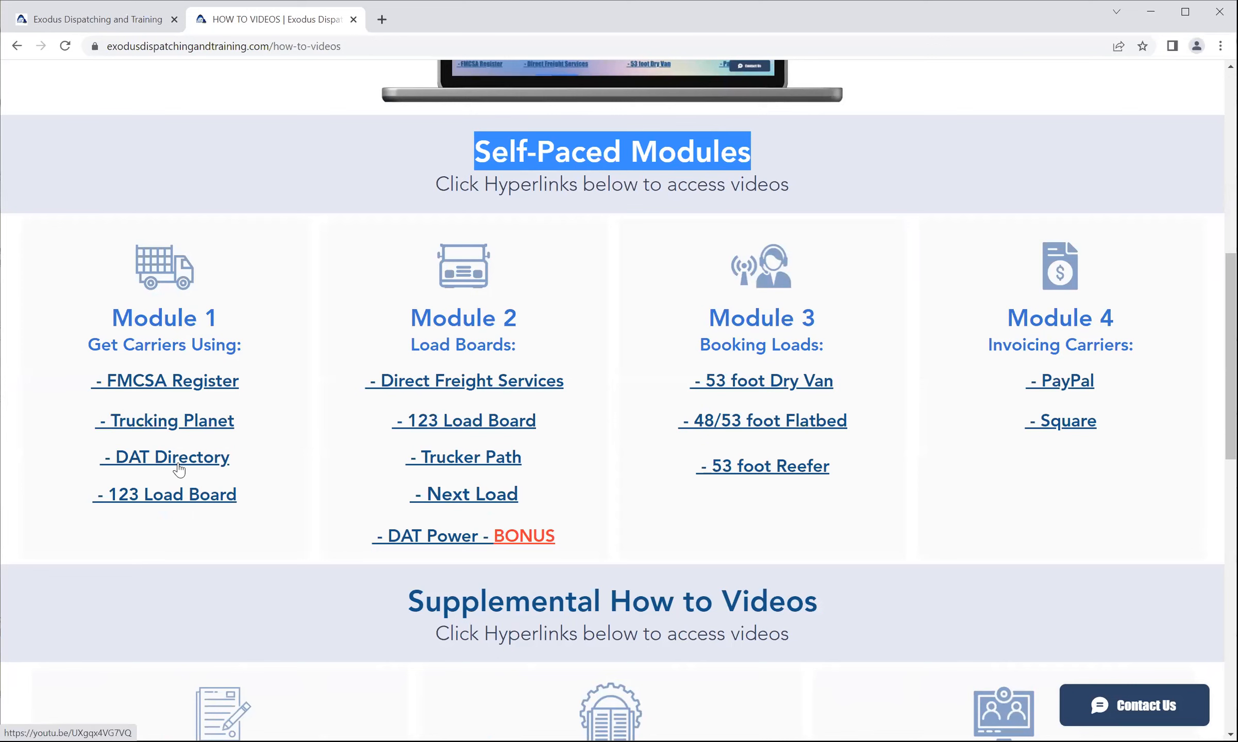
mouse_move(387, 385)
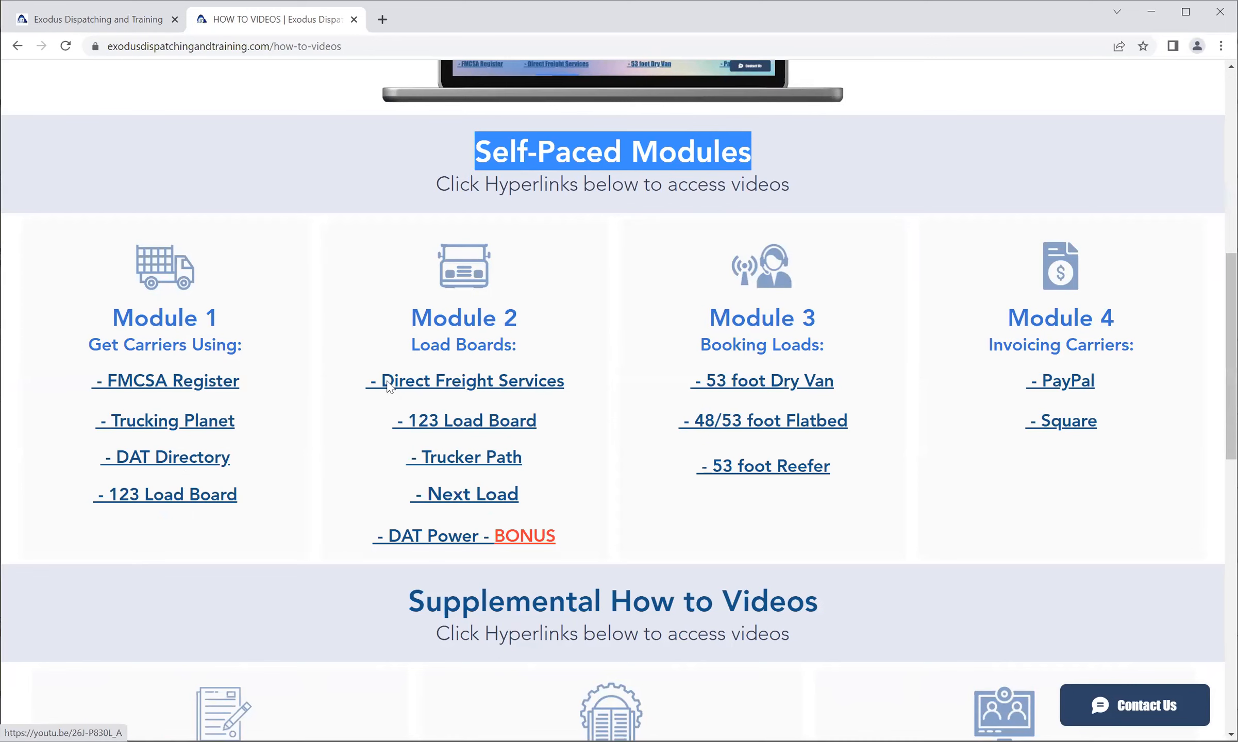
mouse_move(452, 386)
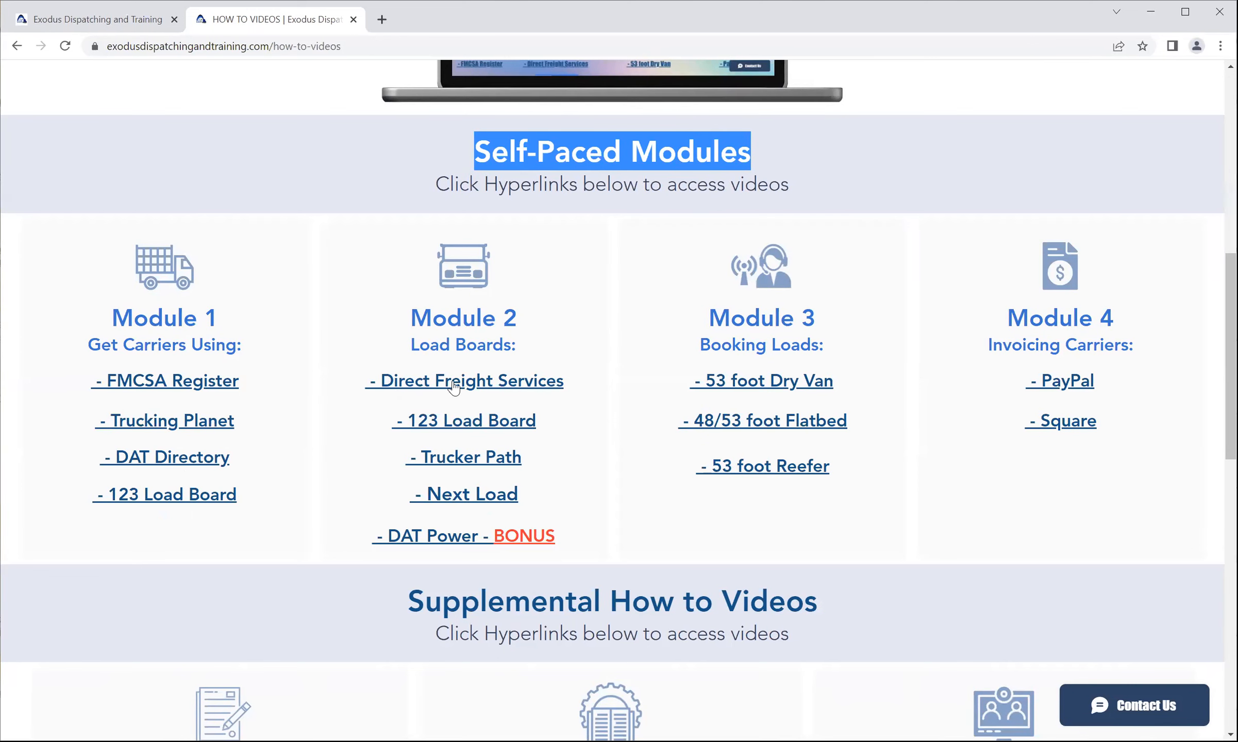
mouse_move(688, 318)
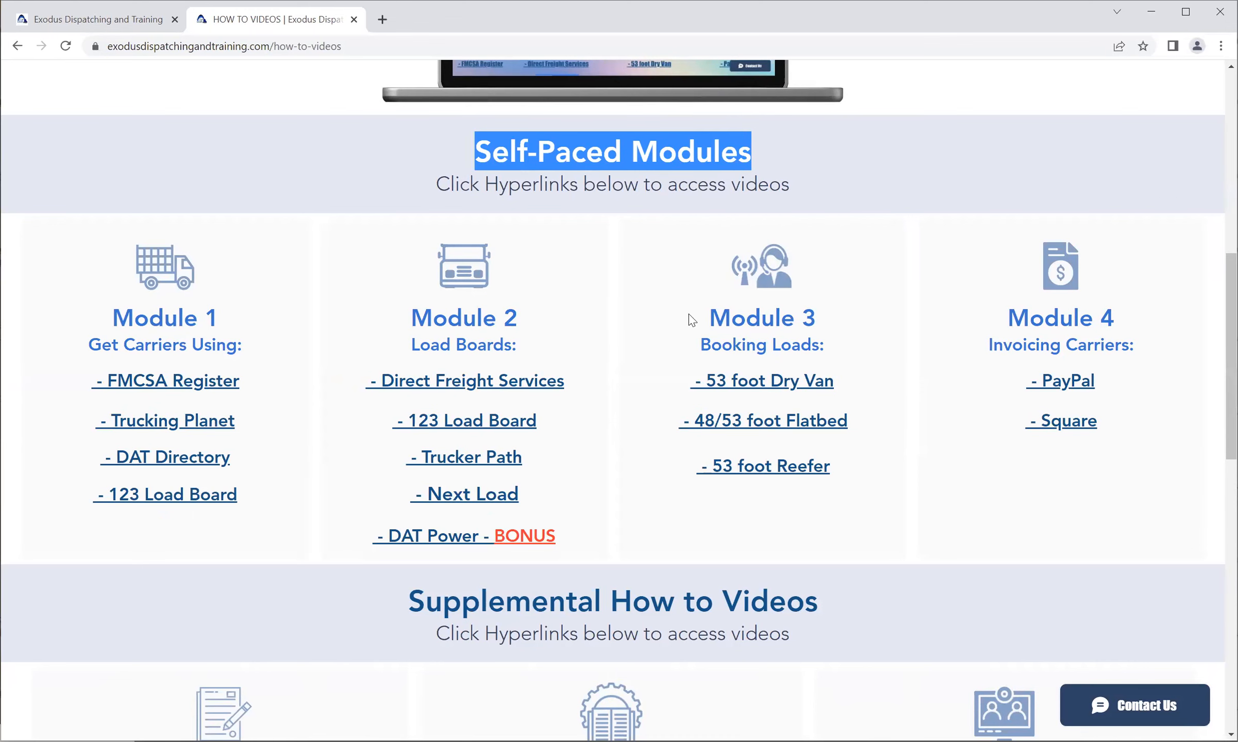
mouse_move(762, 372)
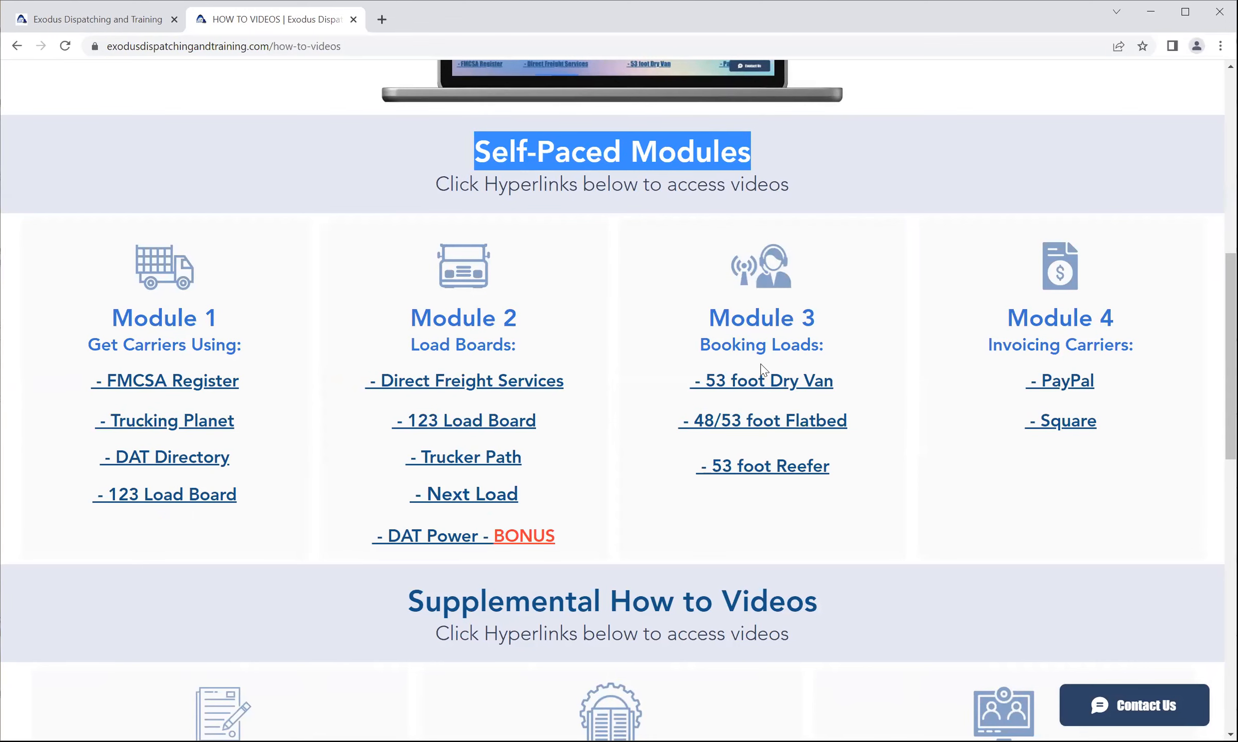
mouse_move(763, 379)
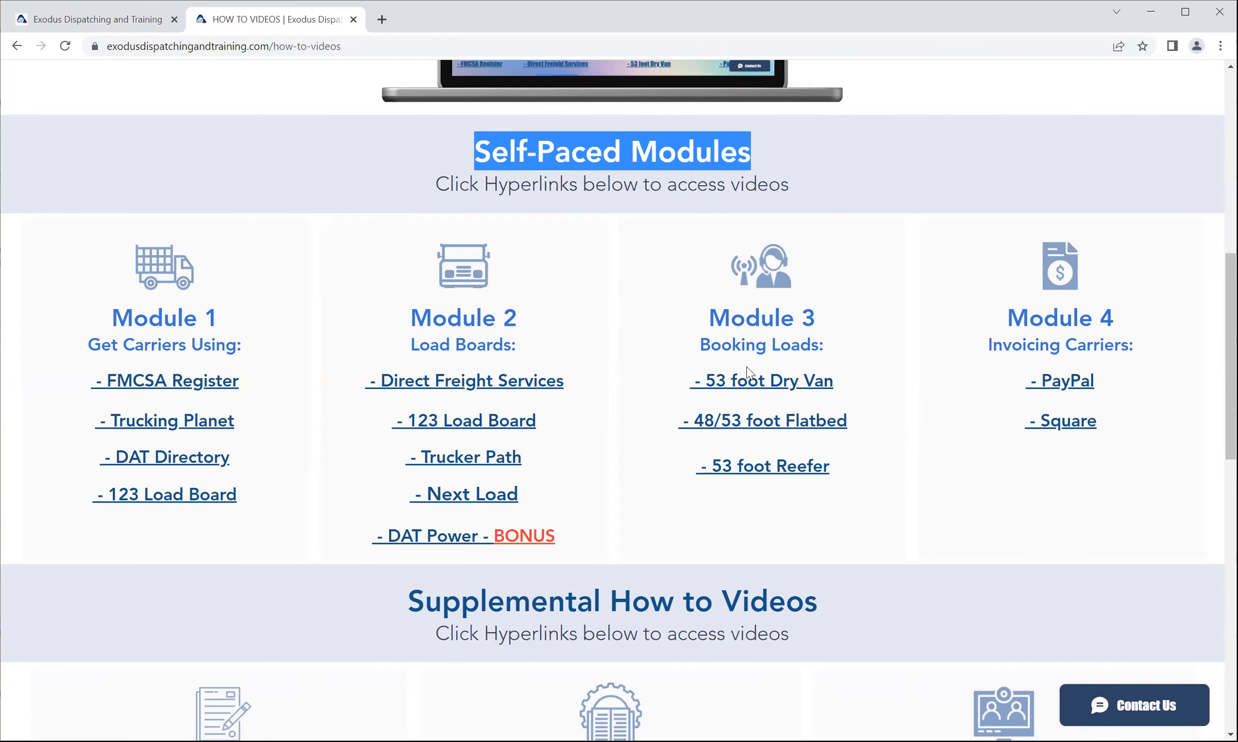
mouse_move(1028, 317)
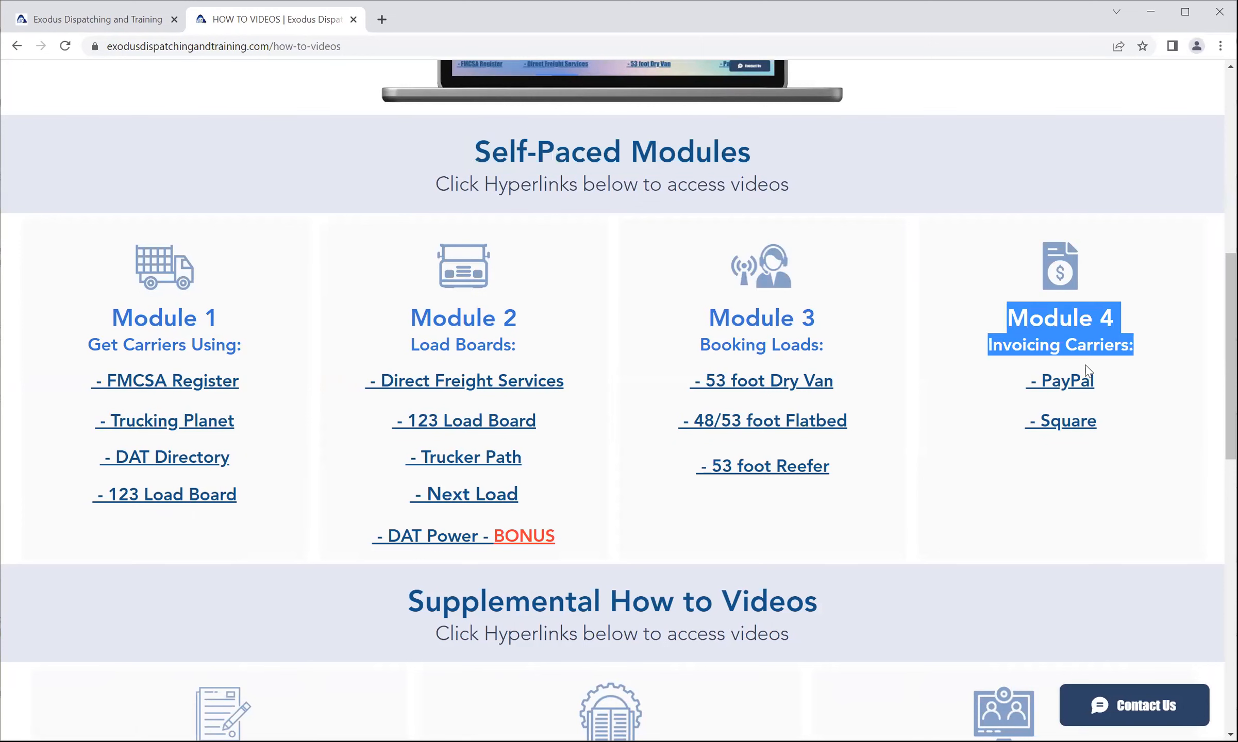
mouse_move(1003, 380)
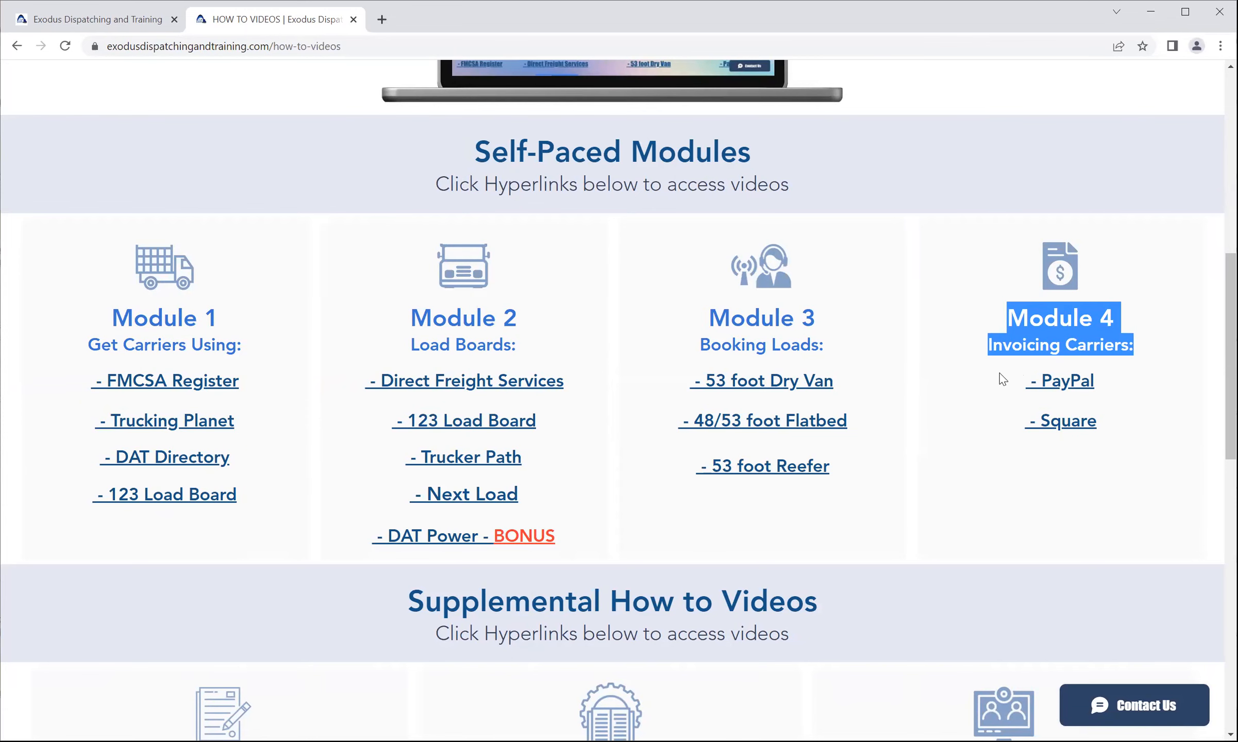
- Reach the Supplemental How to Videos section and highlight the Forms & Documents heading
scroll("down", 3)
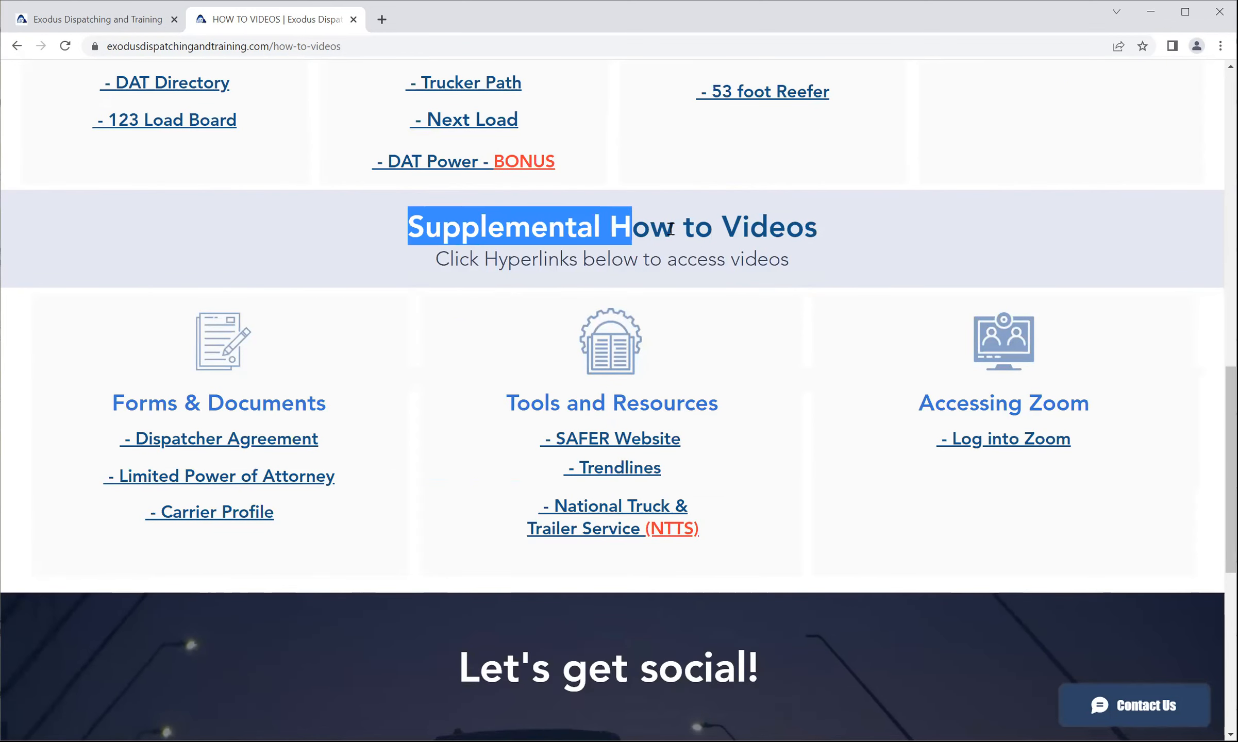
scroll("down", 3)
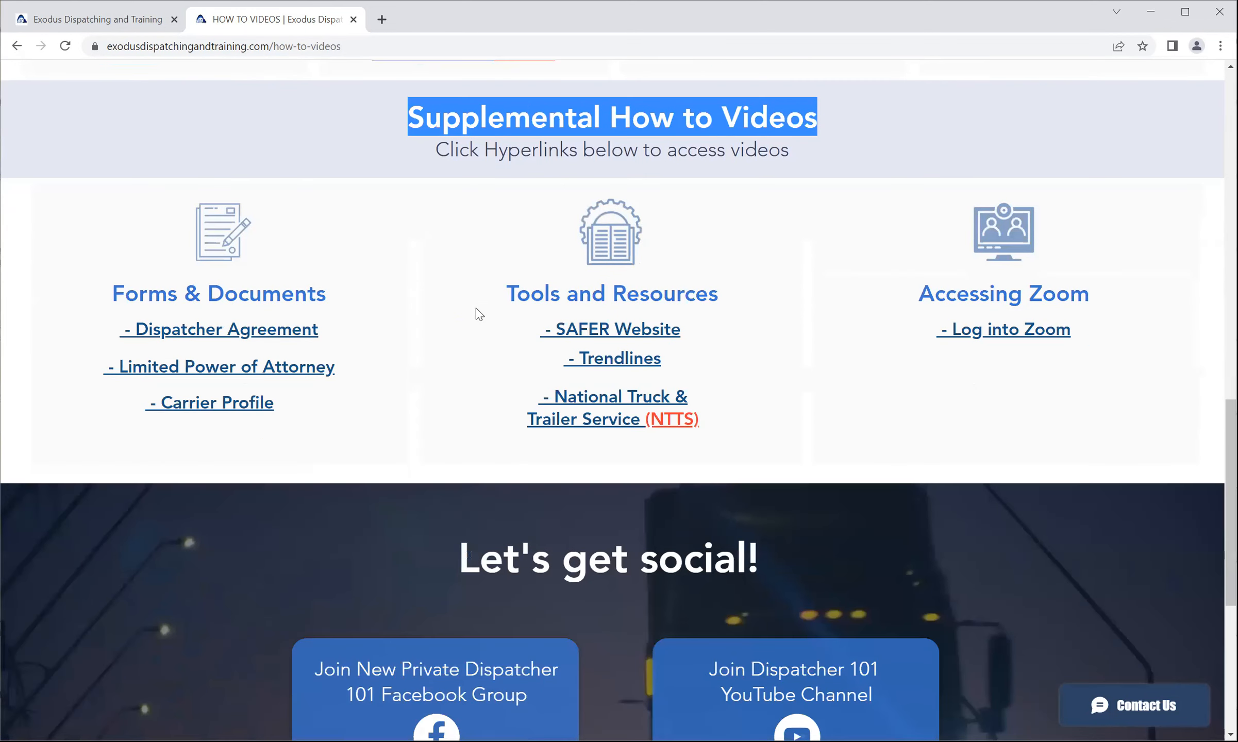
scroll("down", 3)
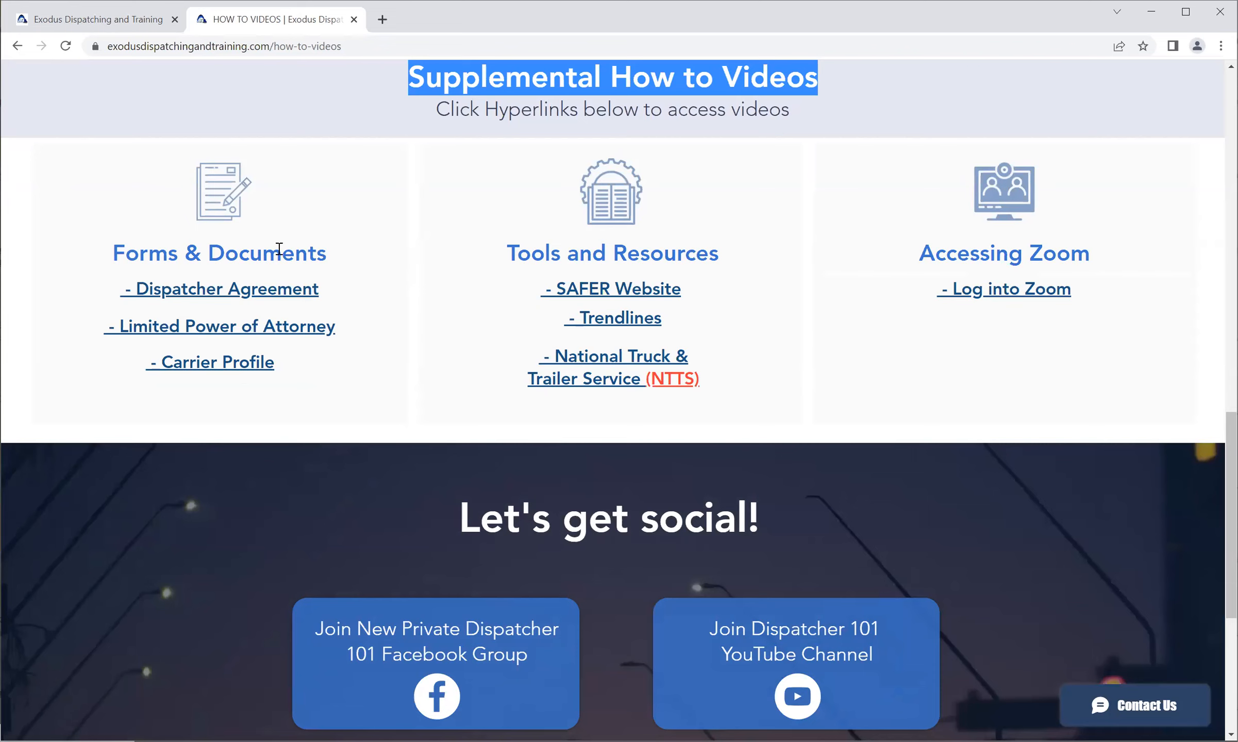
double_click(220, 252)
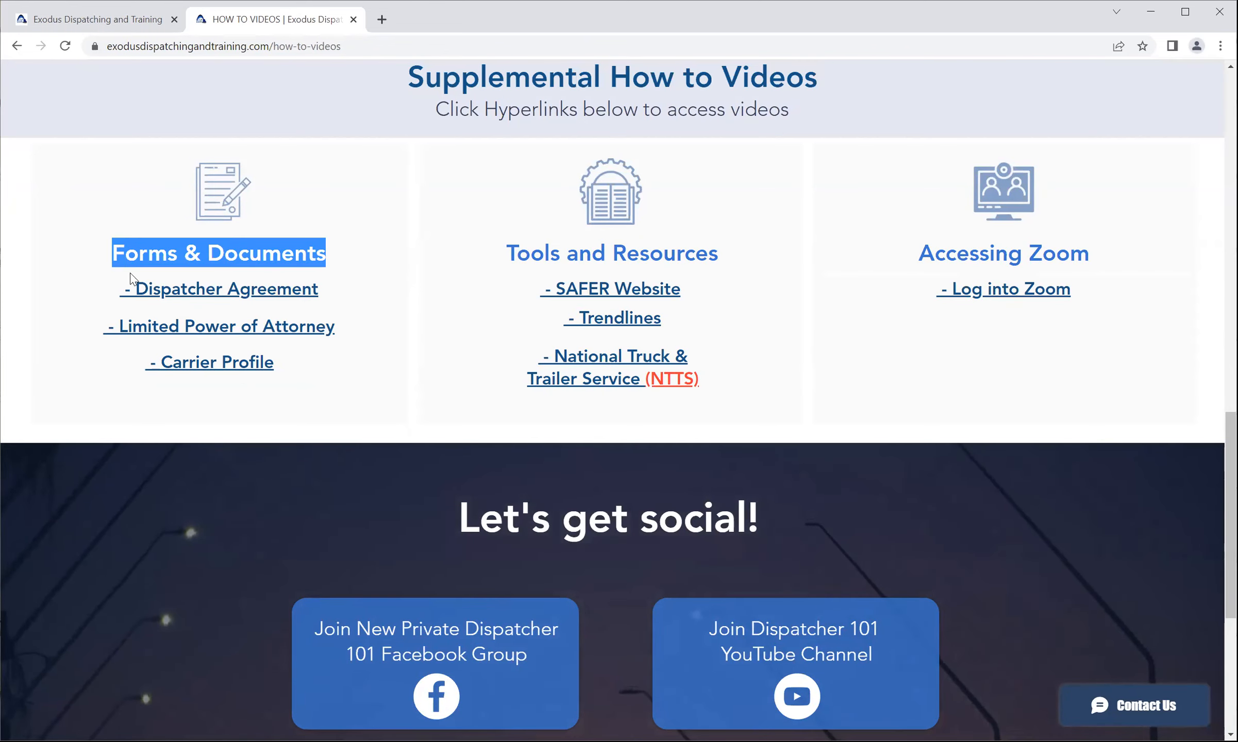
mouse_move(201, 326)
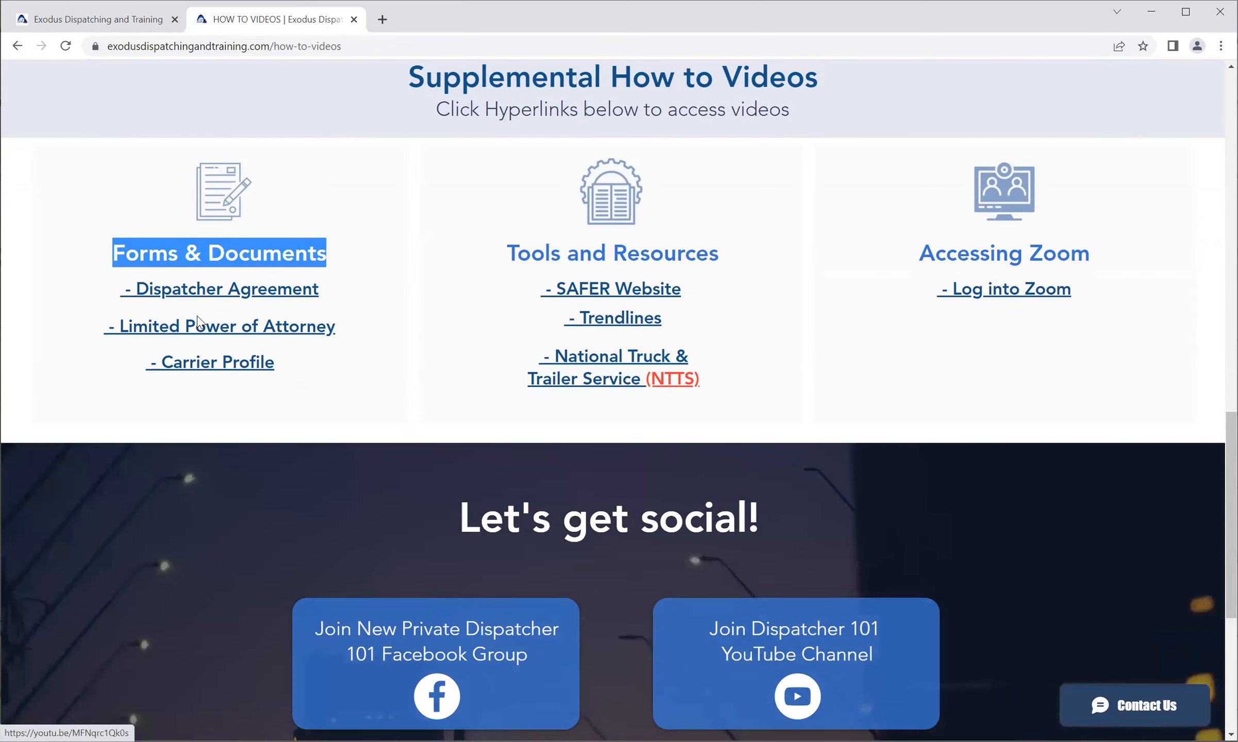
mouse_move(210, 362)
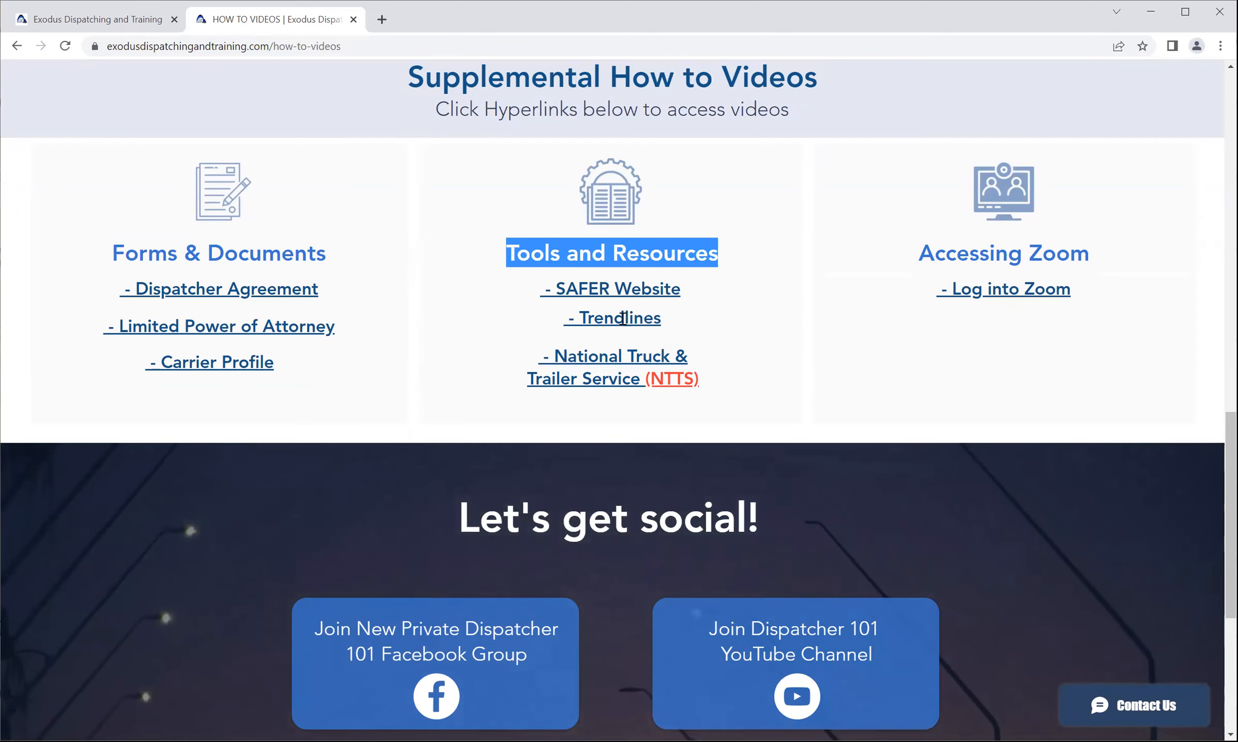
mouse_move(607, 360)
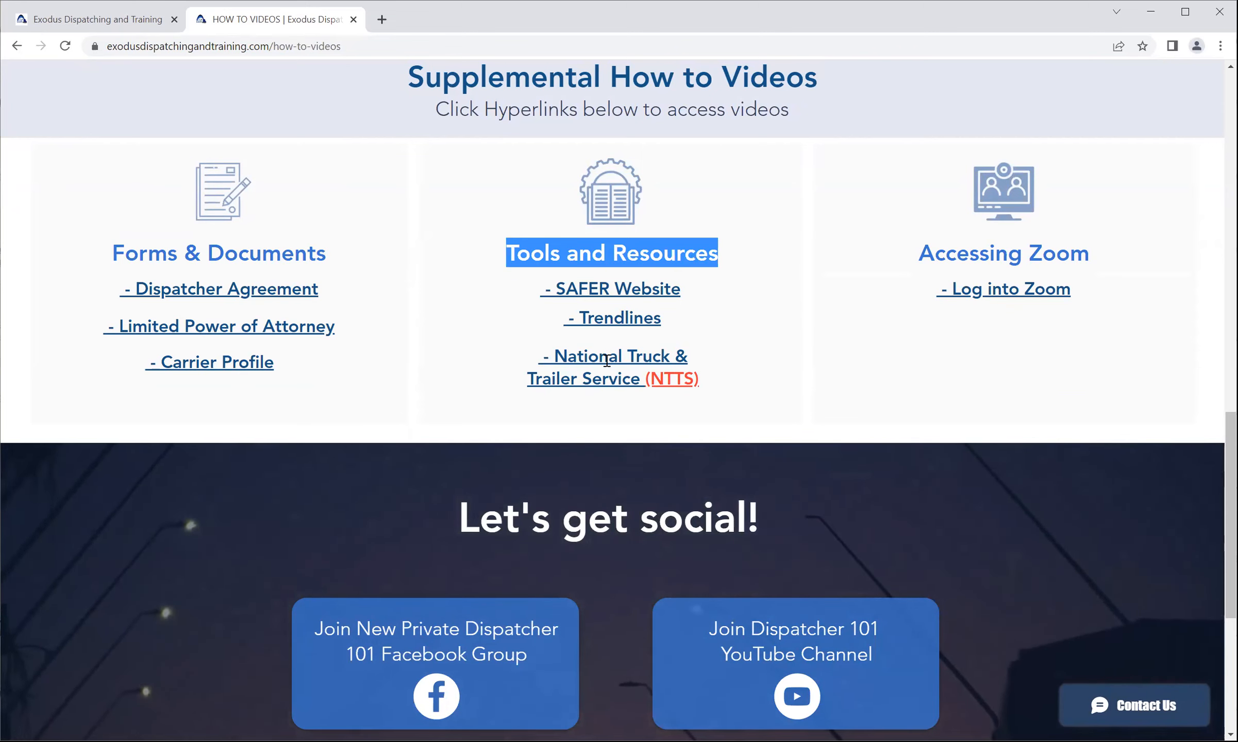
mouse_move(933, 317)
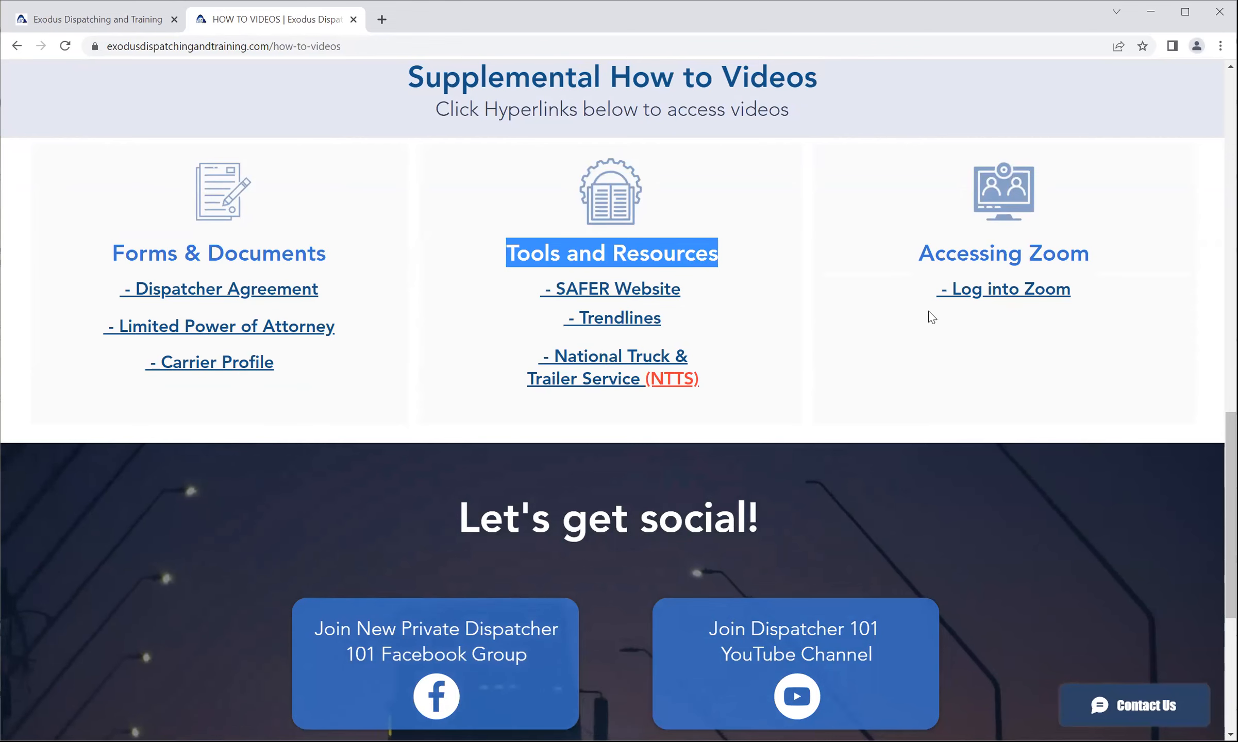
mouse_move(973, 311)
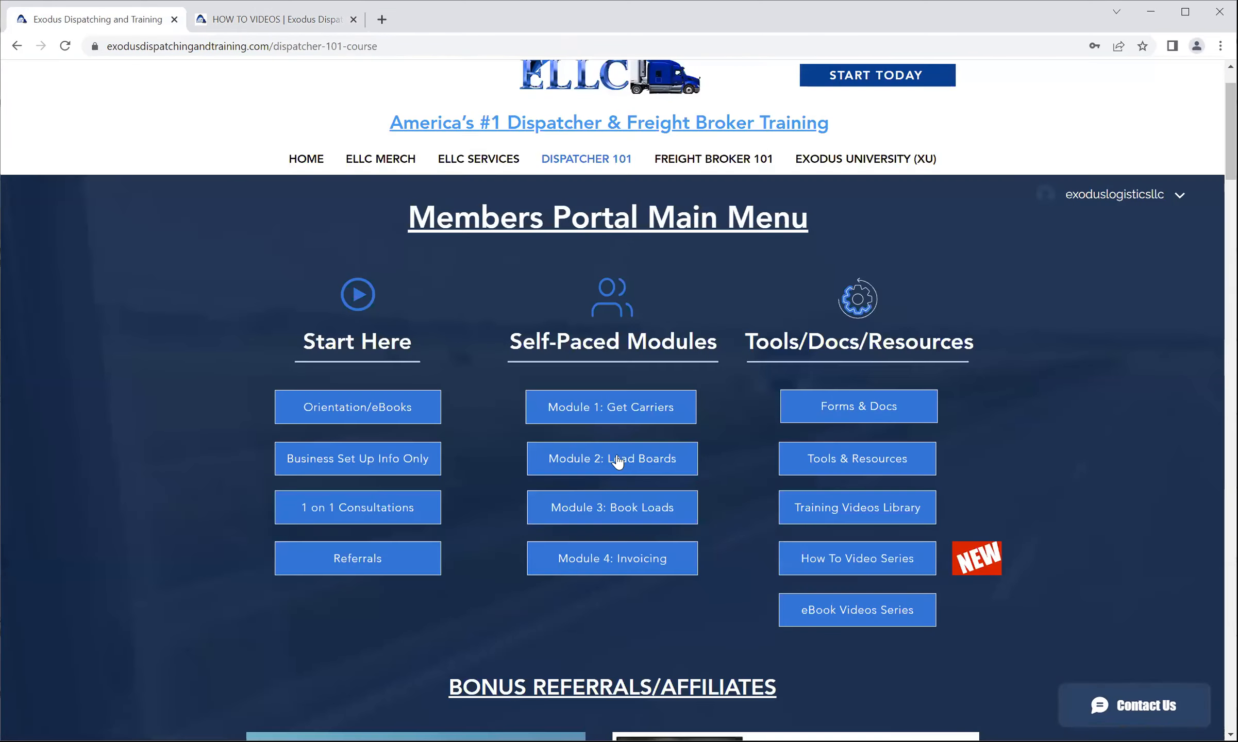
mouse_move(504, 328)
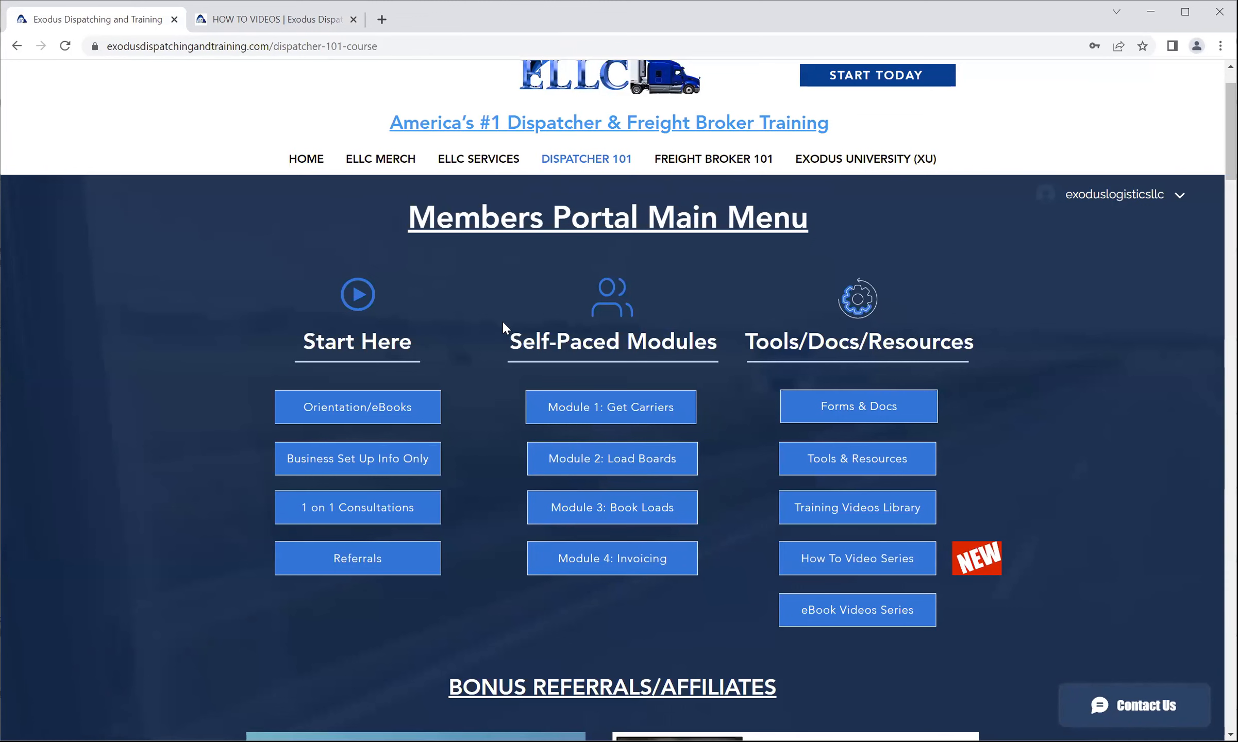
mouse_move(565, 316)
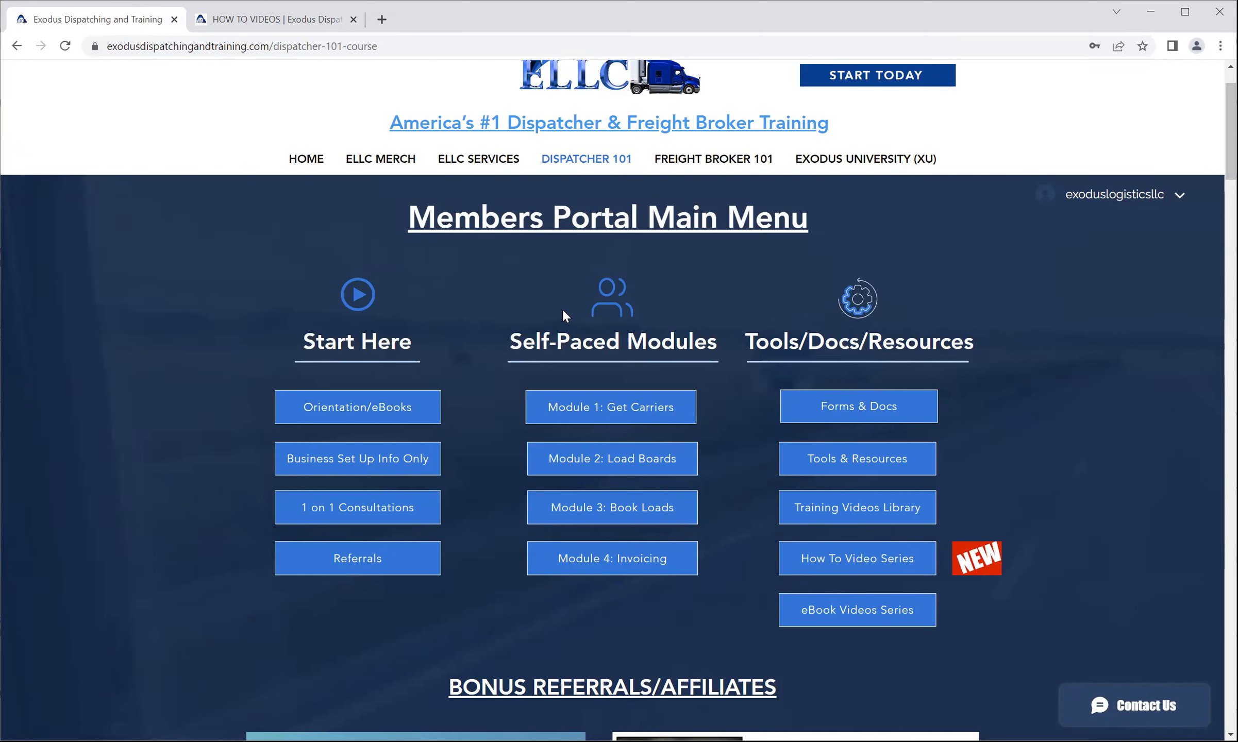
mouse_move(743, 352)
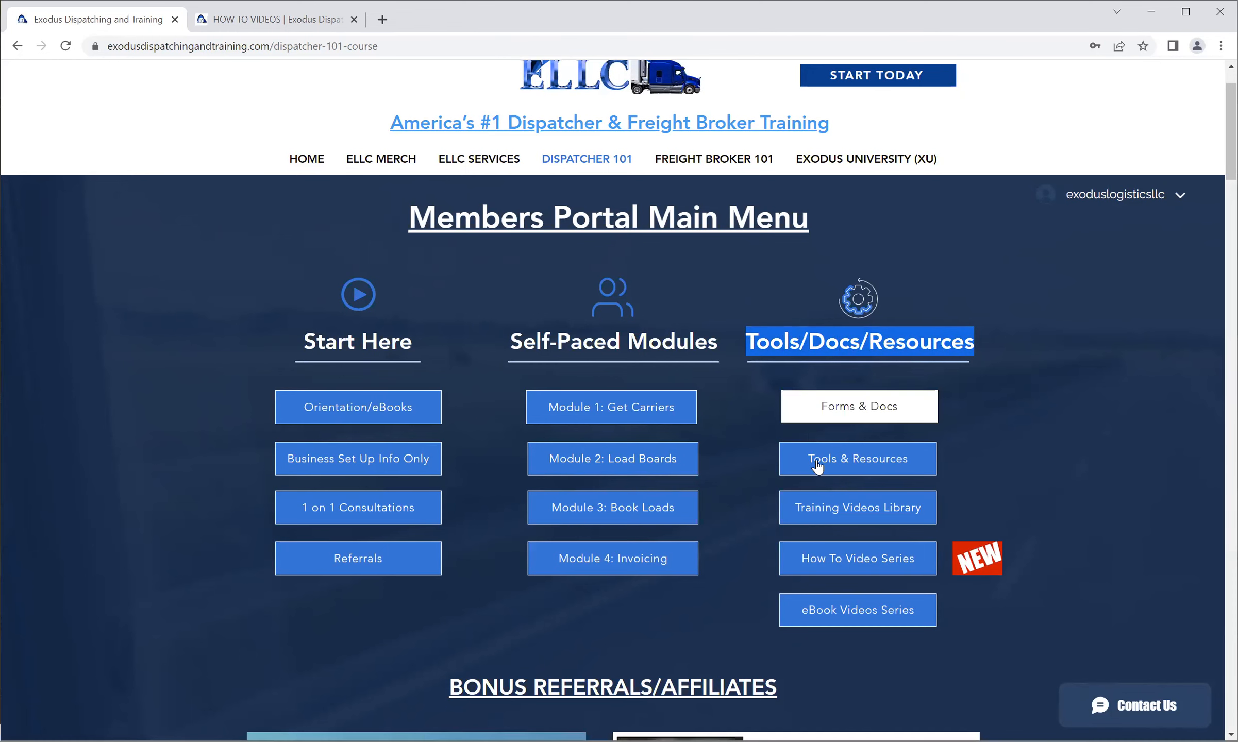
- Open the Tools & Resources page from the Tools/Docs/Resources section
left_click(857, 459)
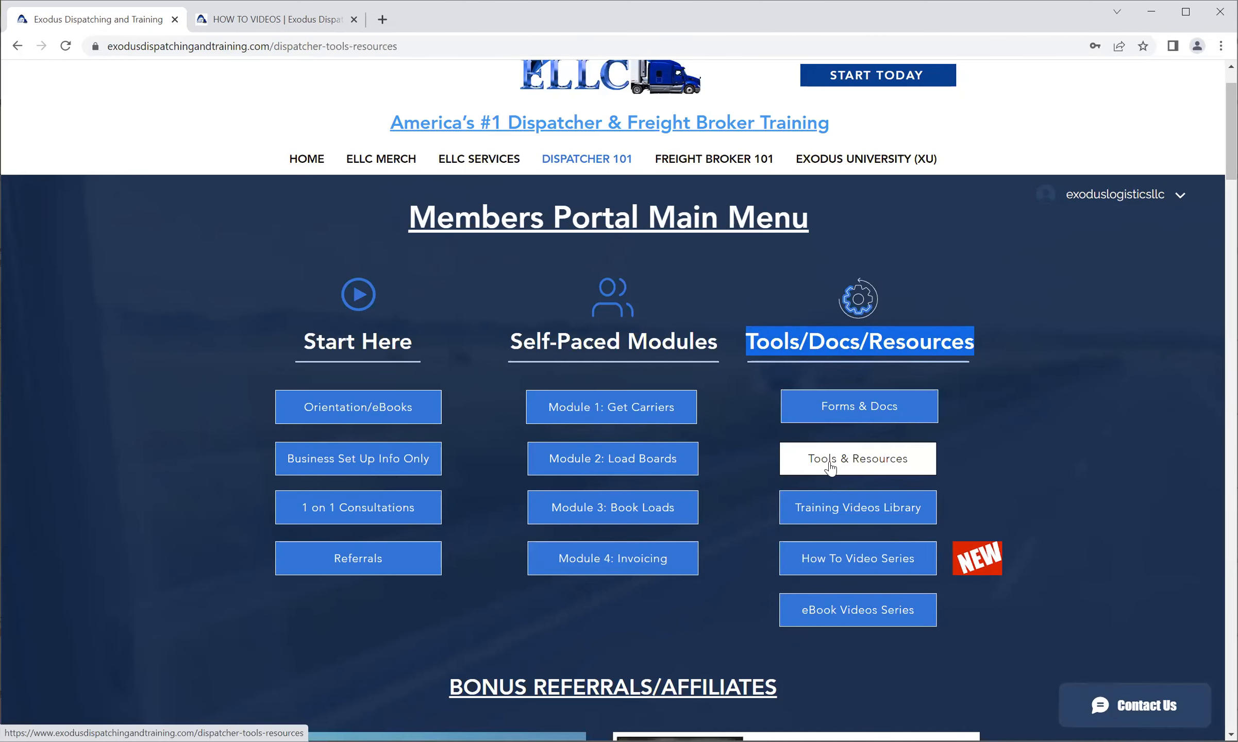
- Review the Tools & Resources PDFs and tool links, returning to the TRENDLINES/SAFER button
left_click(858, 458)
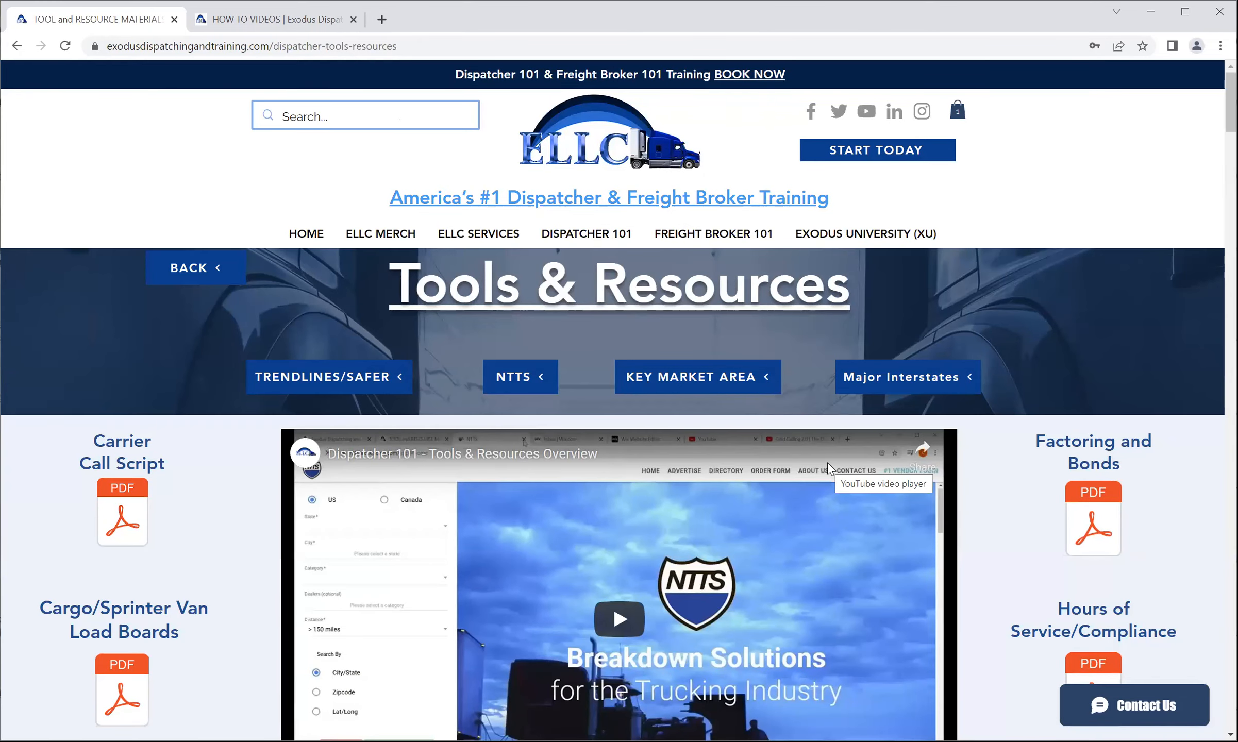
scroll("down", 3)
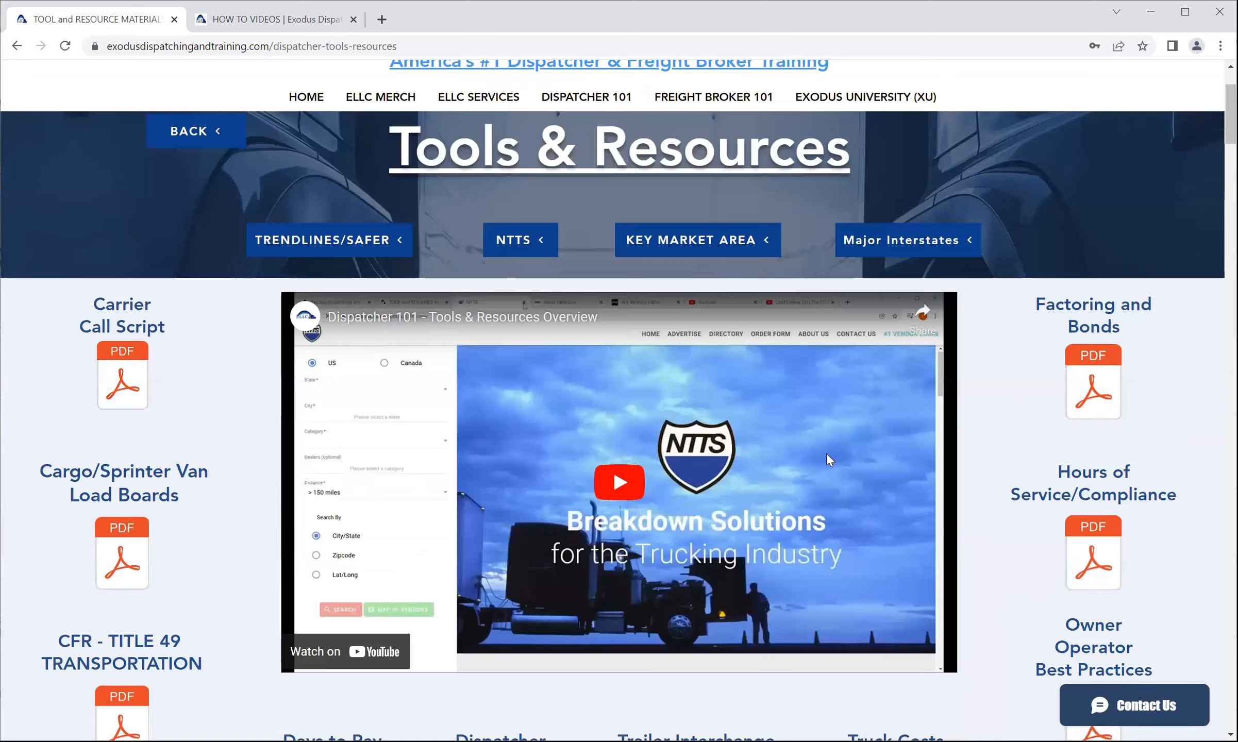
scroll("down", 3)
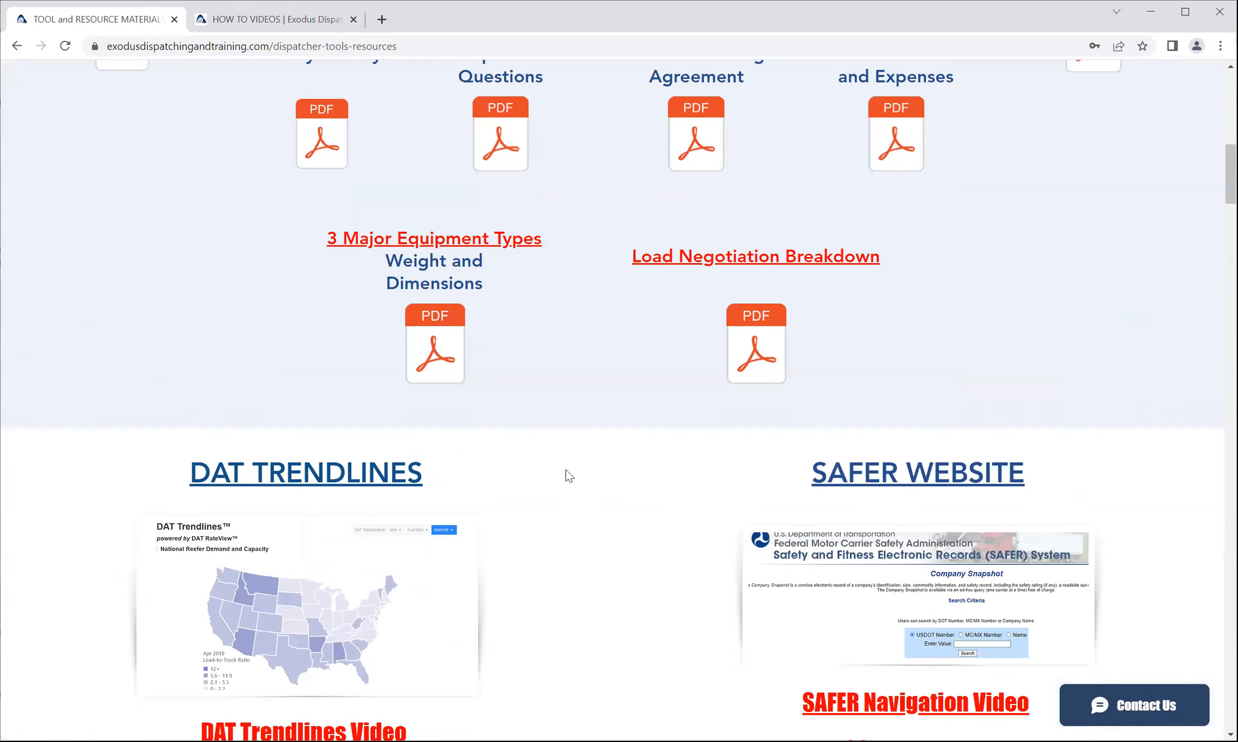
scroll("down", 3)
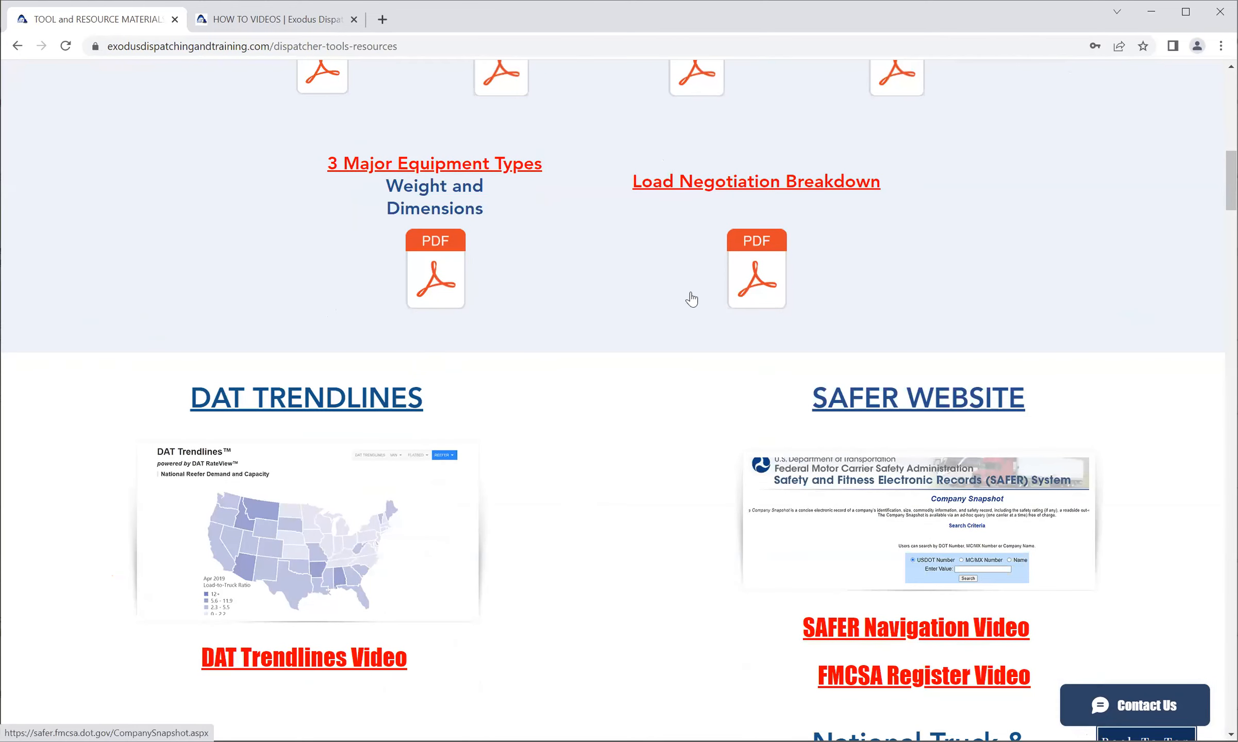
scroll("up", 3)
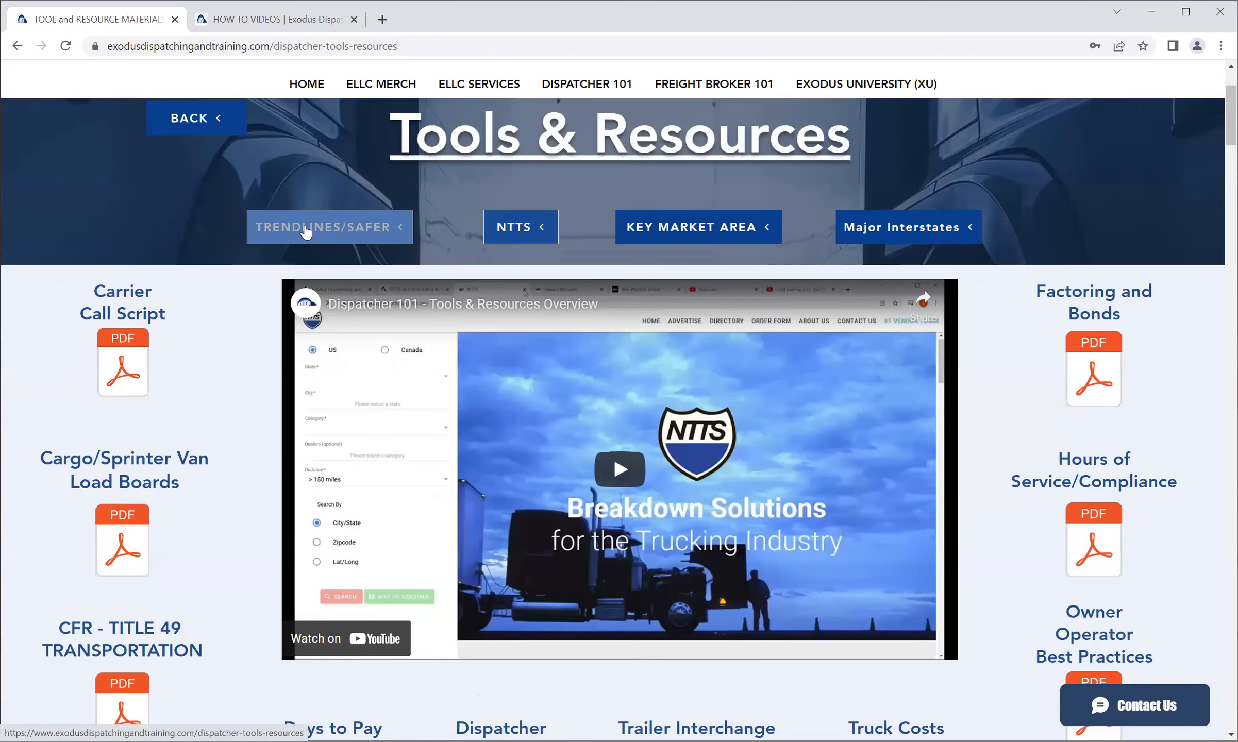
mouse_move(329, 228)
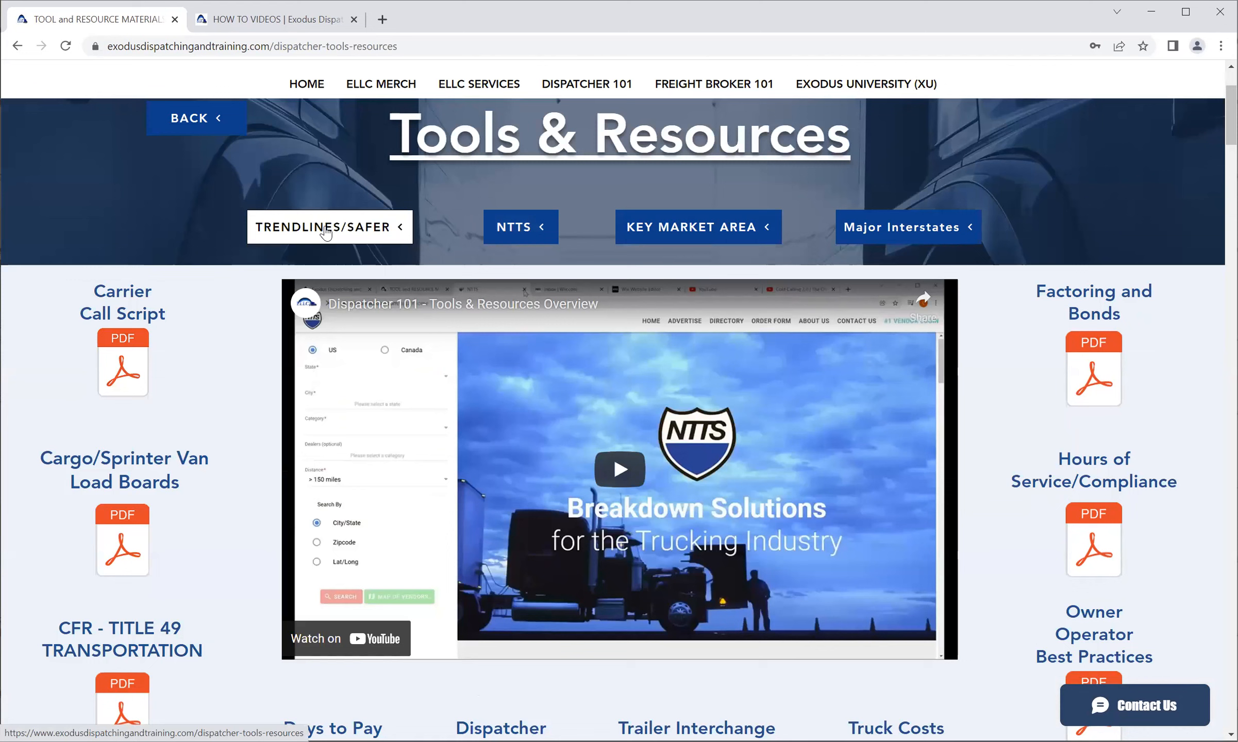
mouse_move(519, 228)
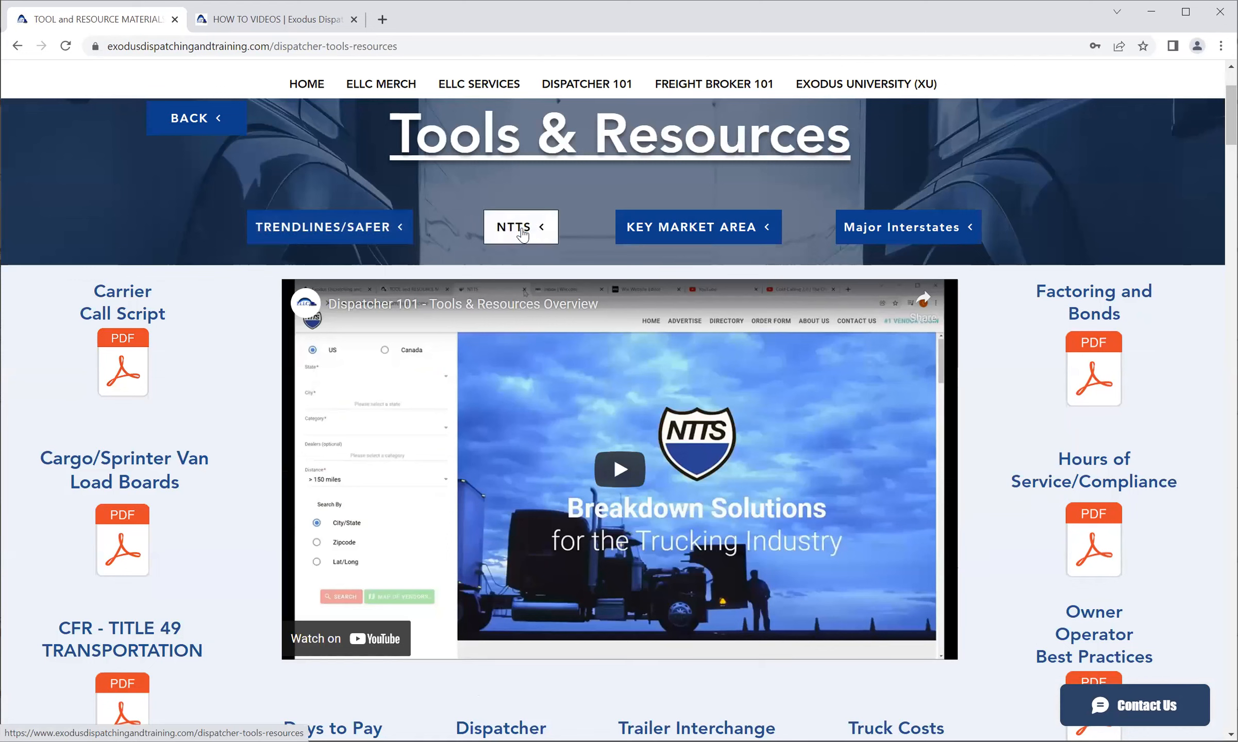
mouse_move(329, 228)
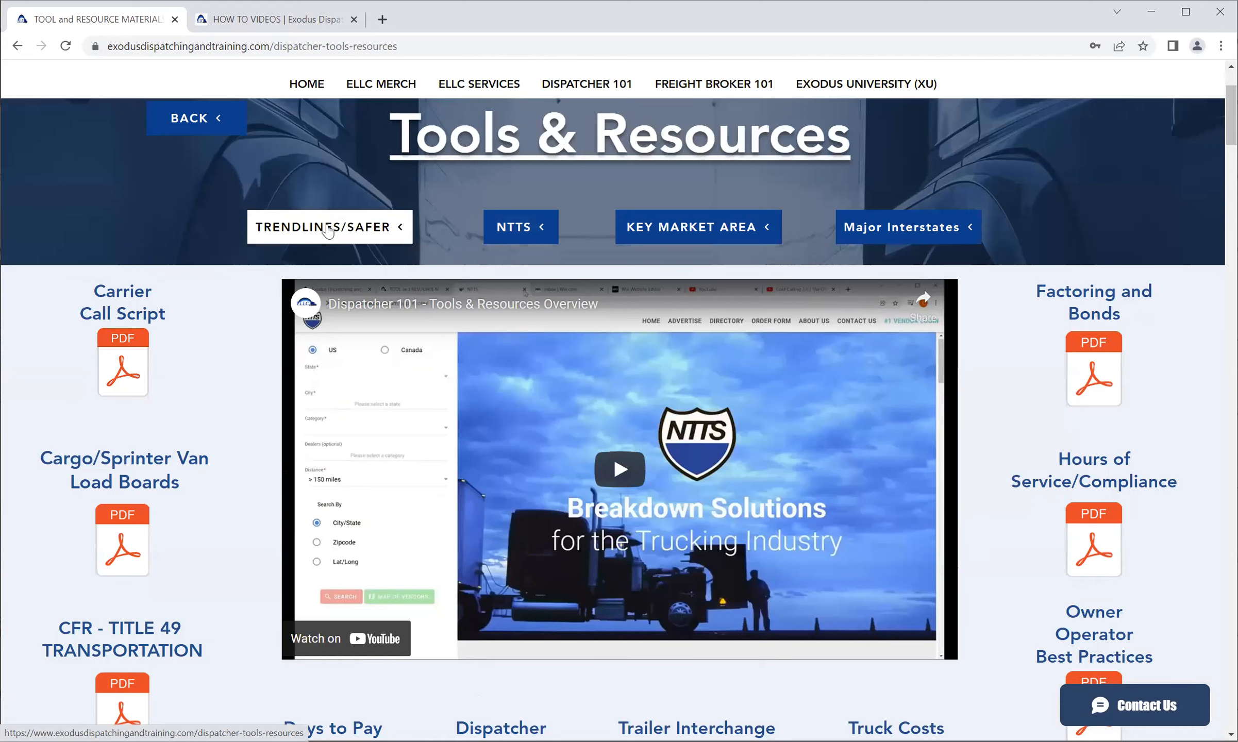
mouse_move(330, 237)
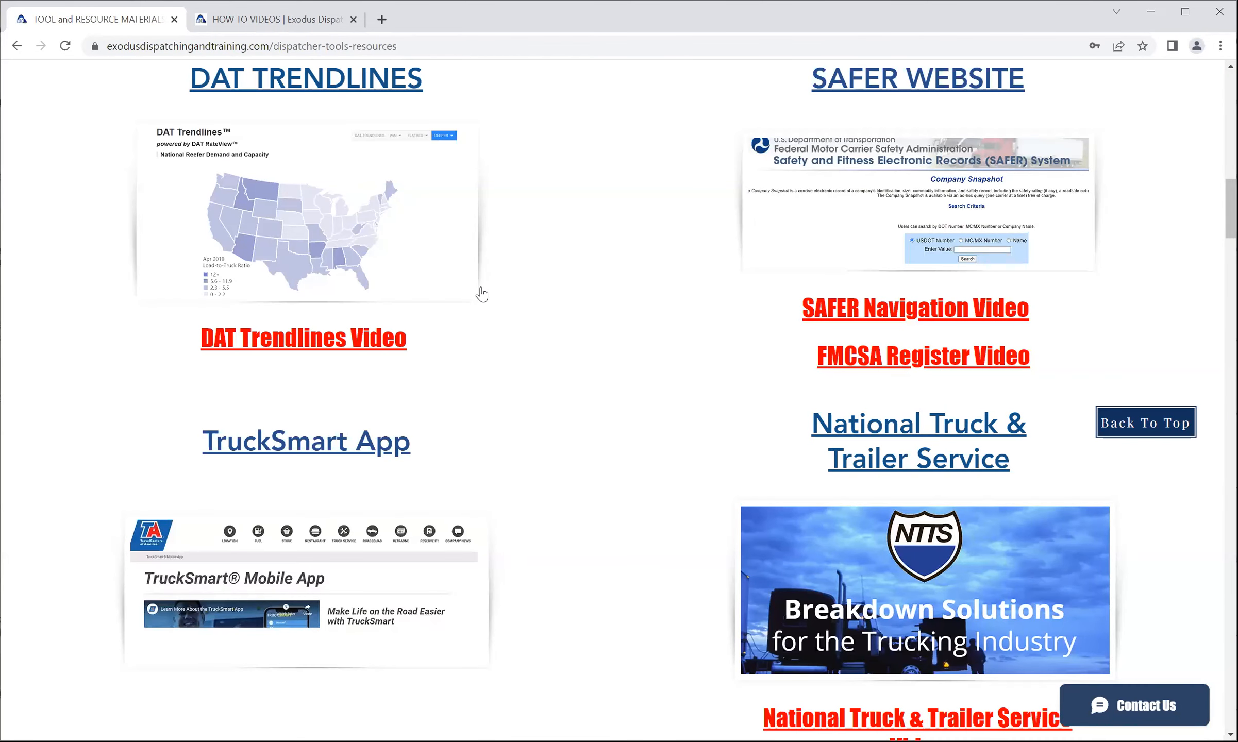
mouse_move(890, 215)
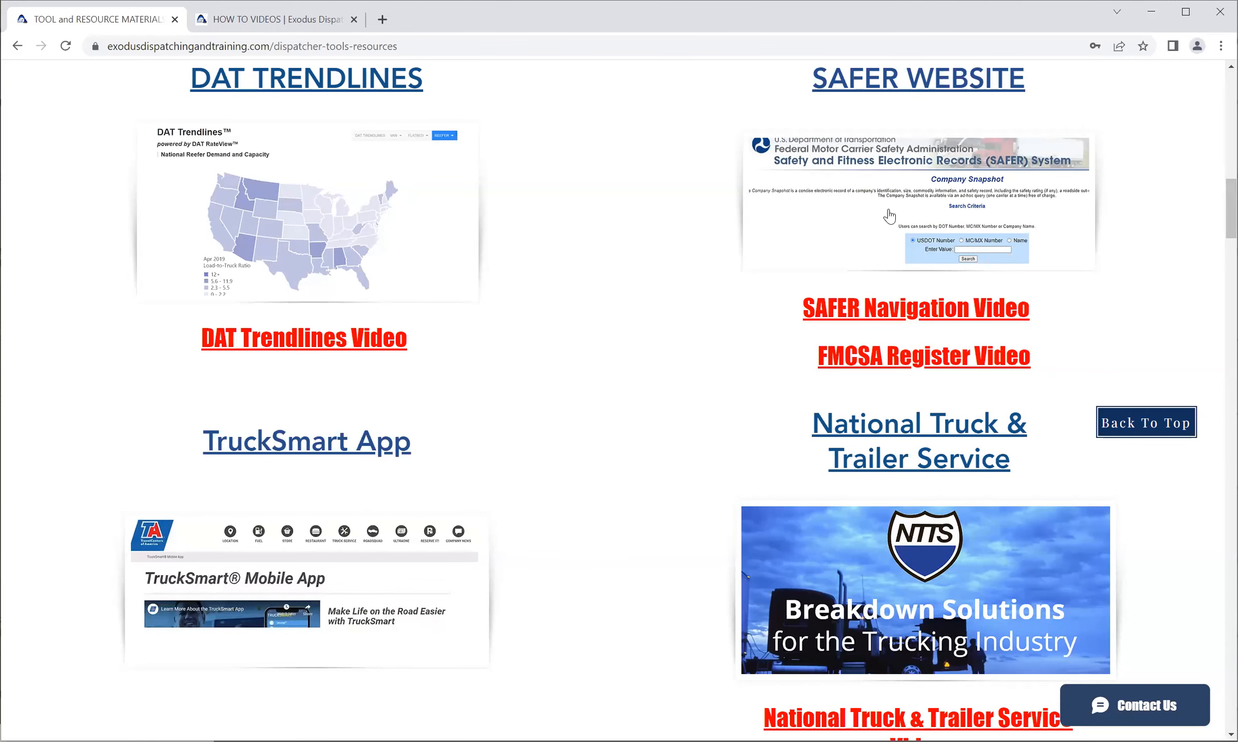
mouse_move(890, 209)
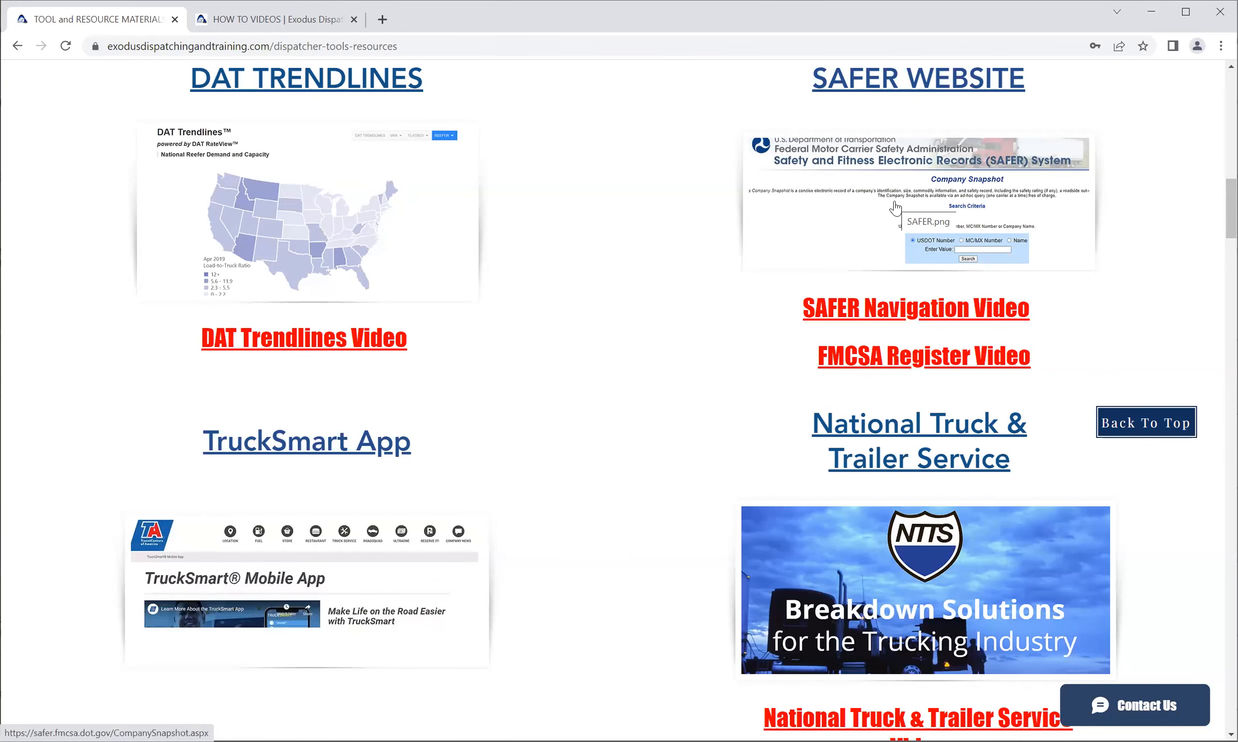
mouse_move(896, 208)
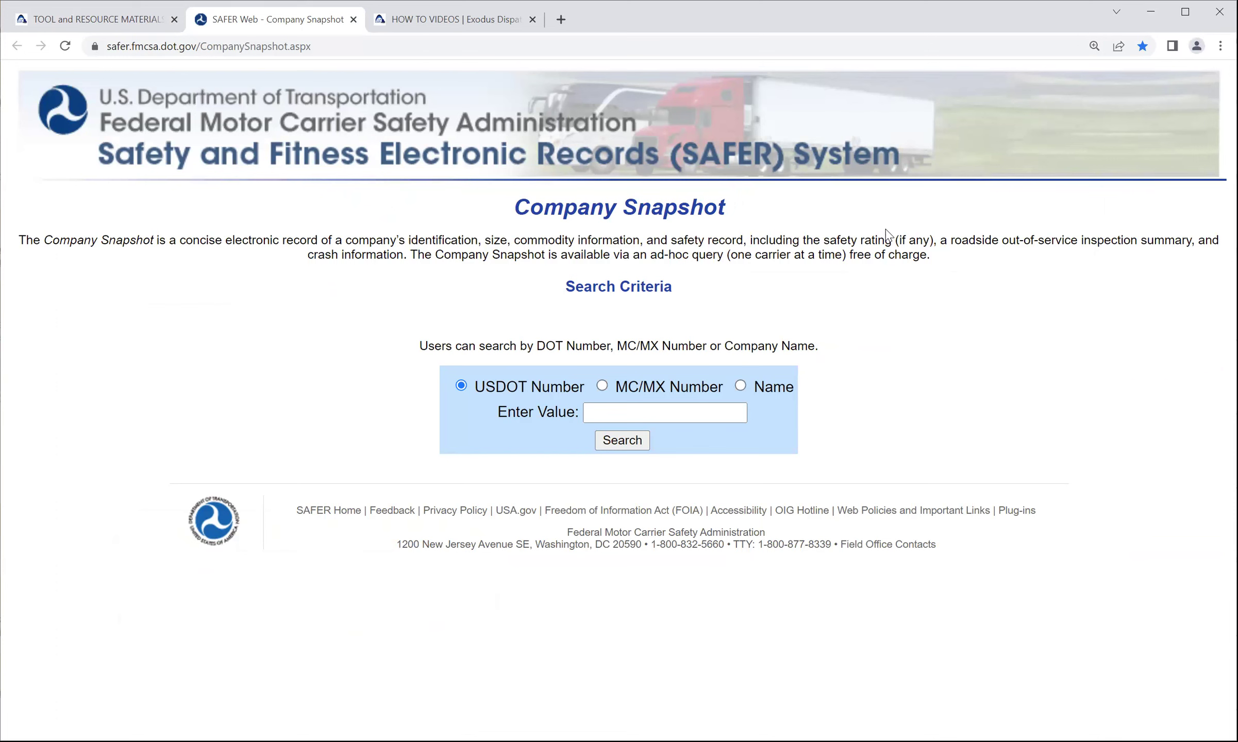
mouse_move(933, 195)
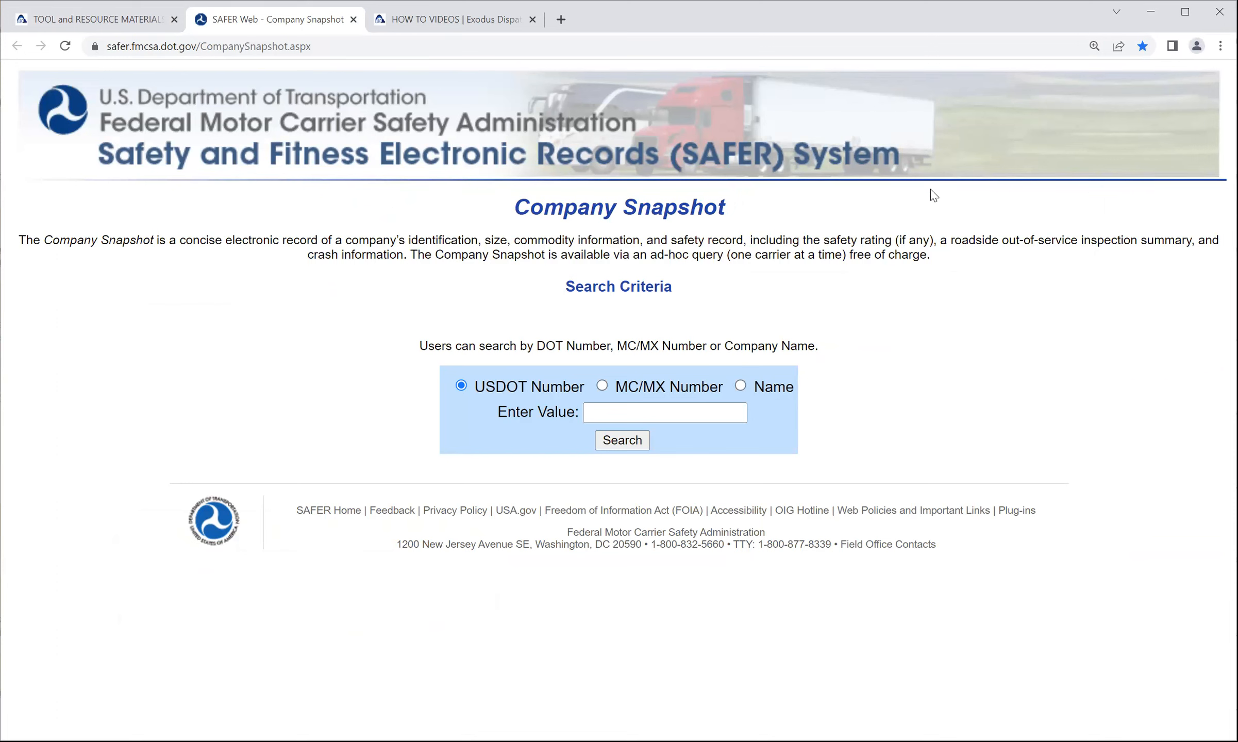
mouse_move(949, 232)
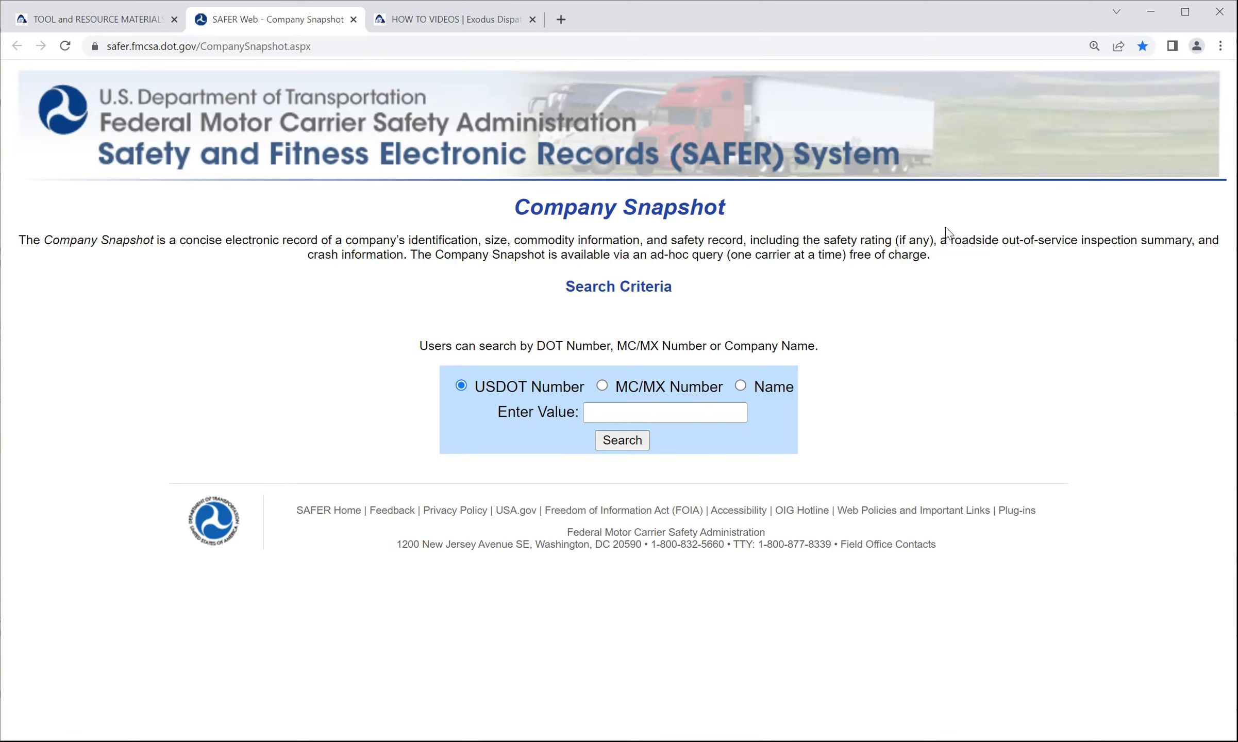
mouse_move(996, 266)
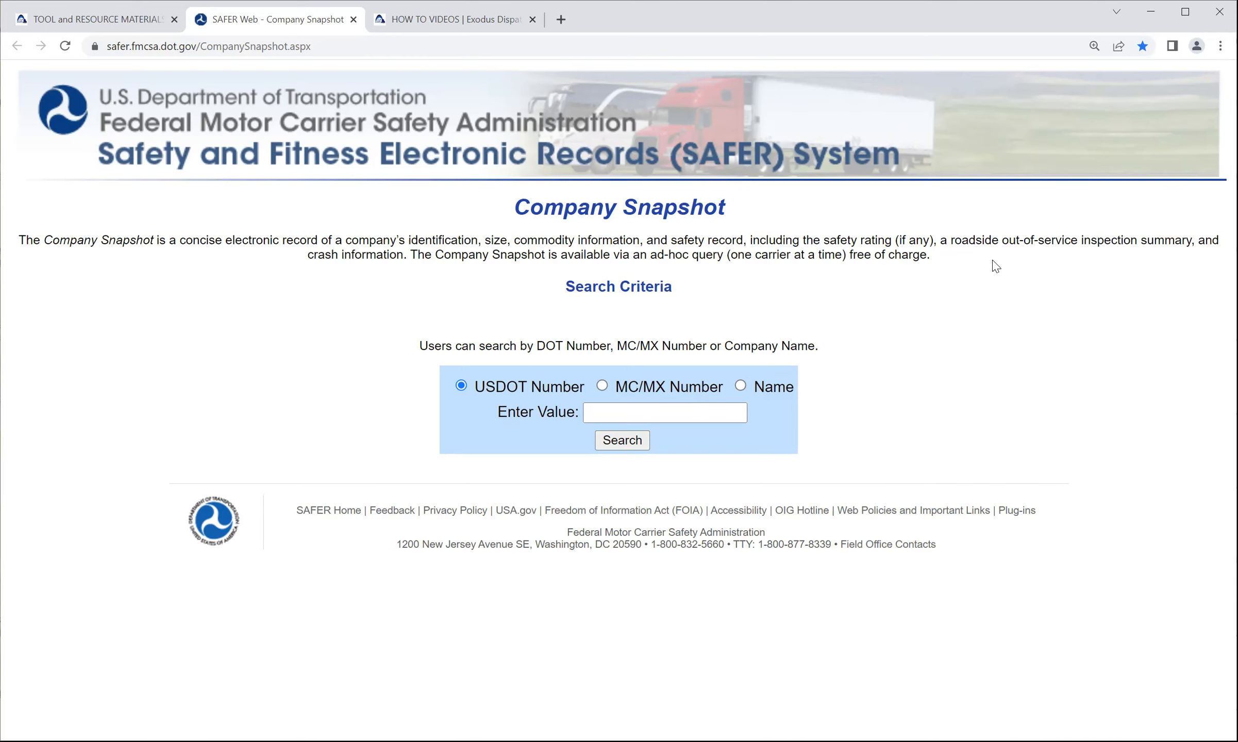
mouse_move(775, 329)
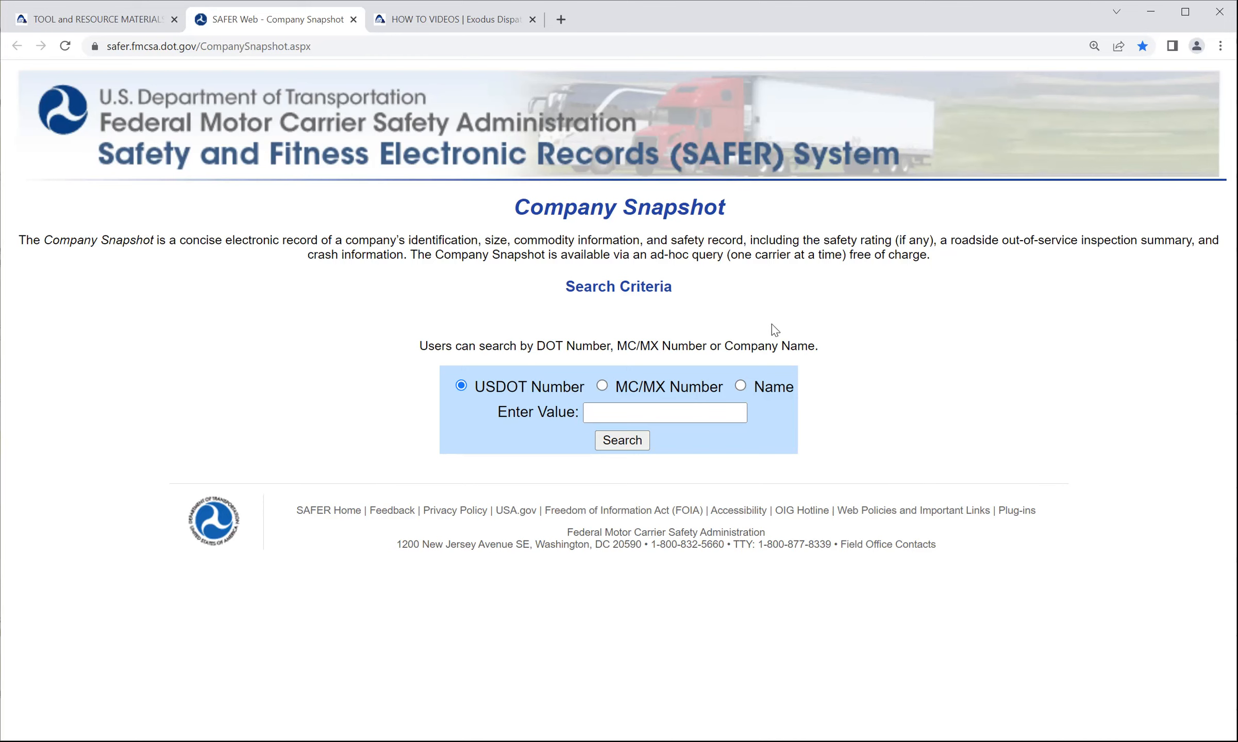
mouse_move(509, 212)
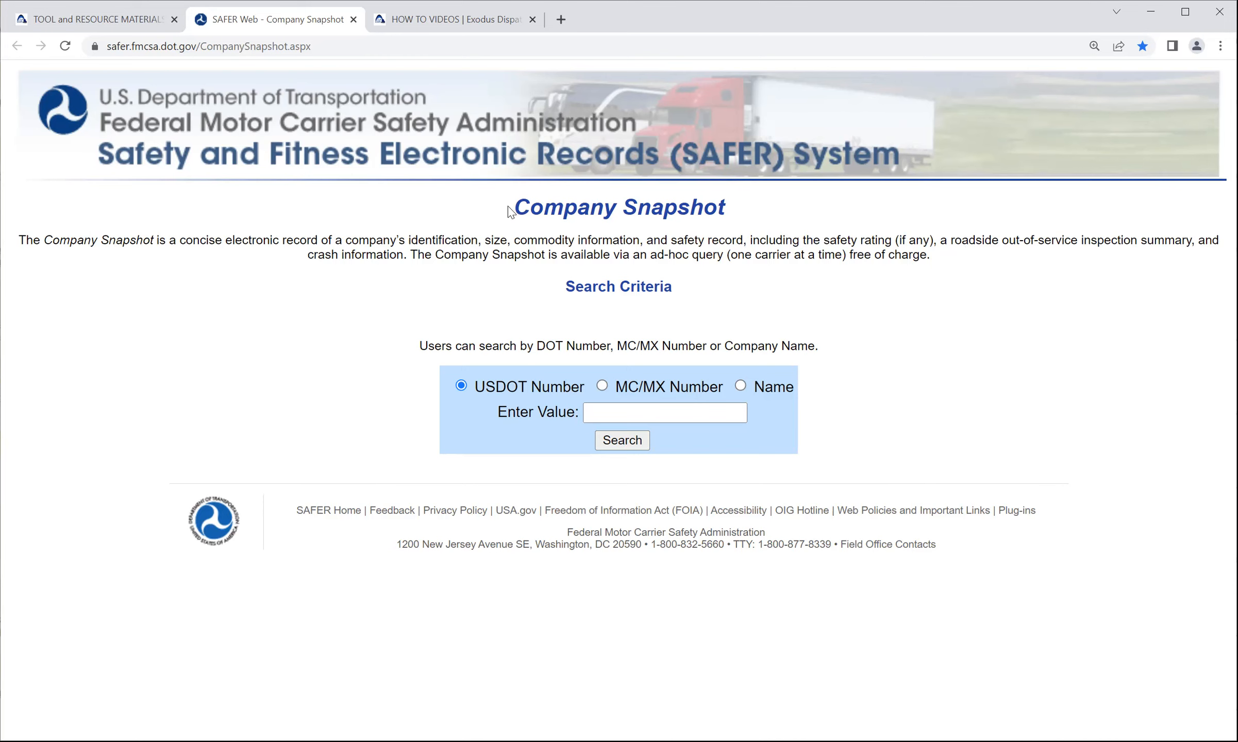
- Highlight the Company Snapshot heading on the SAFER search page
double_click(619, 207)
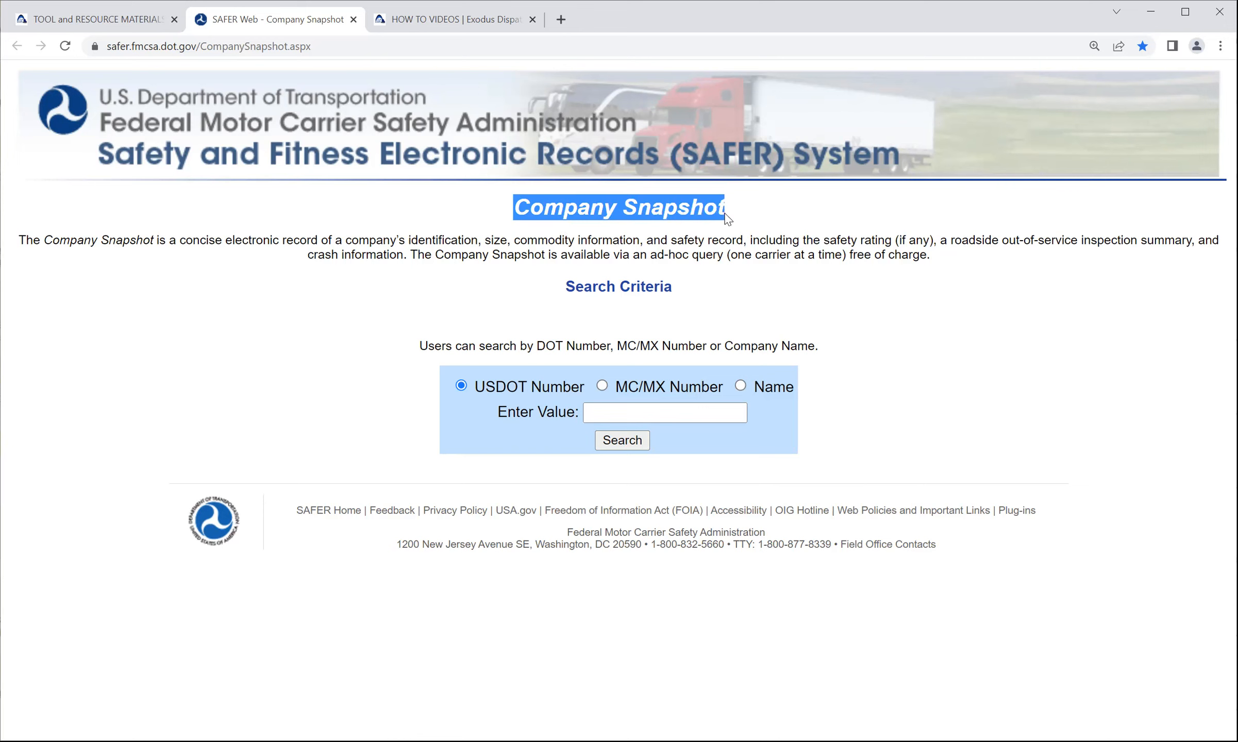
mouse_move(474, 391)
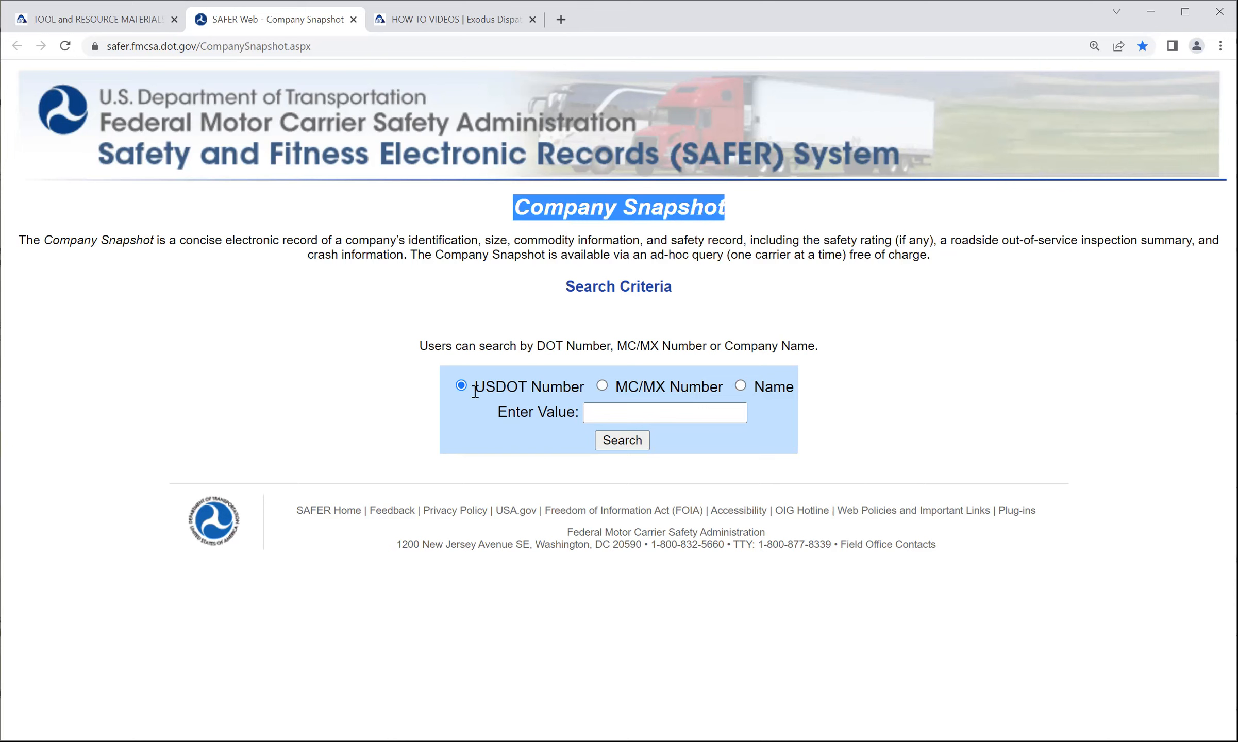
mouse_move(758, 401)
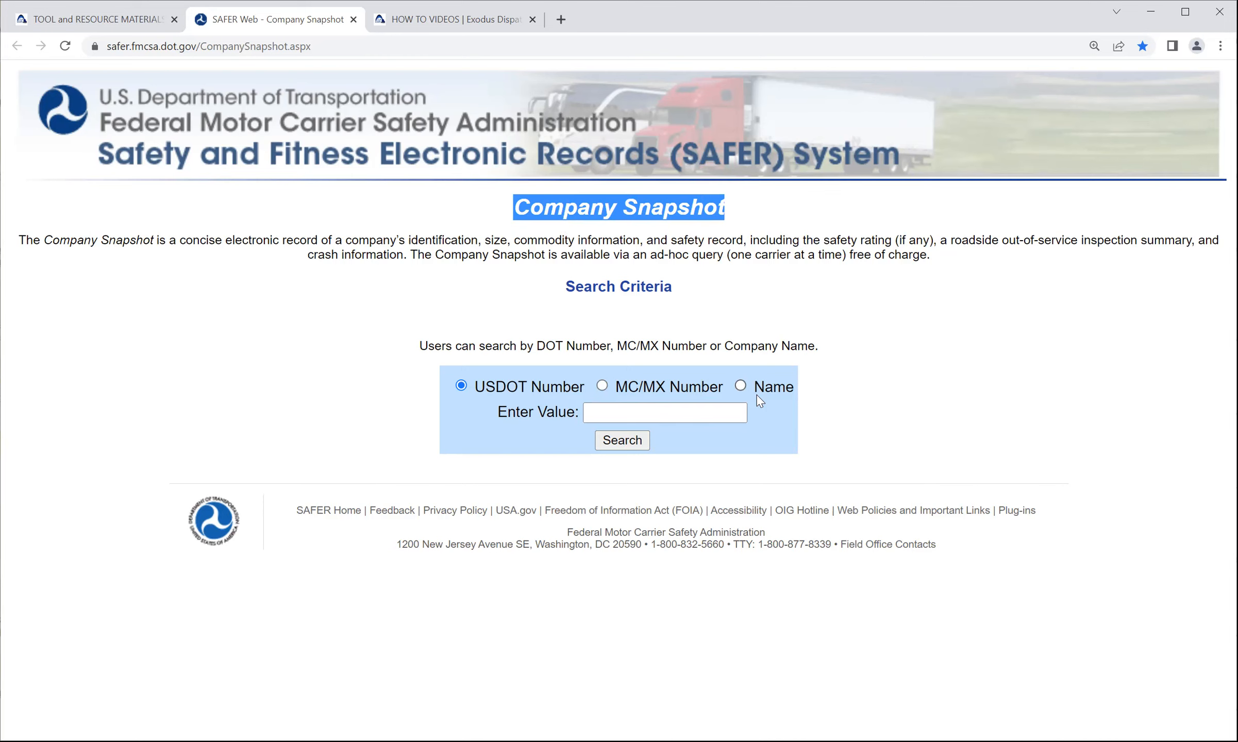
left_click(666, 412)
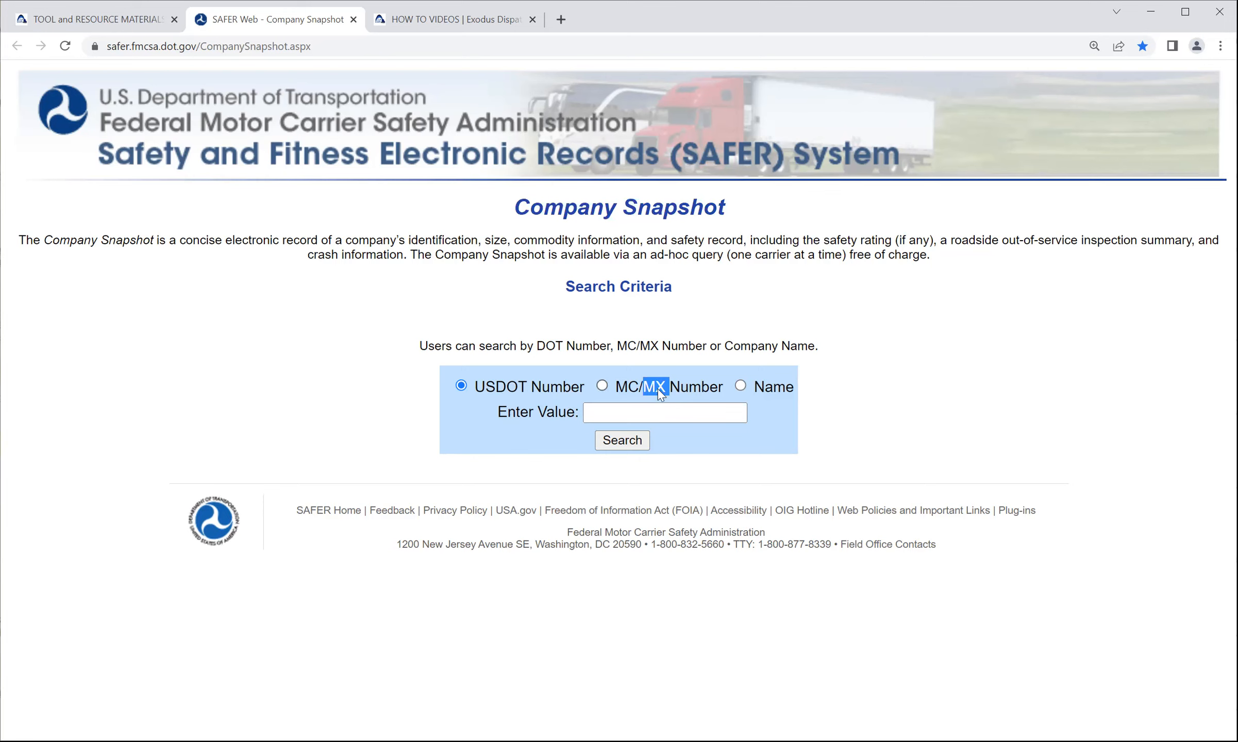
mouse_move(510, 397)
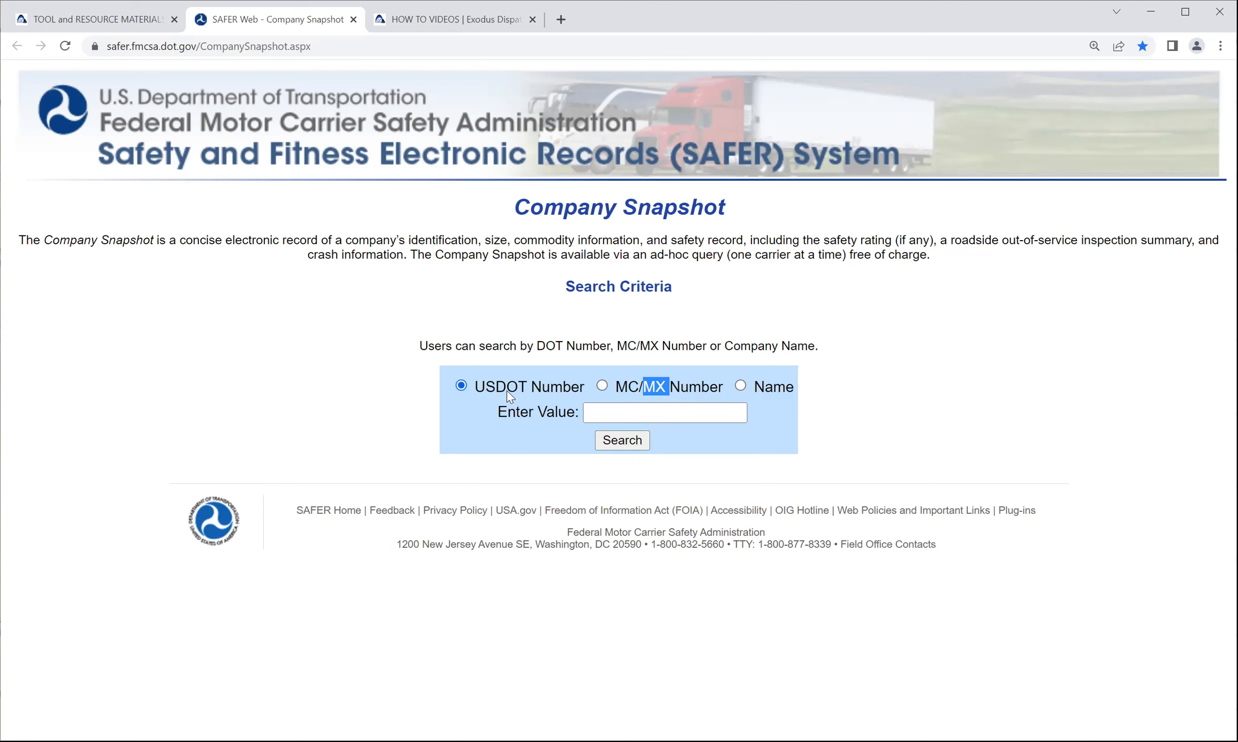
mouse_move(548, 405)
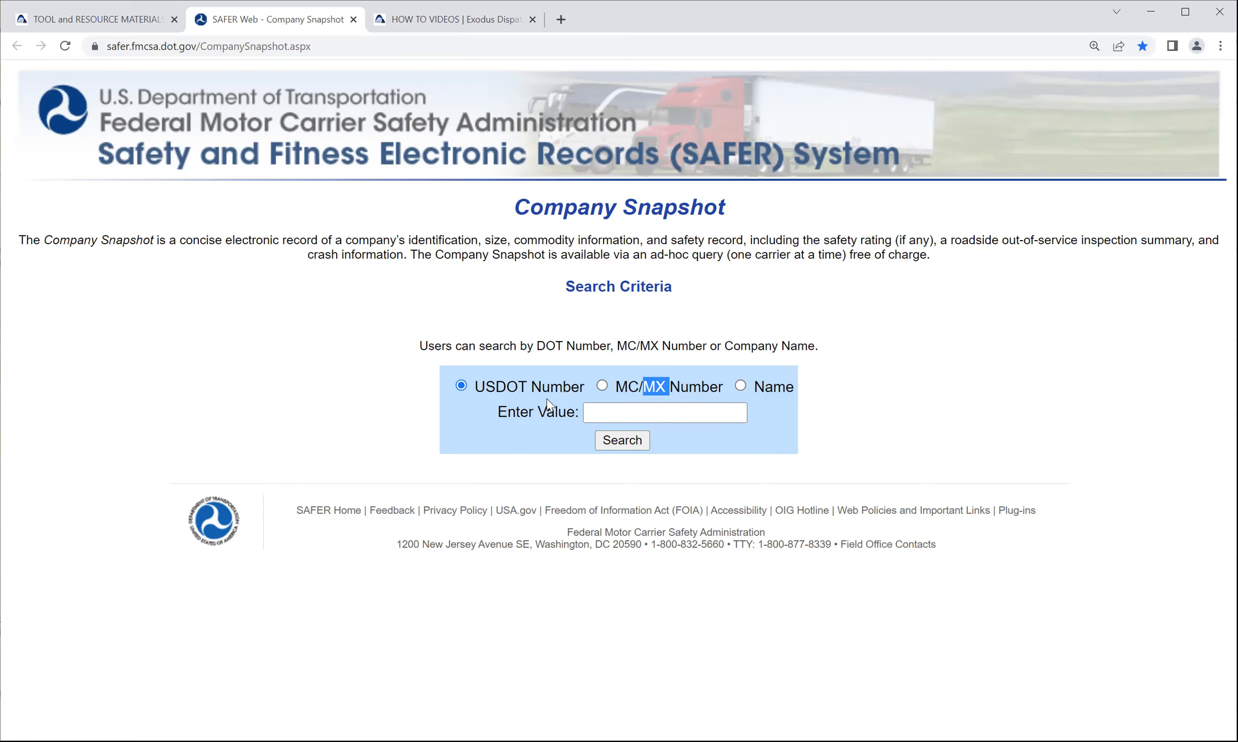
mouse_move(545, 411)
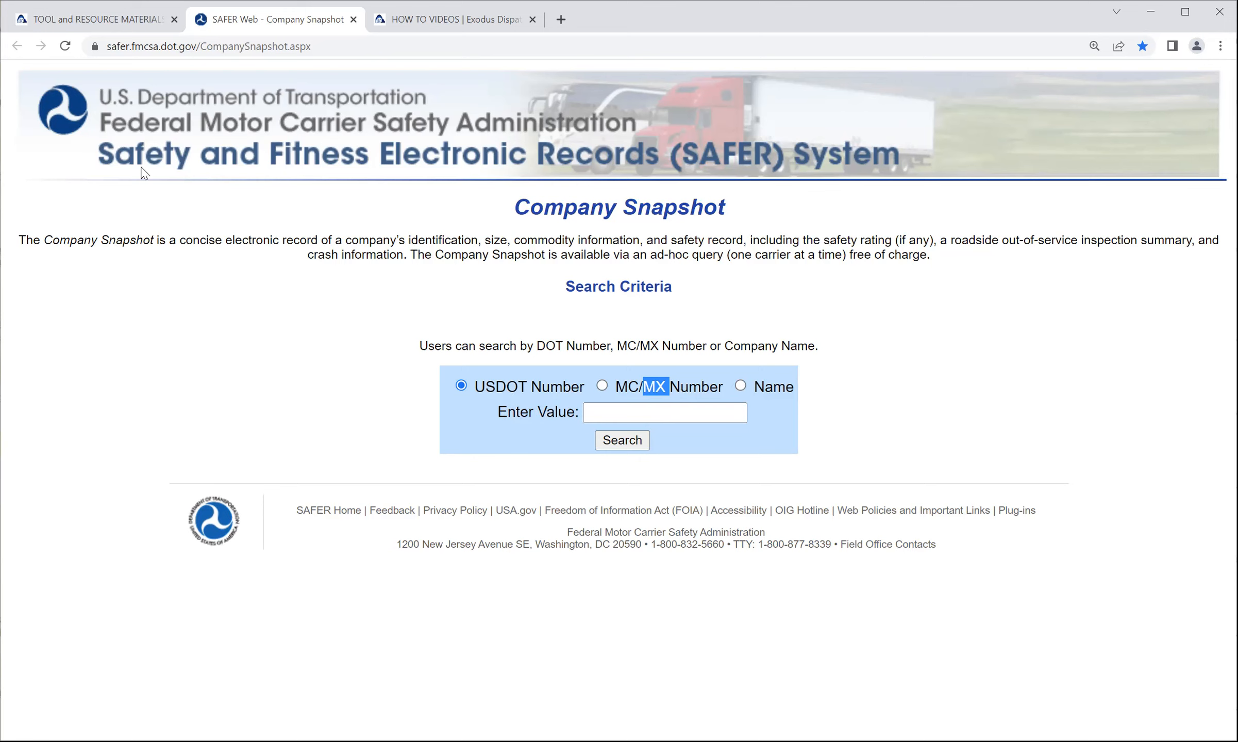
mouse_move(374, 222)
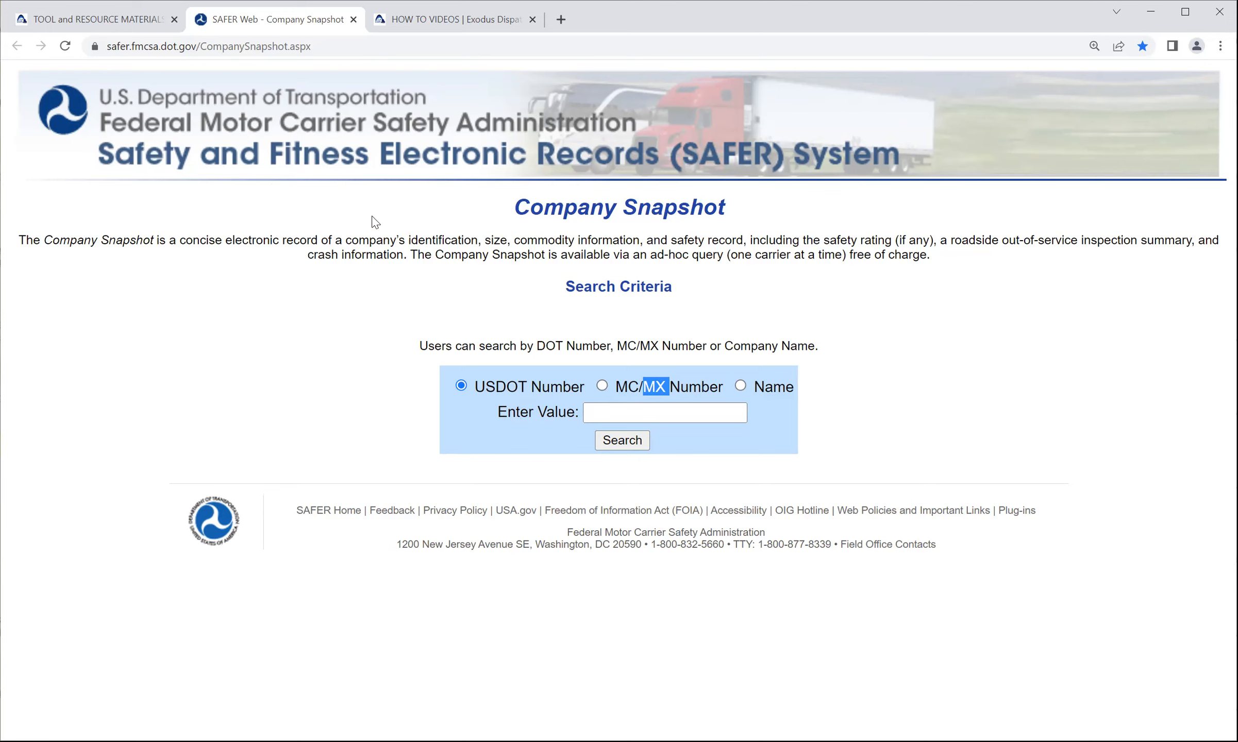
mouse_move(798, 162)
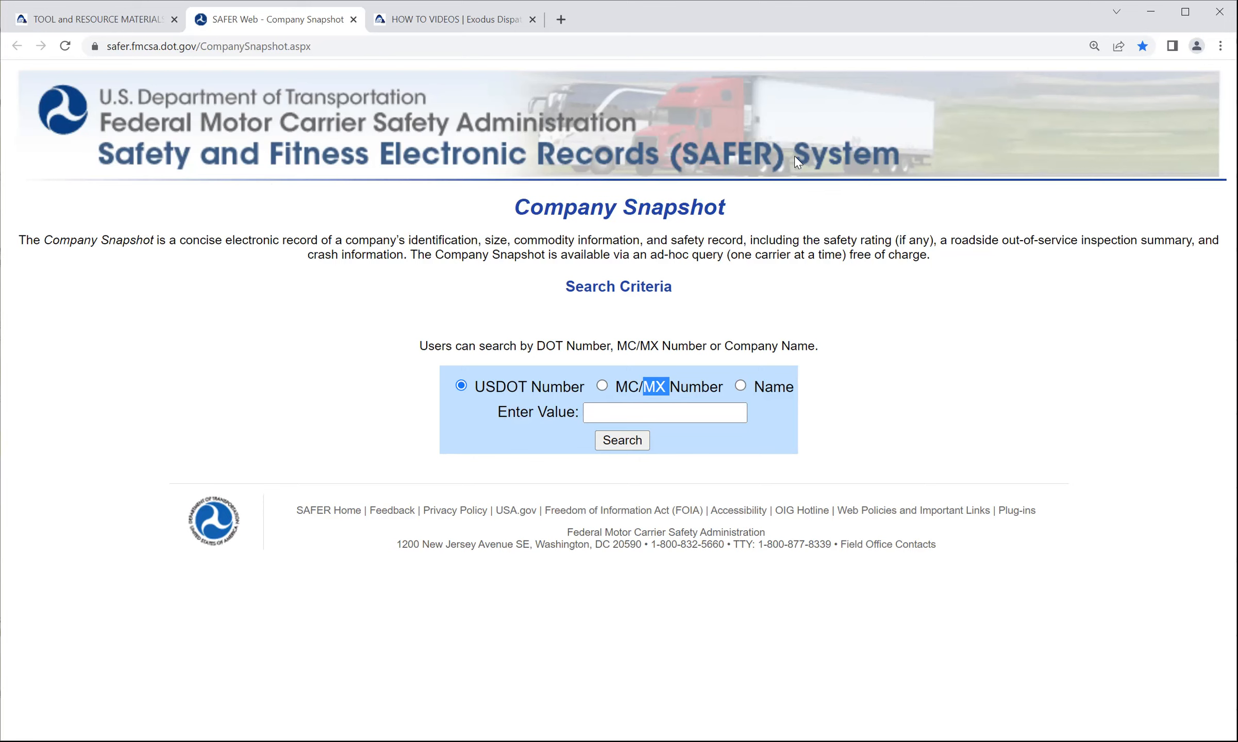
mouse_move(773, 188)
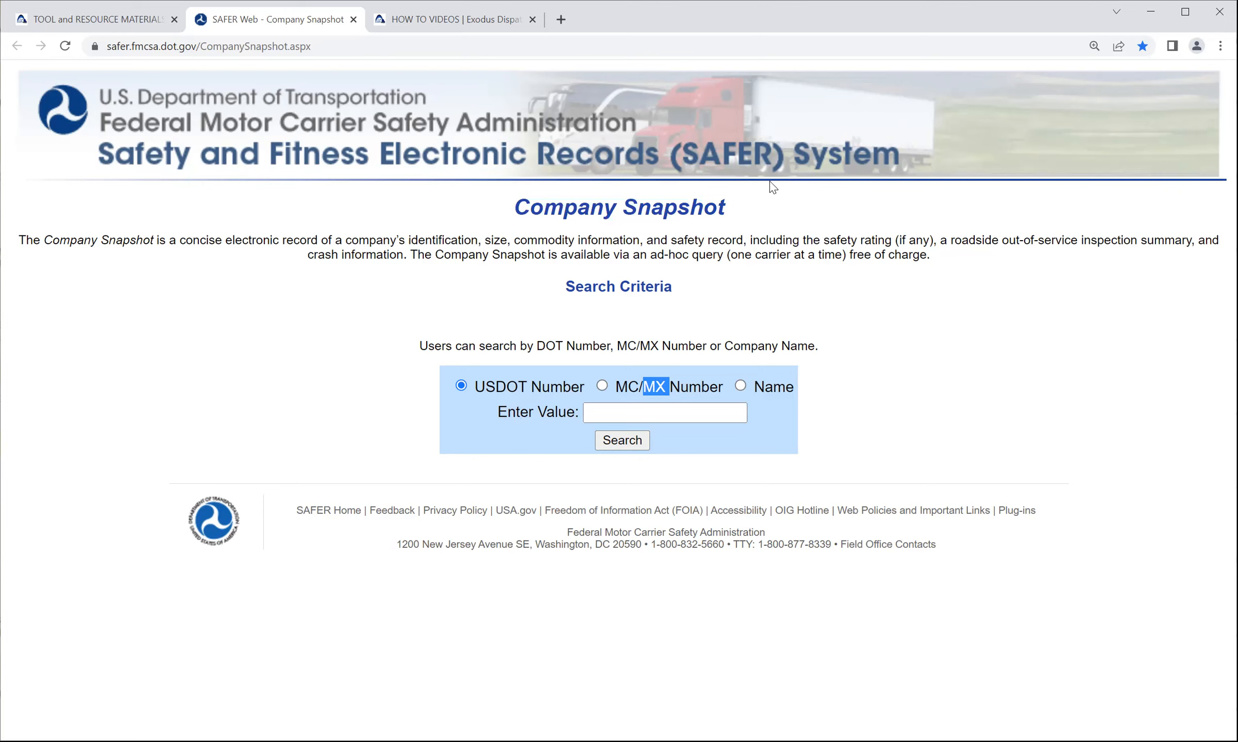
mouse_move(704, 270)
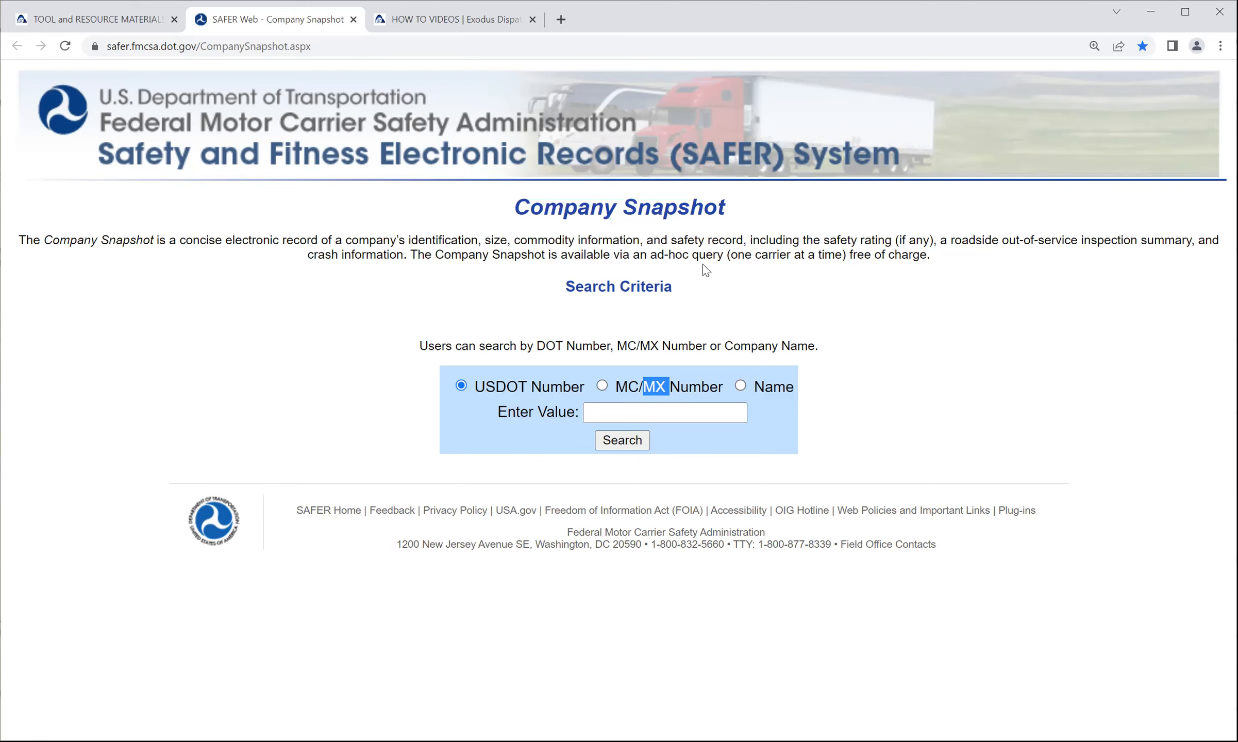
mouse_move(368, 162)
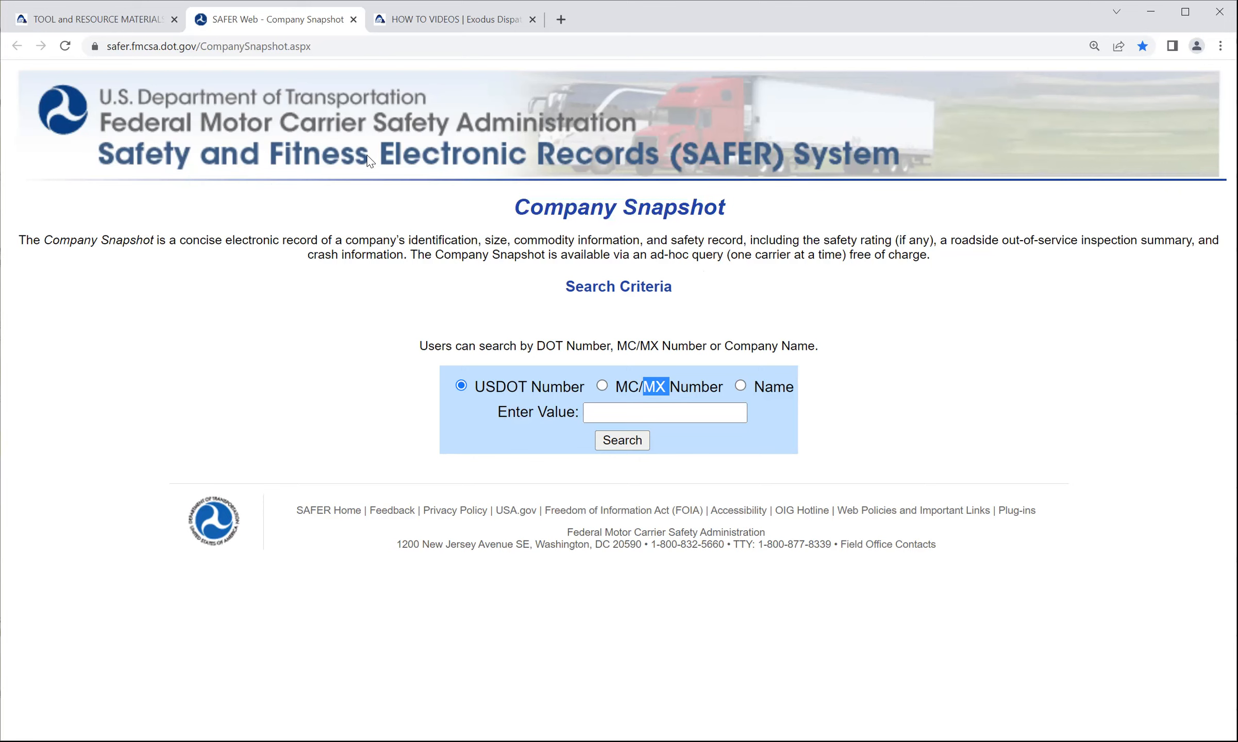
mouse_move(504, 297)
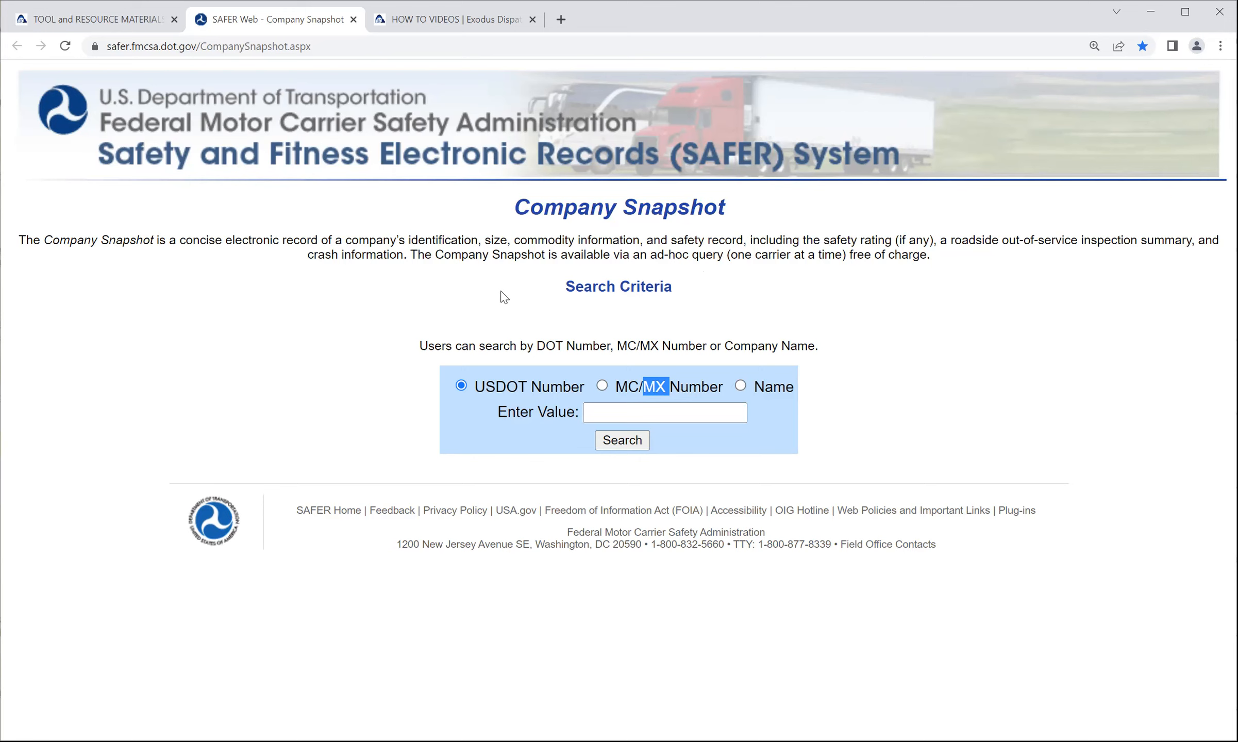
mouse_move(477, 306)
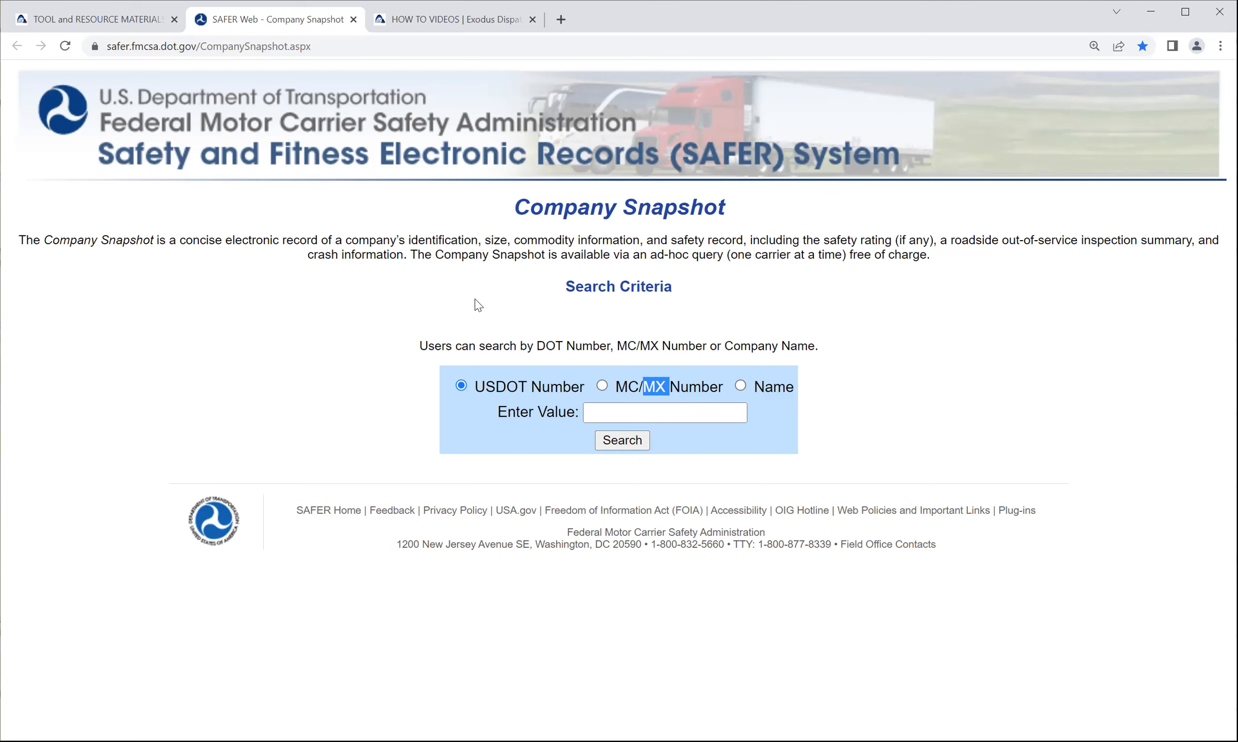
mouse_move(448, 274)
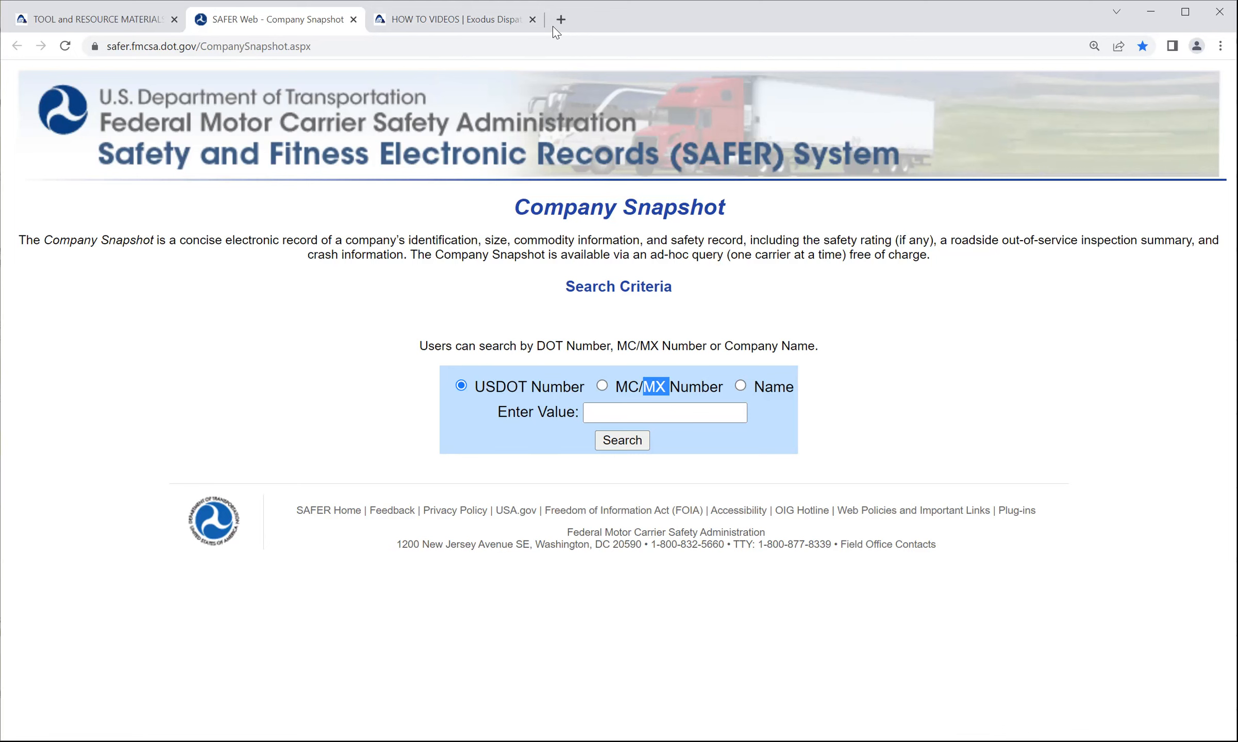
- Search for fmcsa in a new tab and choose the fmcsa.dot.gov suggestion
left_click(561, 18)
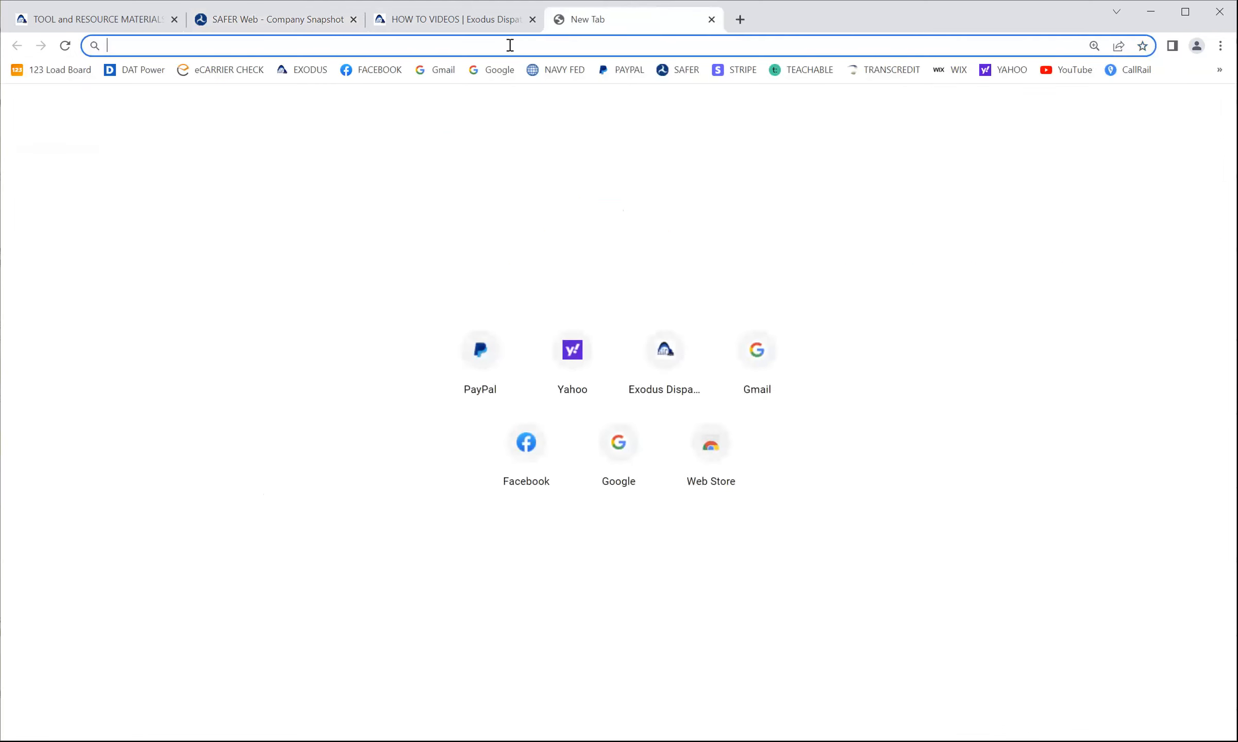
type("fm")
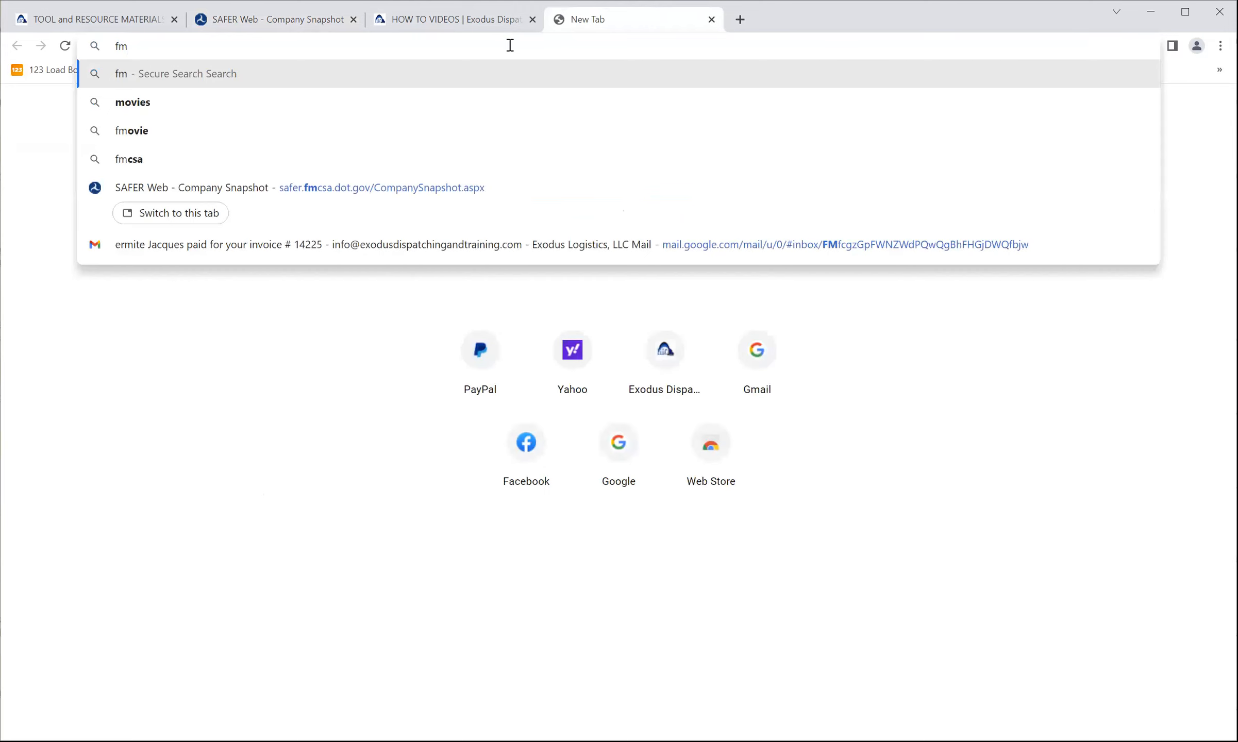
type("csa")
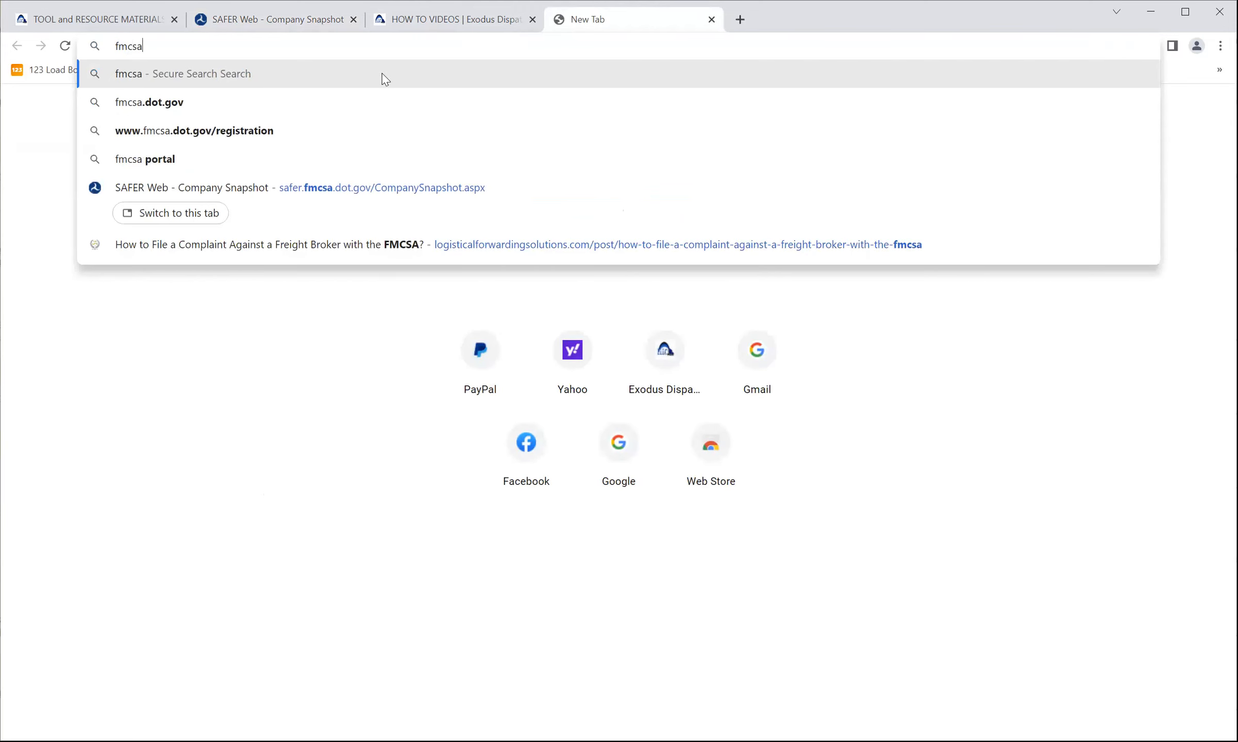
left_click(148, 102)
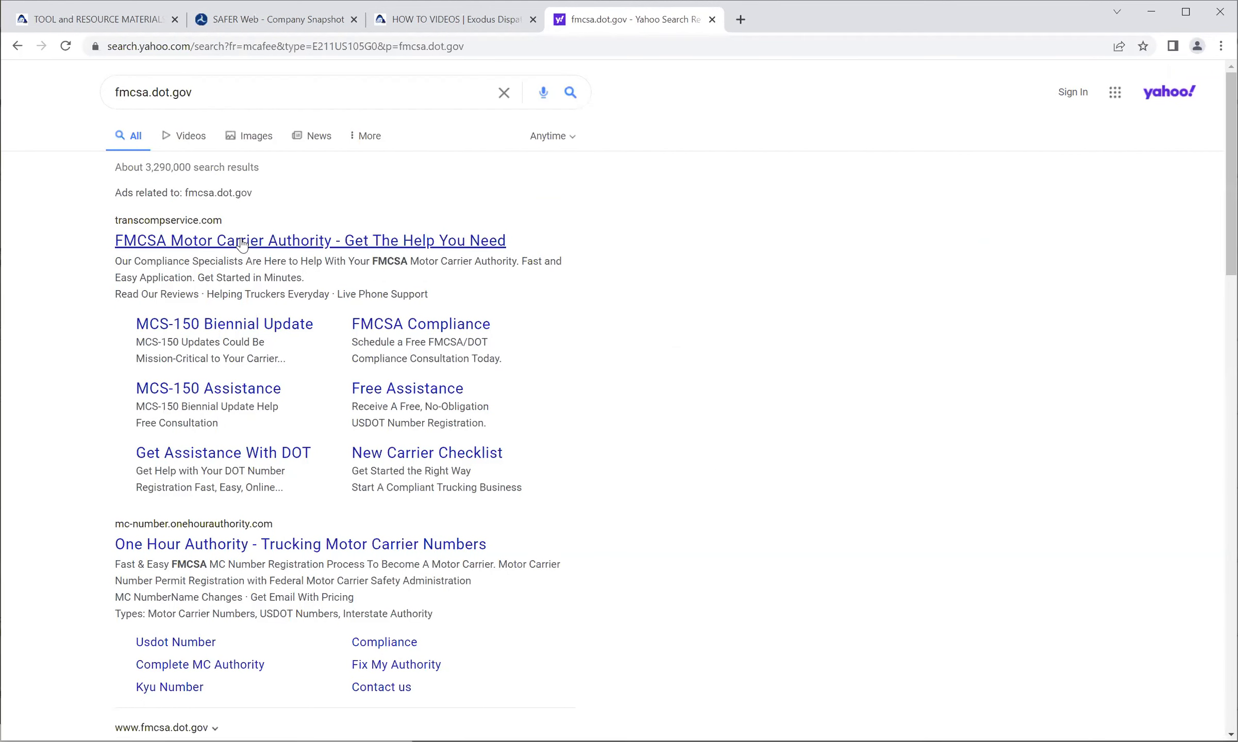
mouse_move(251, 309)
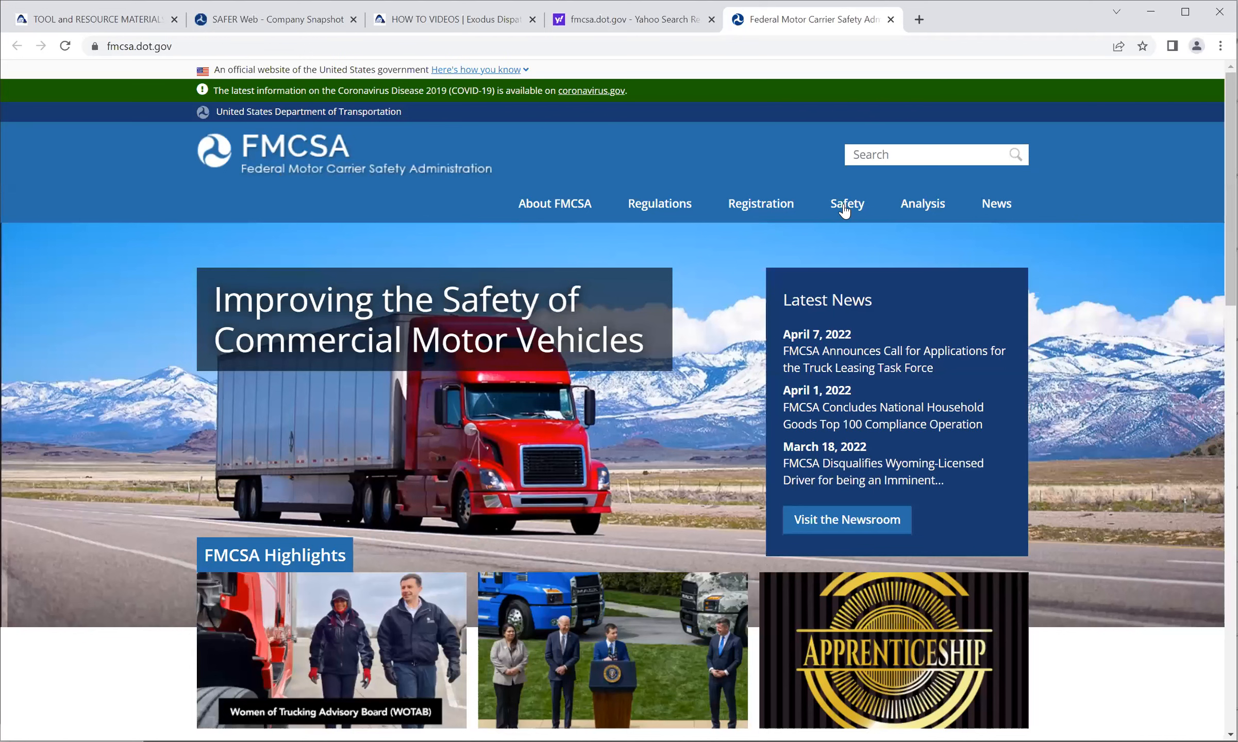
- Open the FMCSA Safety page and reach its Company Safety Record Websites section
left_click(846, 203)
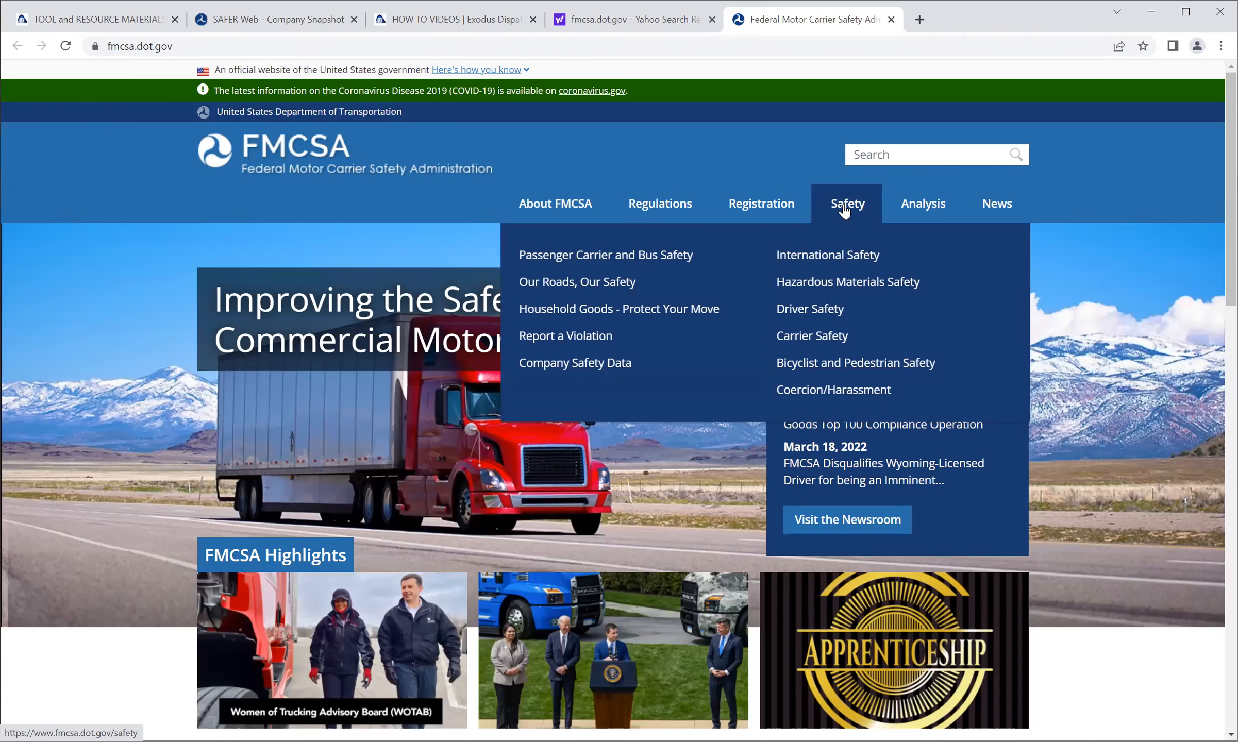
mouse_move(601, 378)
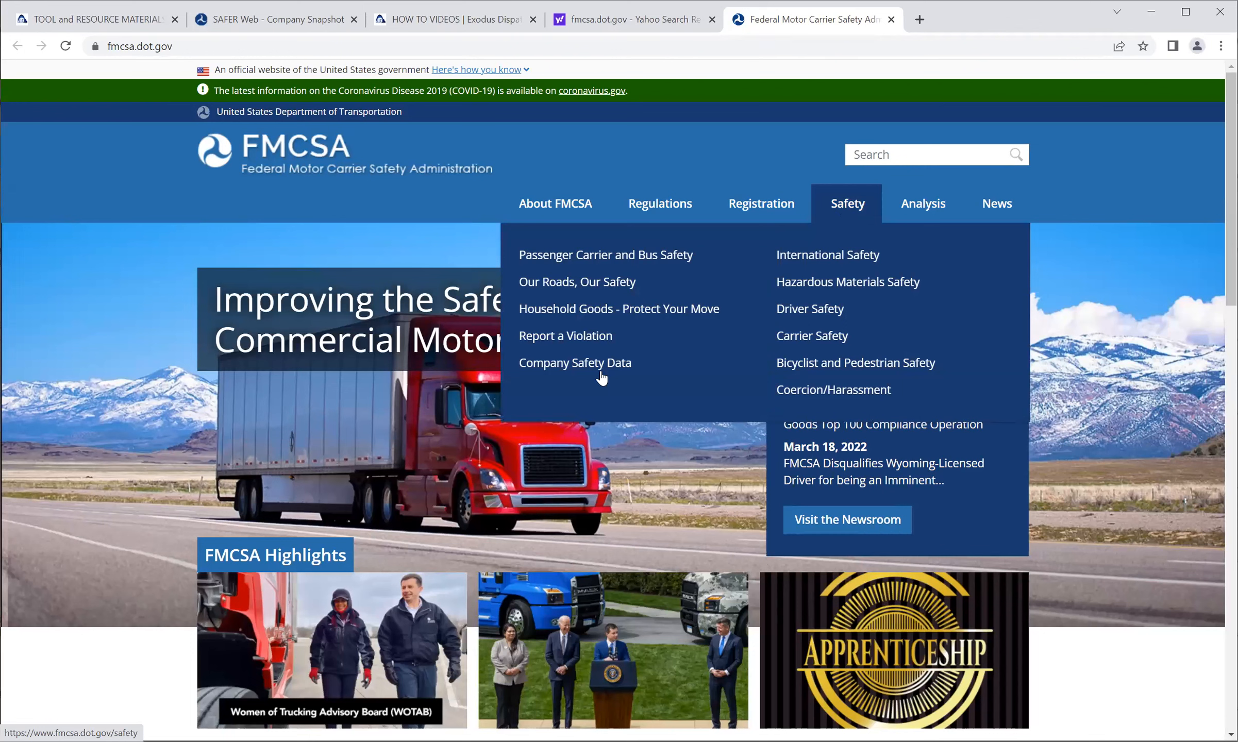
mouse_move(576, 367)
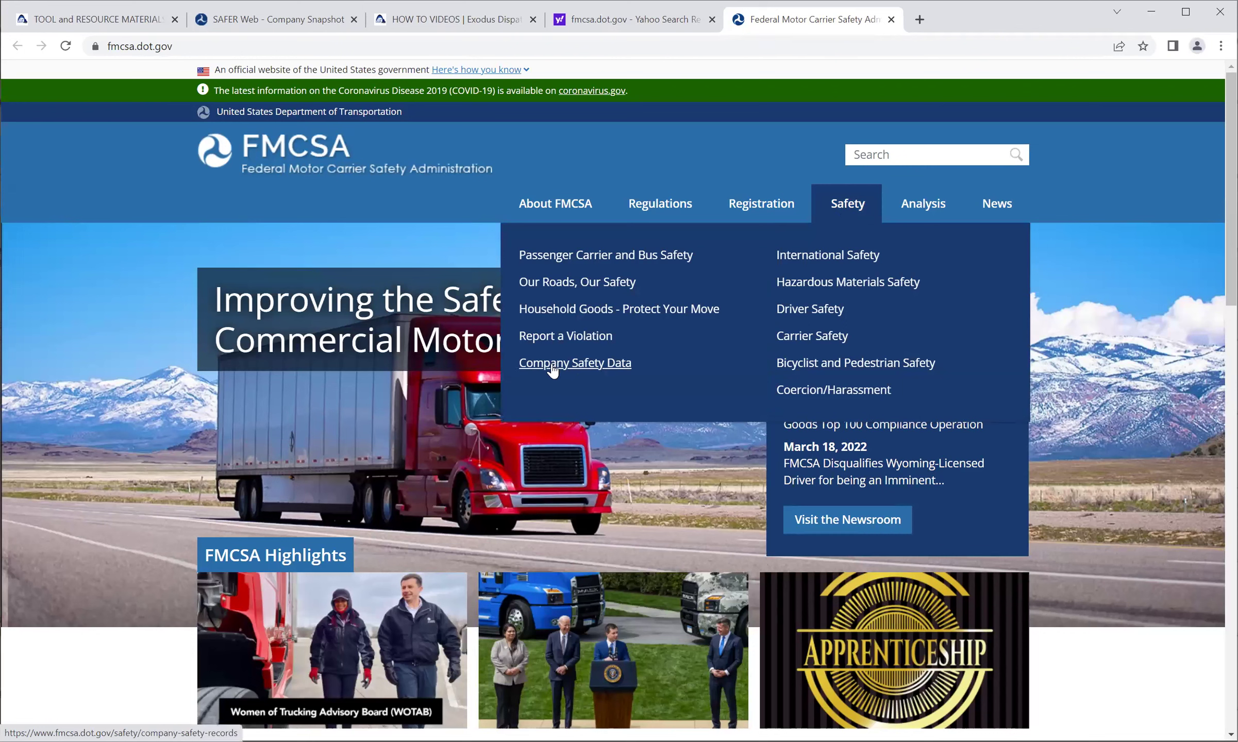
mouse_move(846, 207)
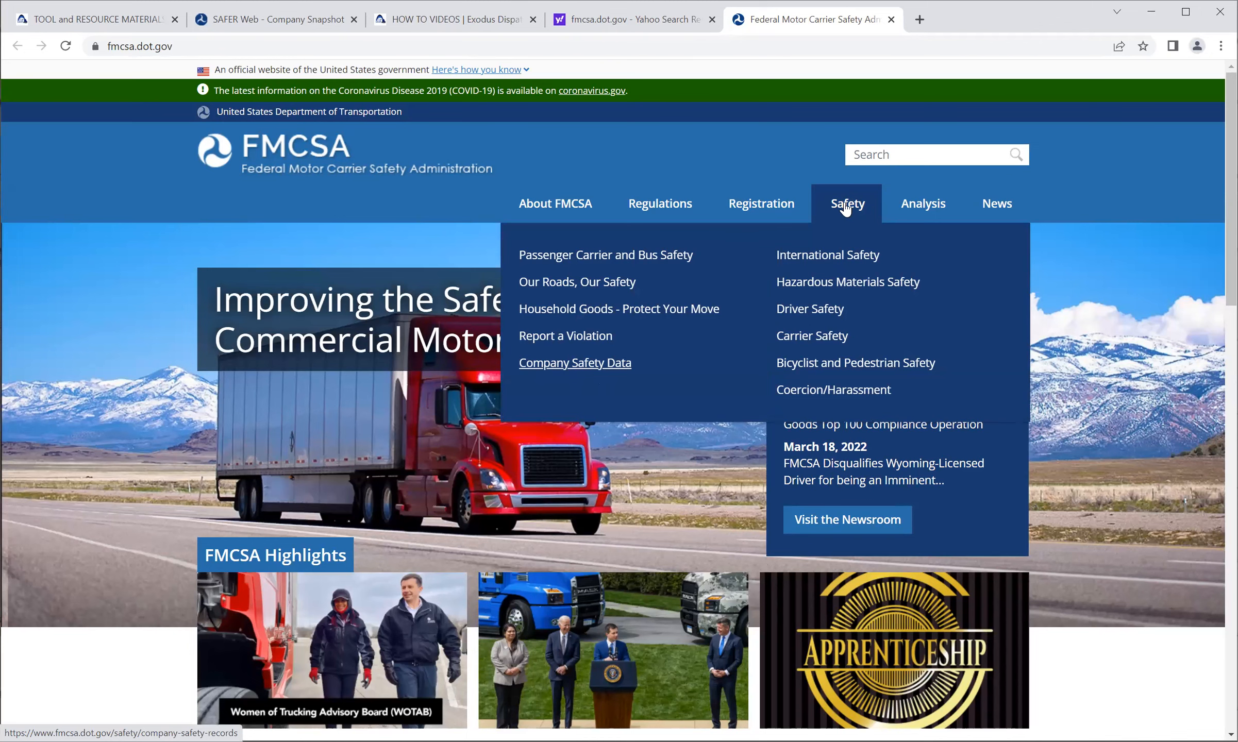
left_click(846, 205)
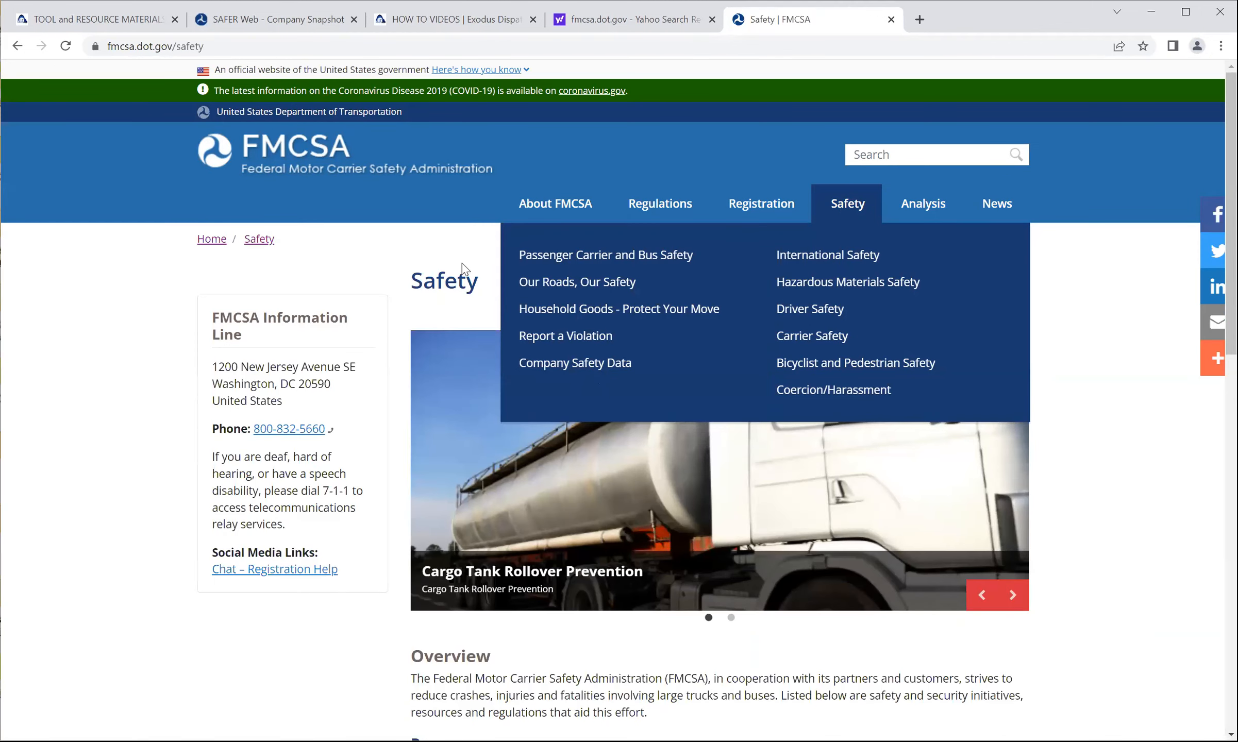
scroll("down", 3)
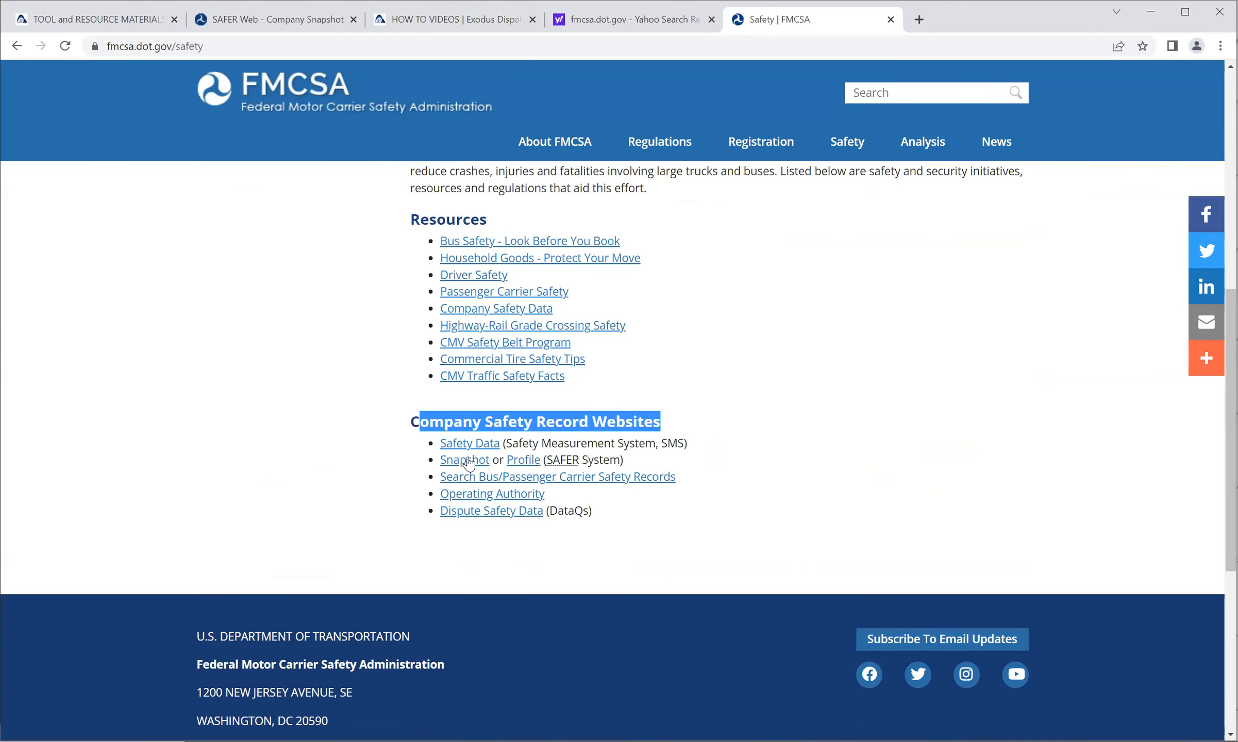
mouse_move(464, 460)
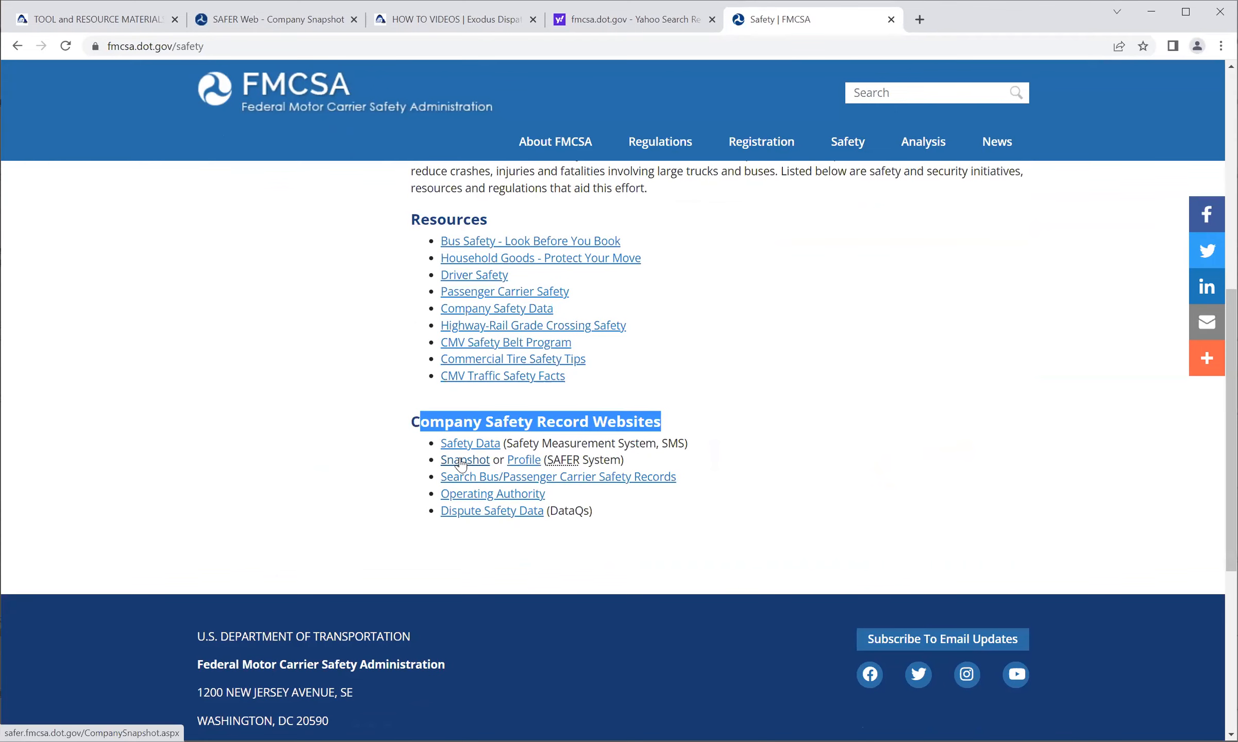
- Close the duplicate Snapshot and Safety tabs and return to the original SAFER Company Snapshot tab
left_click(465, 460)
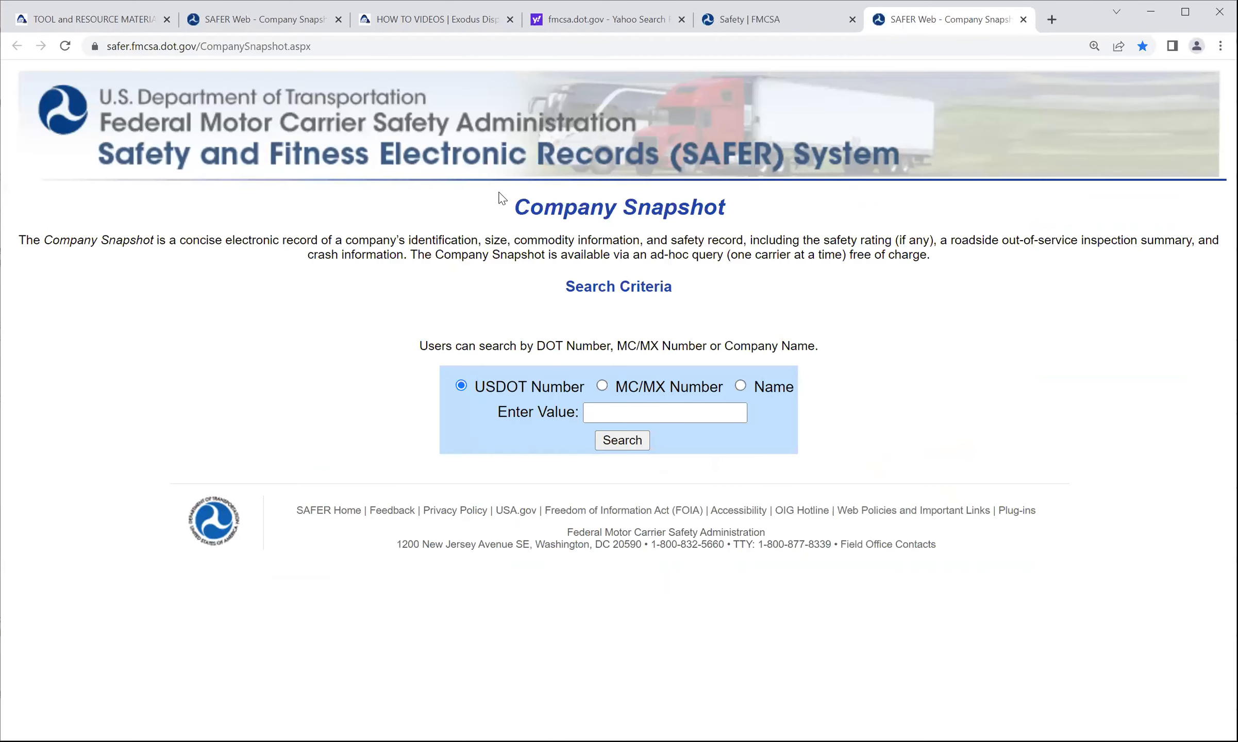
mouse_move(488, 82)
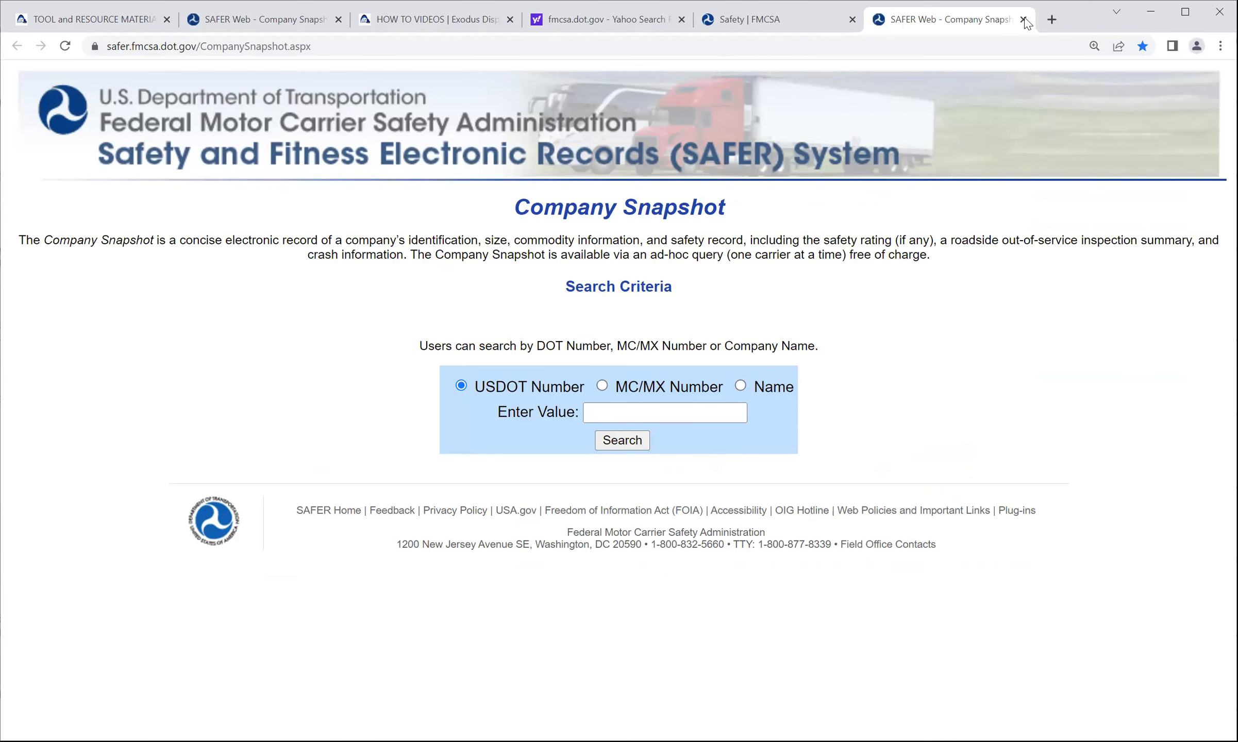
left_click(1026, 18)
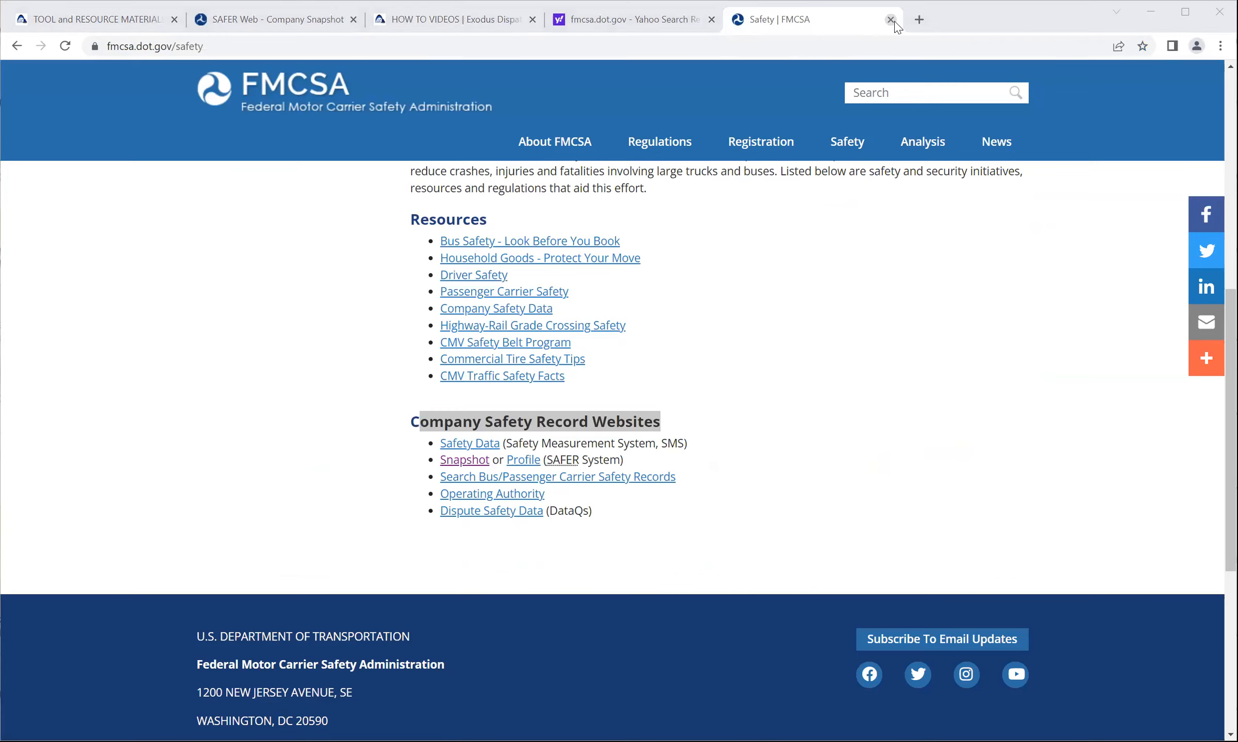
left_click(891, 18)
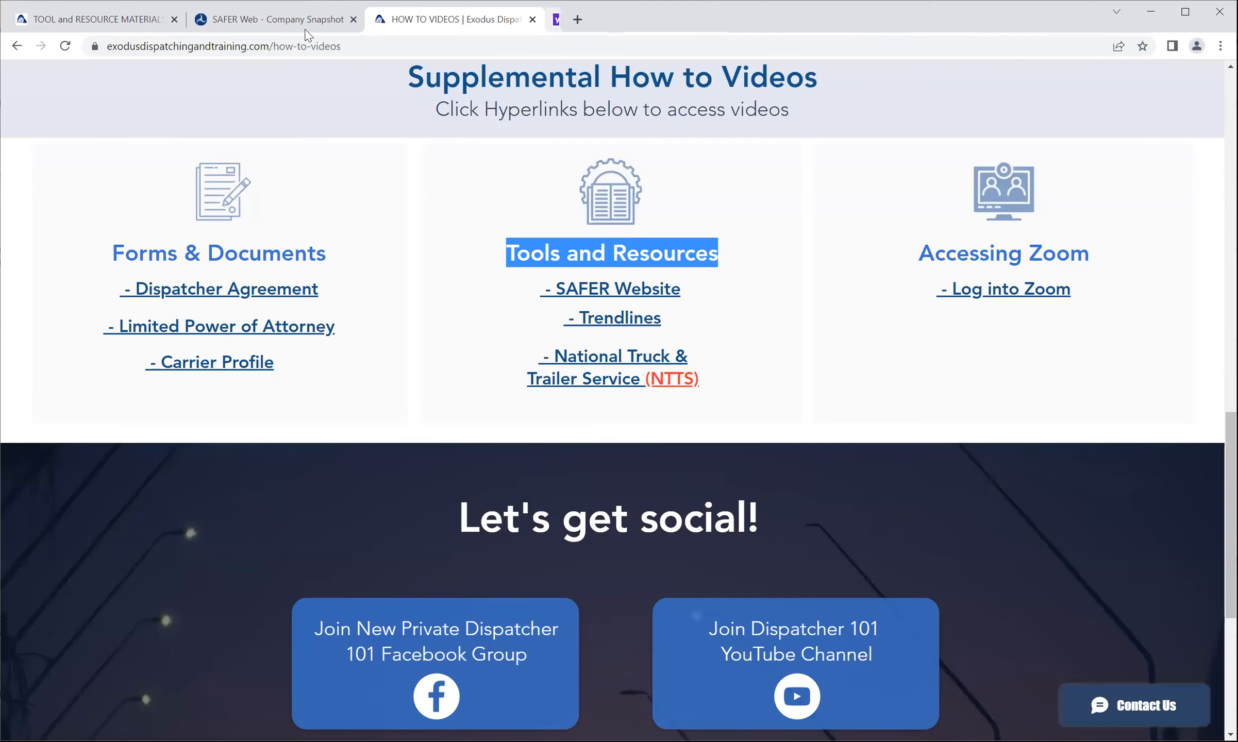
left_click(274, 19)
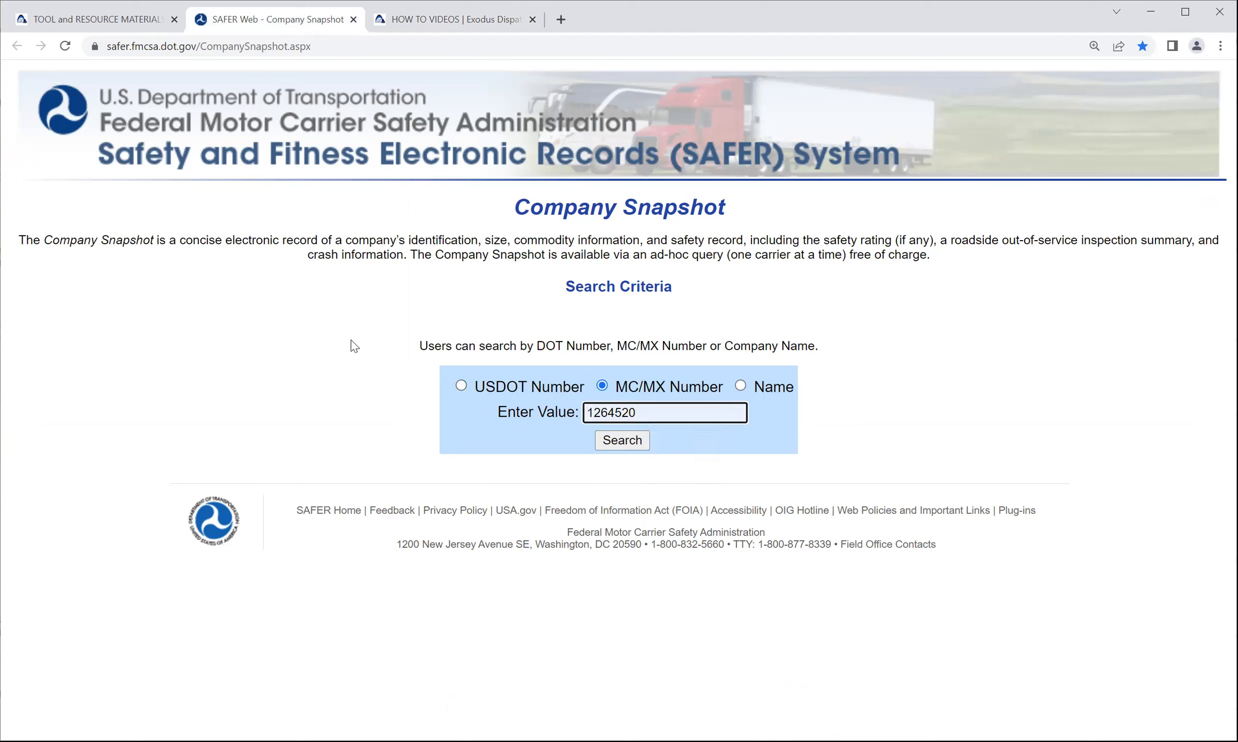
mouse_move(611, 465)
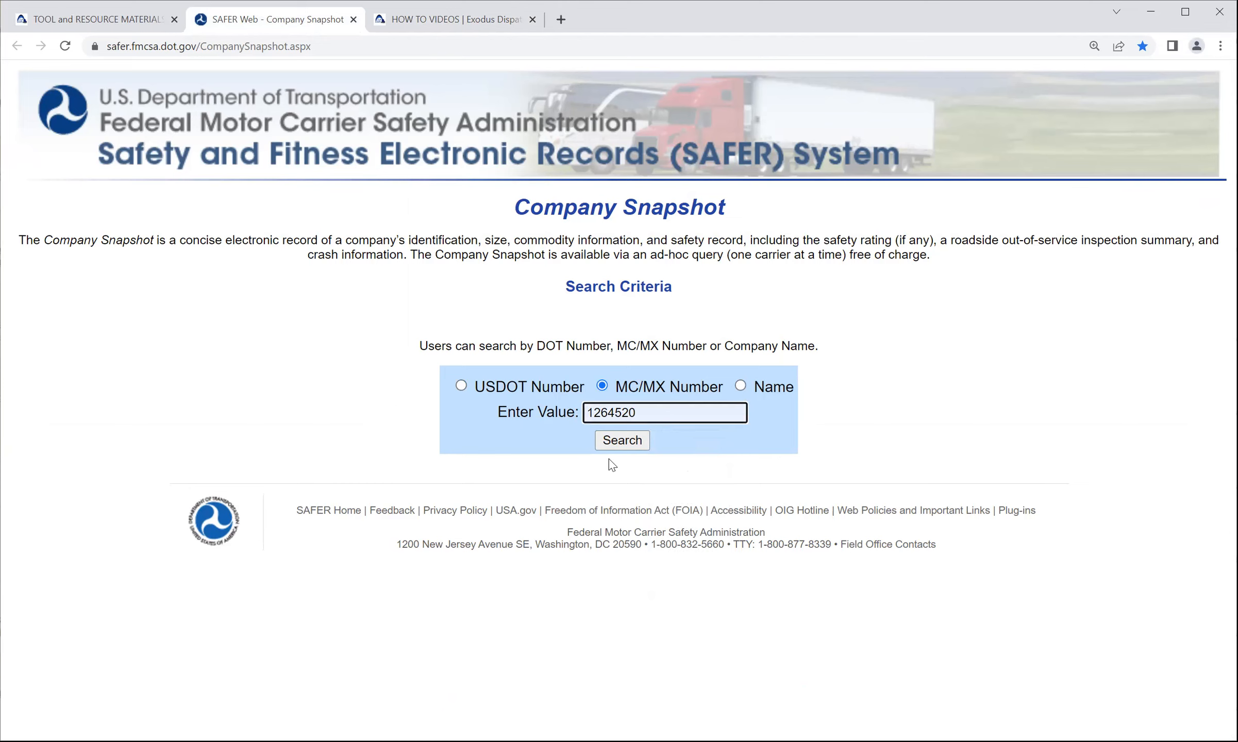
- Run the MC-1264520 search and review TYFLEM LLC's ID/Operations and US inspection records
left_click(621, 441)
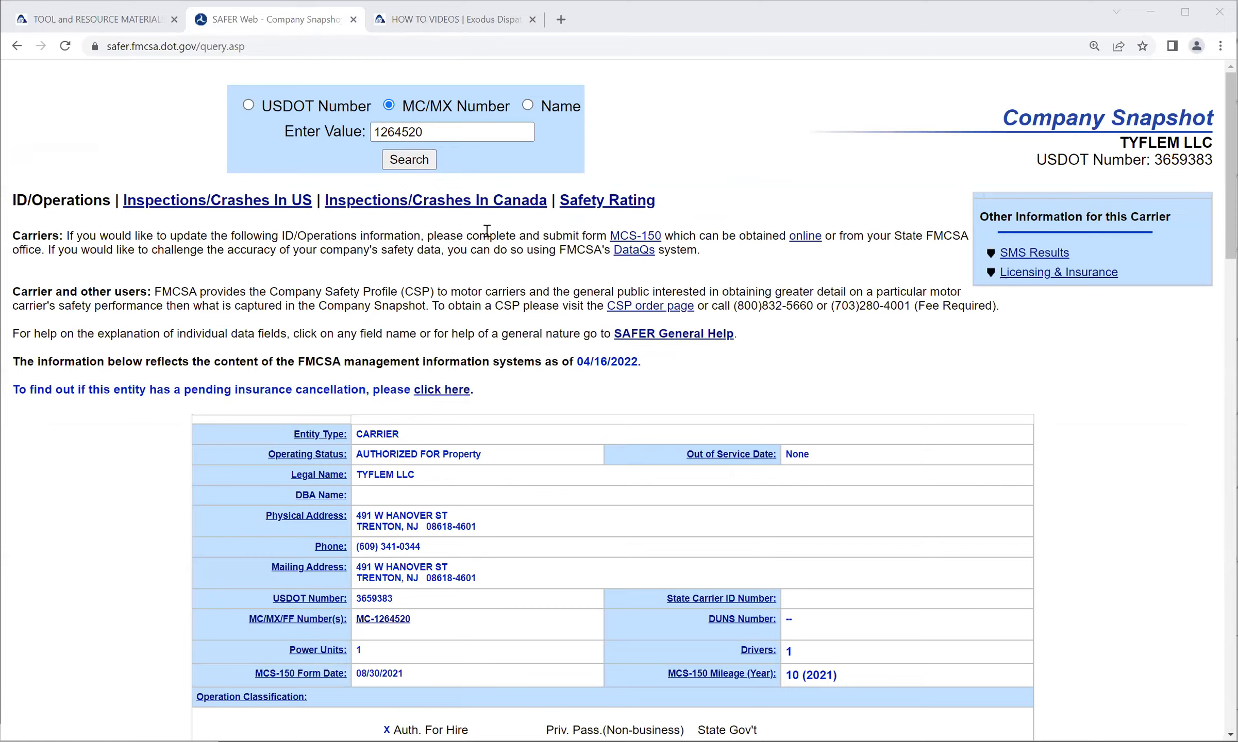
scroll("down", 3)
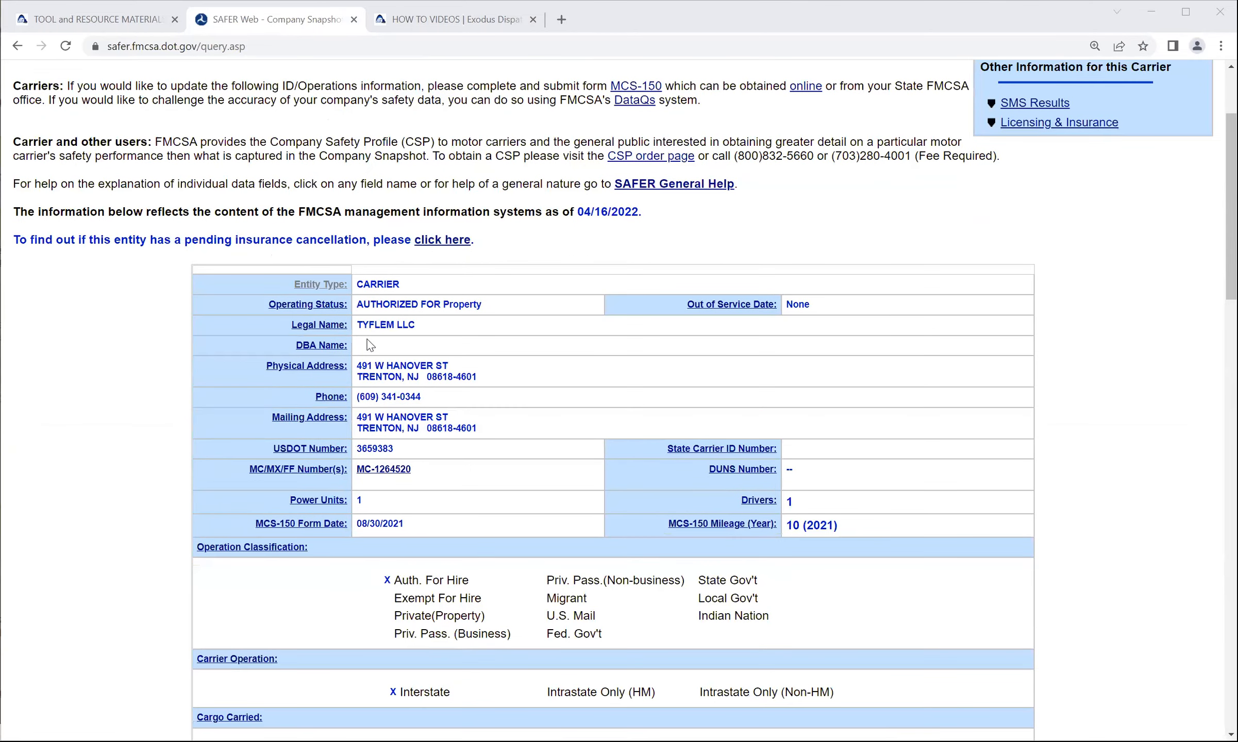
mouse_move(462, 404)
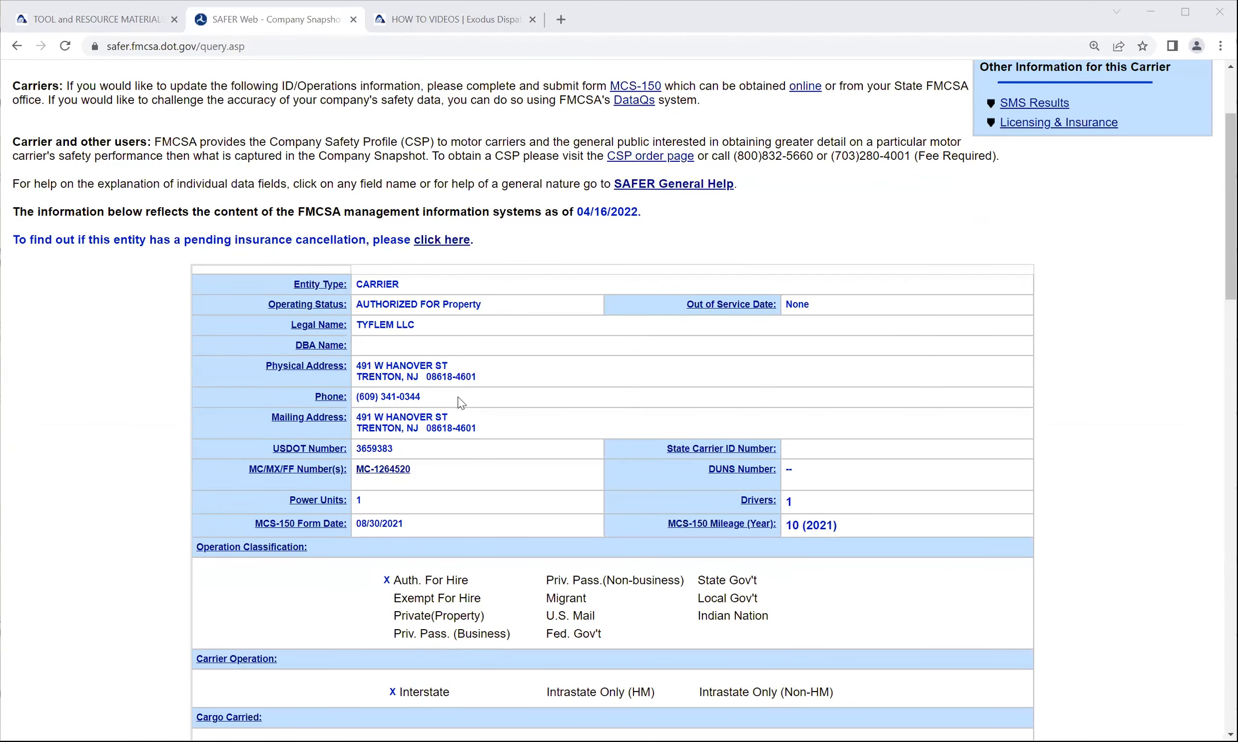
scroll("down", 3)
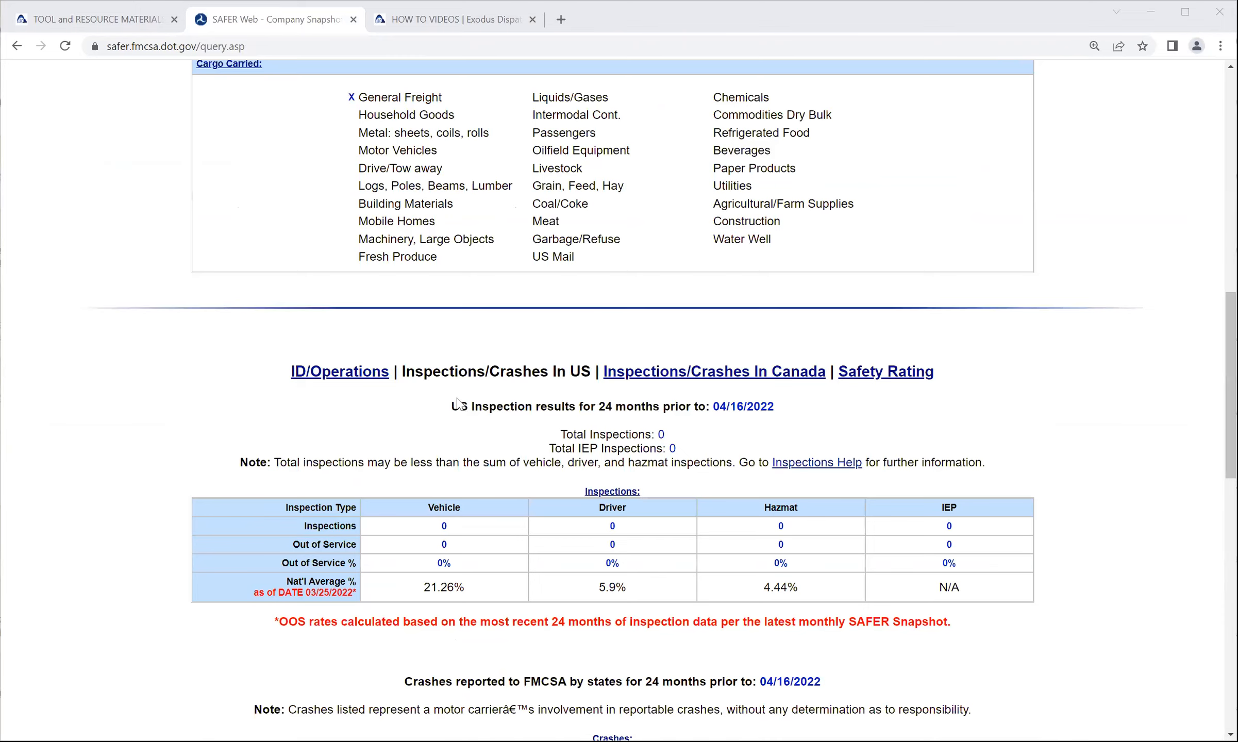
scroll("up", 3)
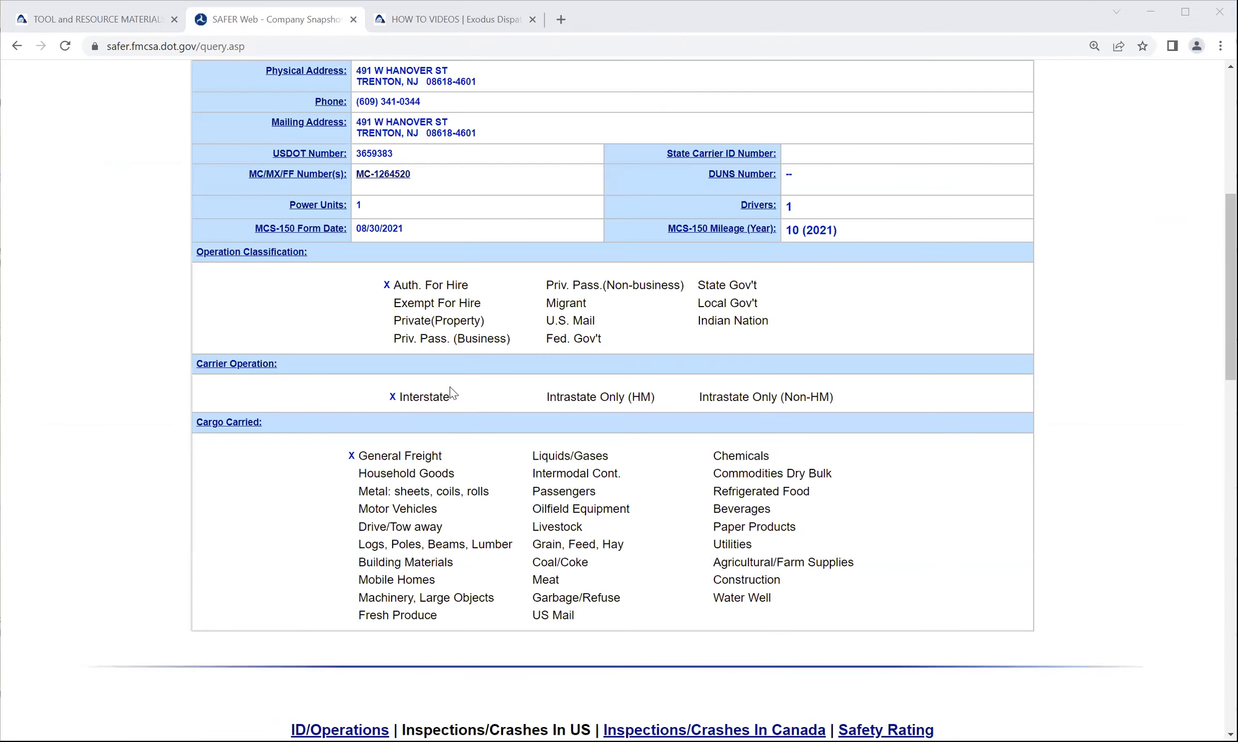
scroll("up", 3)
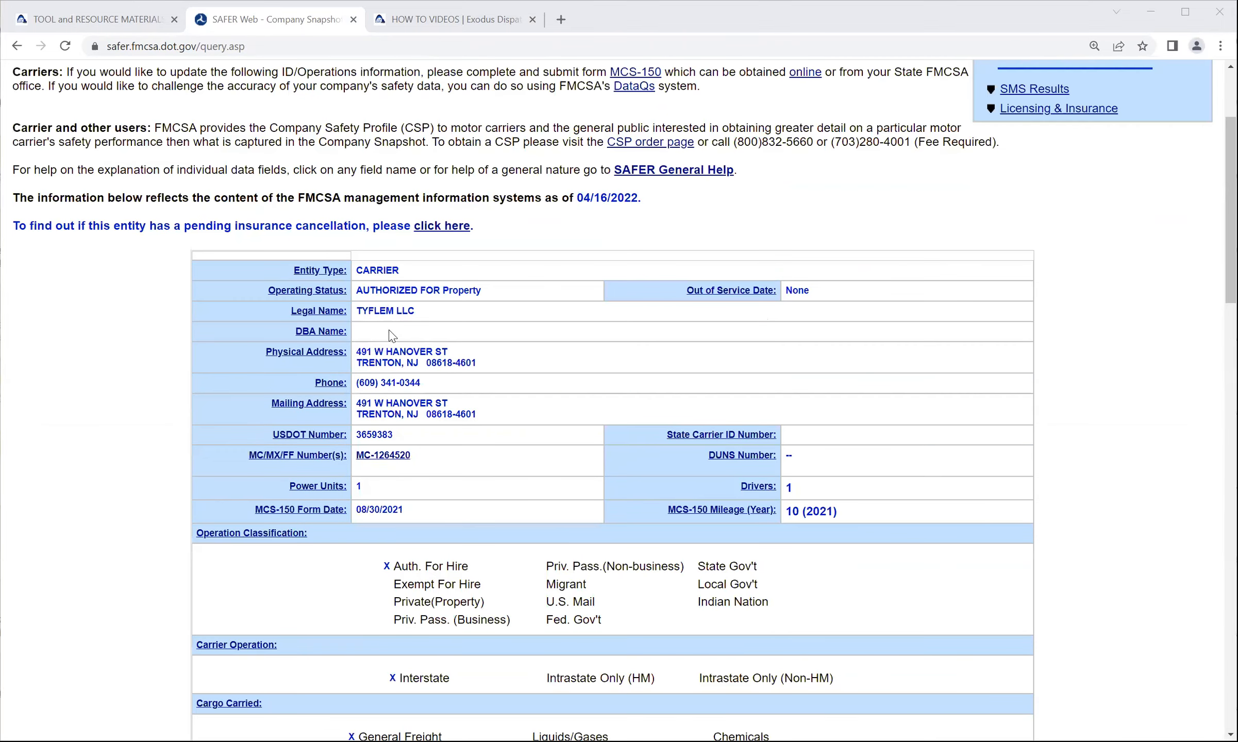
mouse_move(356, 364)
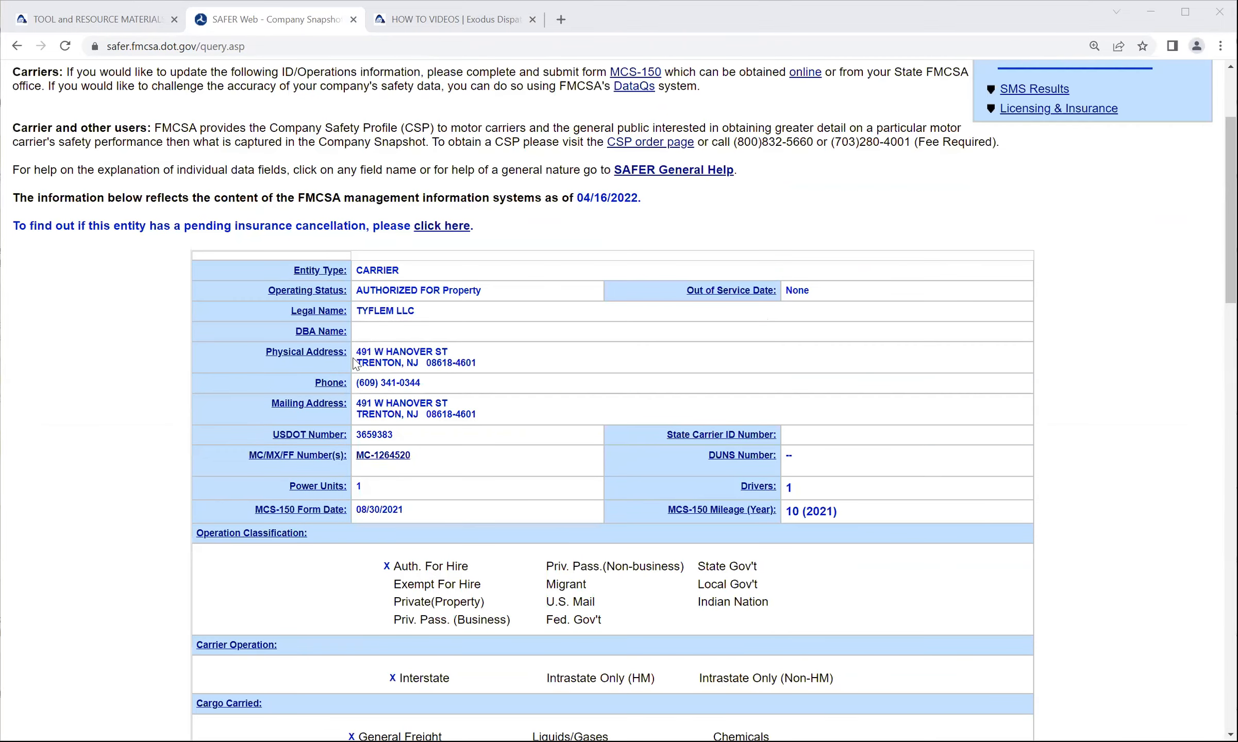
scroll("up", 3)
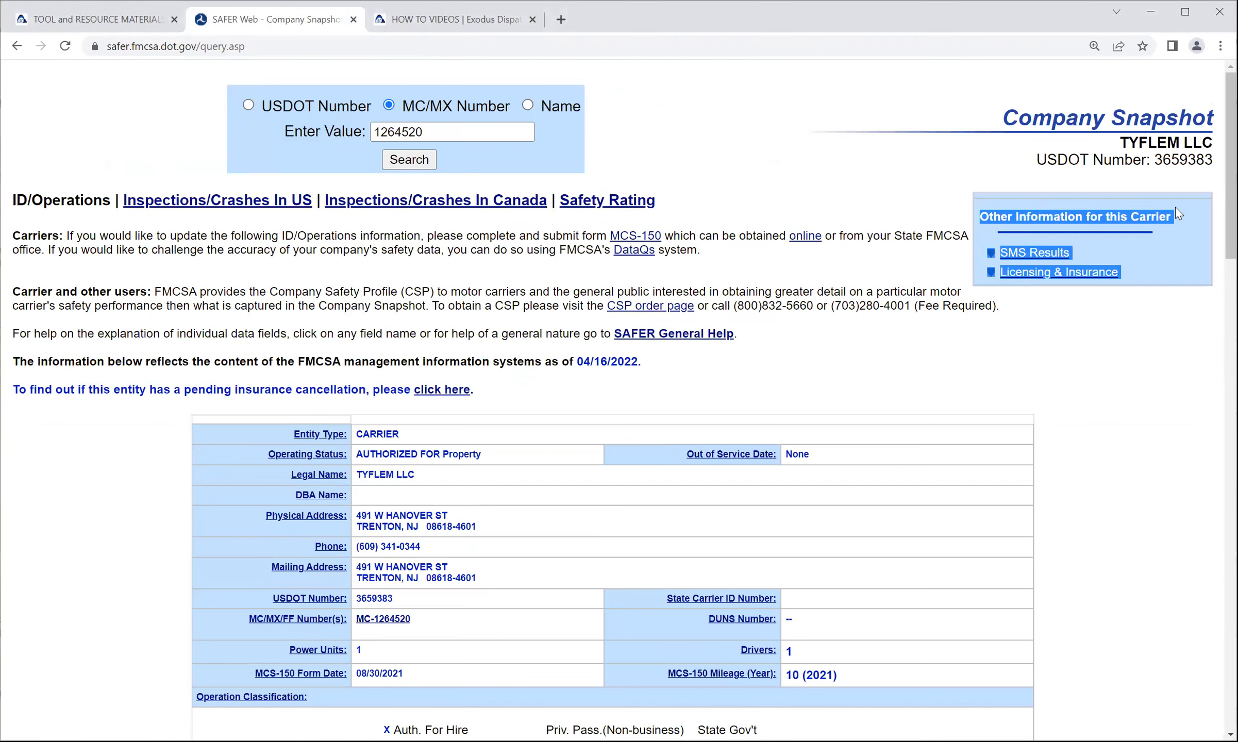
mouse_move(1059, 271)
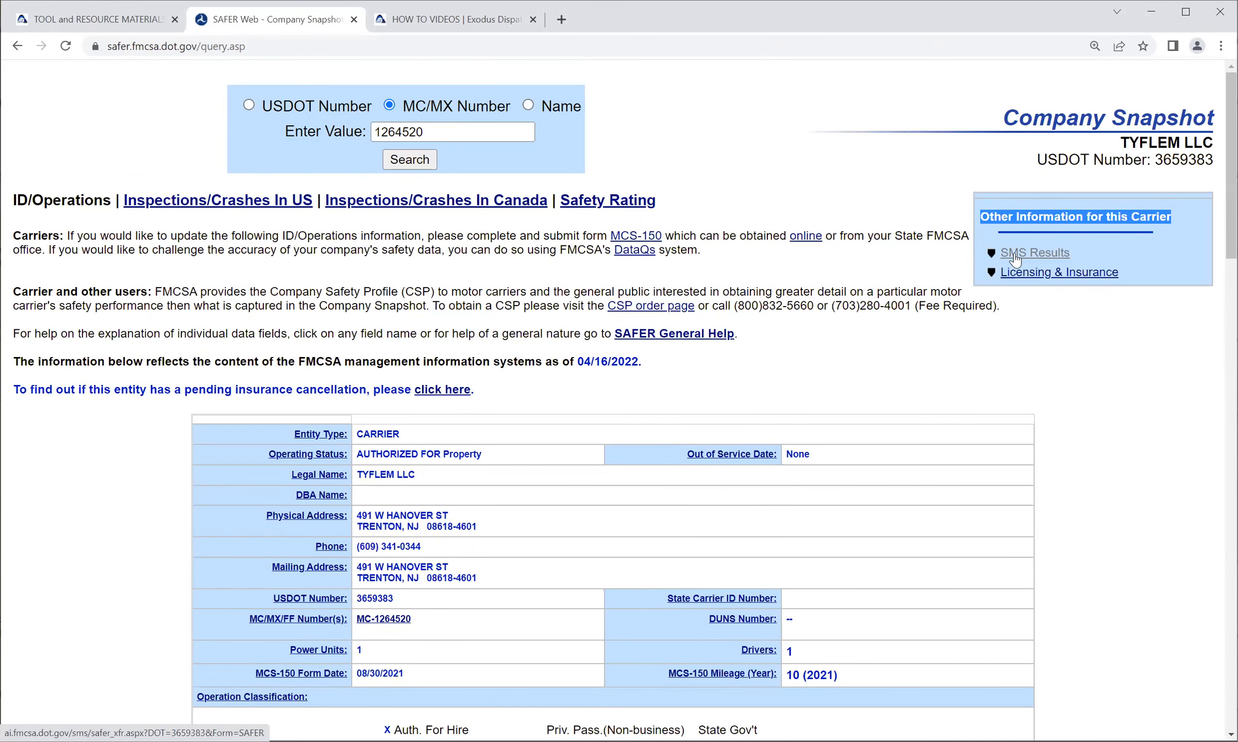
mouse_move(1005, 266)
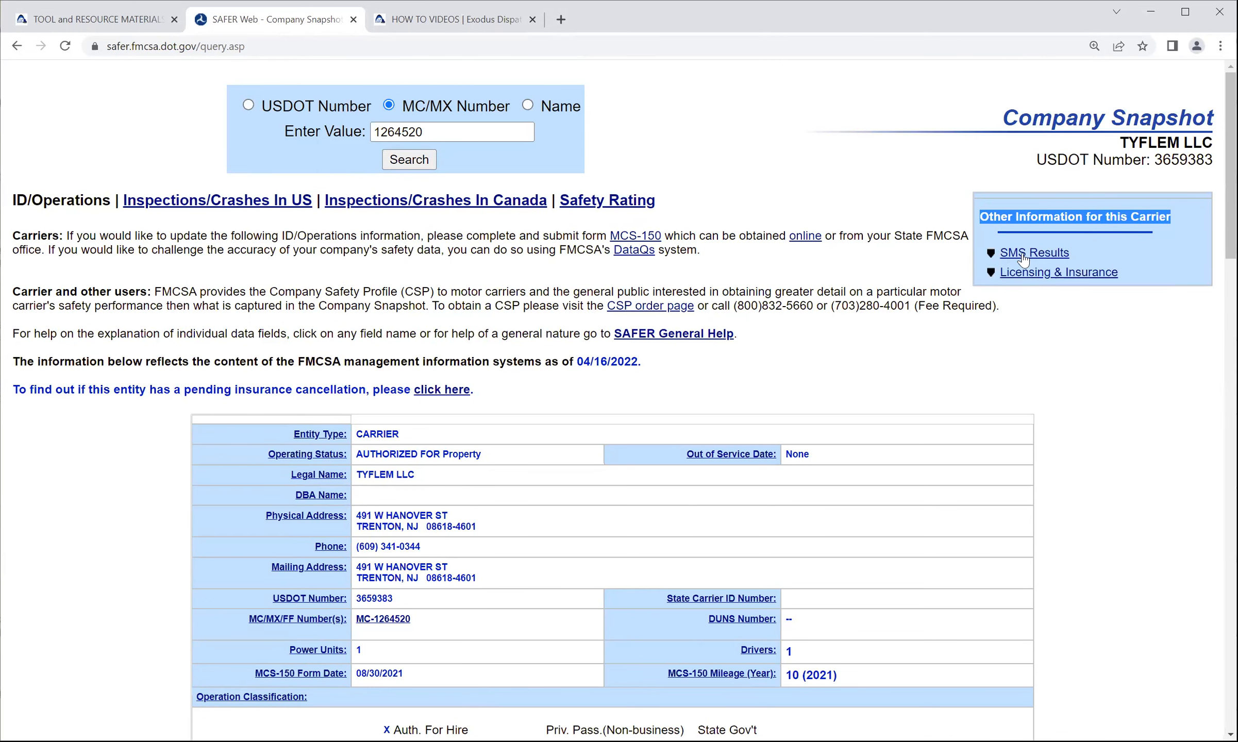
mouse_move(1058, 271)
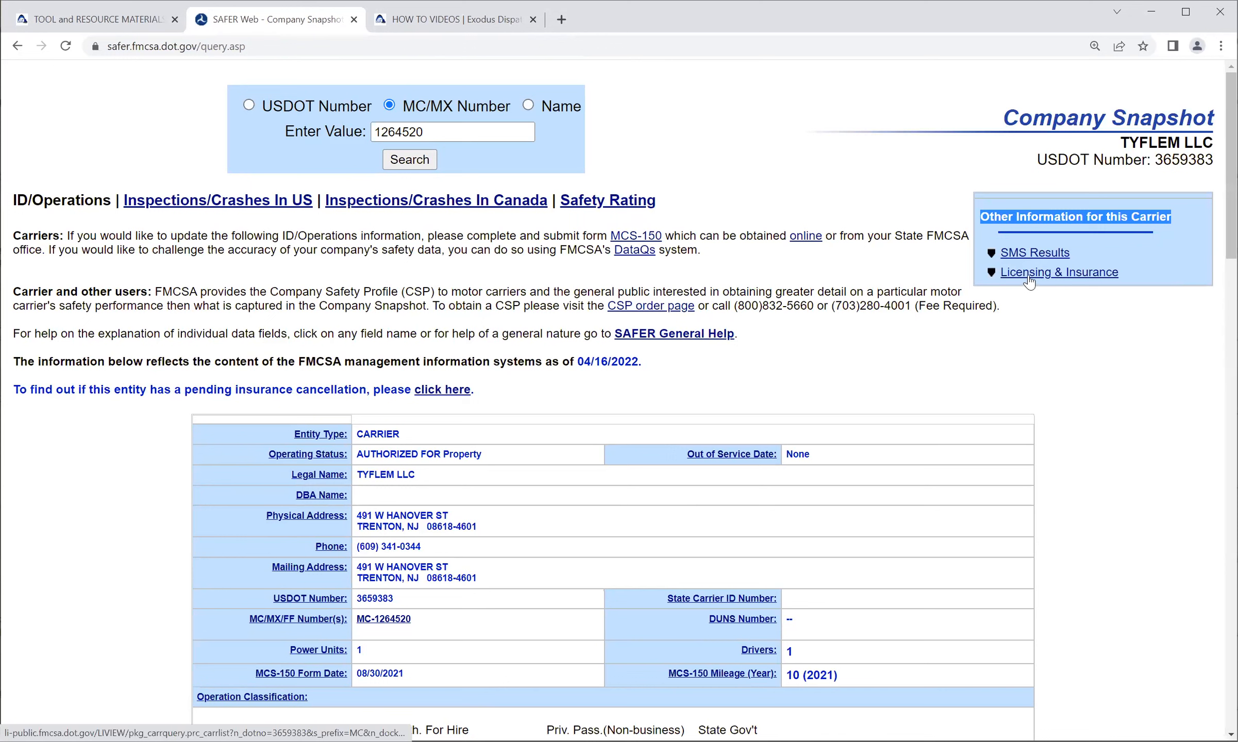
mouse_move(1059, 271)
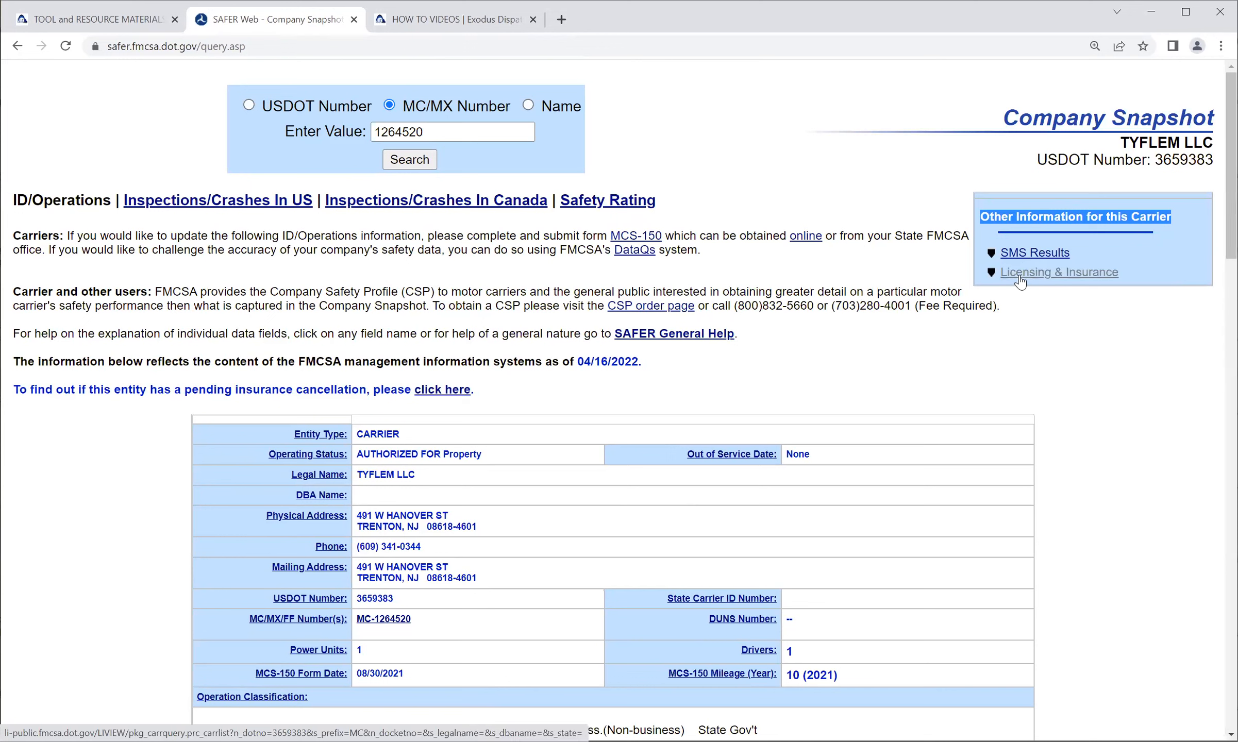
mouse_move(947, 253)
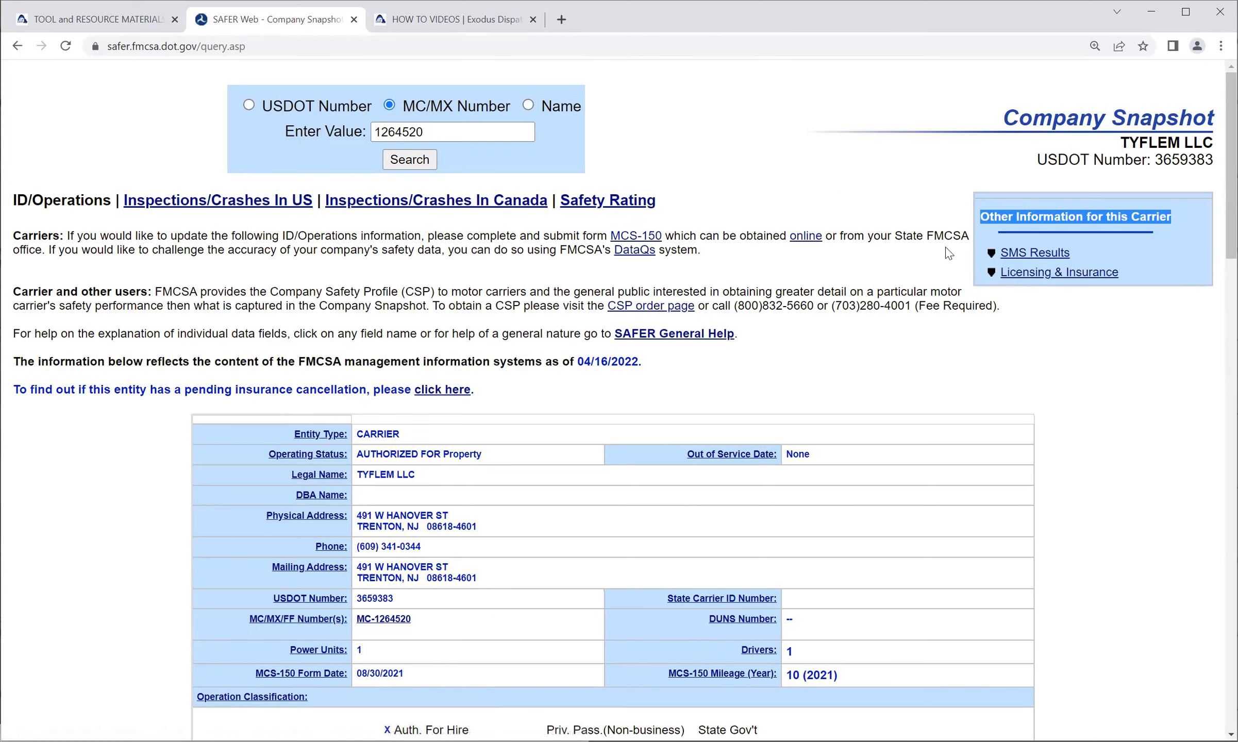
scroll("down", 3)
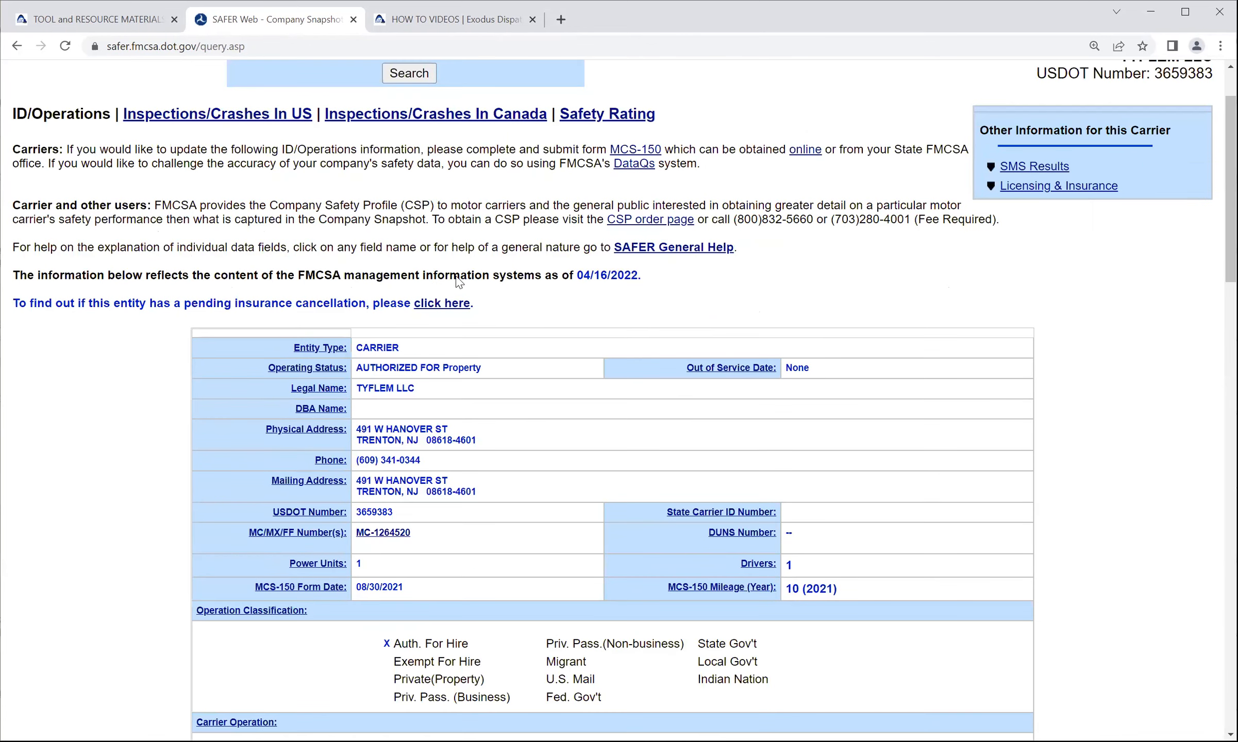
scroll("down", 3)
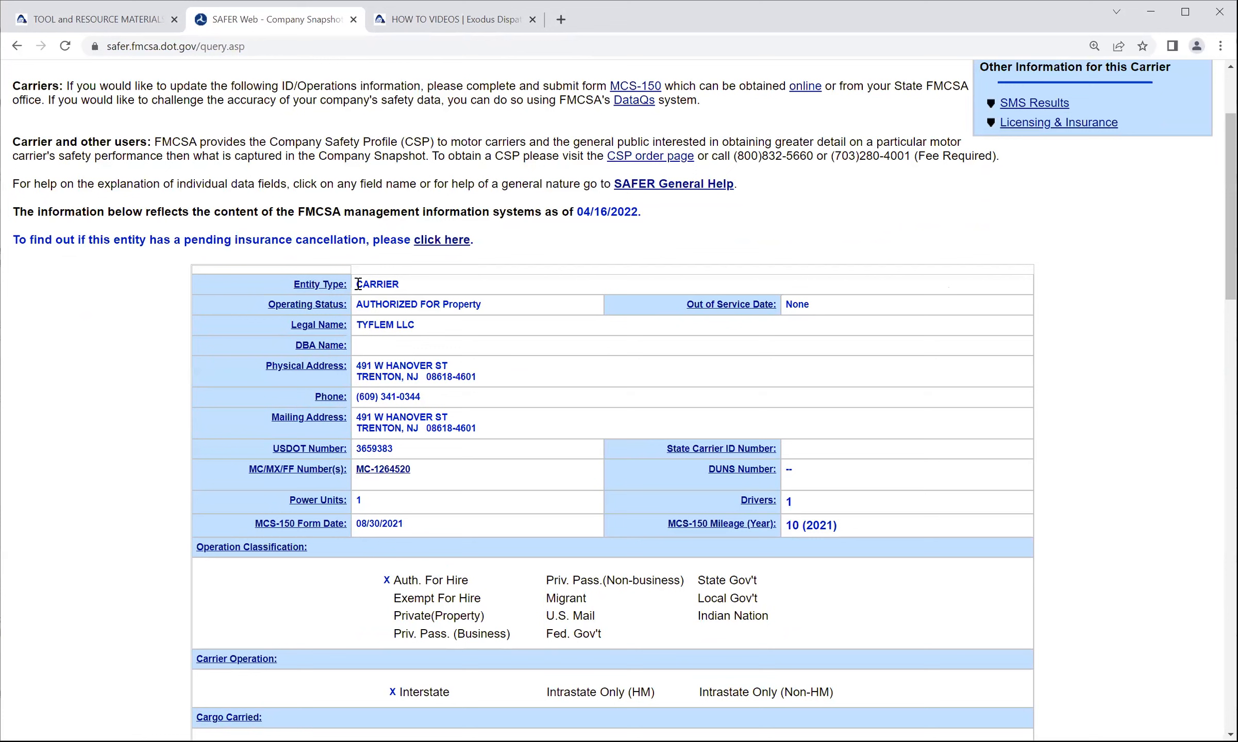
double_click(375, 284)
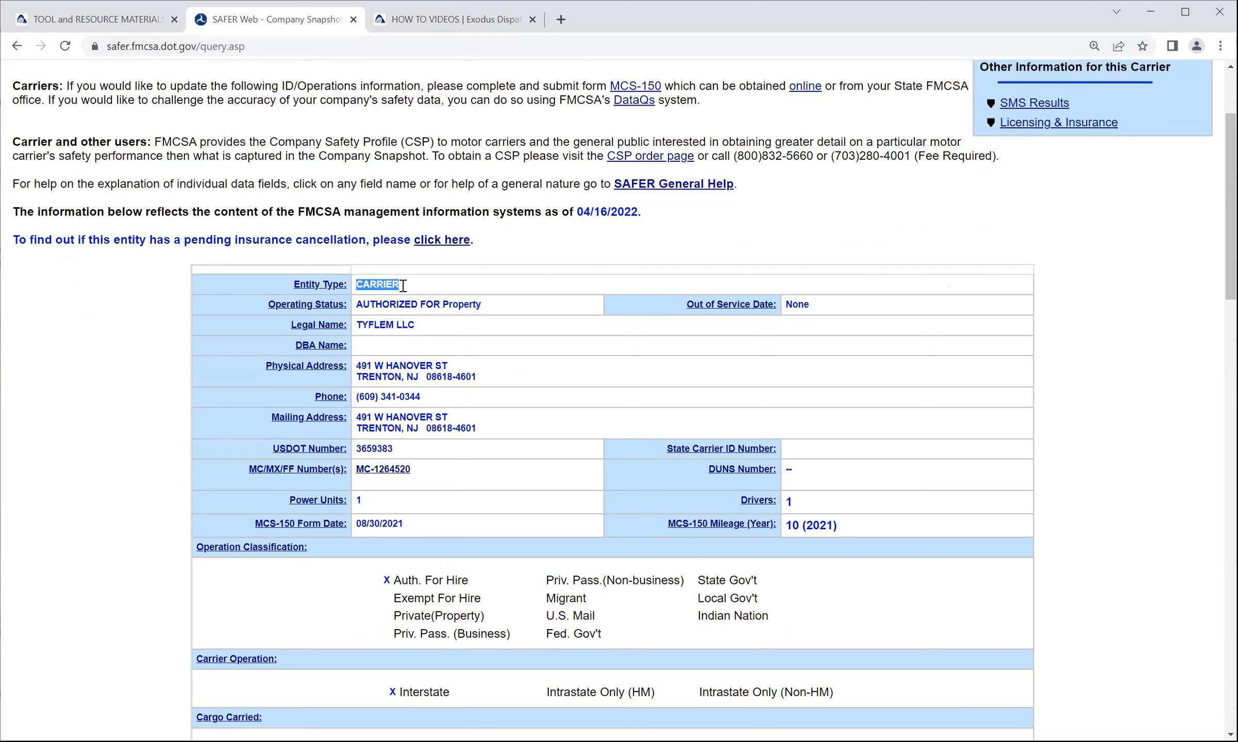
mouse_move(397, 285)
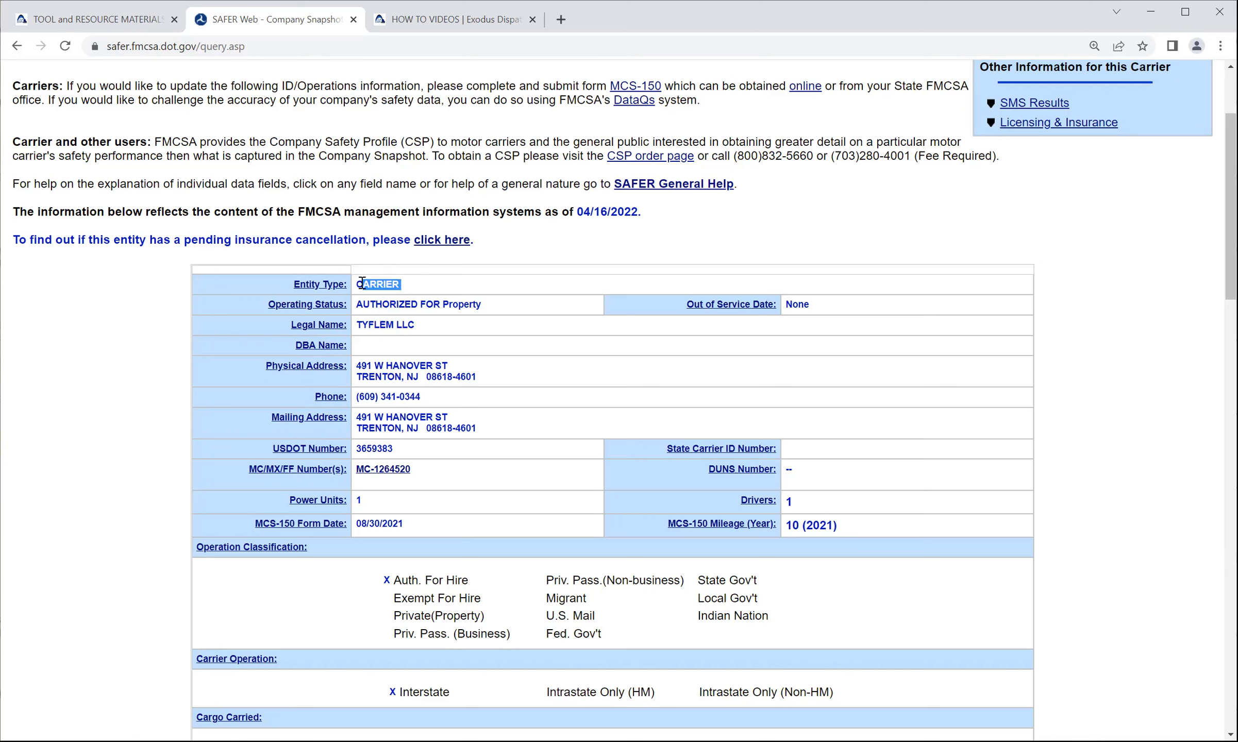
left_click(399, 284)
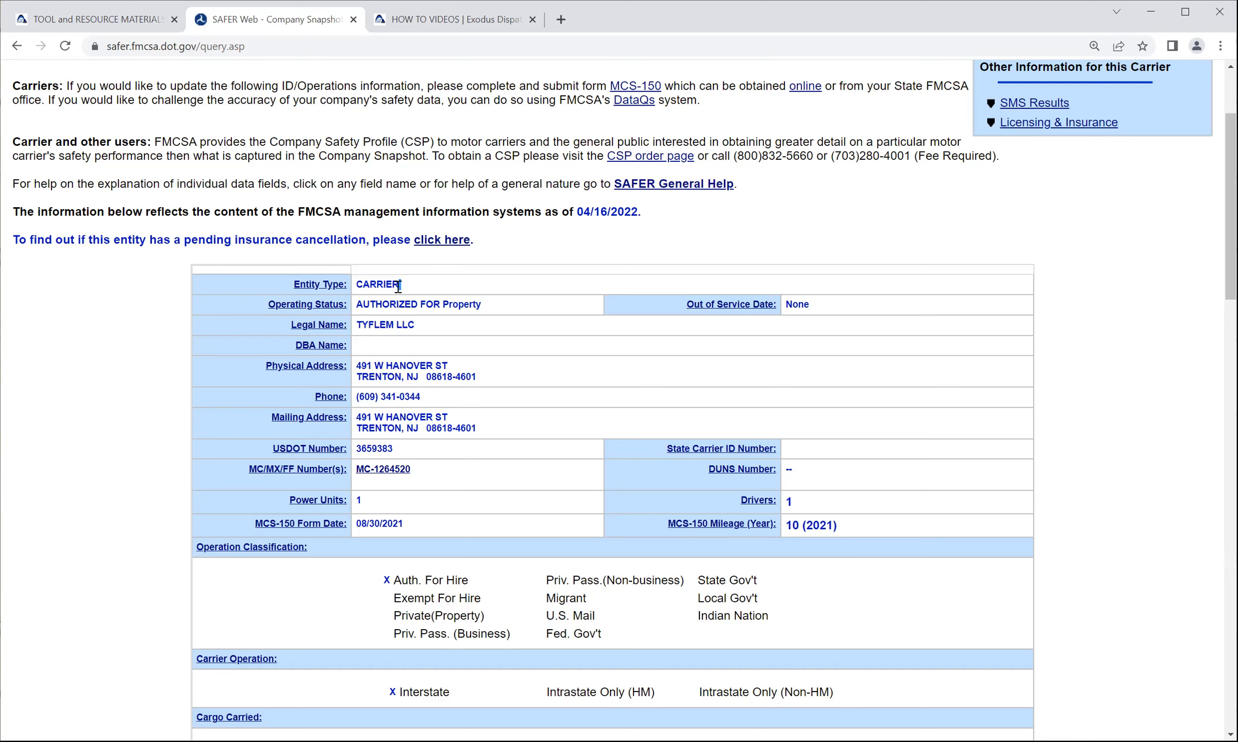
mouse_move(420, 303)
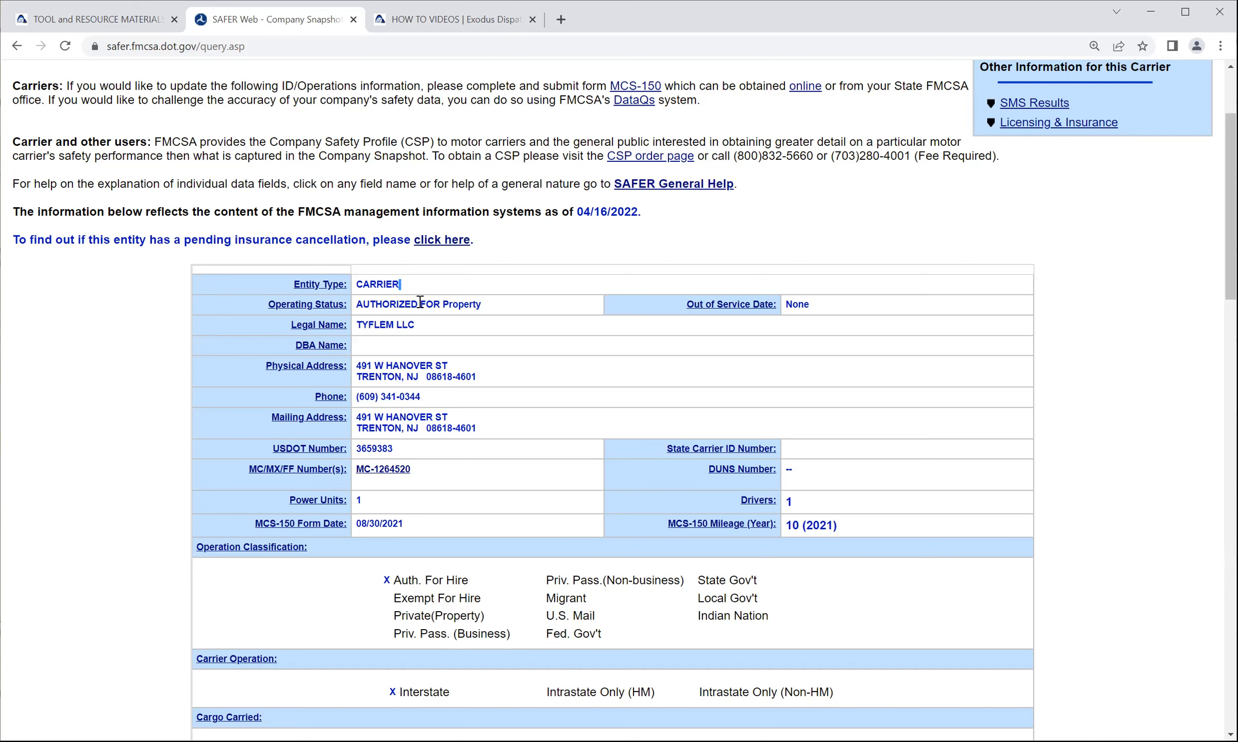
mouse_move(352, 262)
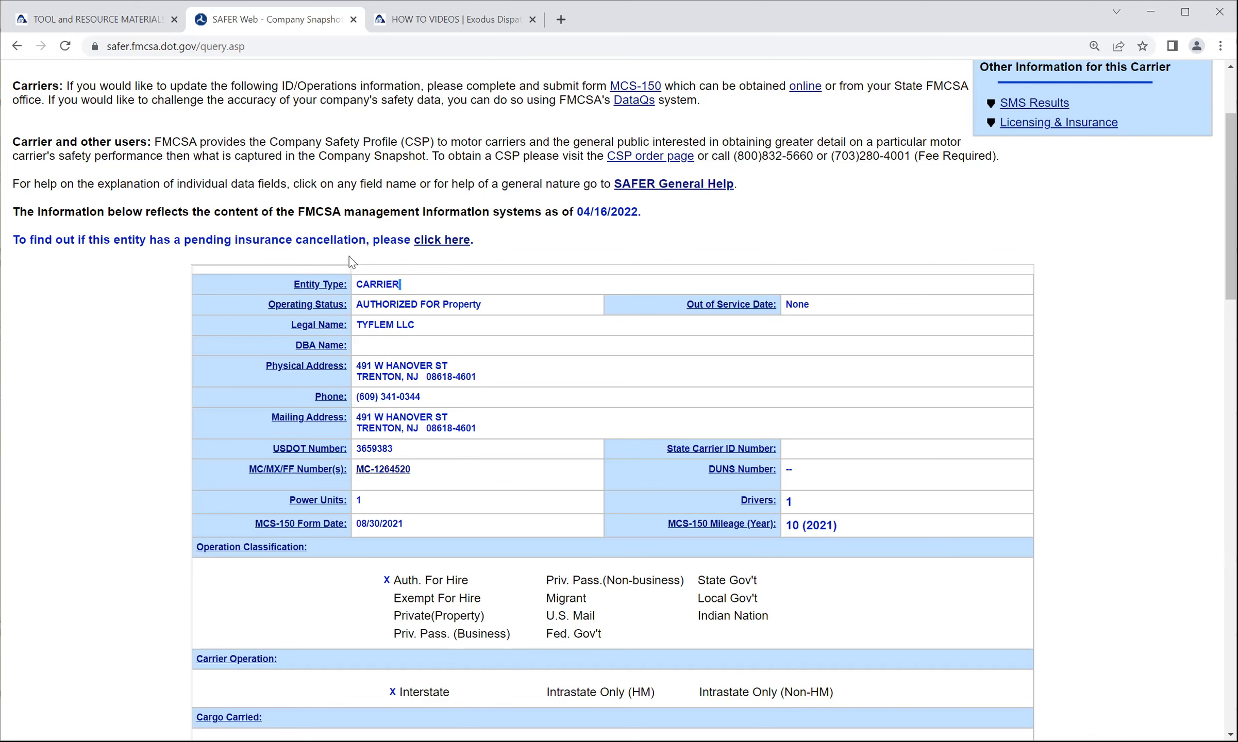
mouse_move(308, 305)
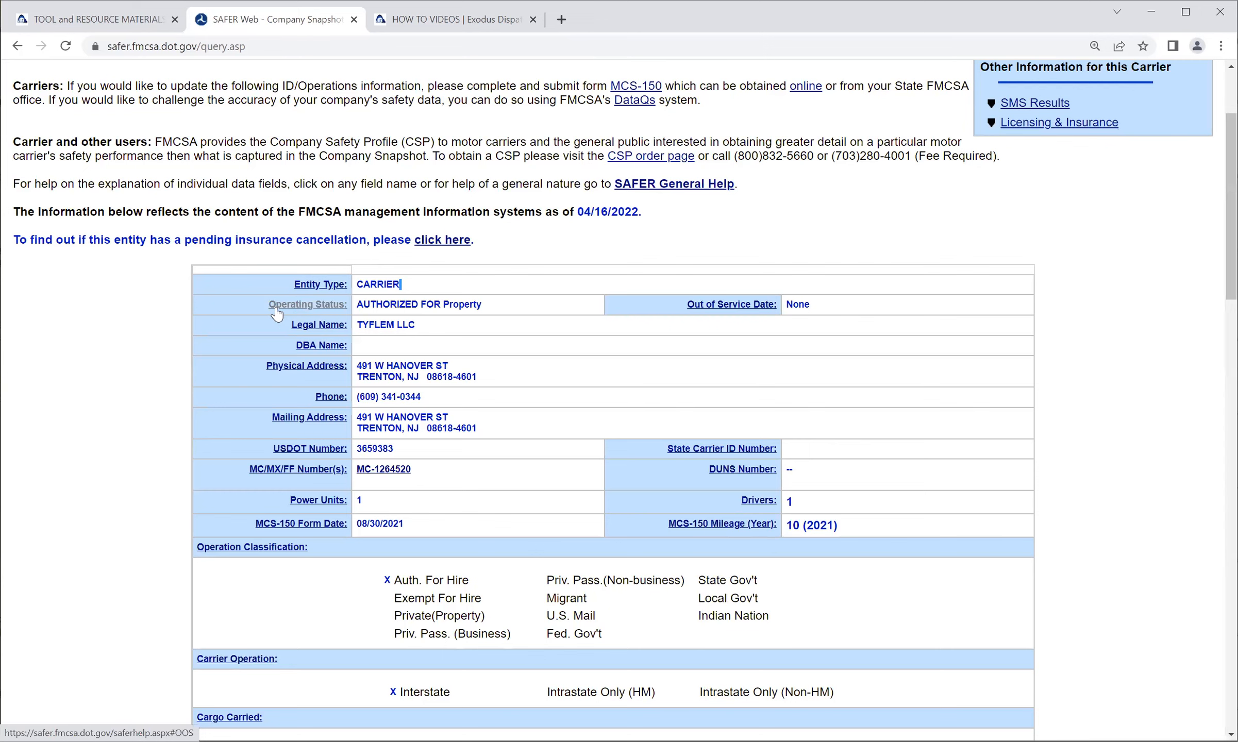
mouse_move(356, 309)
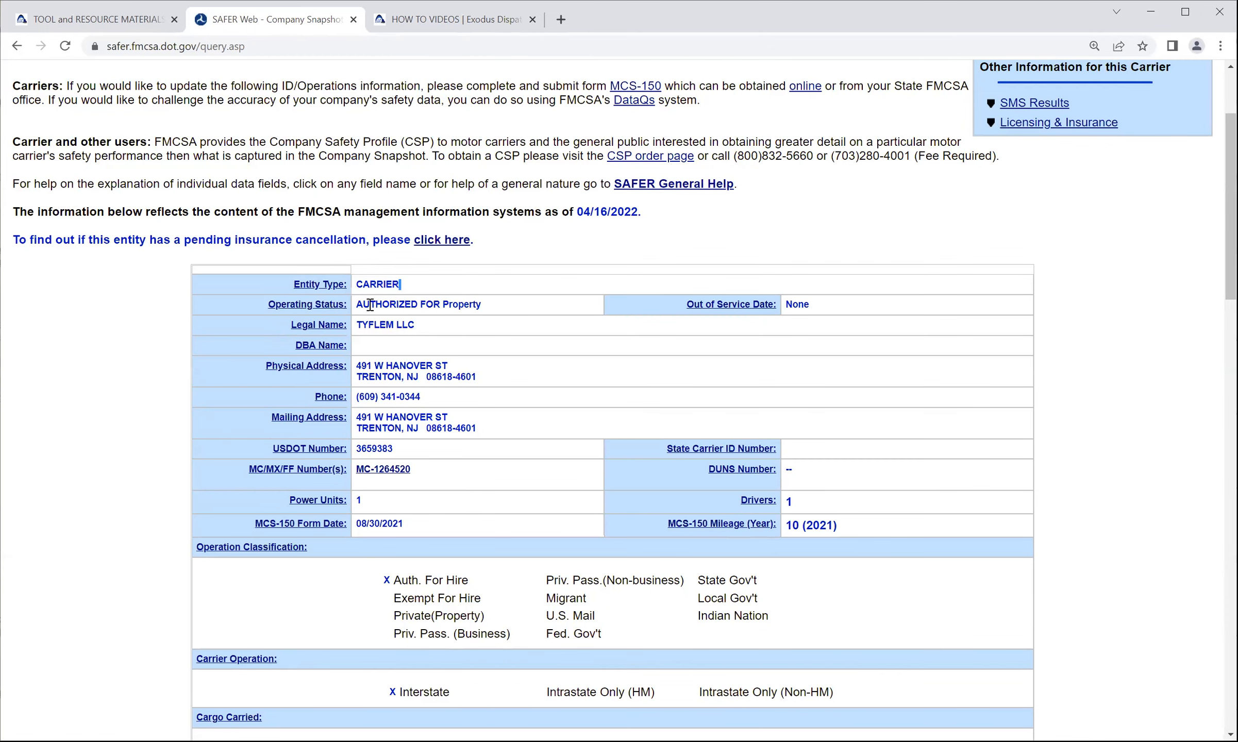
double_click(418, 304)
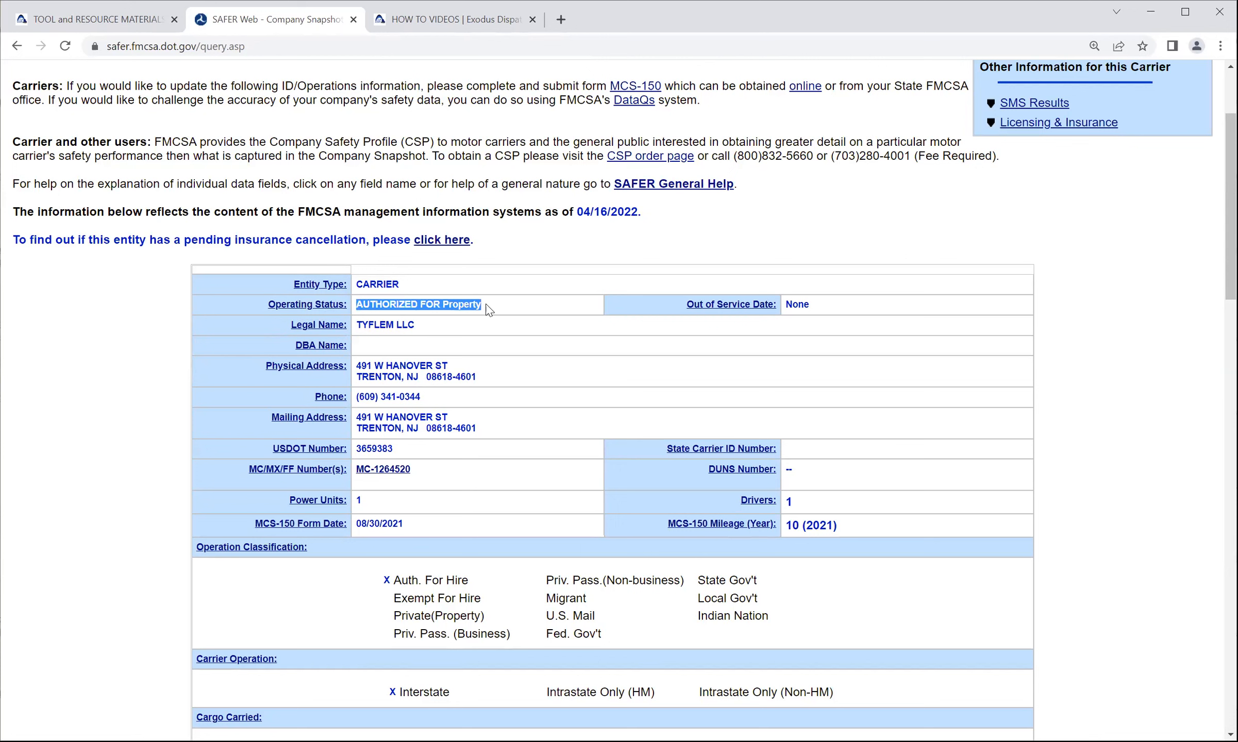
mouse_move(464, 317)
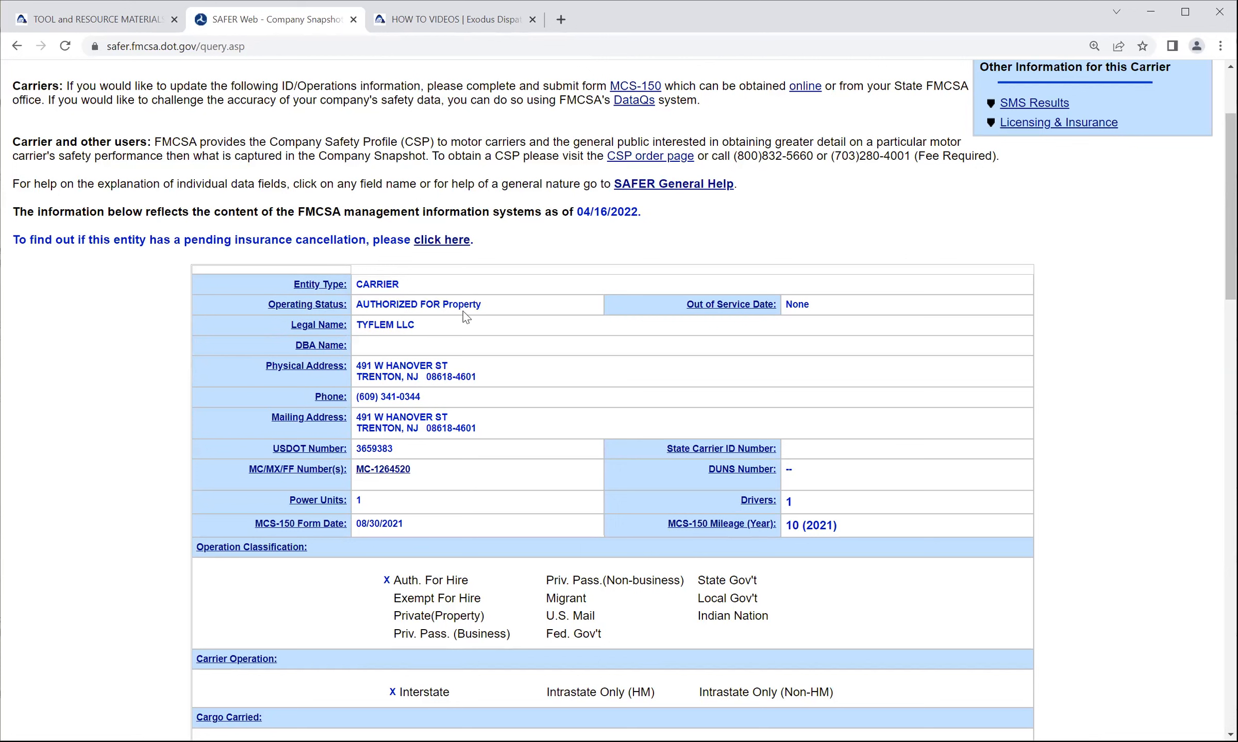
mouse_move(395, 309)
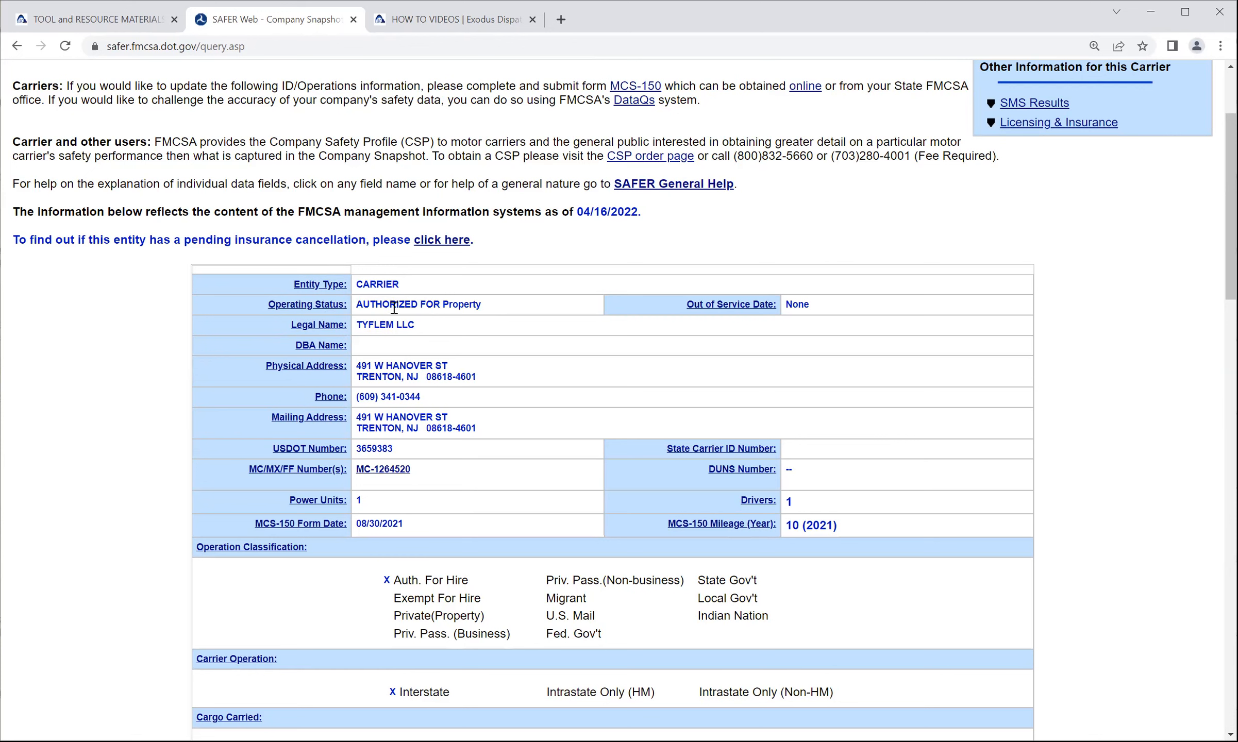
mouse_move(498, 70)
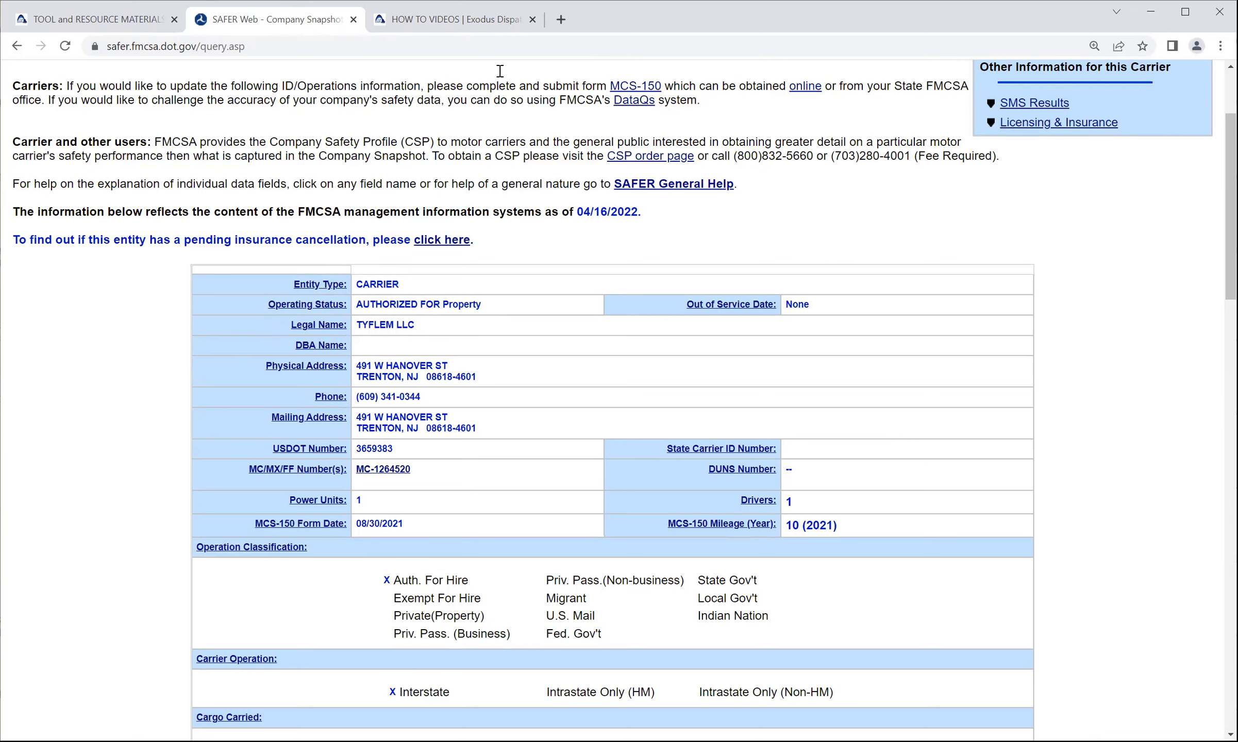
mouse_move(495, 306)
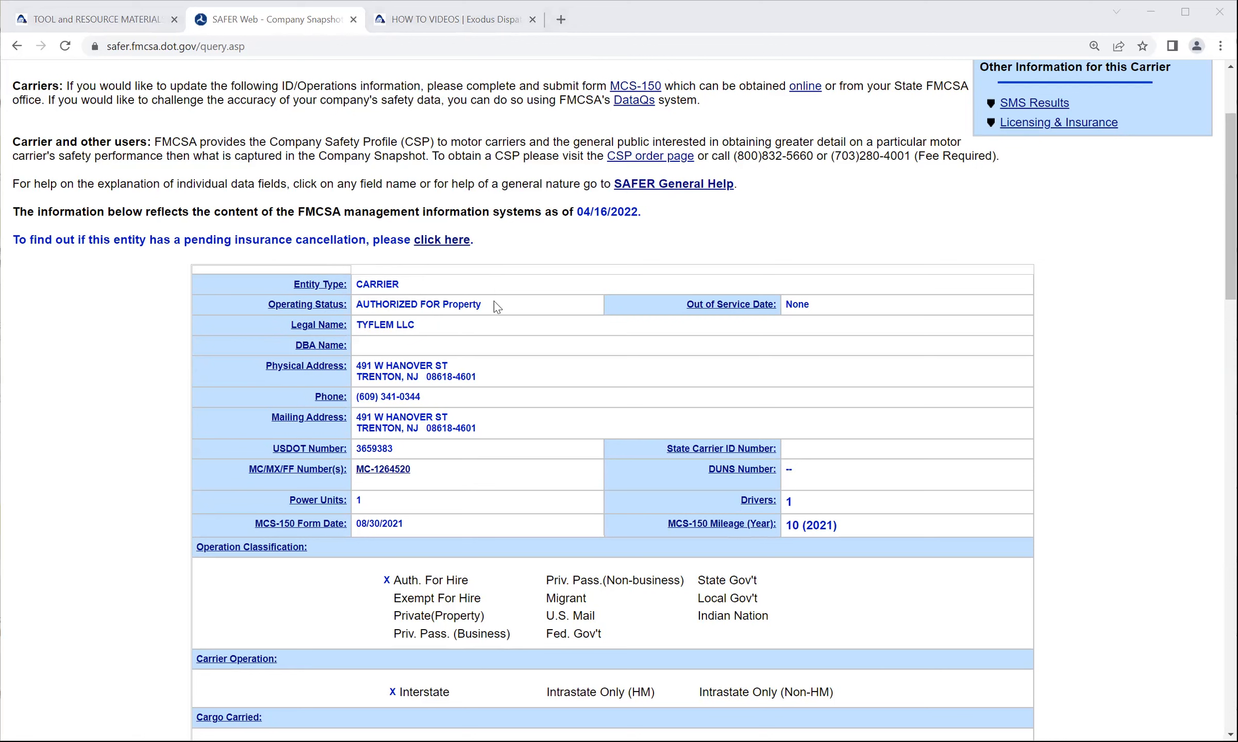
mouse_move(472, 319)
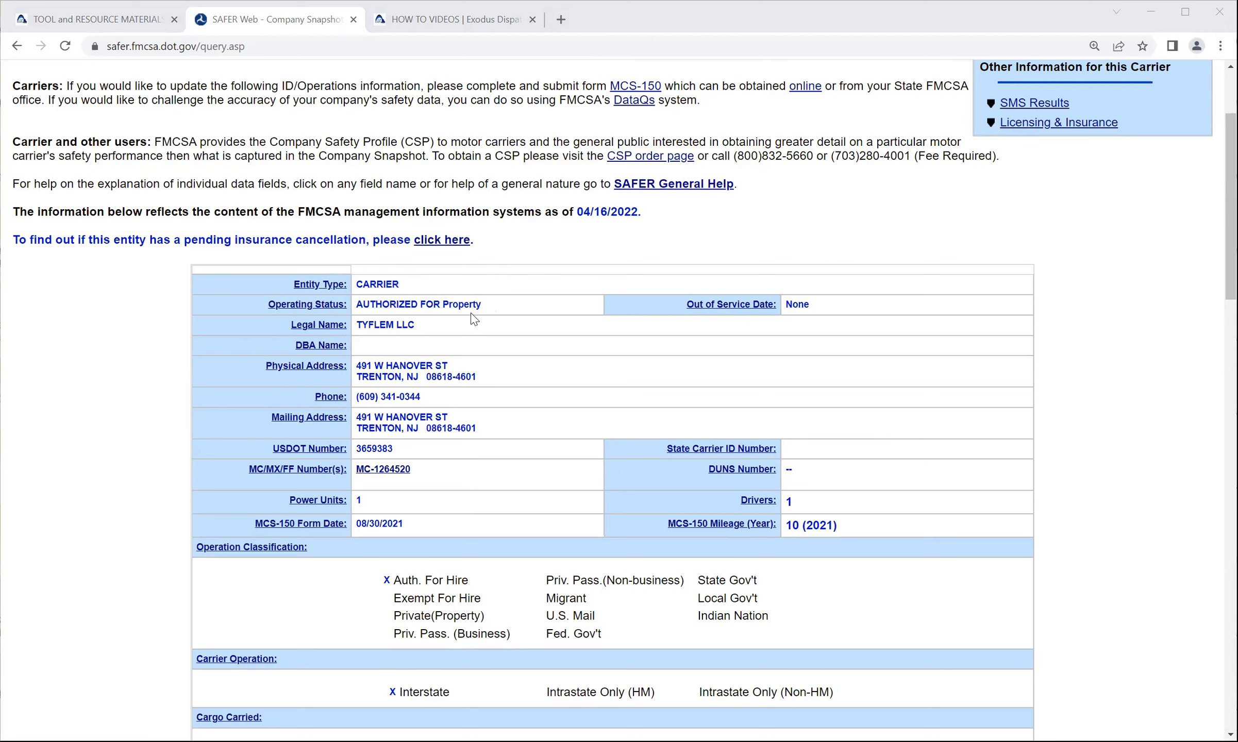
mouse_move(319, 345)
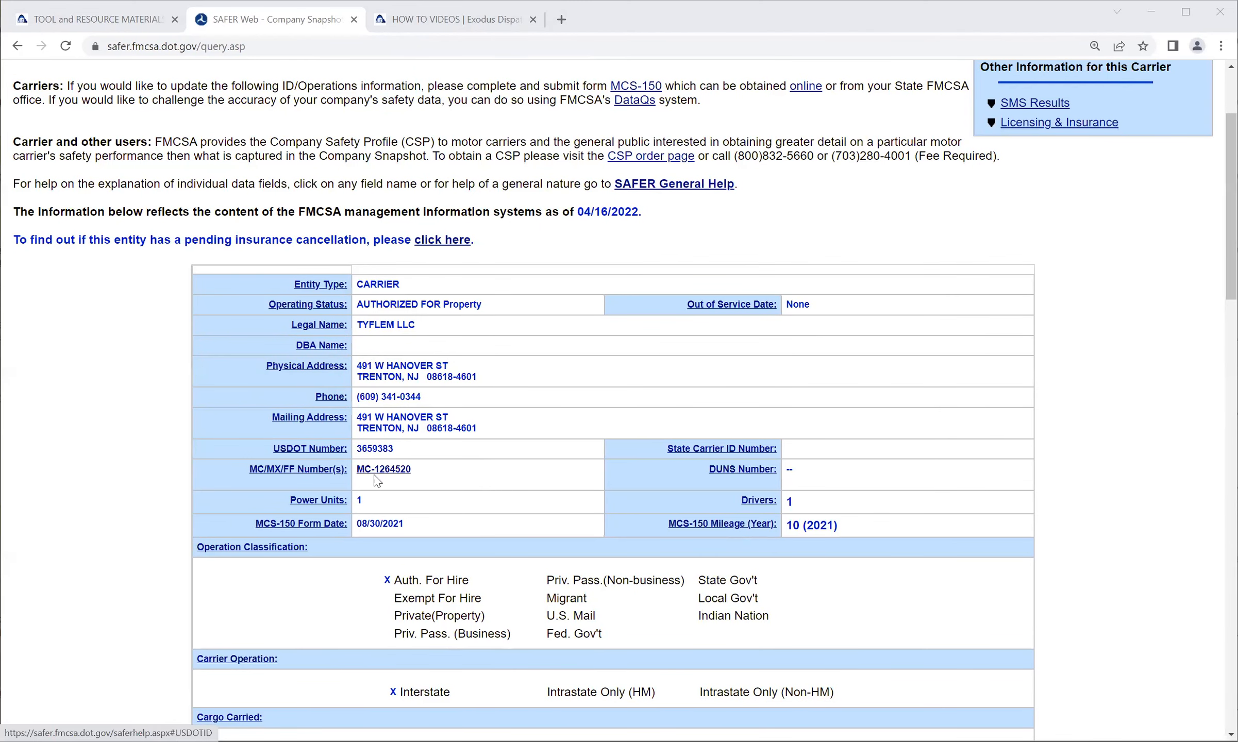
mouse_move(322, 511)
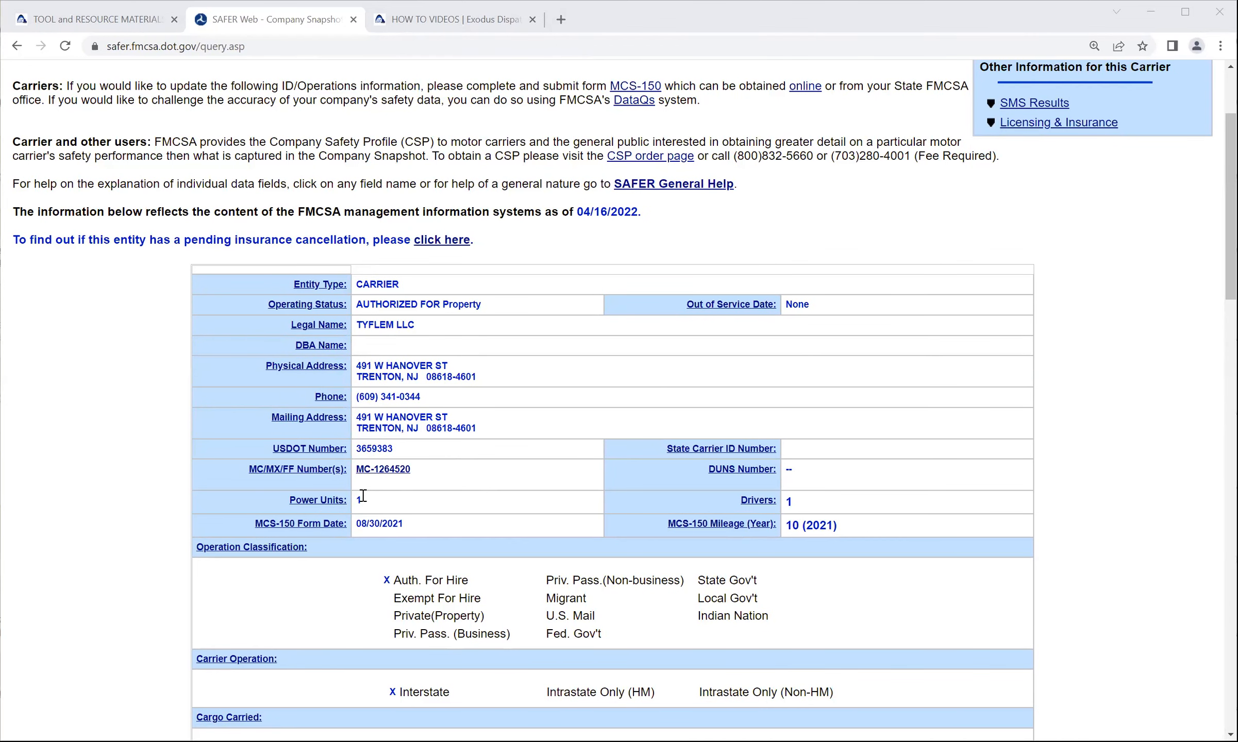
mouse_move(785, 506)
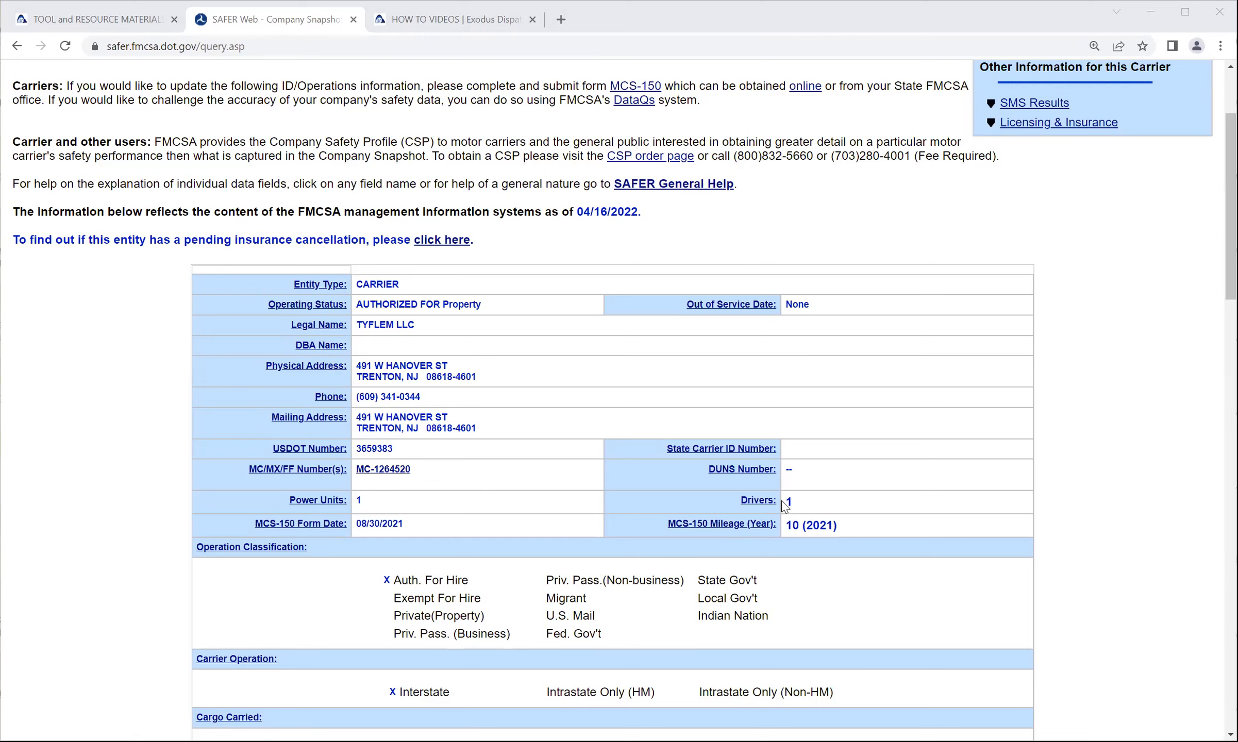
mouse_move(780, 454)
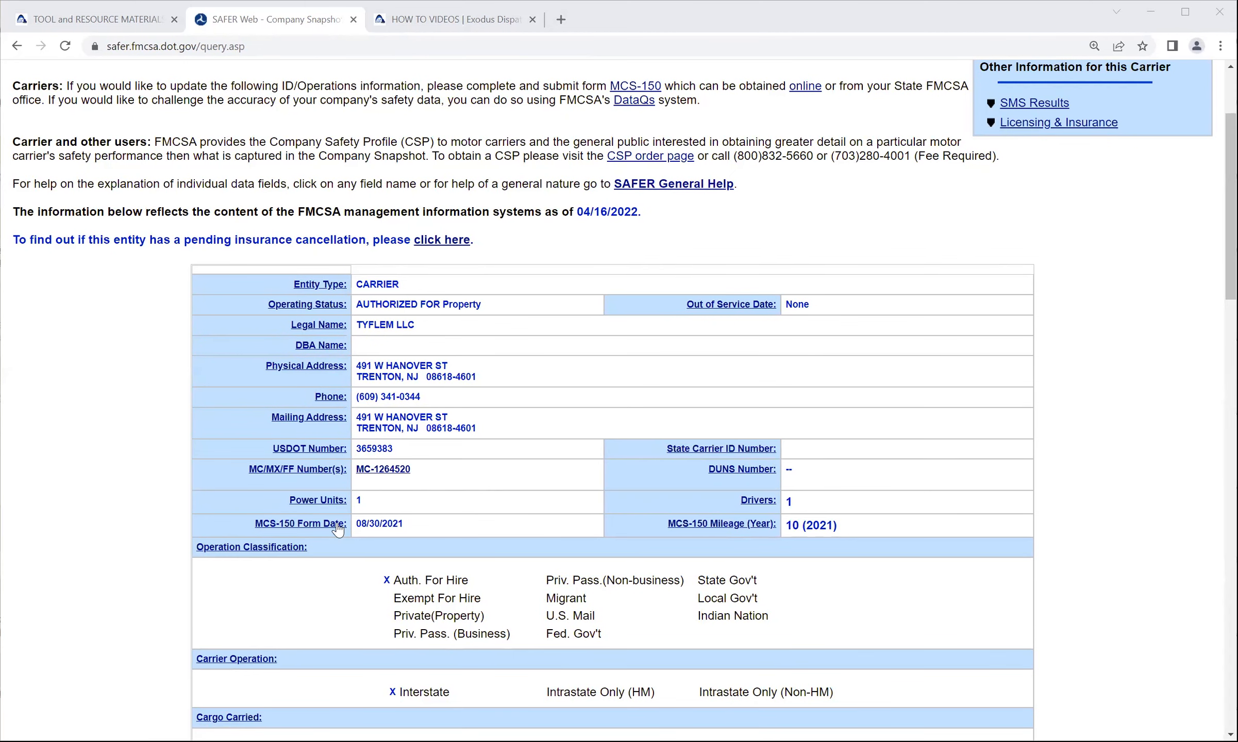
mouse_move(648, 538)
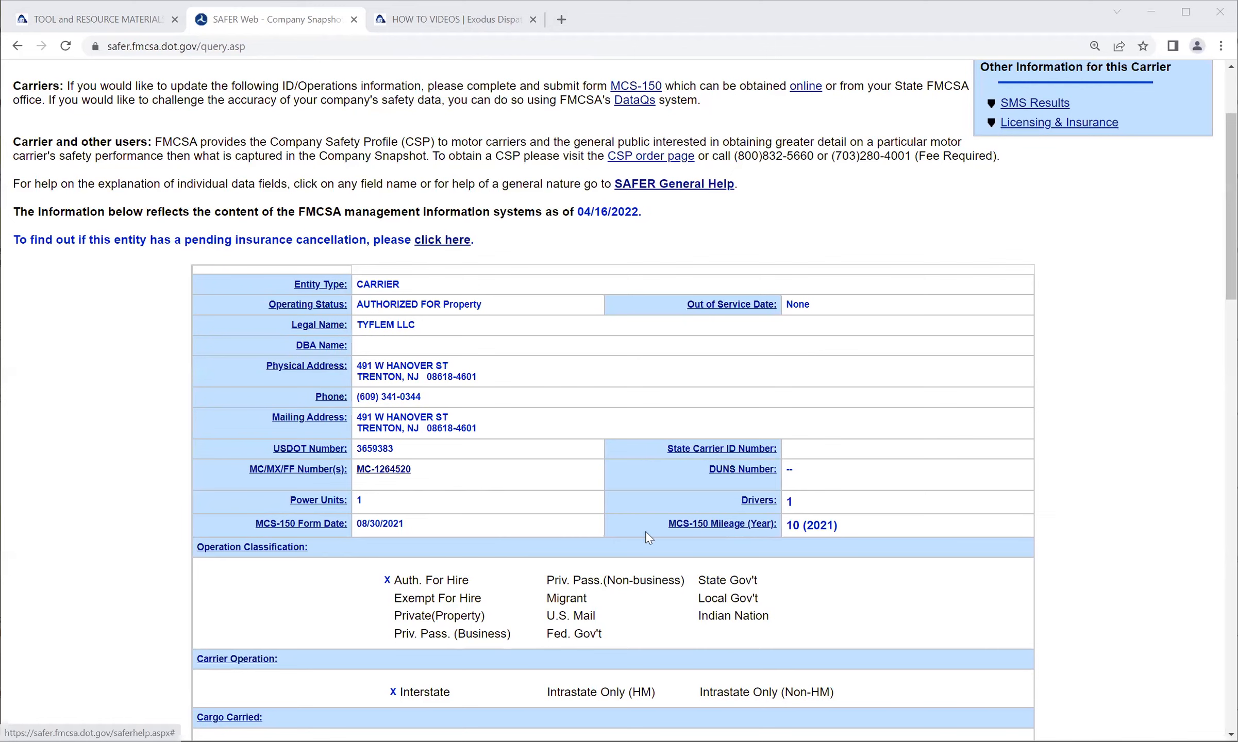
mouse_move(720, 524)
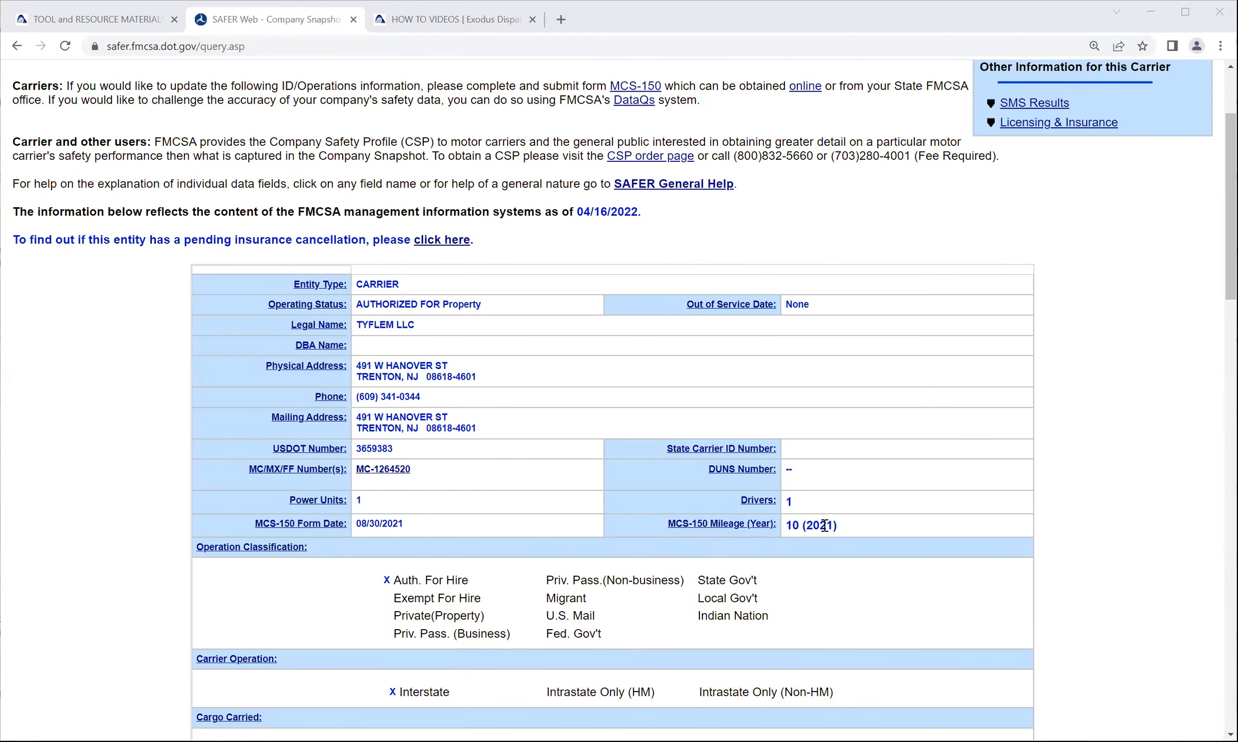
mouse_move(206, 437)
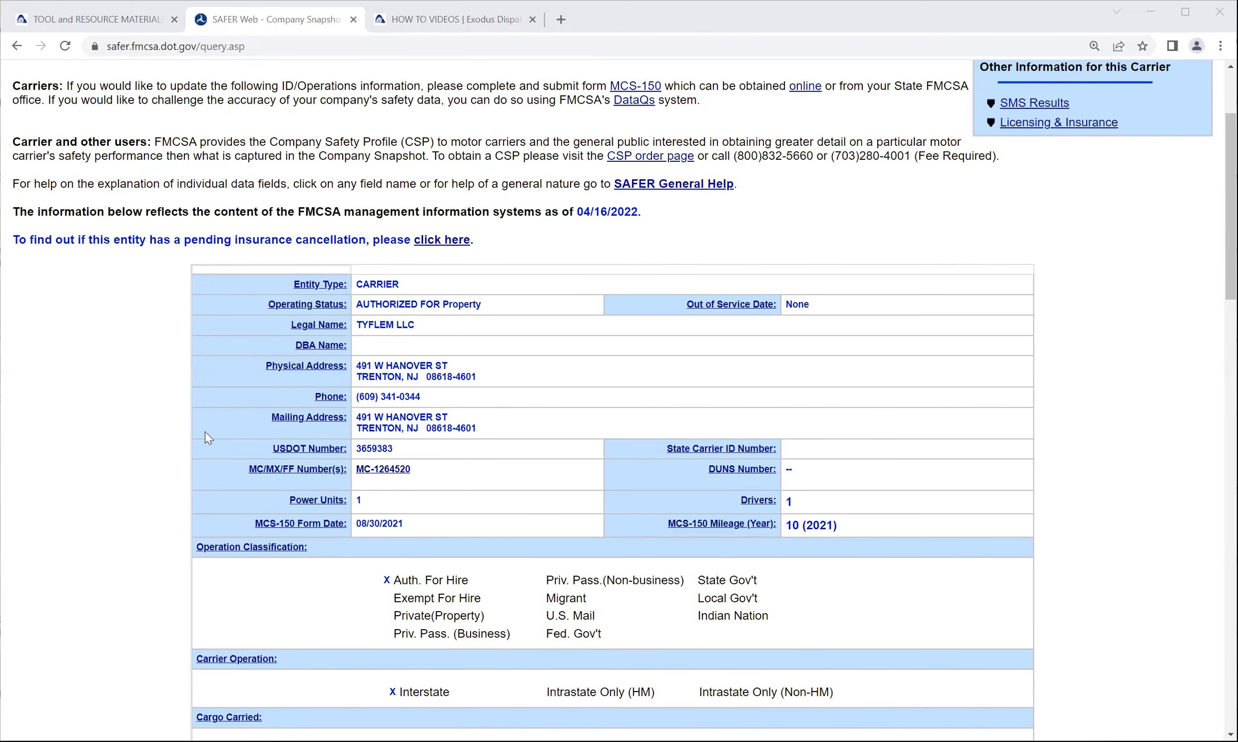
scroll("down", 3)
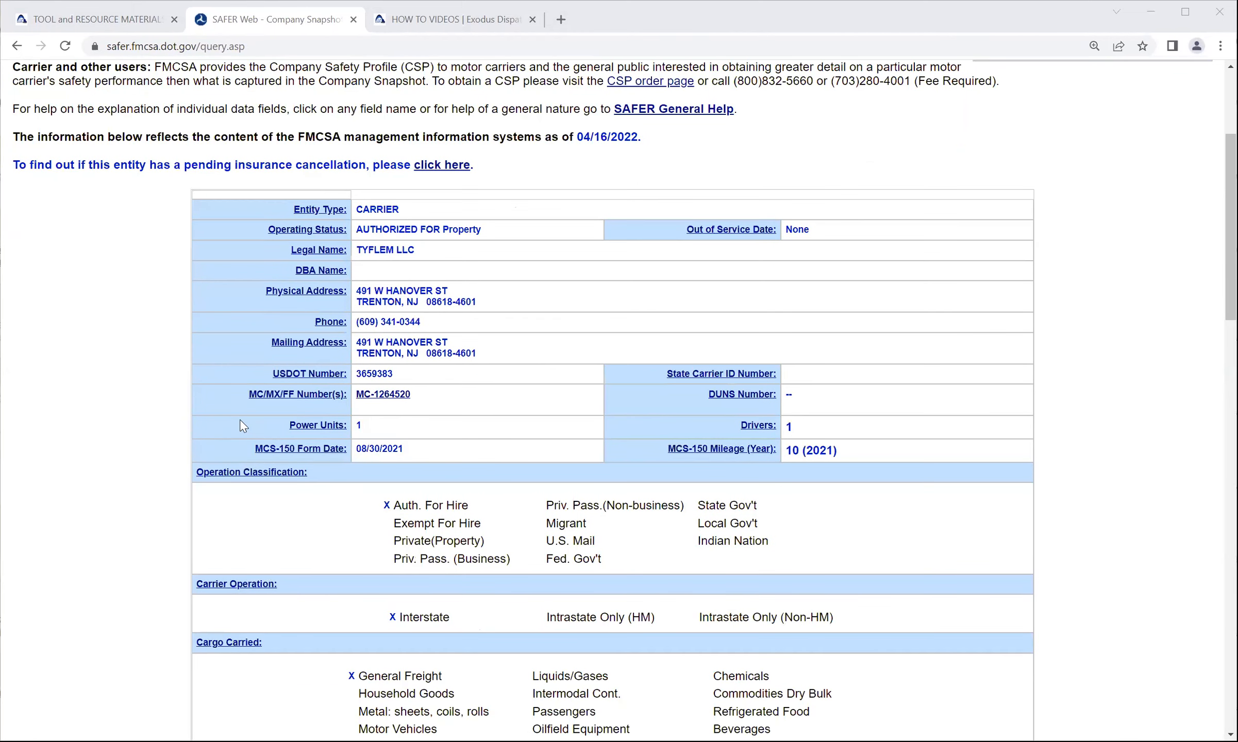
scroll("down", 3)
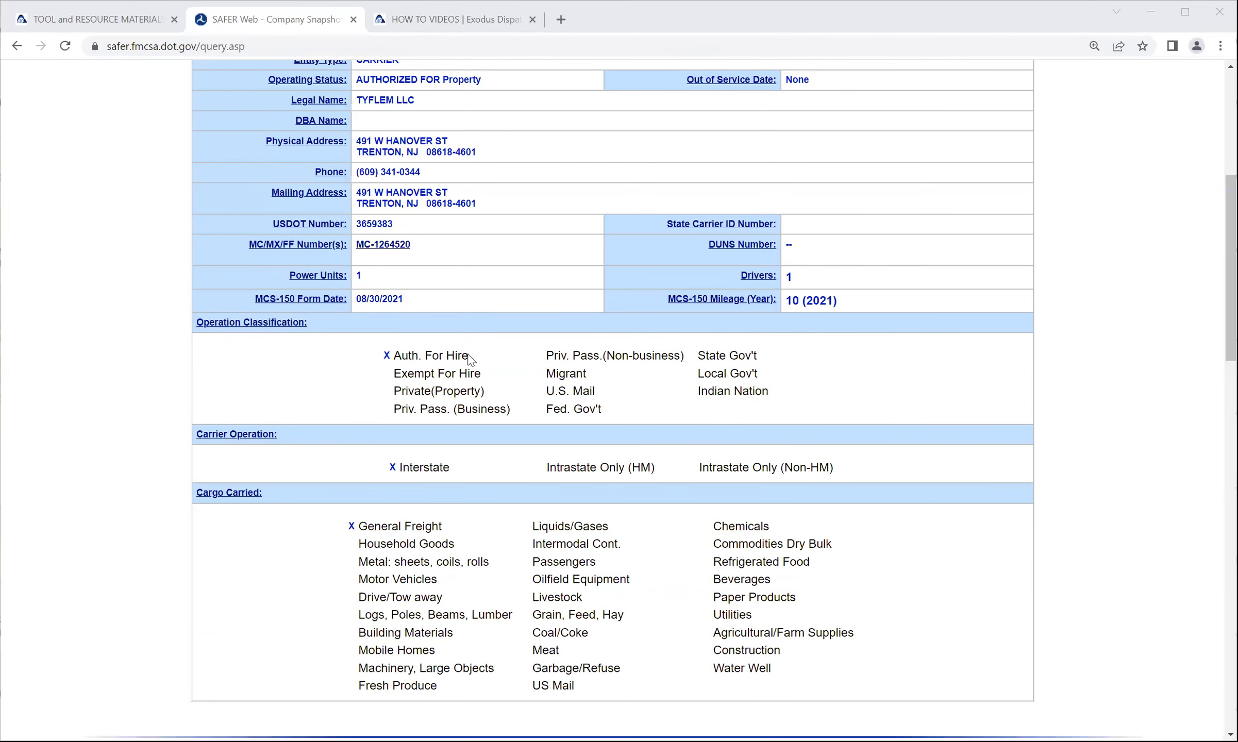
double_click(431, 356)
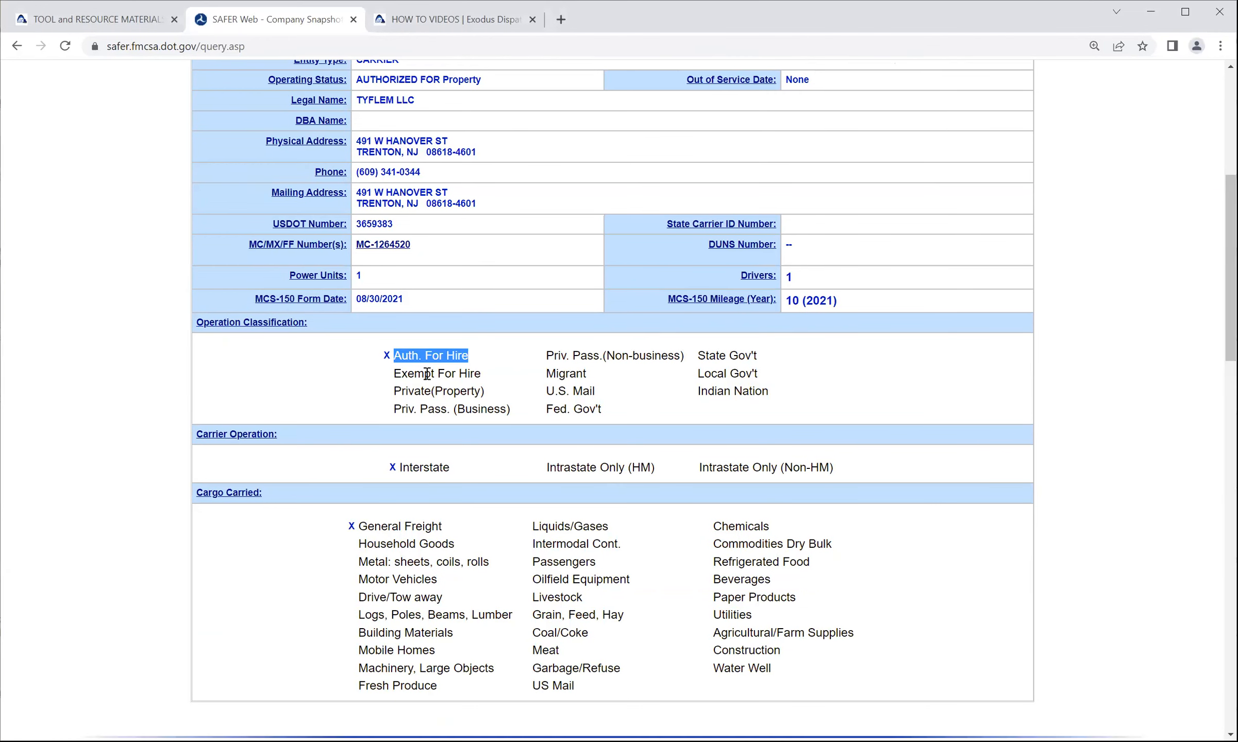
mouse_move(440, 393)
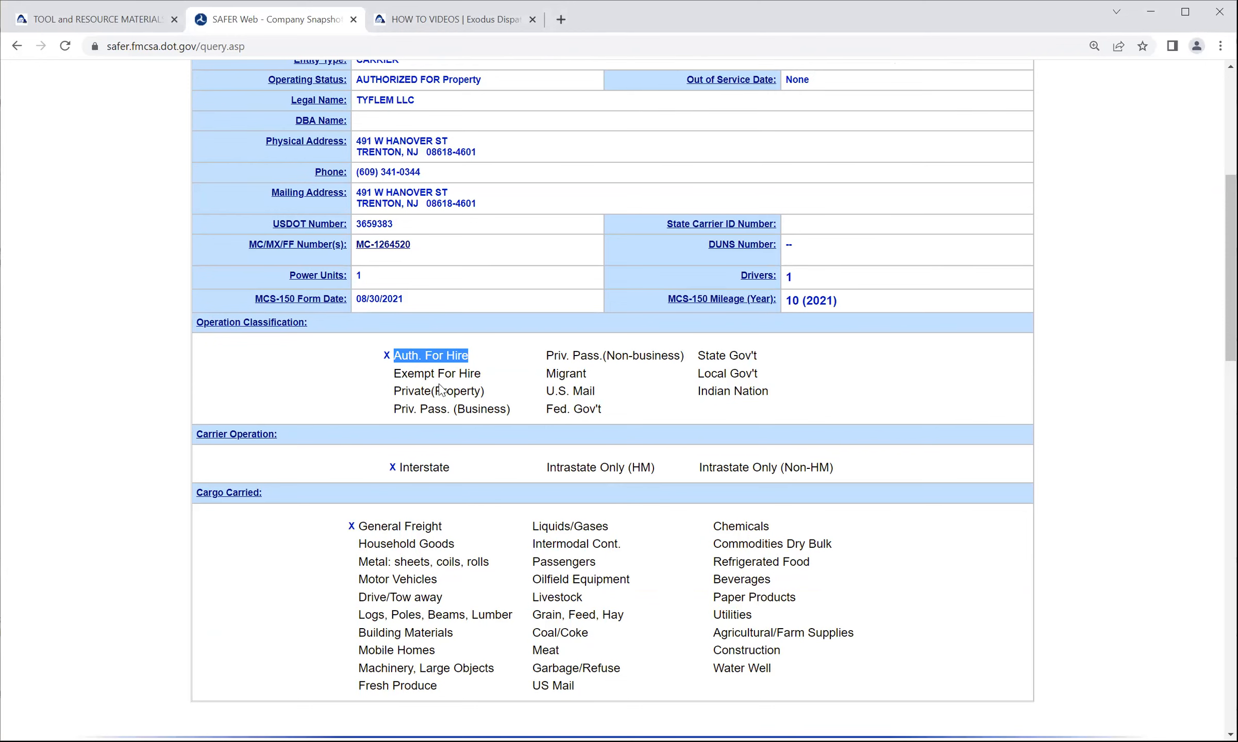
mouse_move(267, 447)
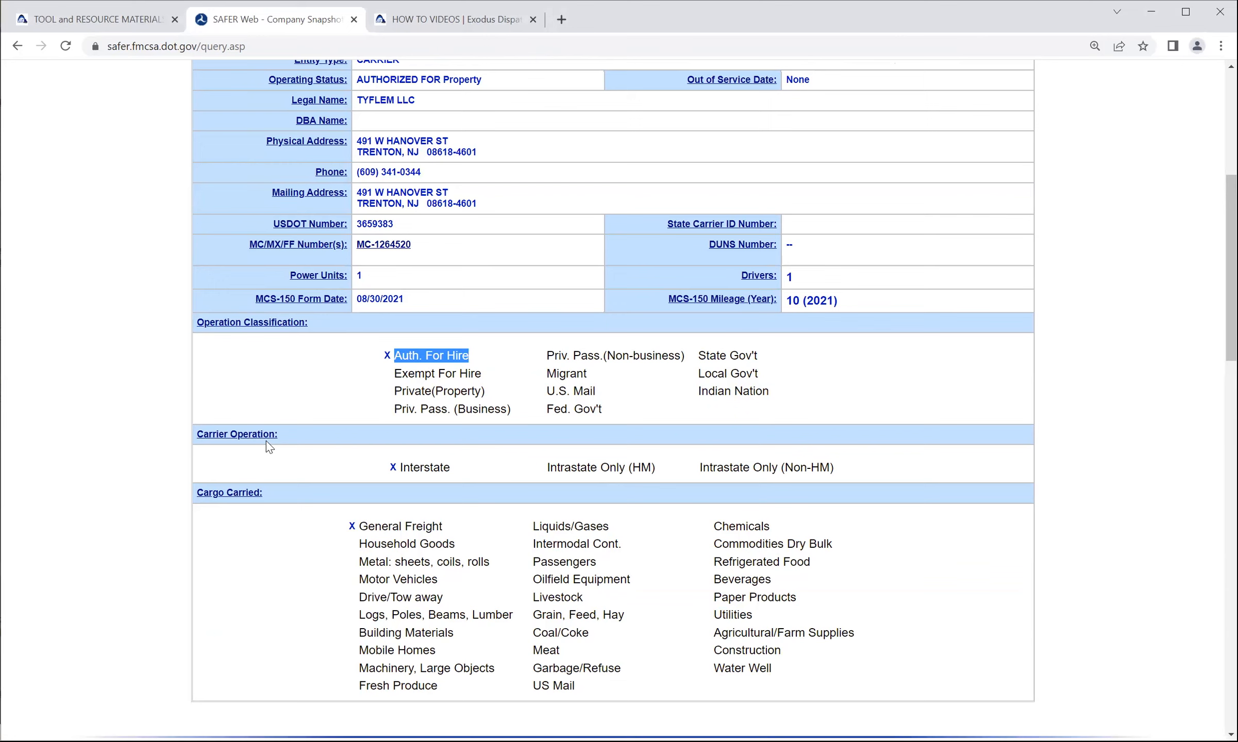
scroll("down", 3)
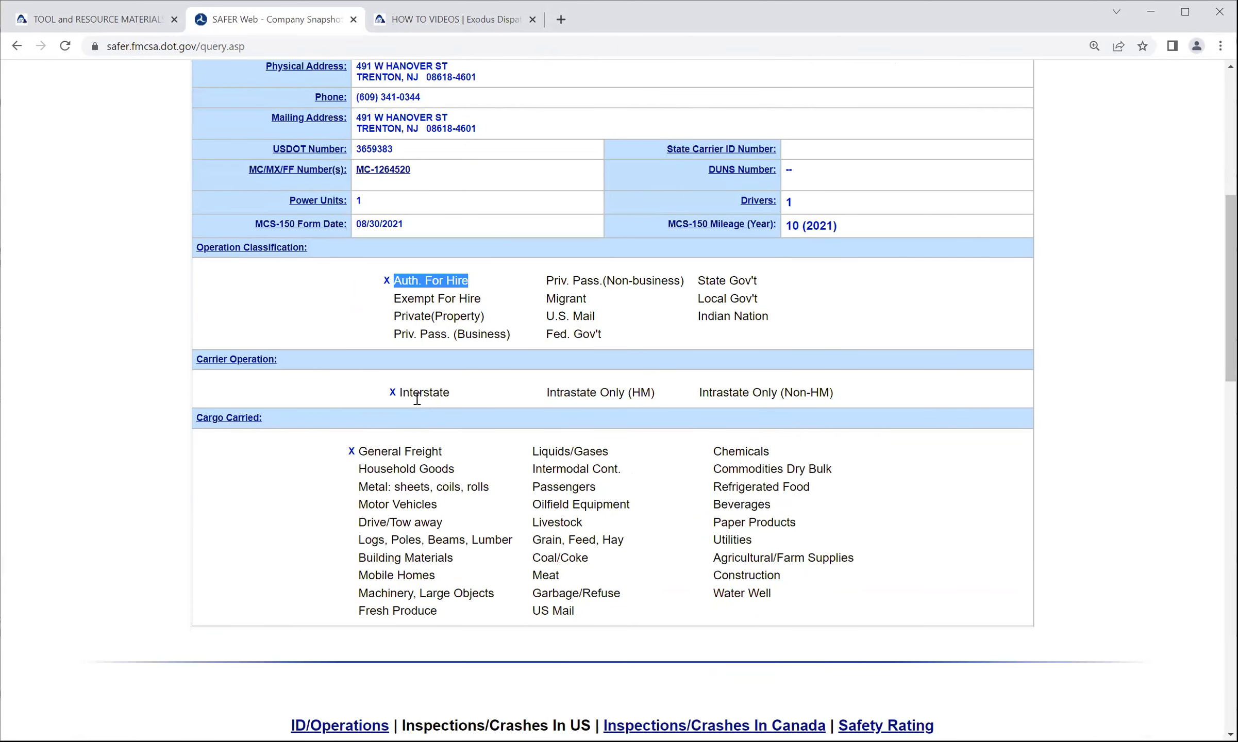
mouse_move(621, 397)
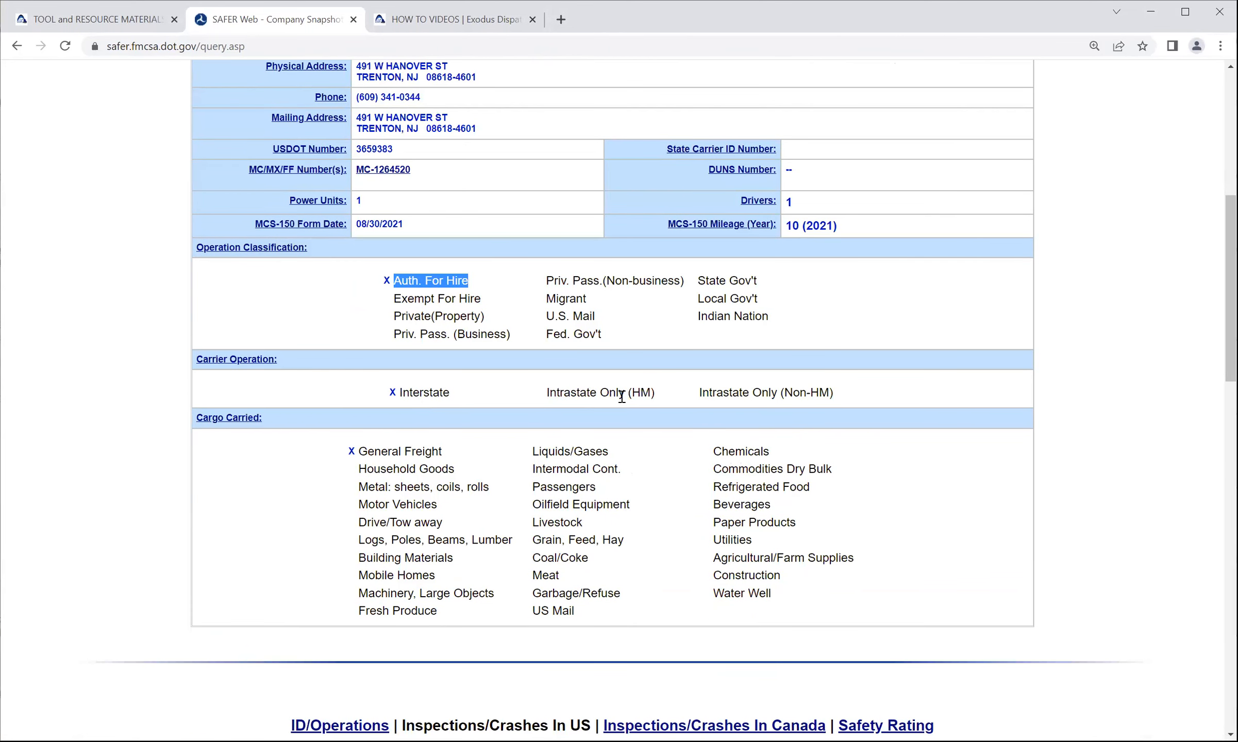
mouse_move(747, 391)
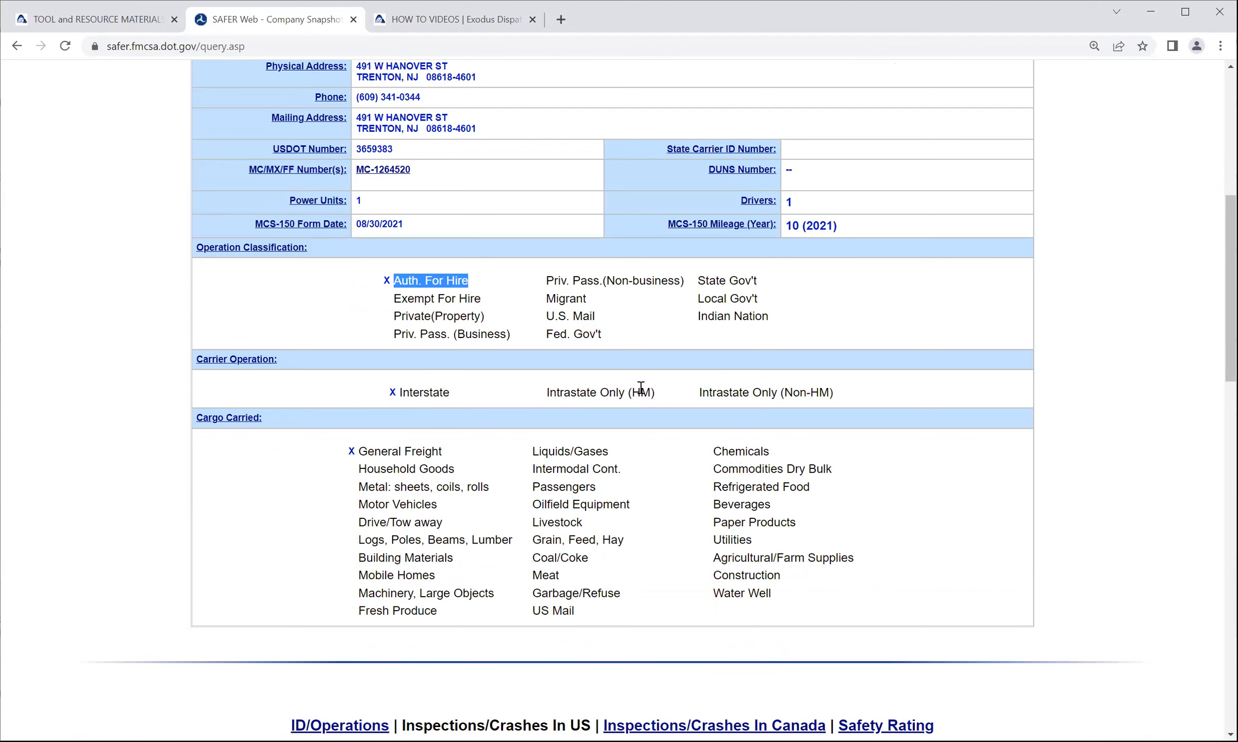
double_click(639, 393)
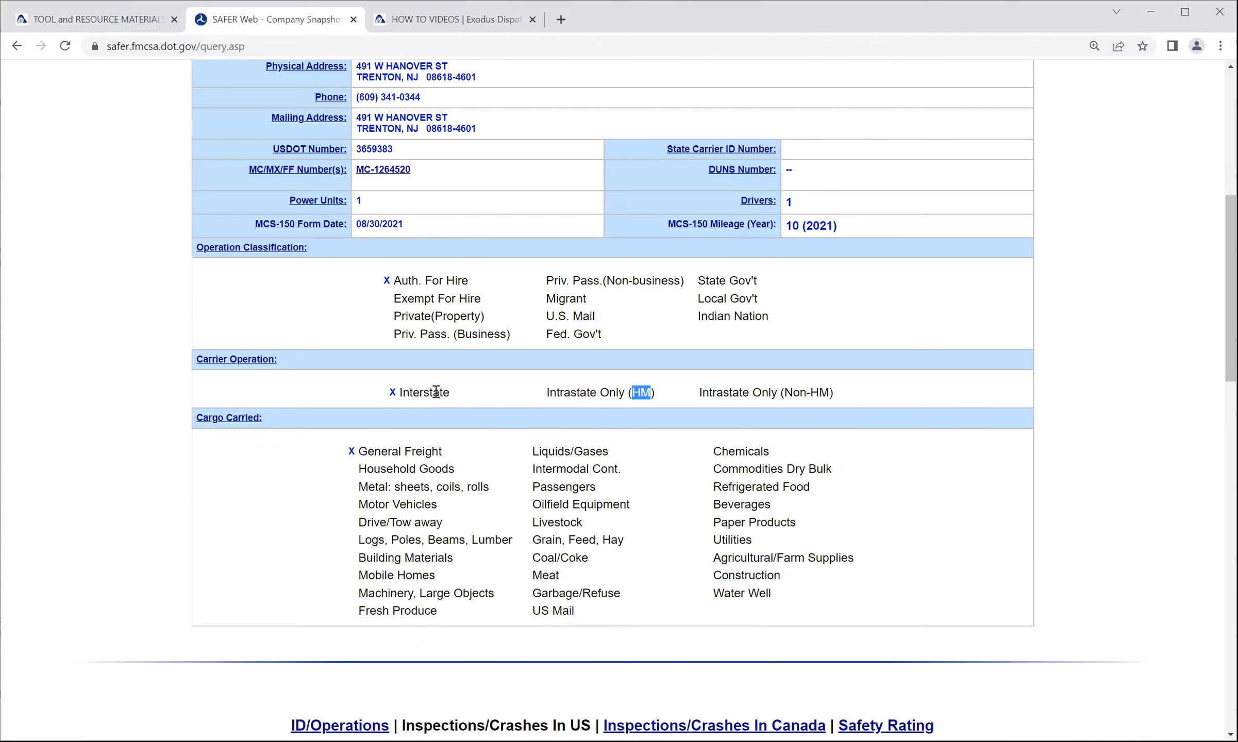
mouse_move(230, 417)
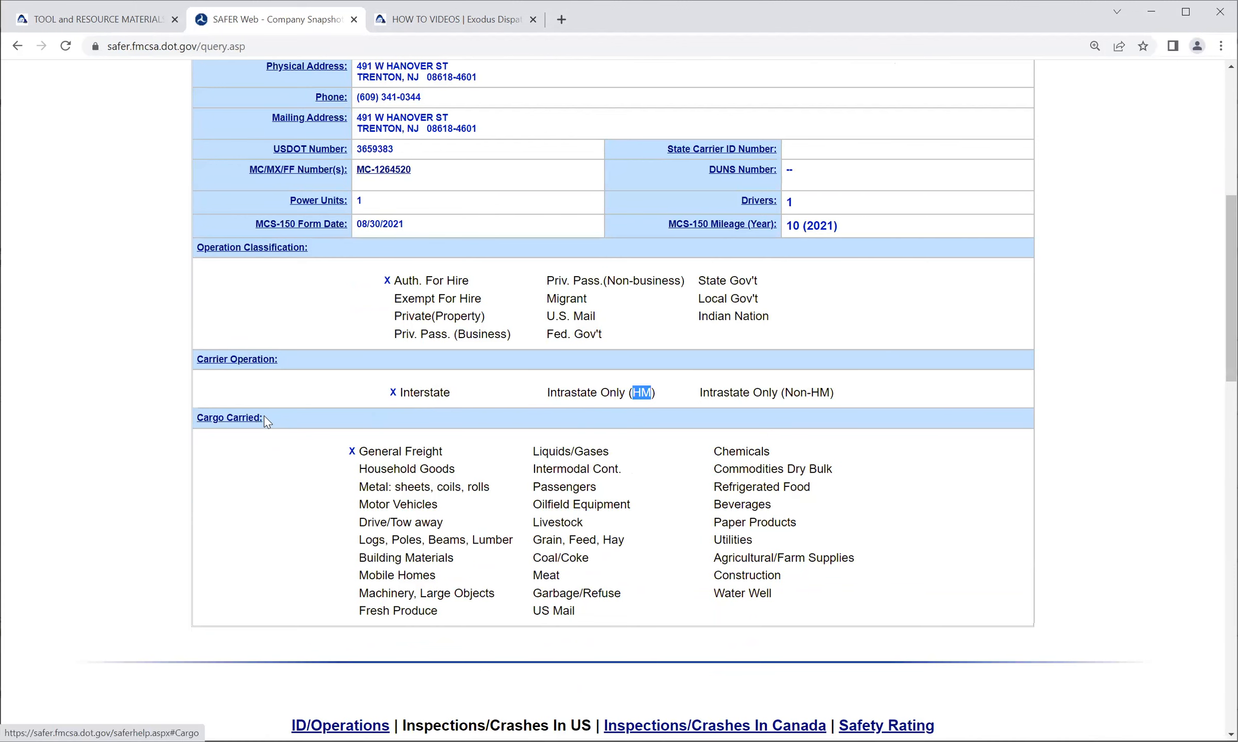
scroll("down", 3)
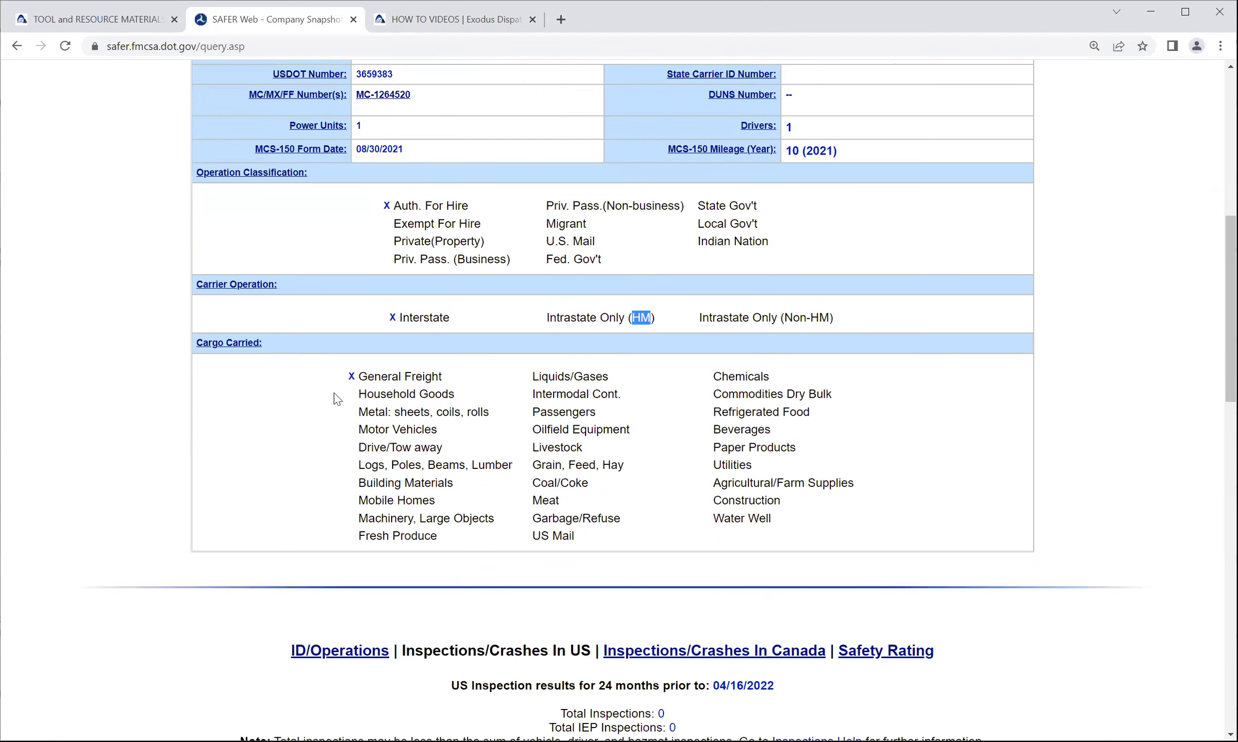
double_click(400, 376)
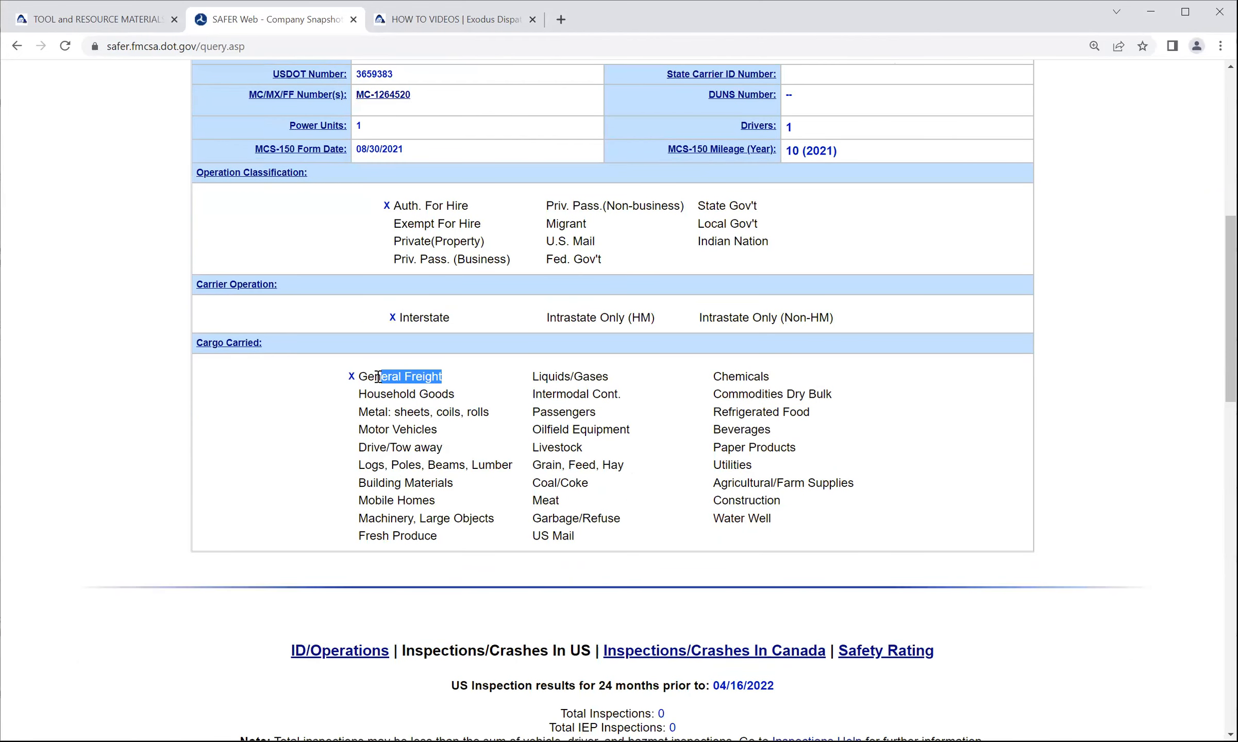
double_click(400, 376)
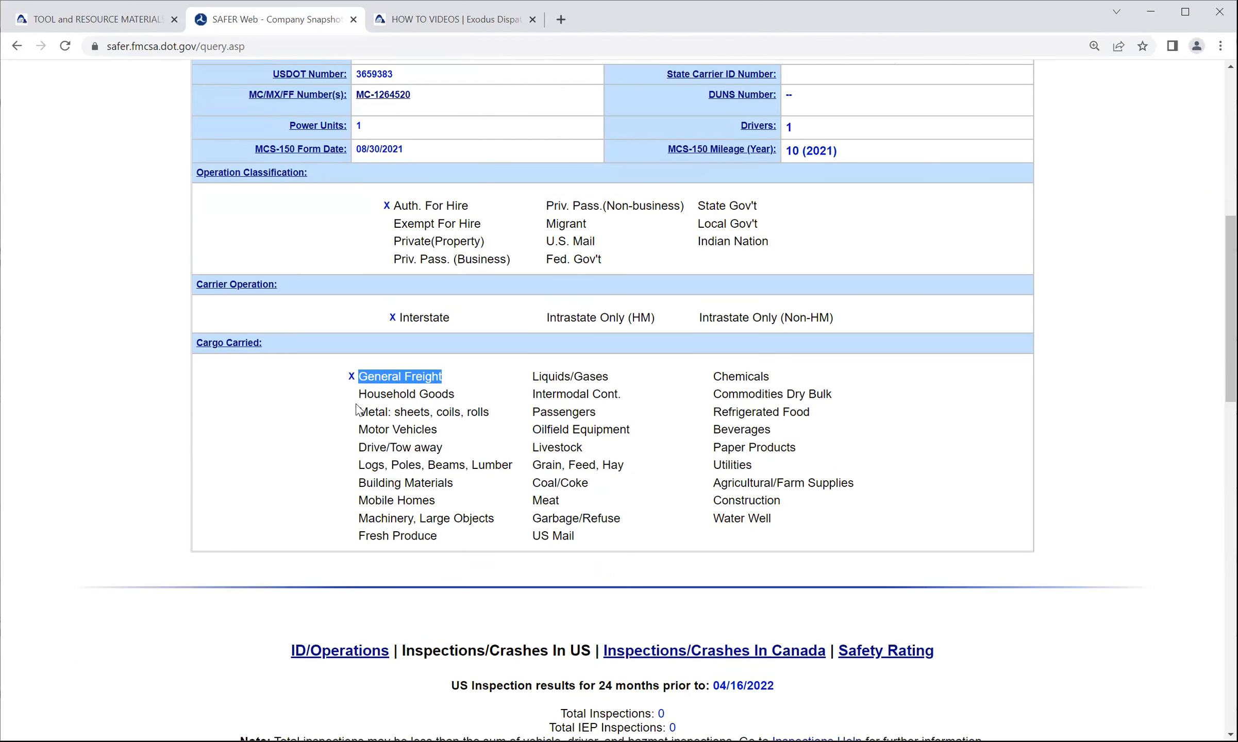
mouse_move(353, 377)
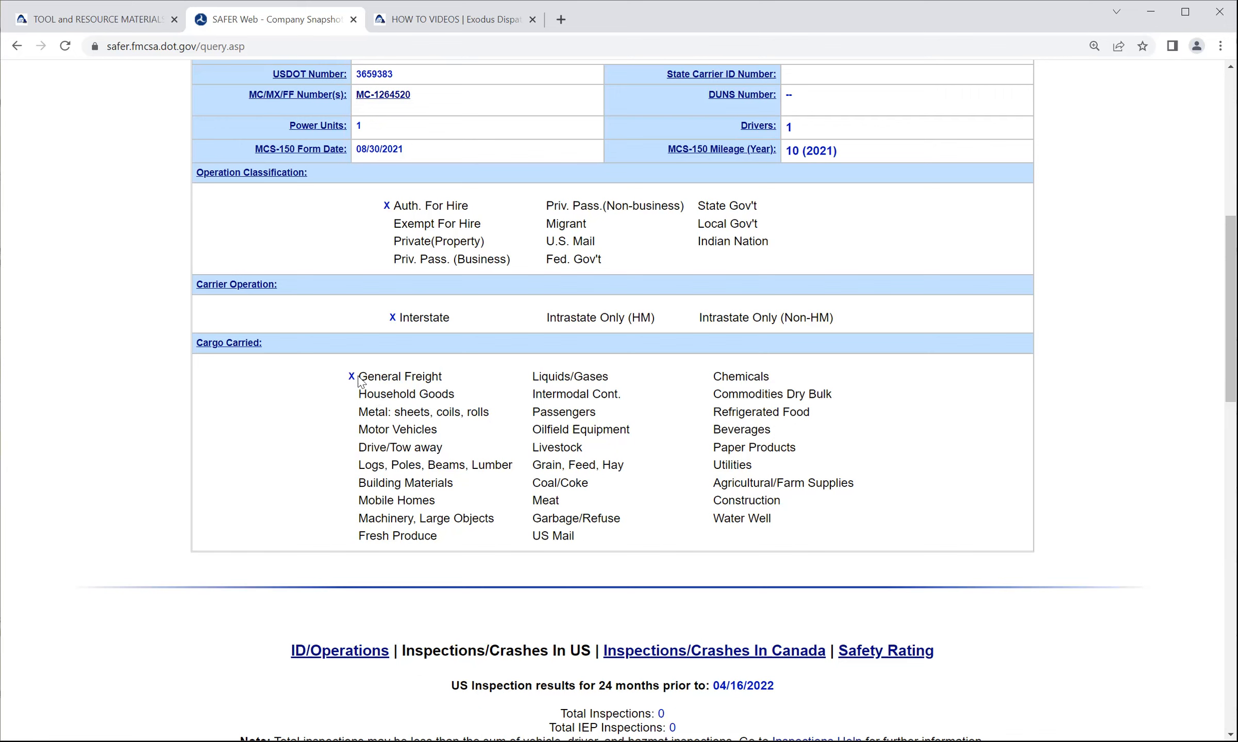
mouse_move(427, 395)
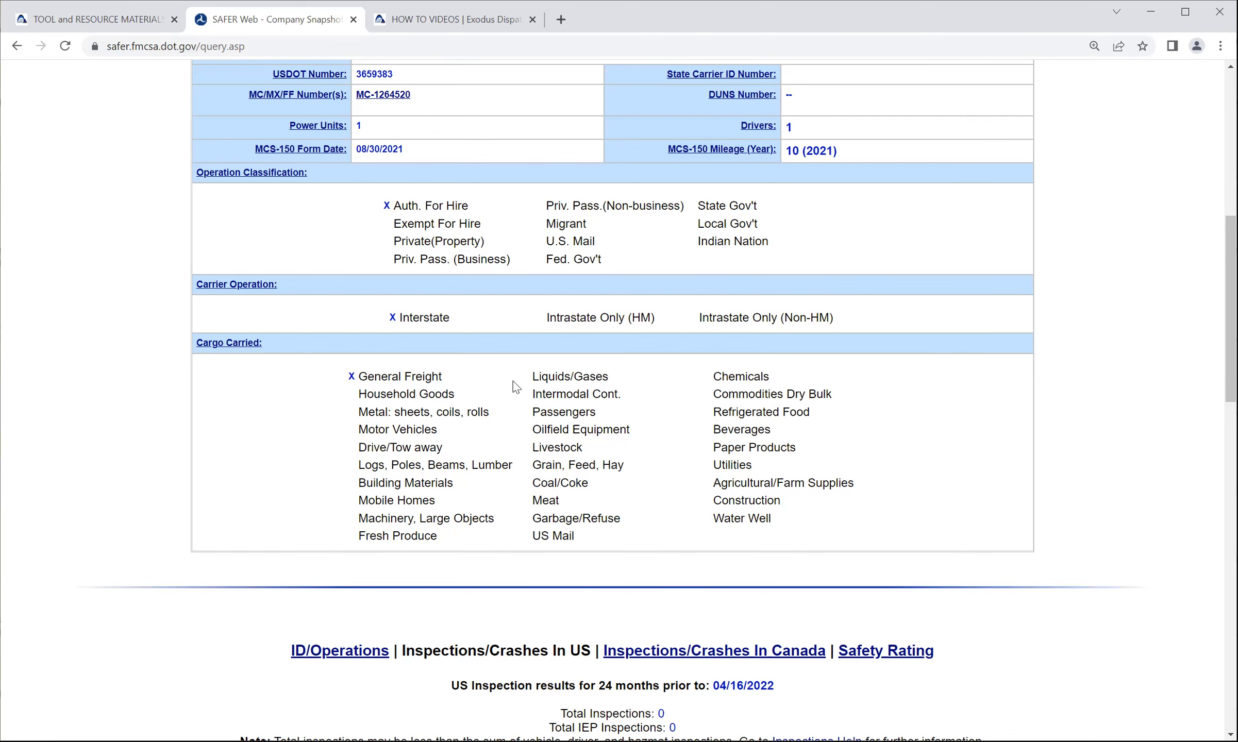
scroll("down", 3)
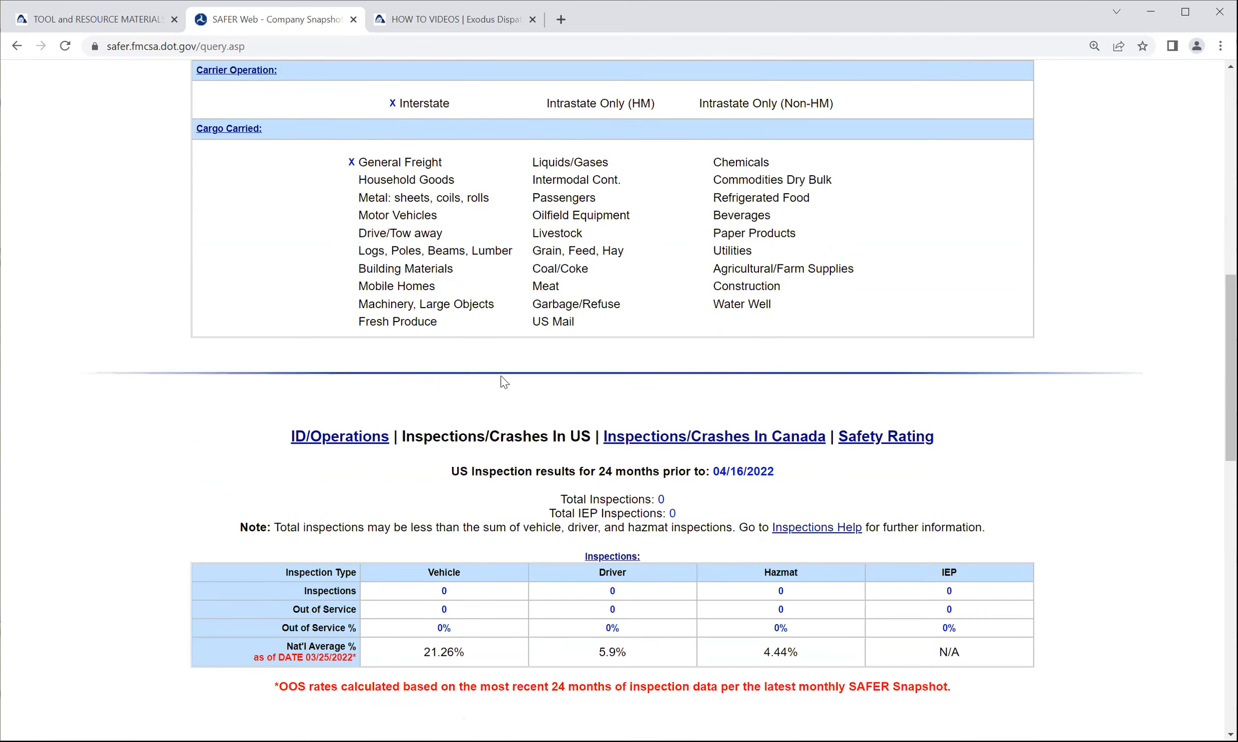
scroll("down", 3)
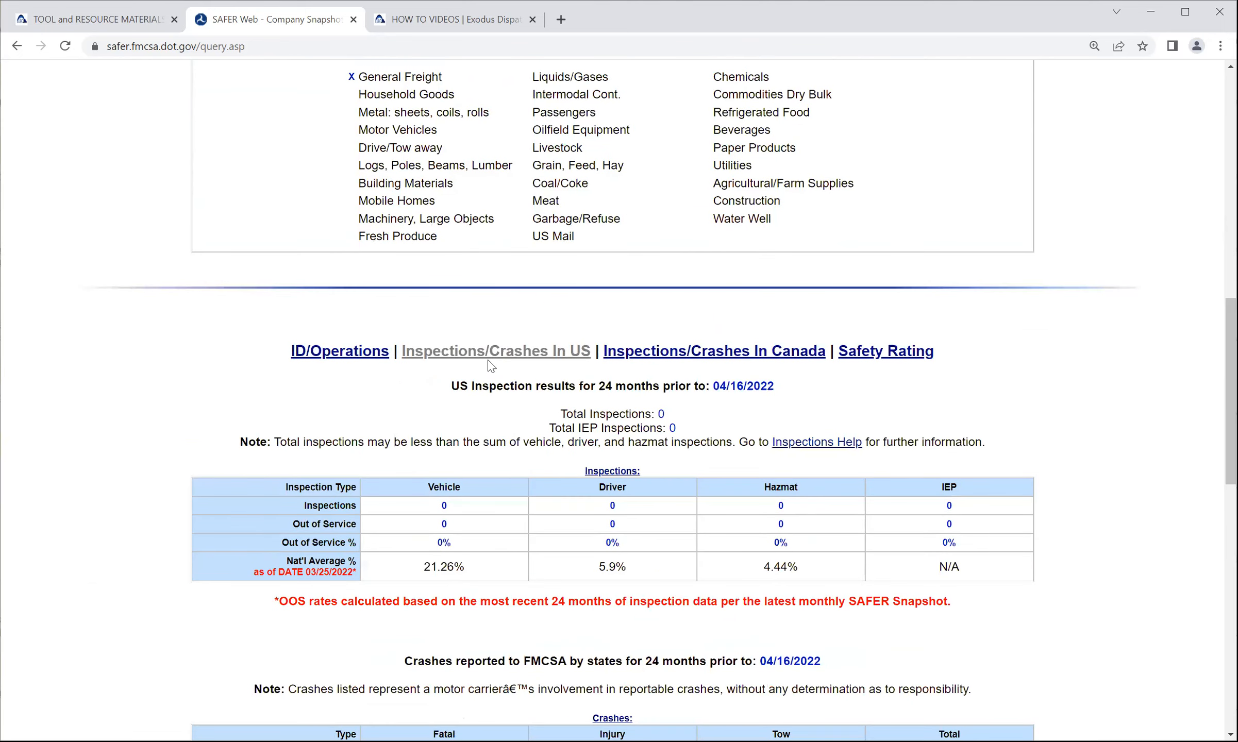
scroll("down", 3)
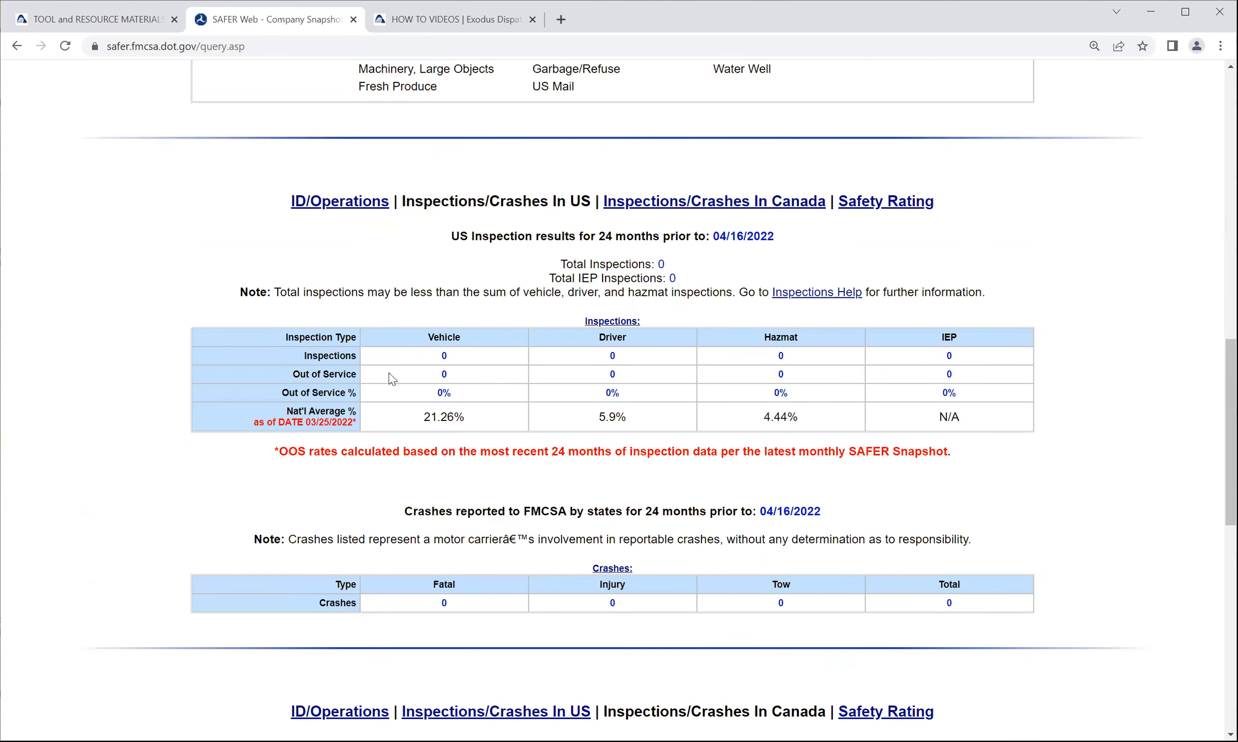
mouse_move(467, 342)
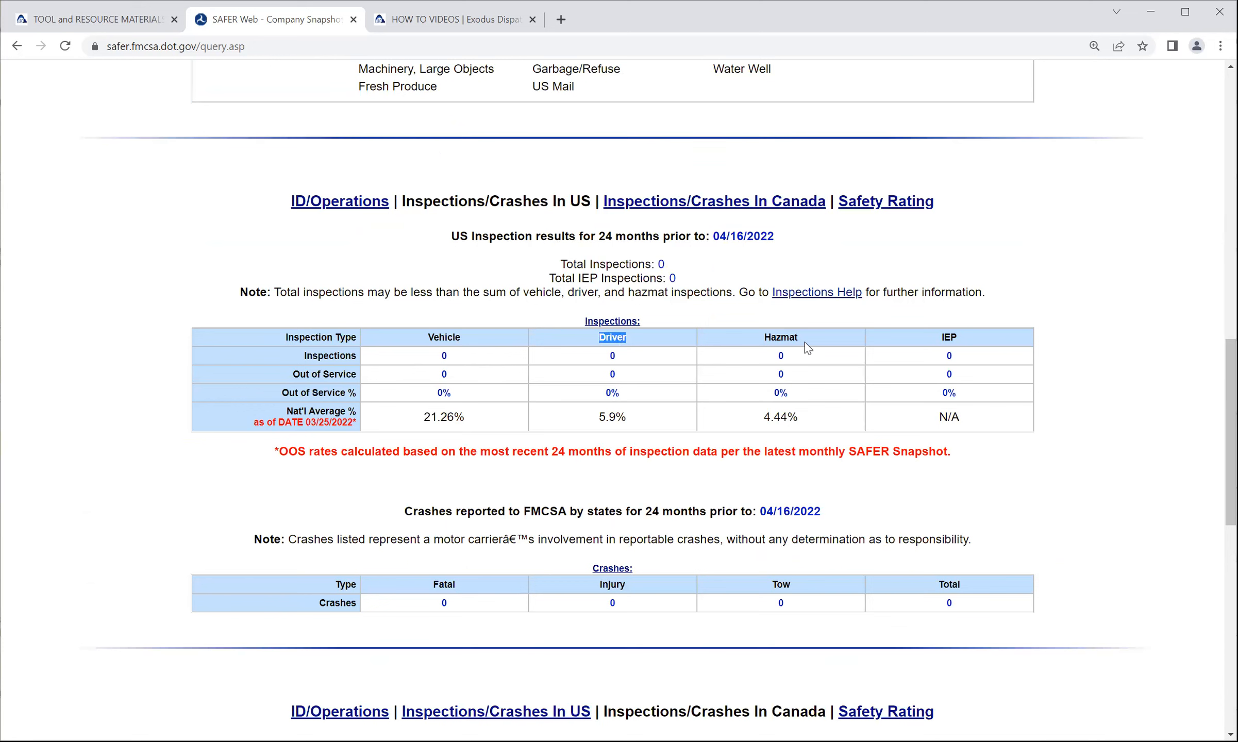
mouse_move(951, 335)
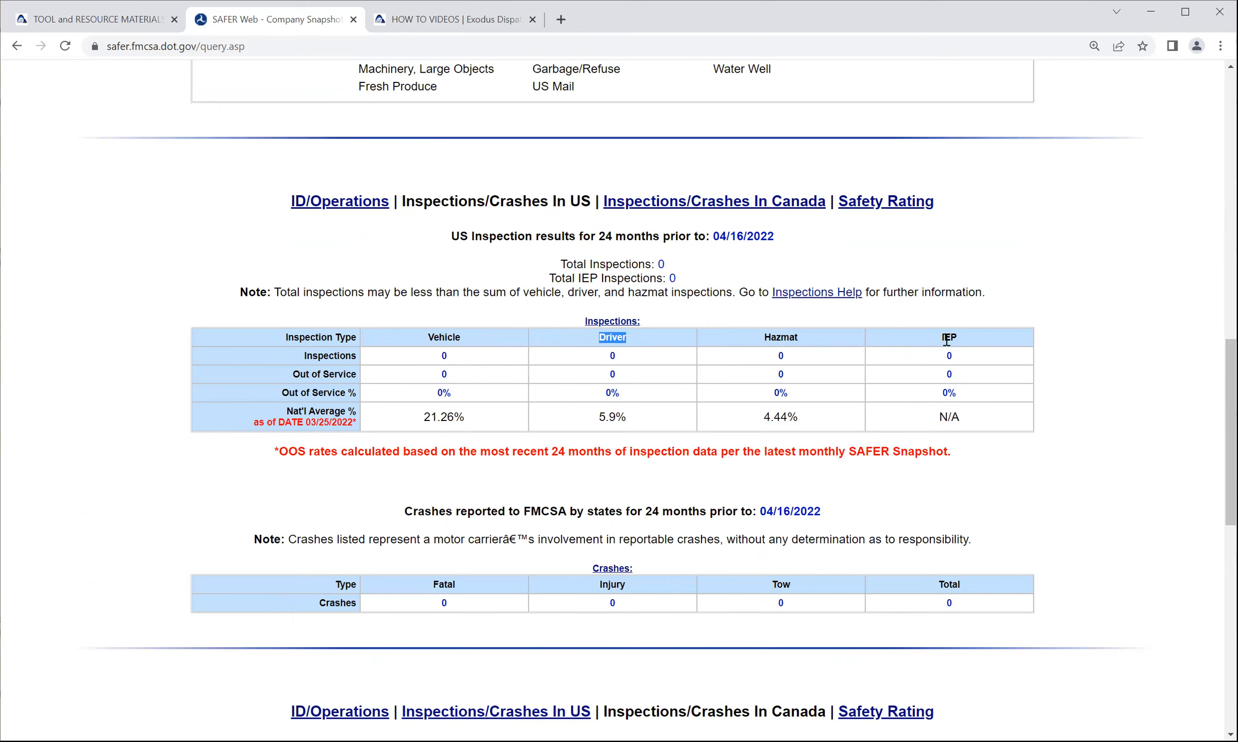
mouse_move(757, 408)
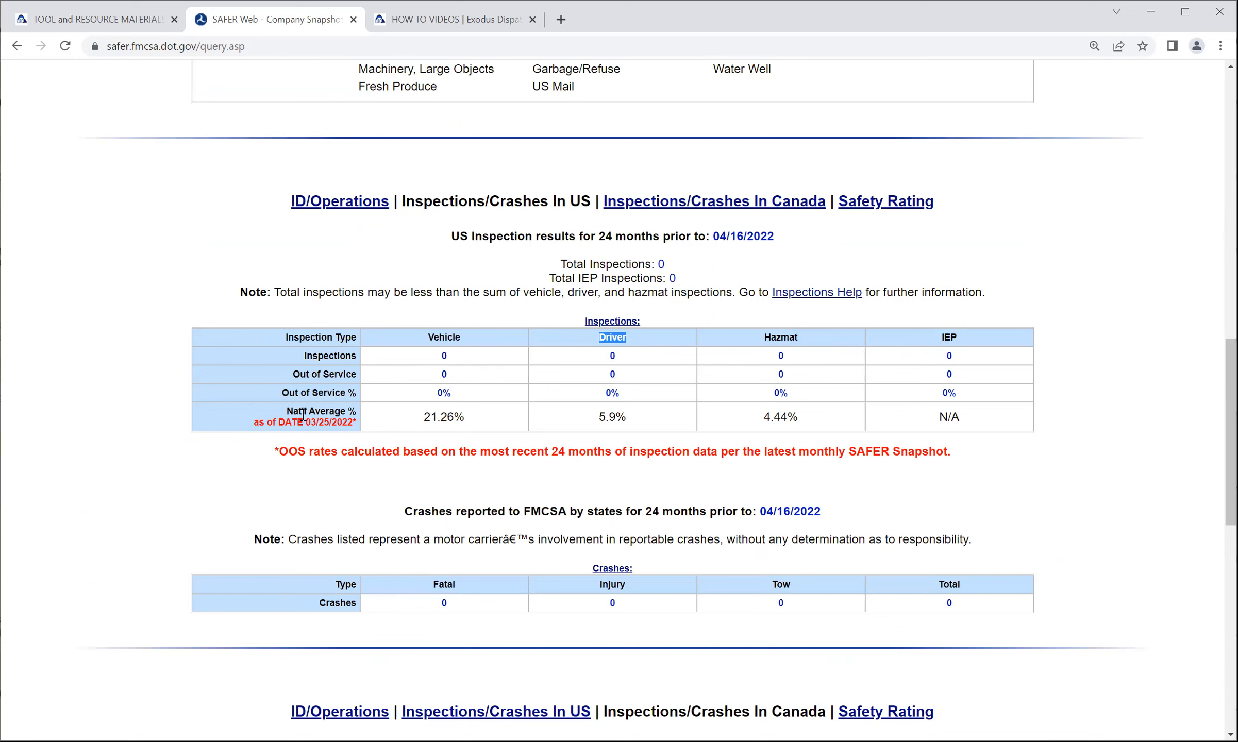
mouse_move(505, 387)
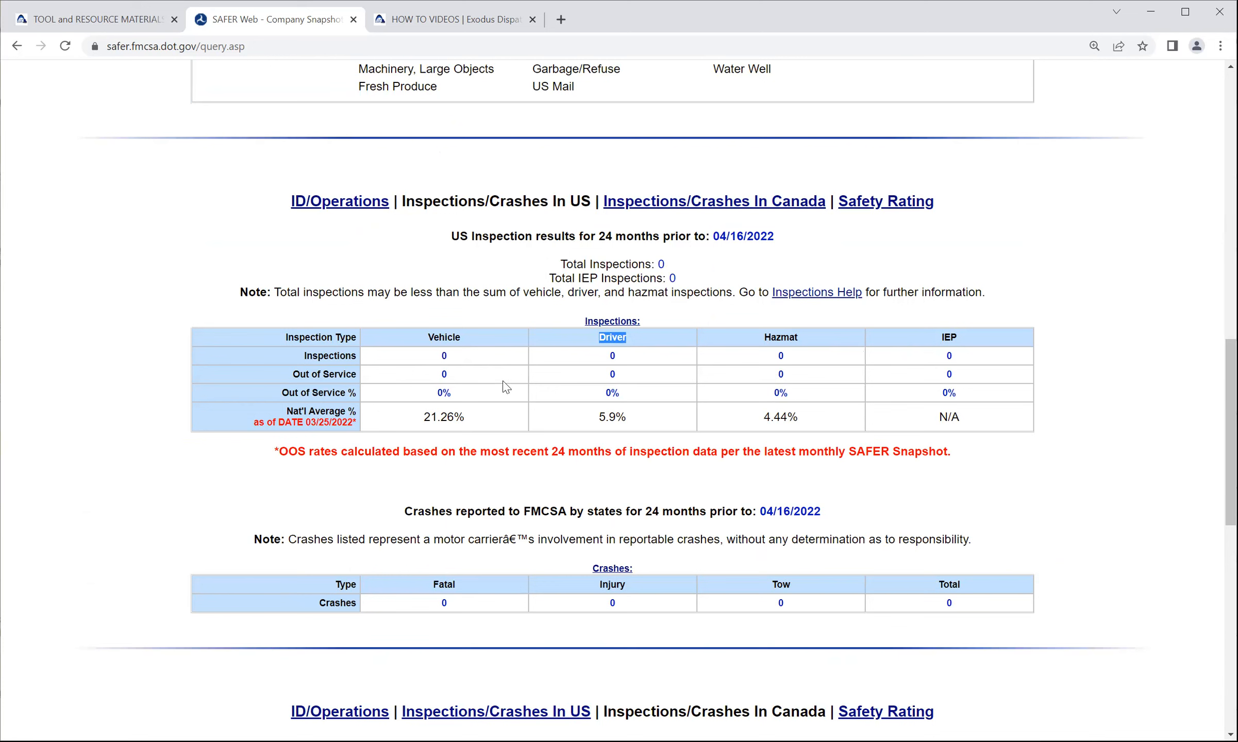
mouse_move(561, 291)
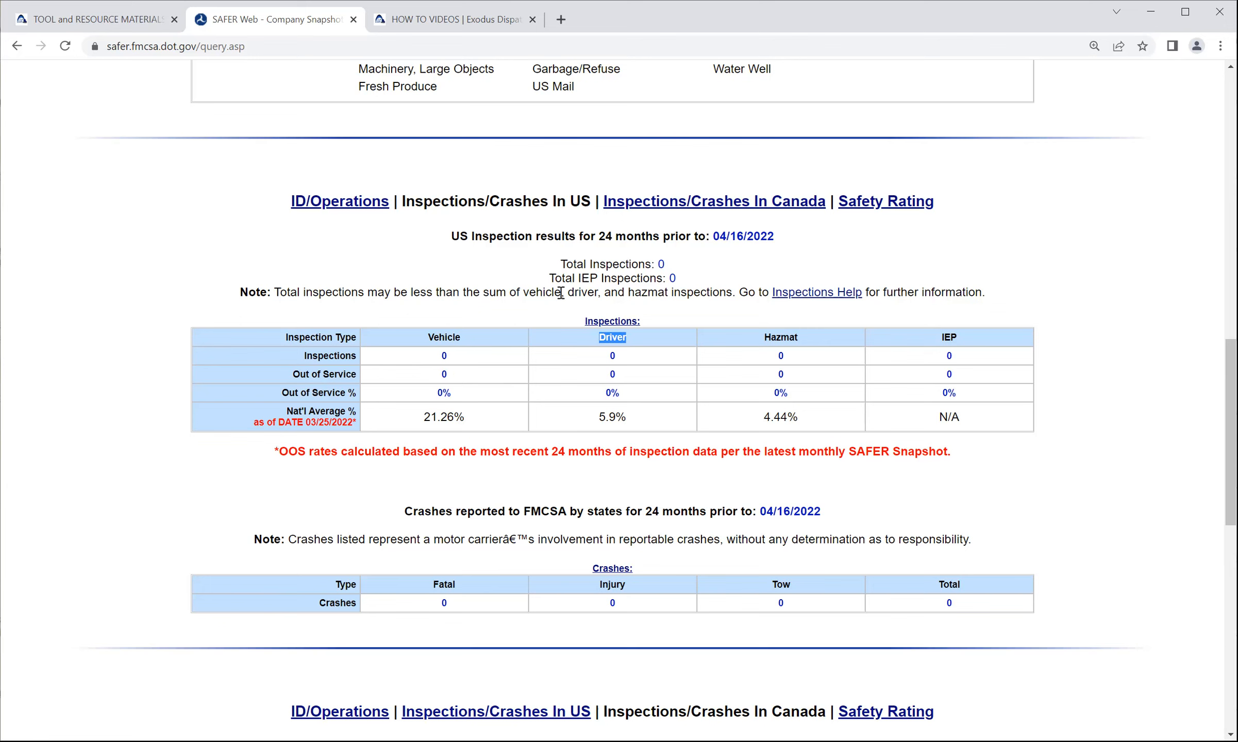
mouse_move(454, 237)
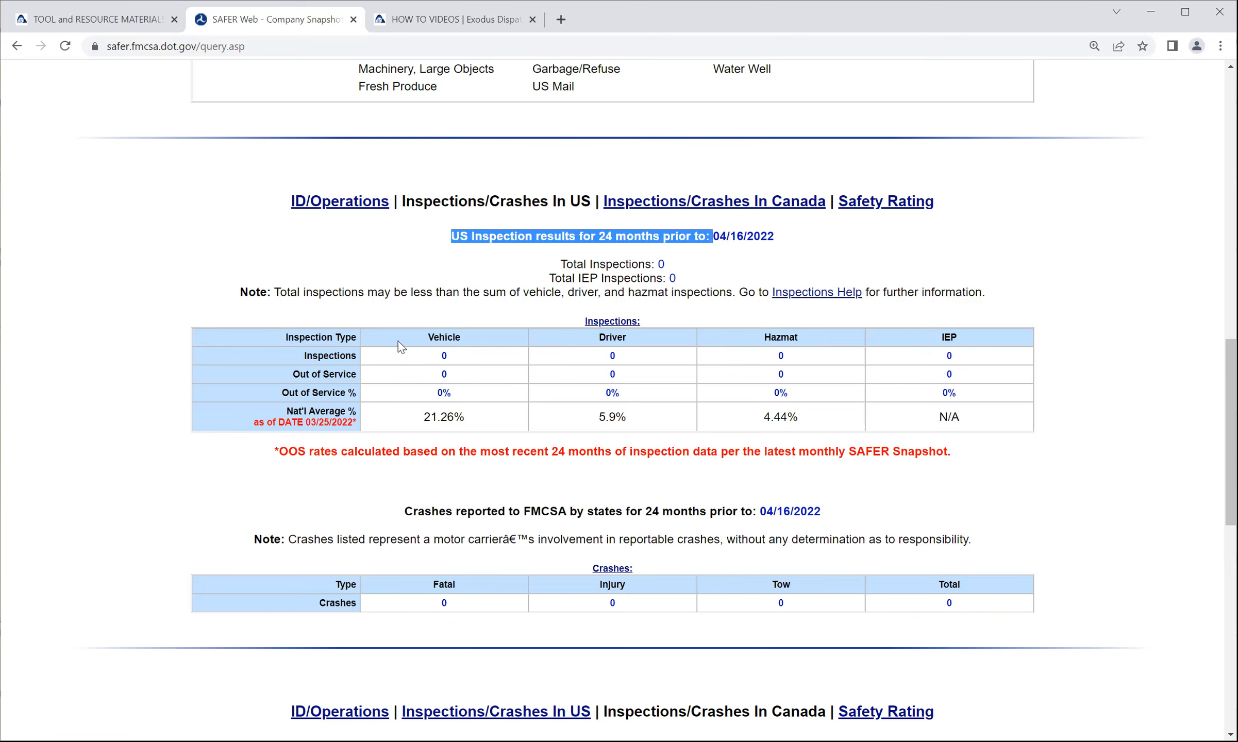
mouse_move(445, 372)
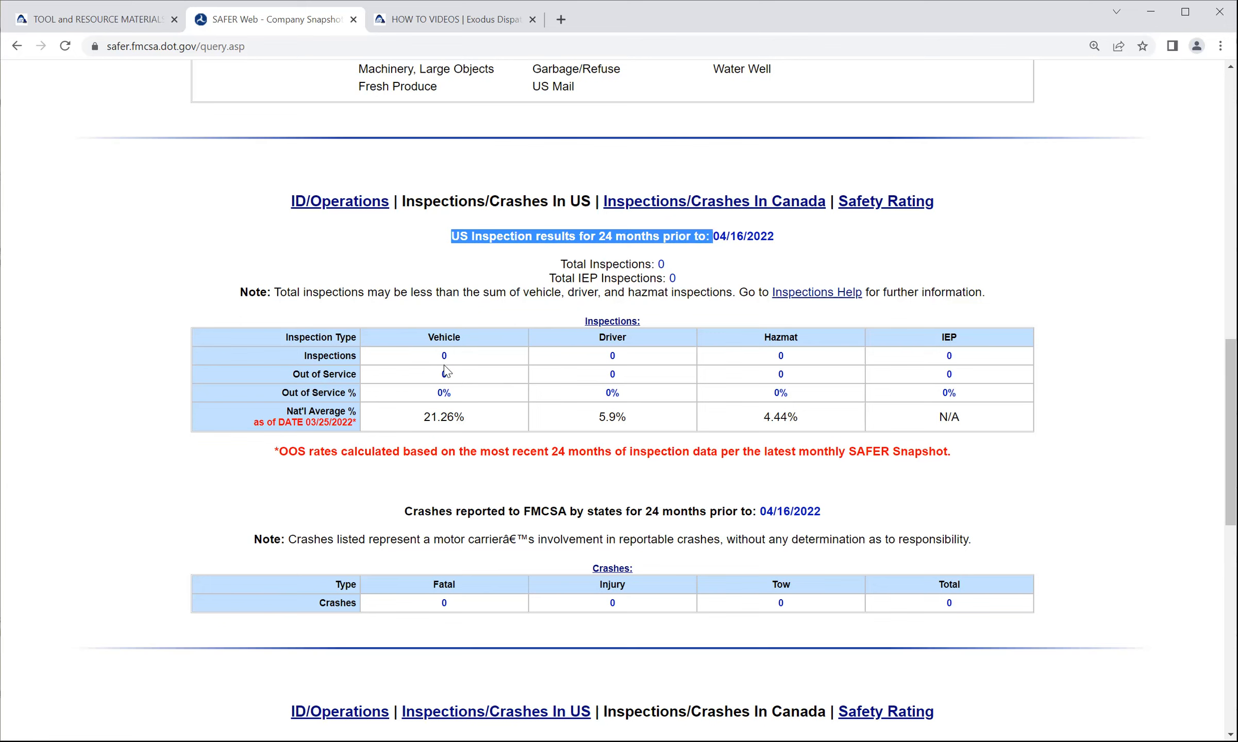
mouse_move(443, 375)
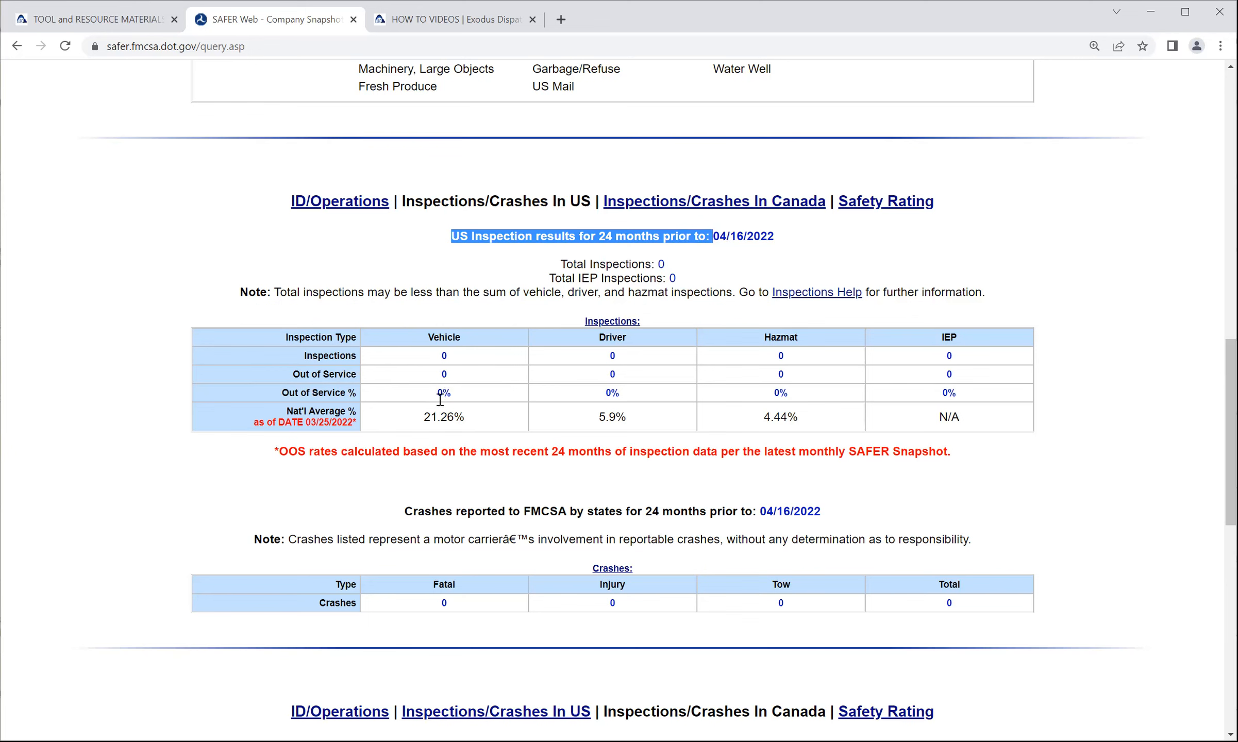
mouse_move(450, 390)
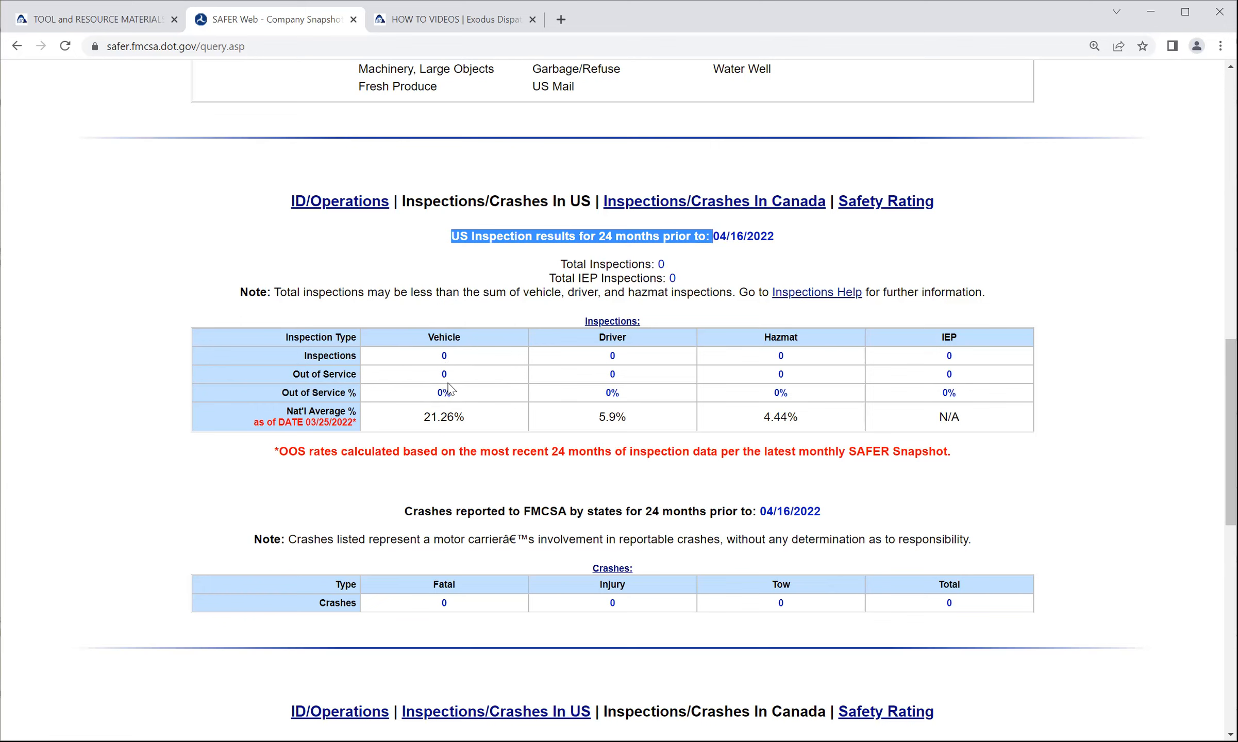
mouse_move(615, 358)
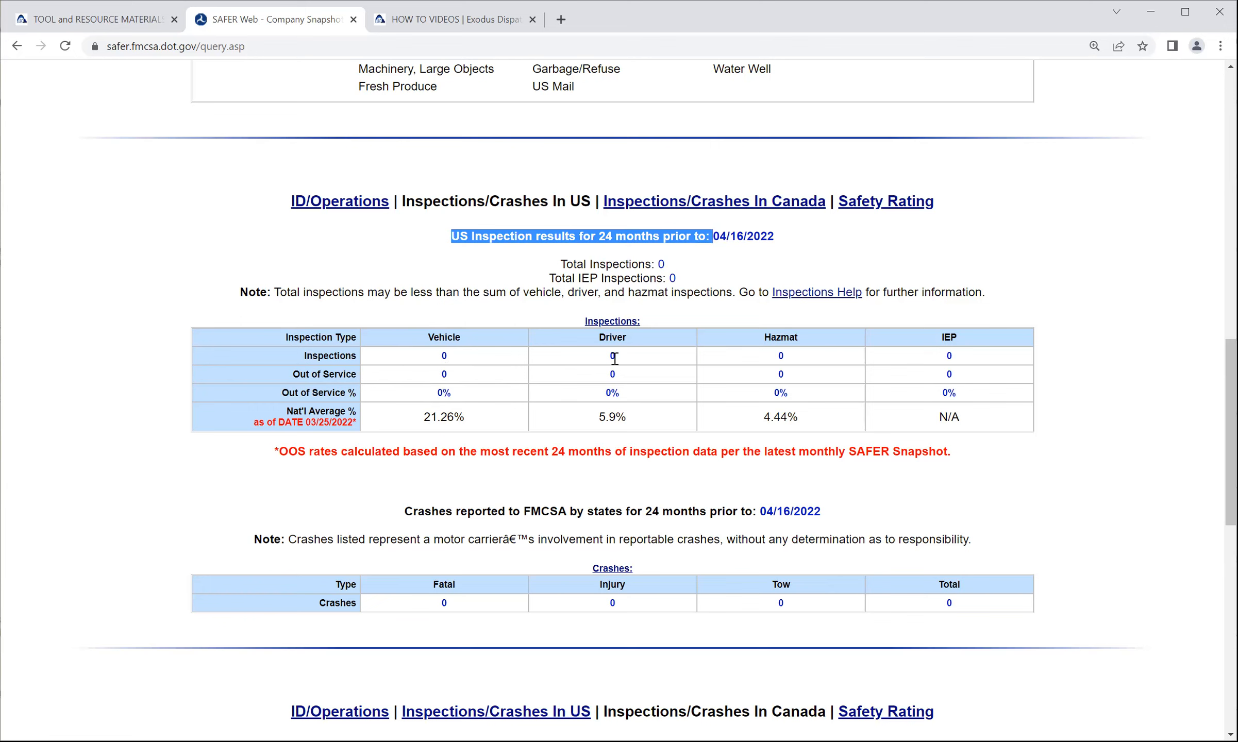
mouse_move(619, 383)
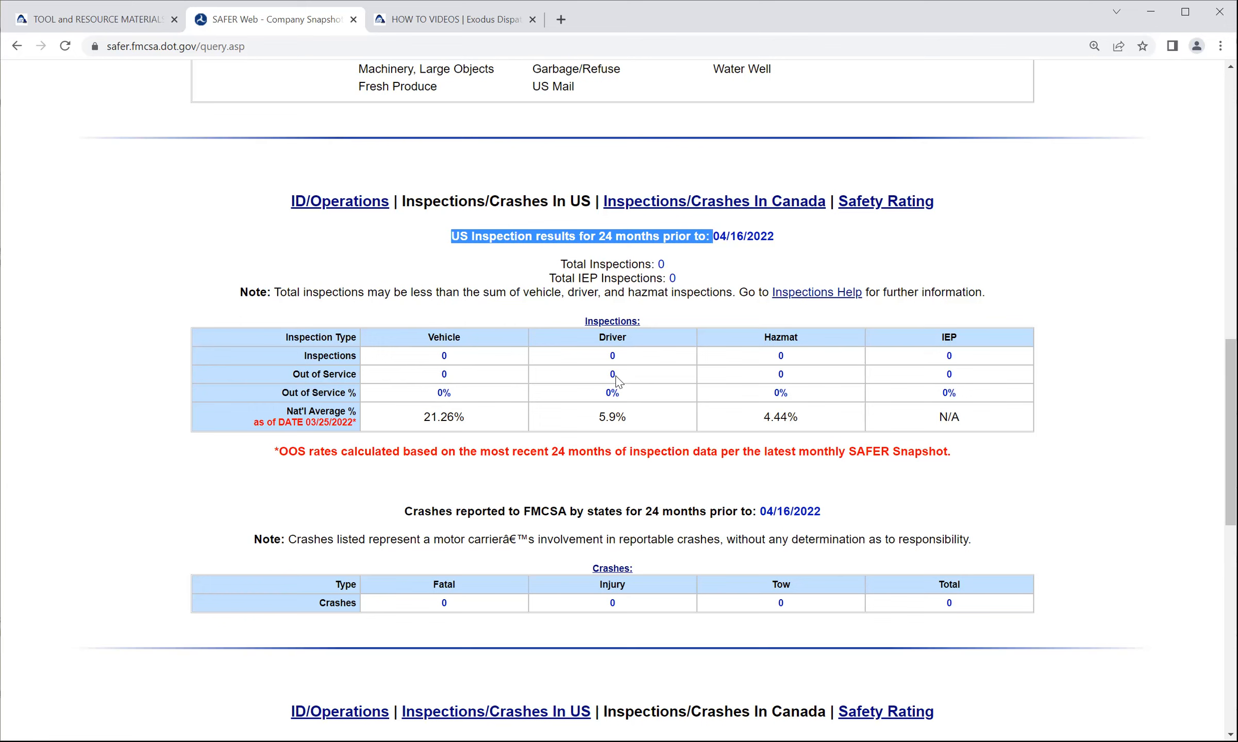
mouse_move(615, 392)
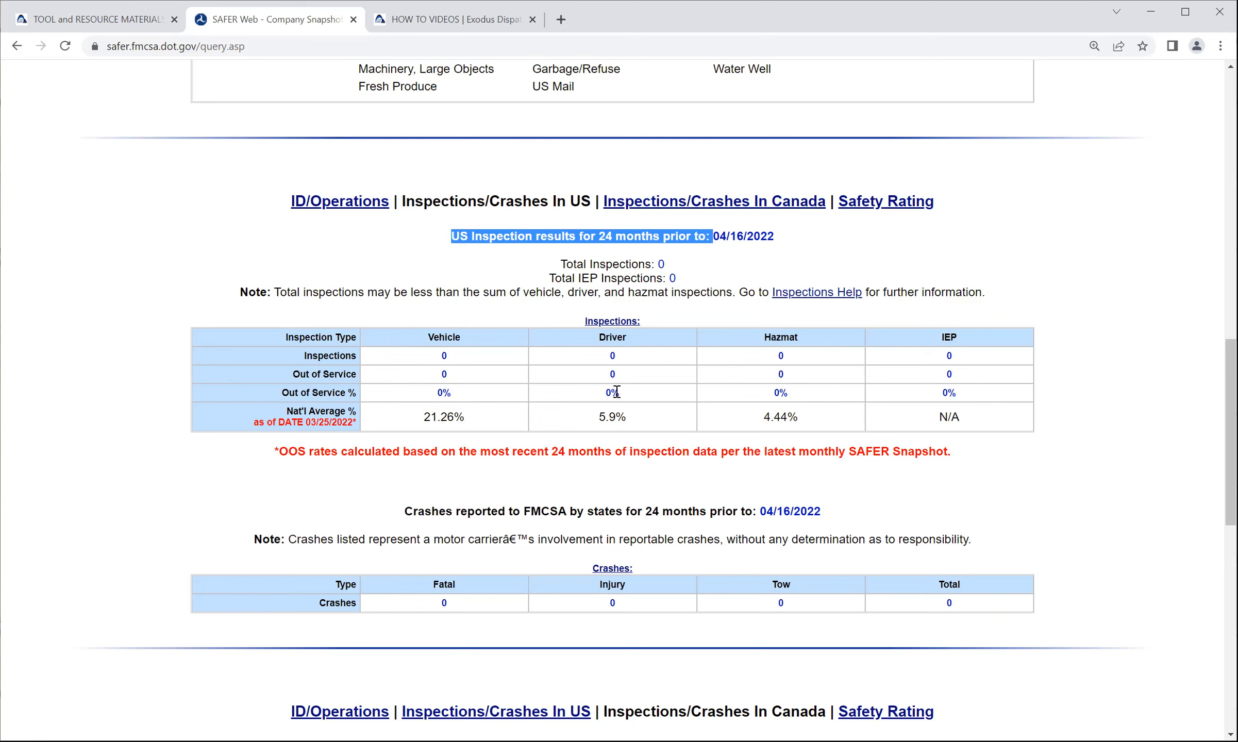
left_click(628, 421)
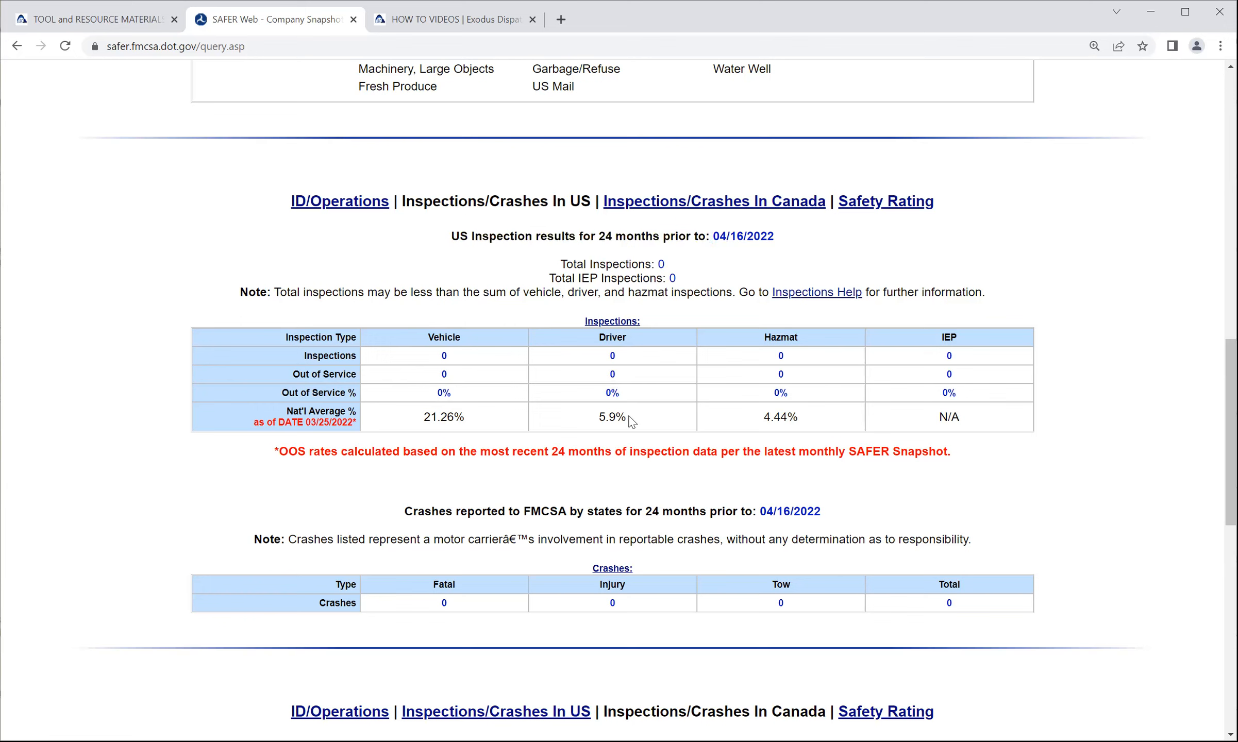
double_click(613, 417)
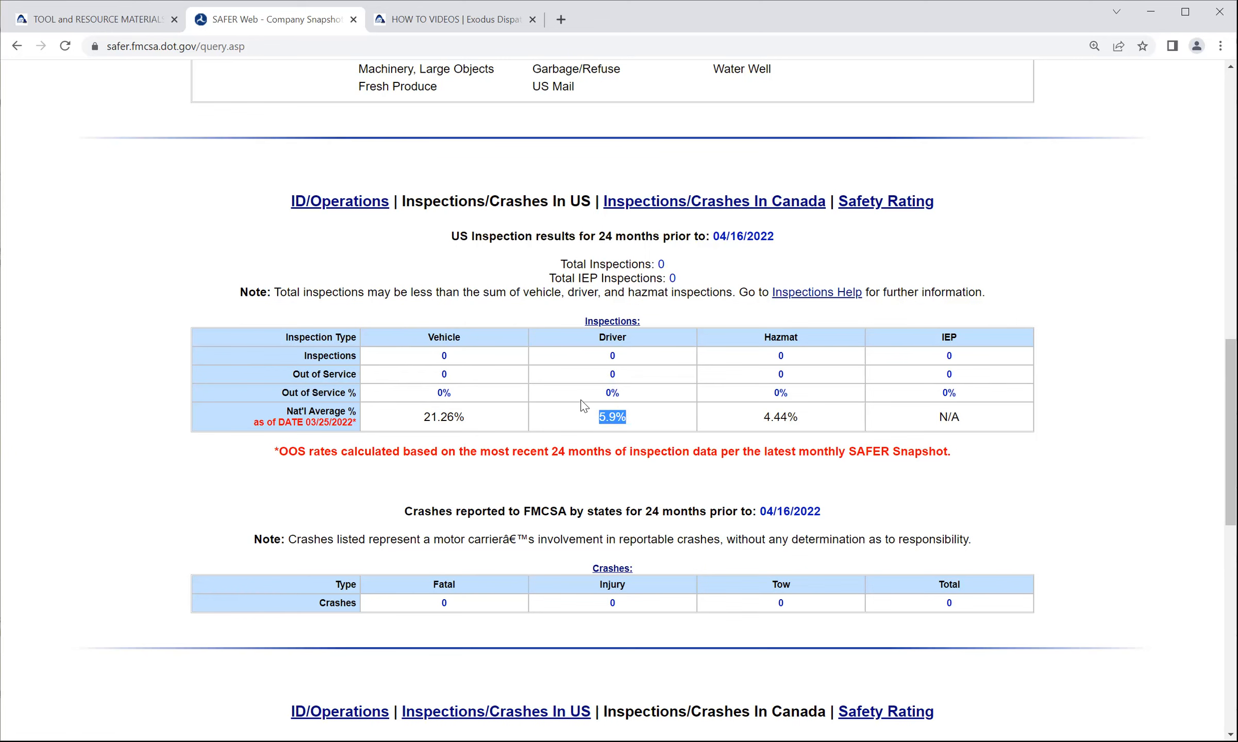
mouse_move(567, 387)
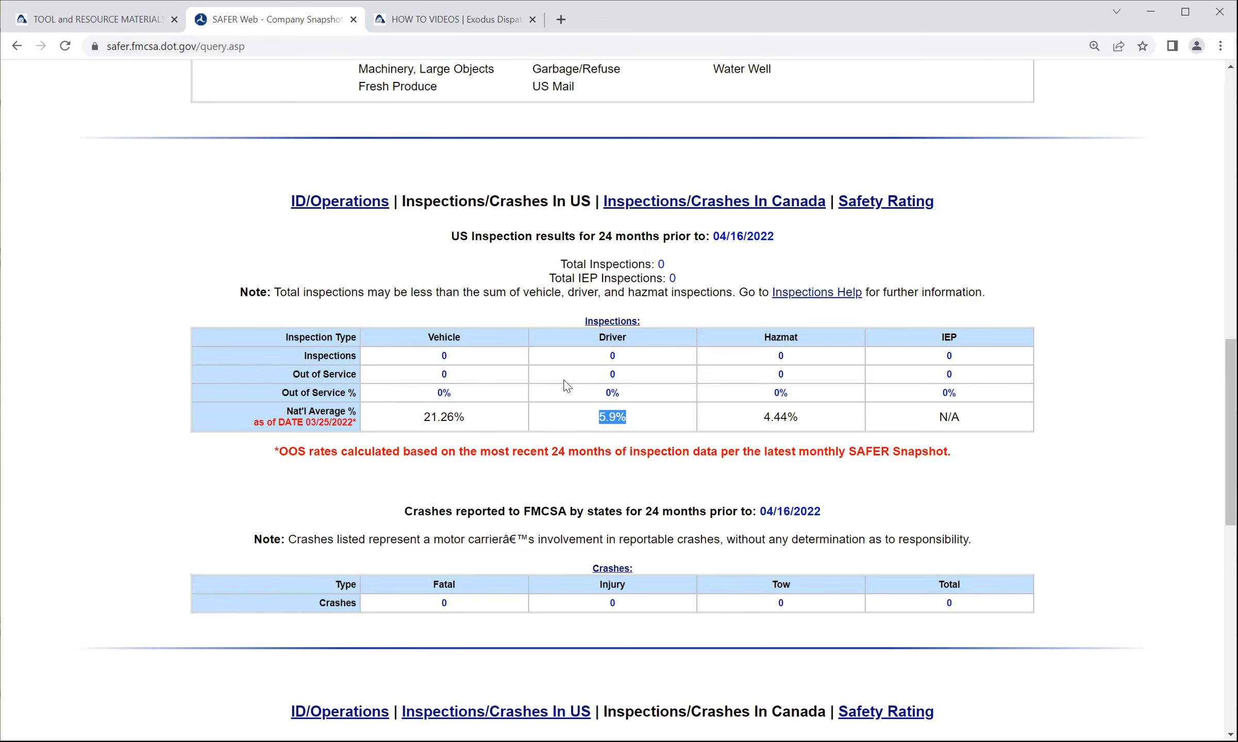
scroll("down", 3)
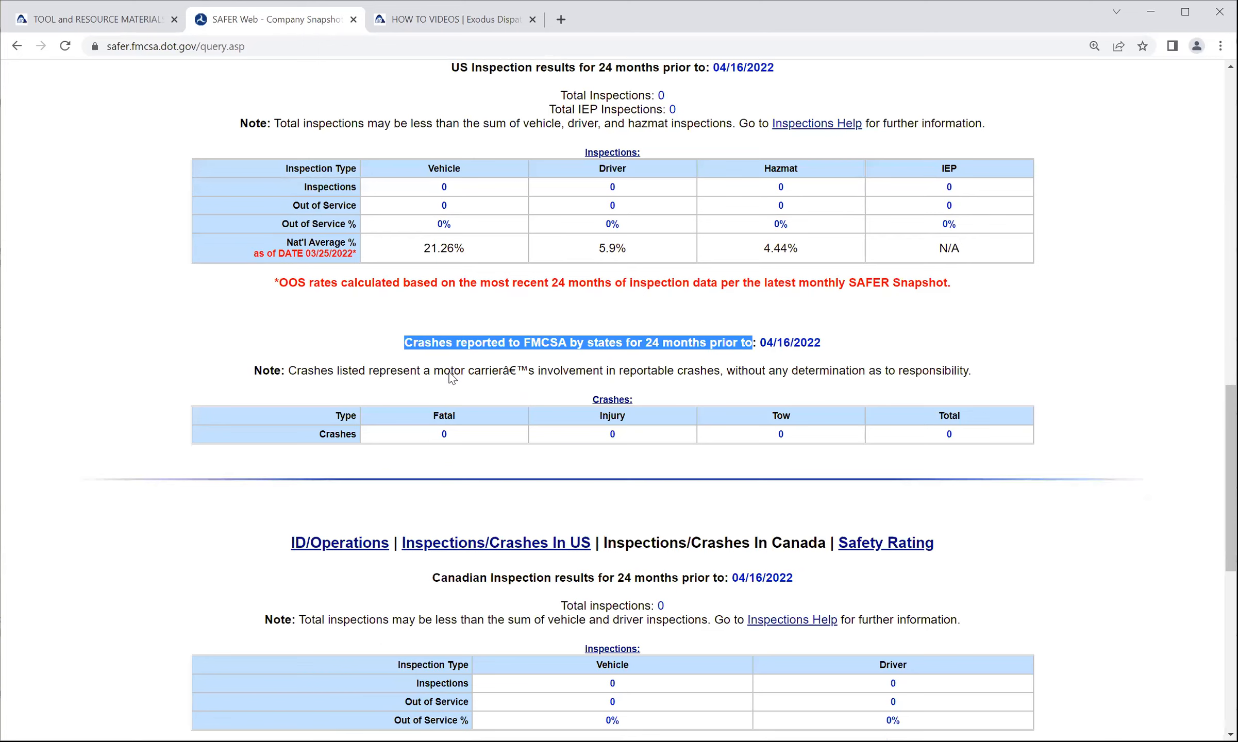
scroll("down", 3)
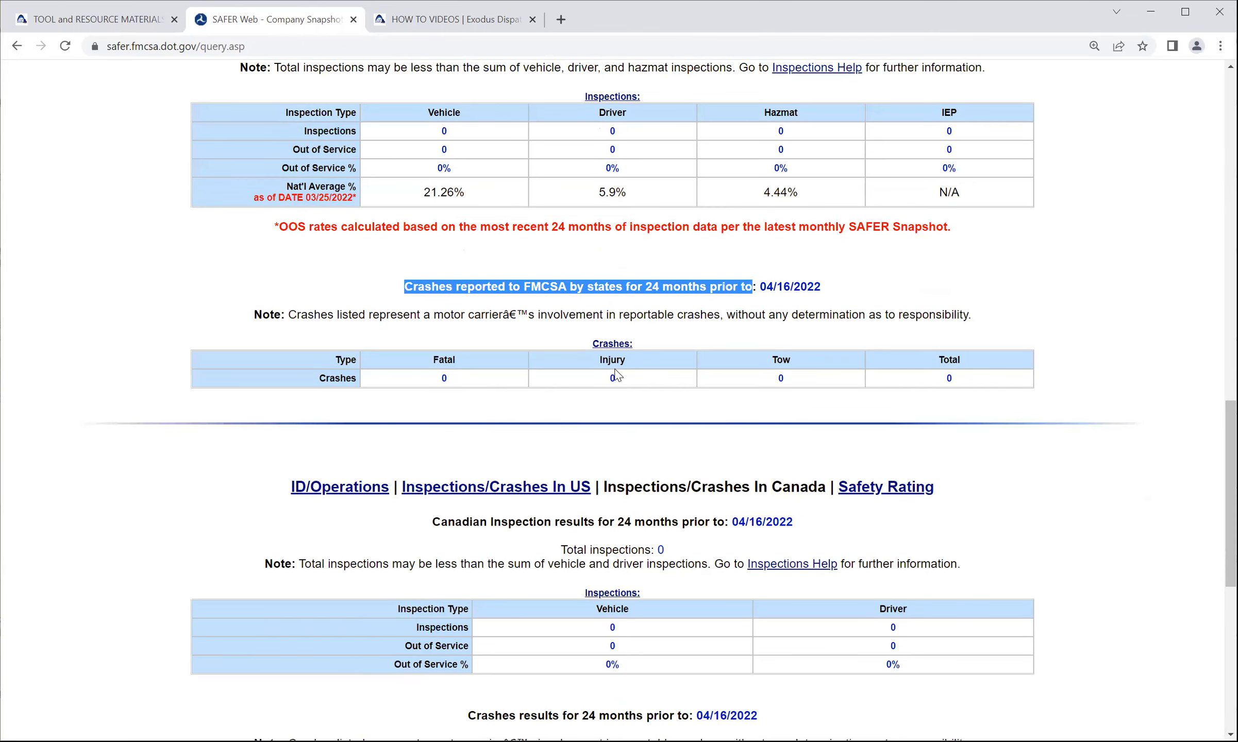
mouse_move(560, 345)
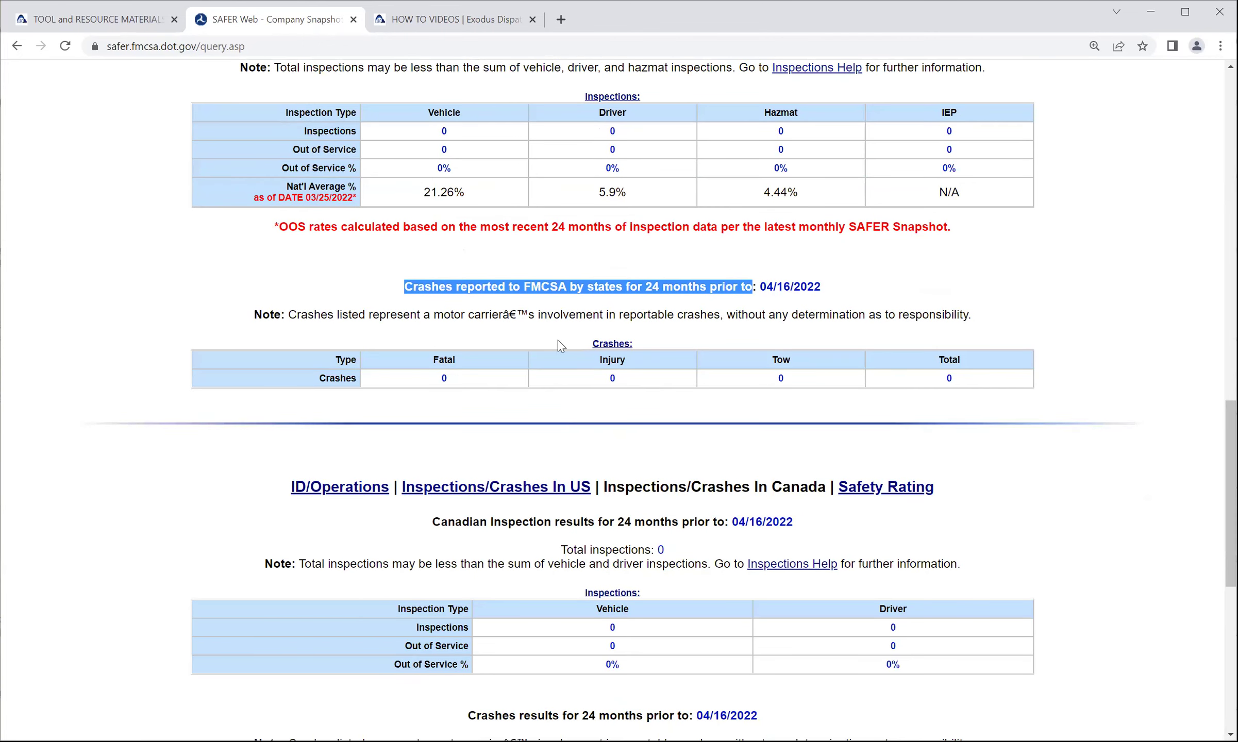
left_click(557, 344)
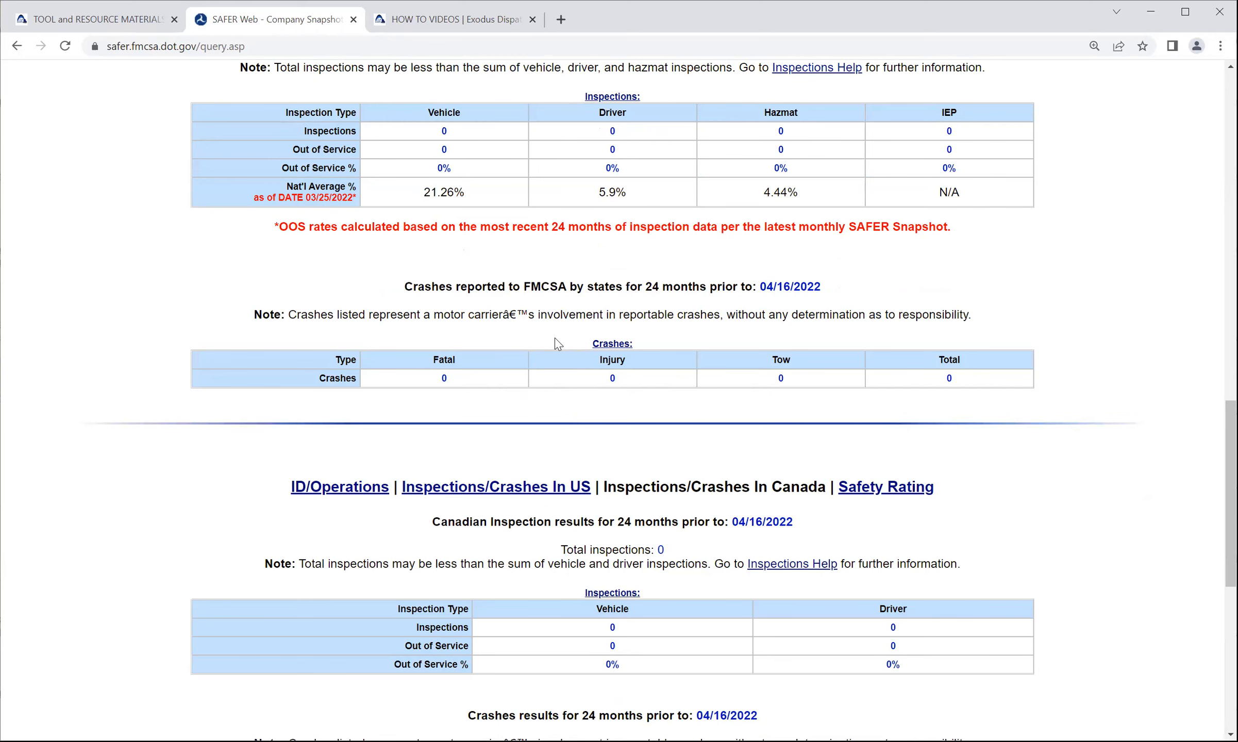
scroll("down", 3)
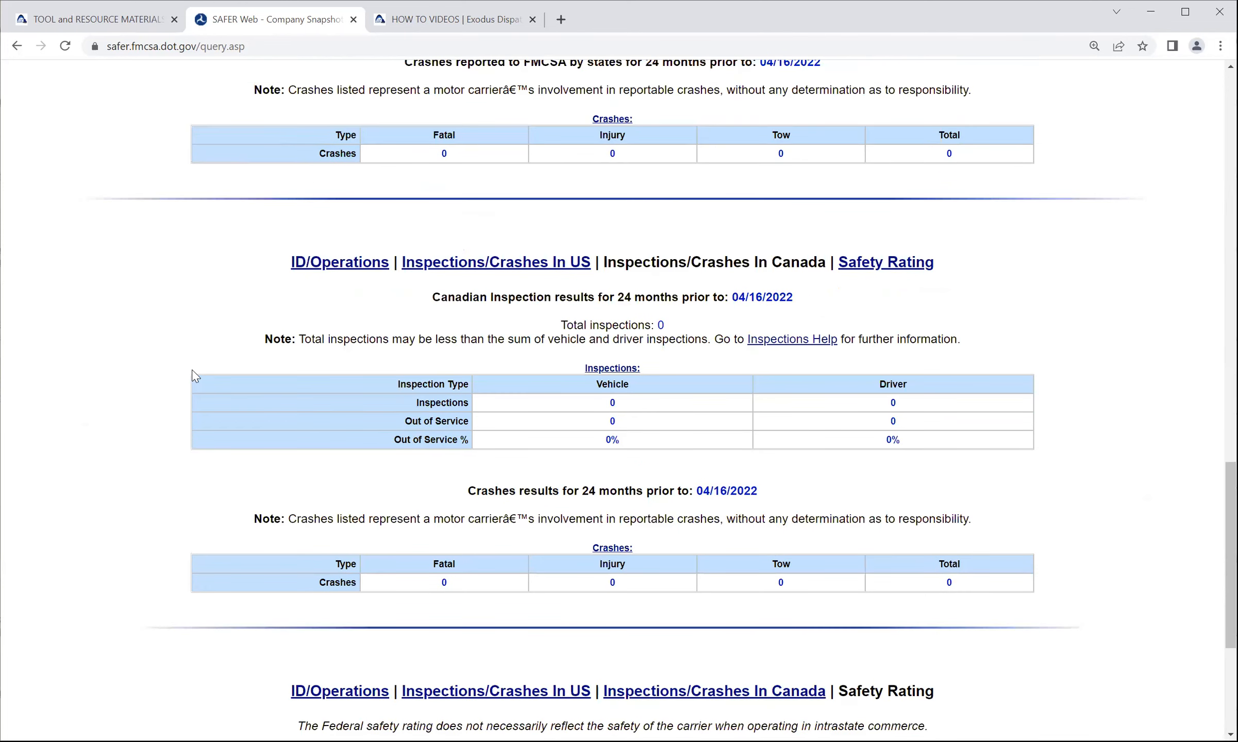
- Review the Canadian and Safety Rating sections, then go to the carrier's SMS Results from Other Information
scroll("down", 3)
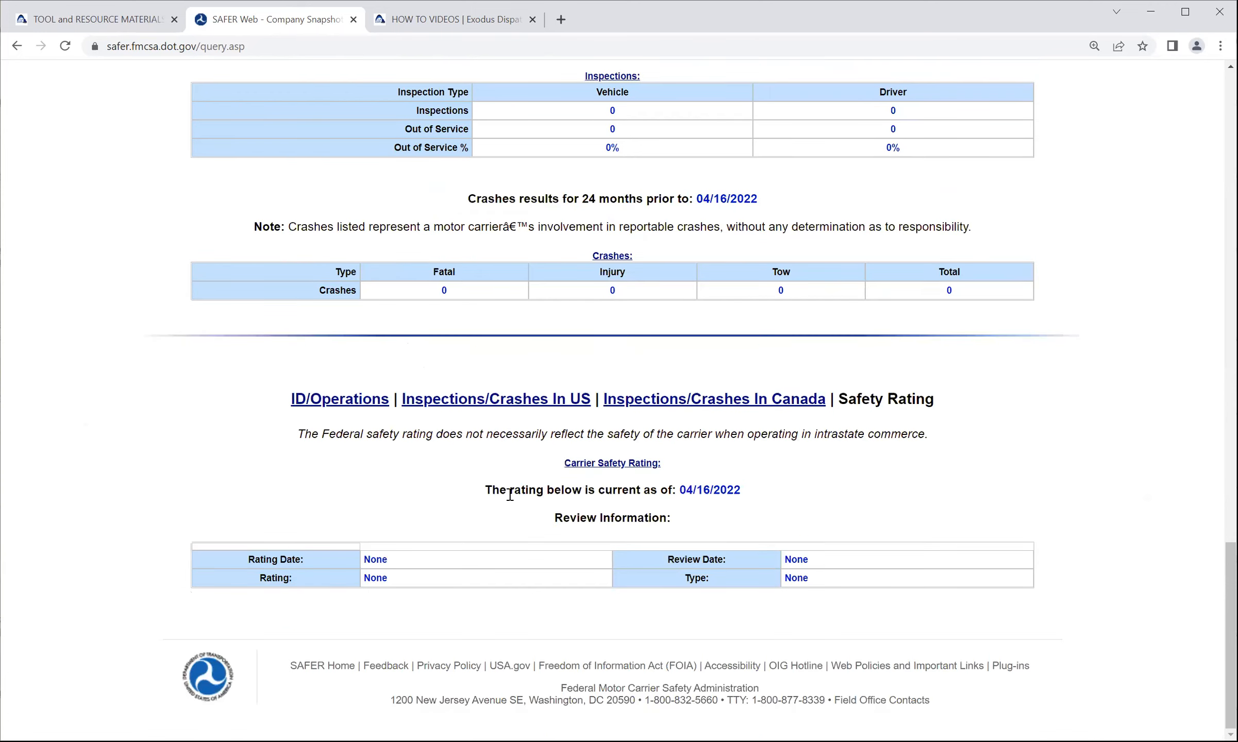
scroll("up", 3)
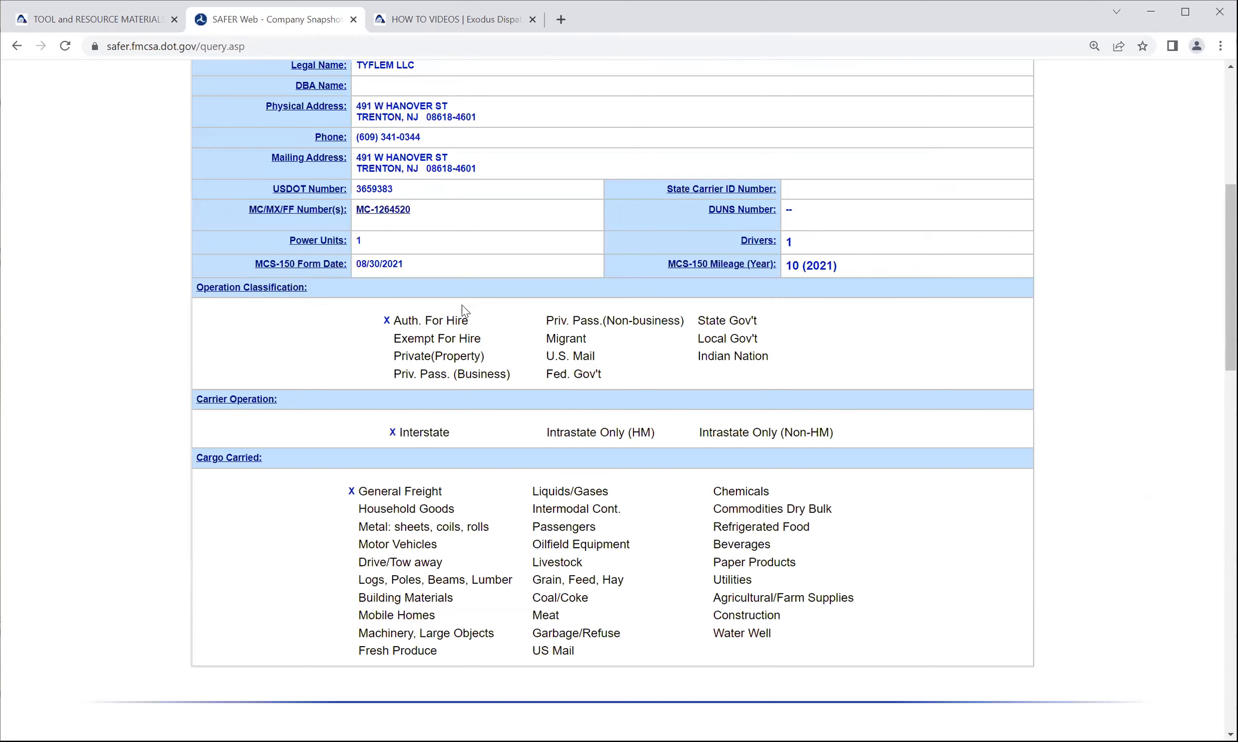
scroll("up", 3)
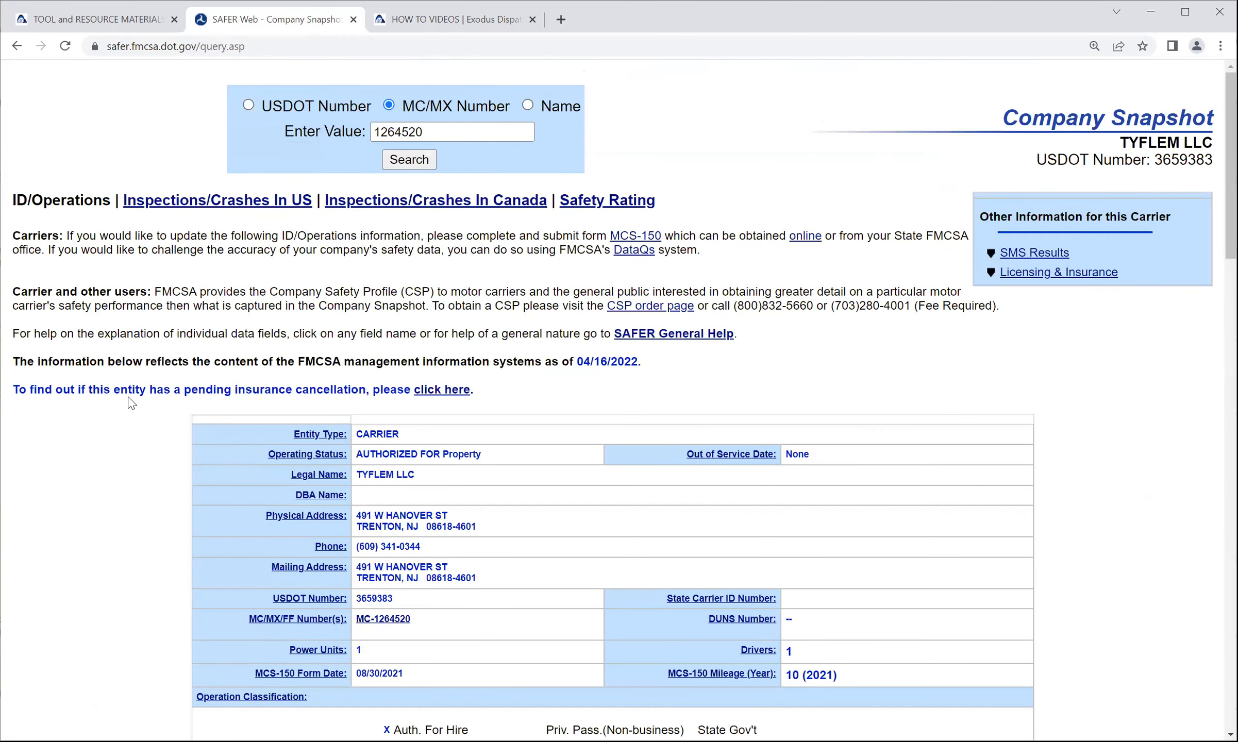
mouse_move(442, 391)
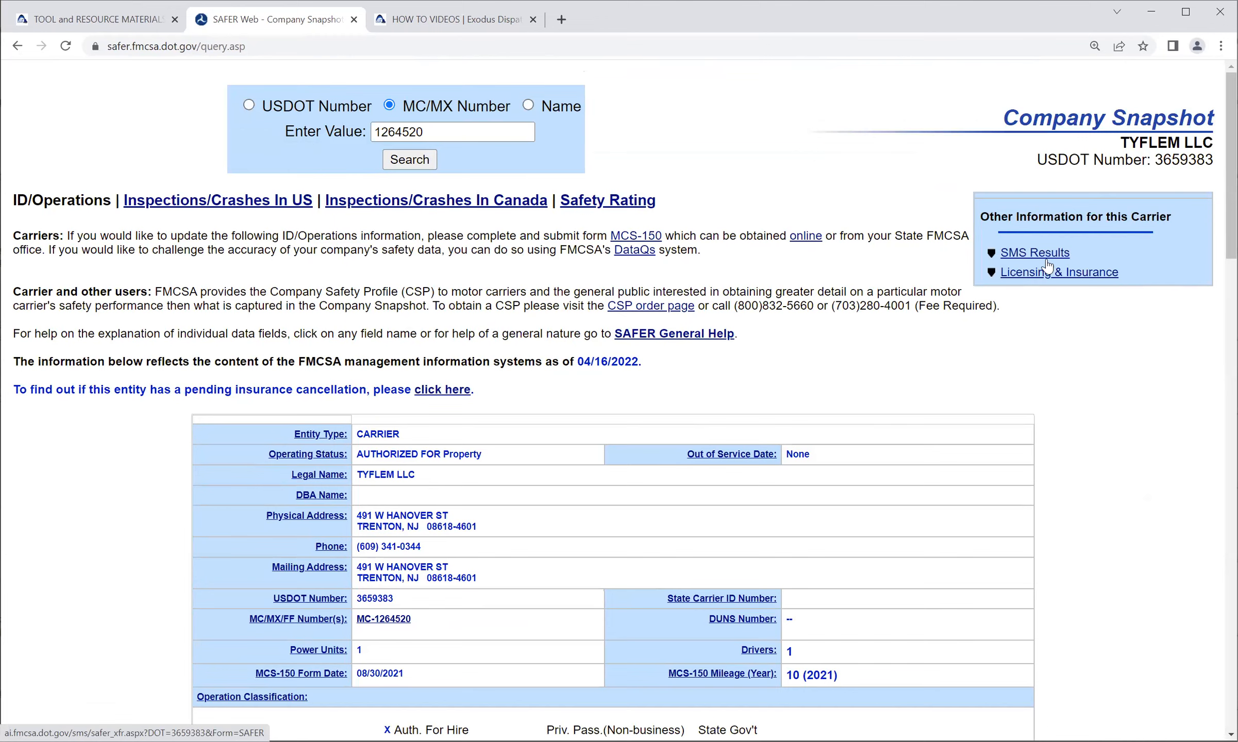
left_click(1034, 253)
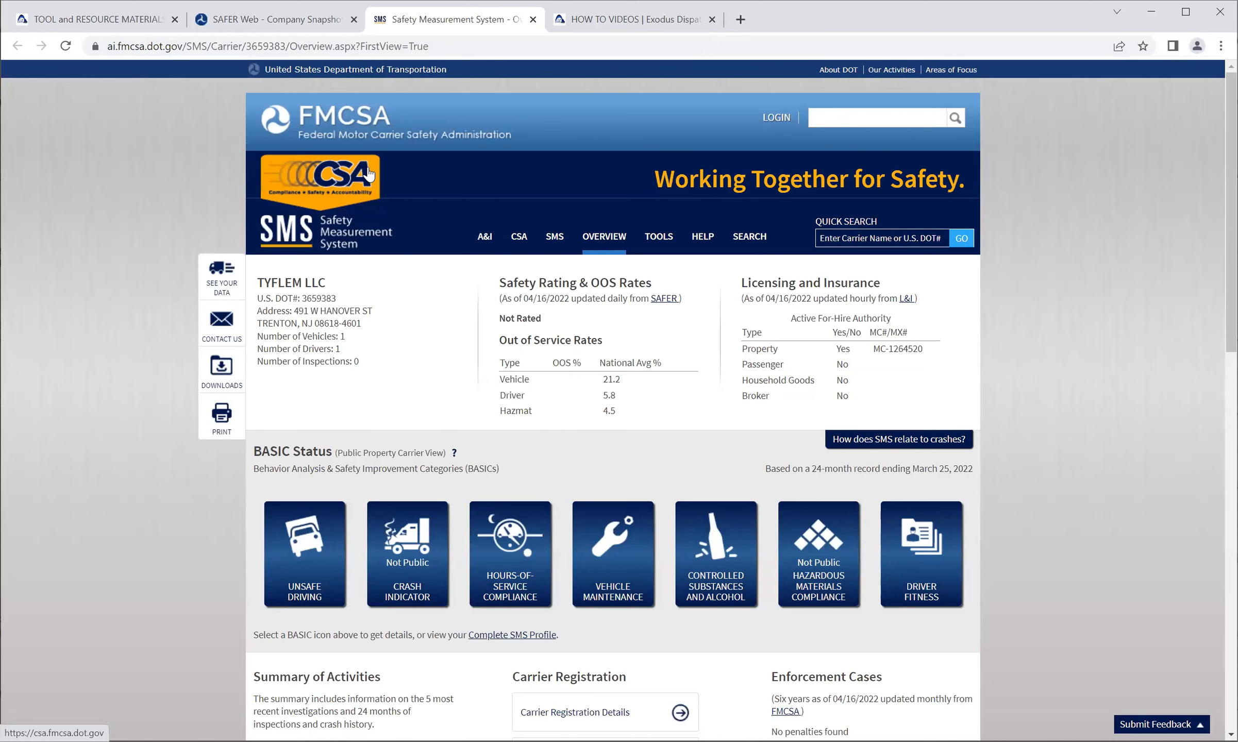
mouse_move(427, 299)
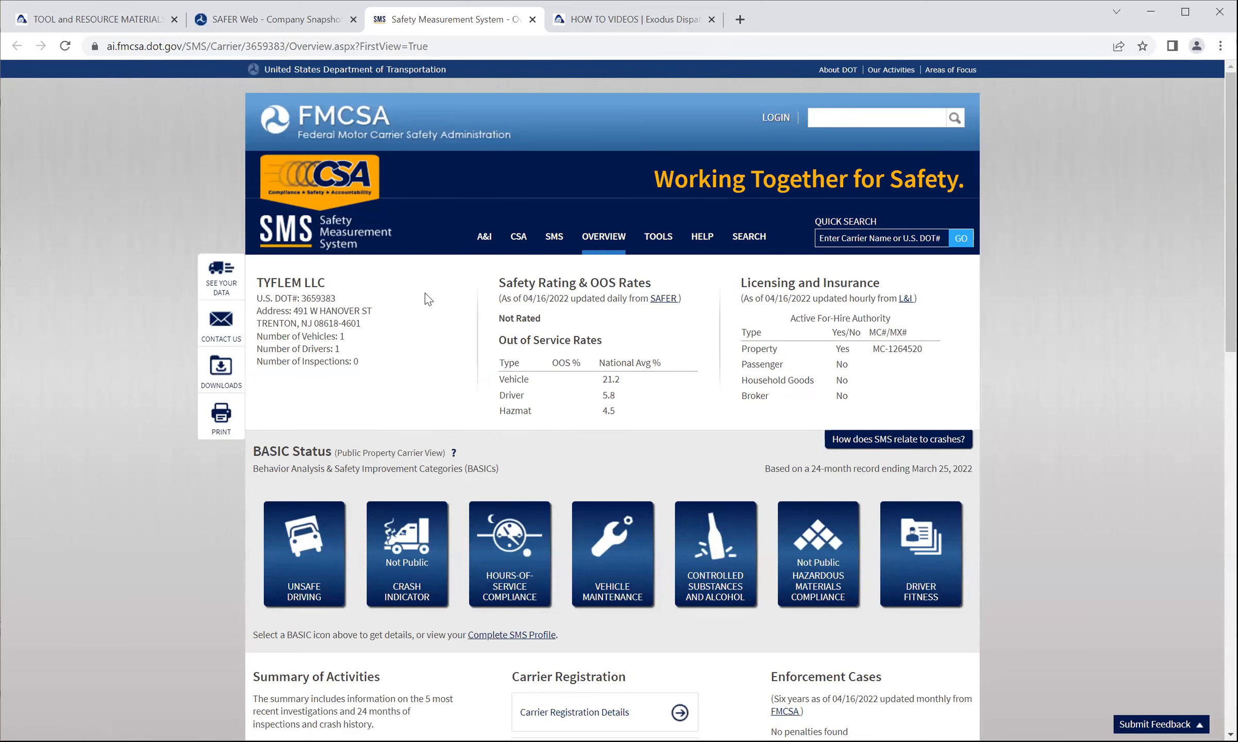
mouse_move(423, 299)
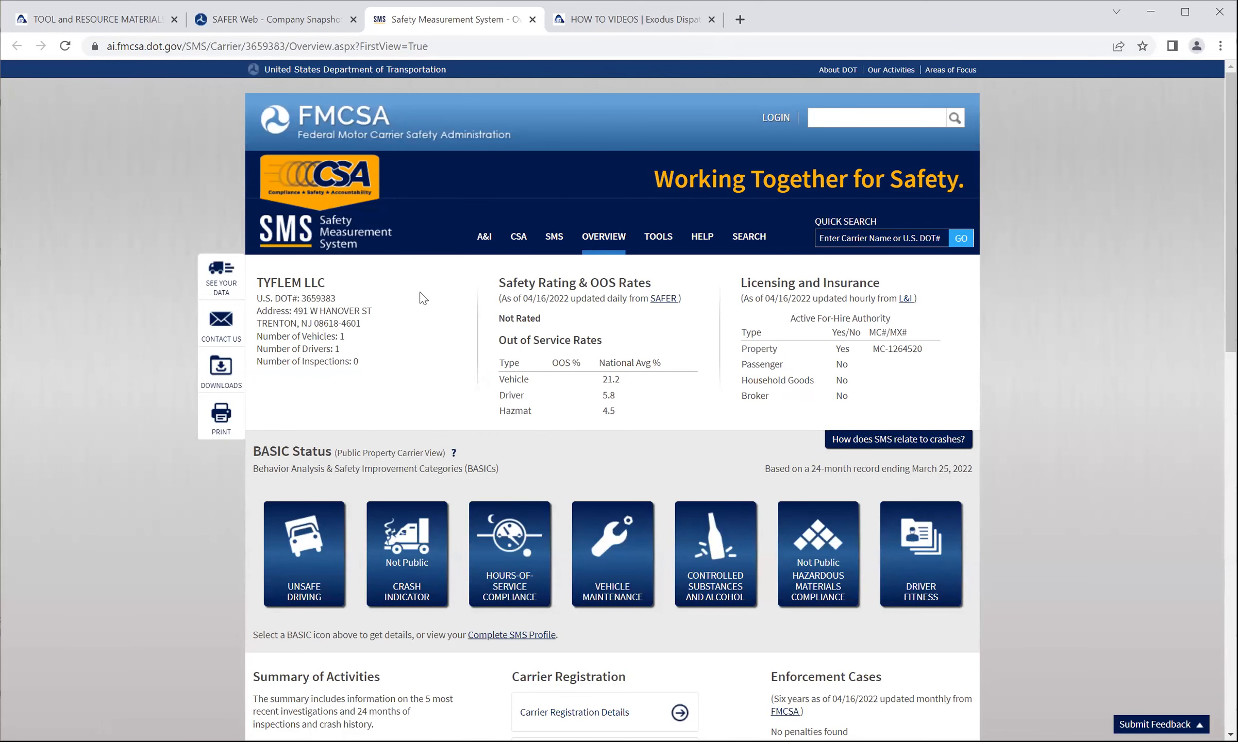
- Look over the BASIC Status tiles and summary, then go to the Driver Fitness BASIC details
scroll("down", 3)
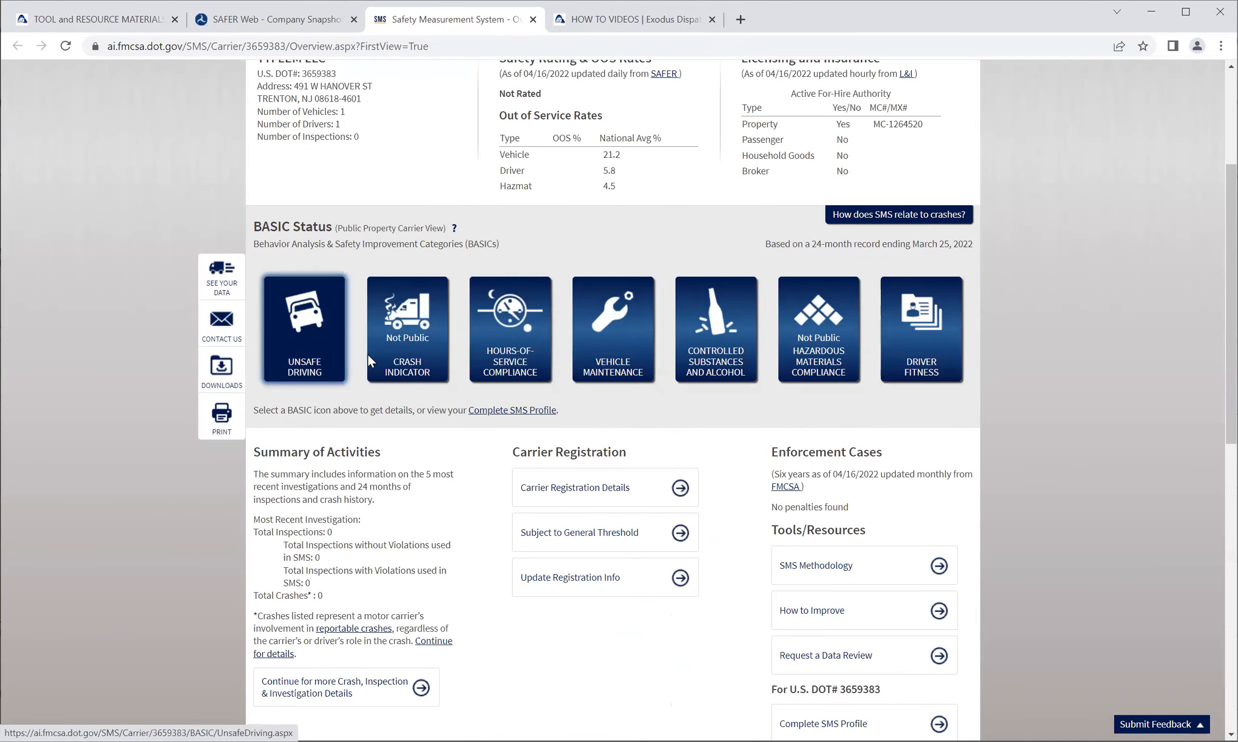
mouse_move(406, 329)
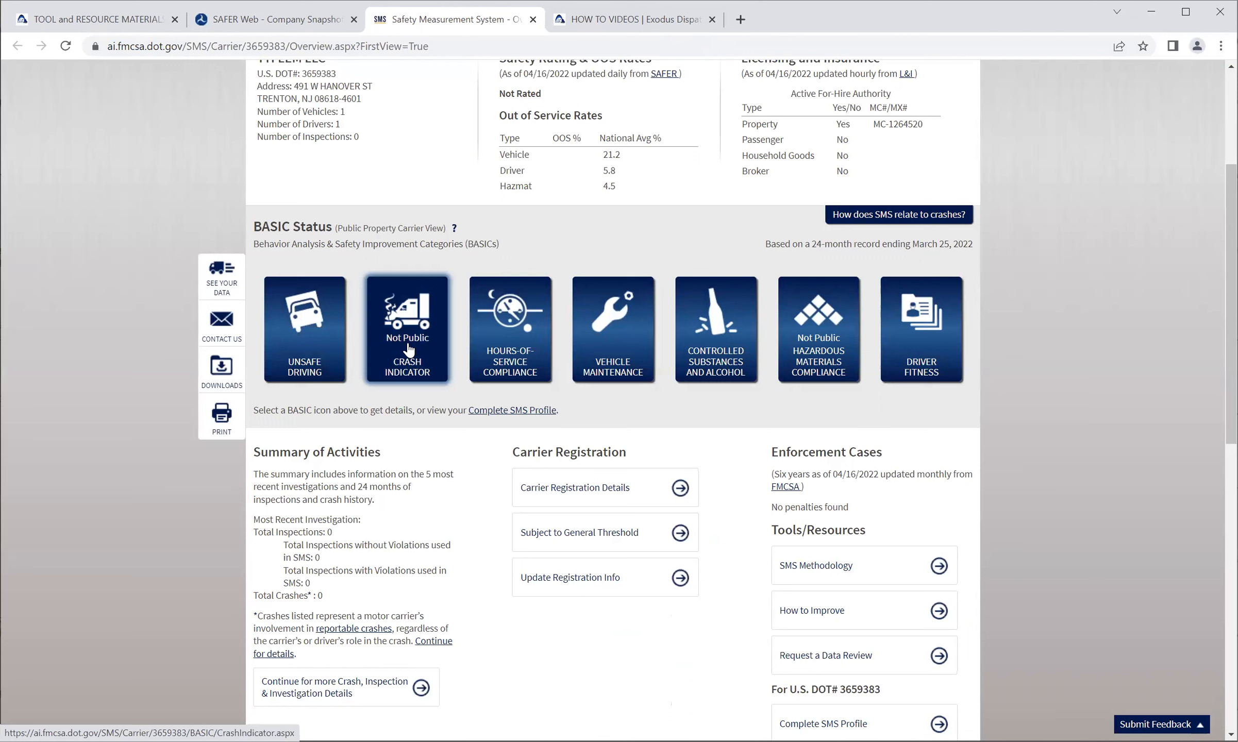
mouse_move(818, 330)
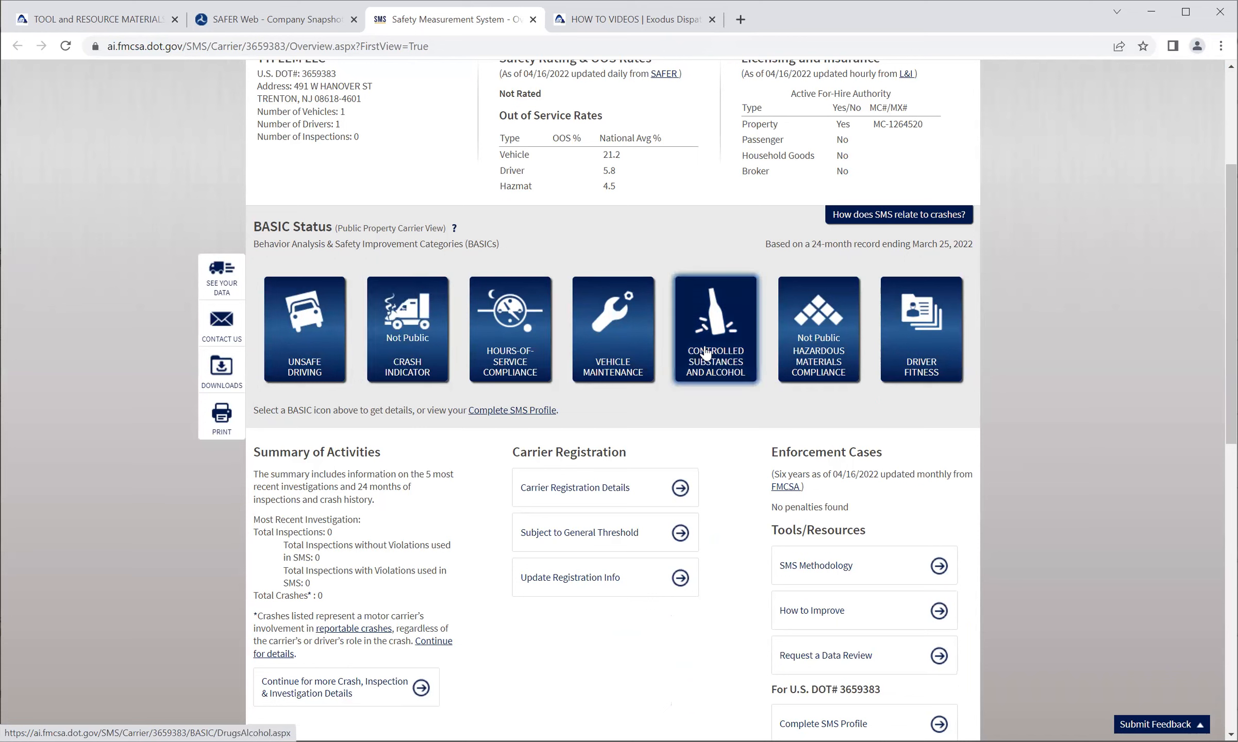
mouse_move(708, 340)
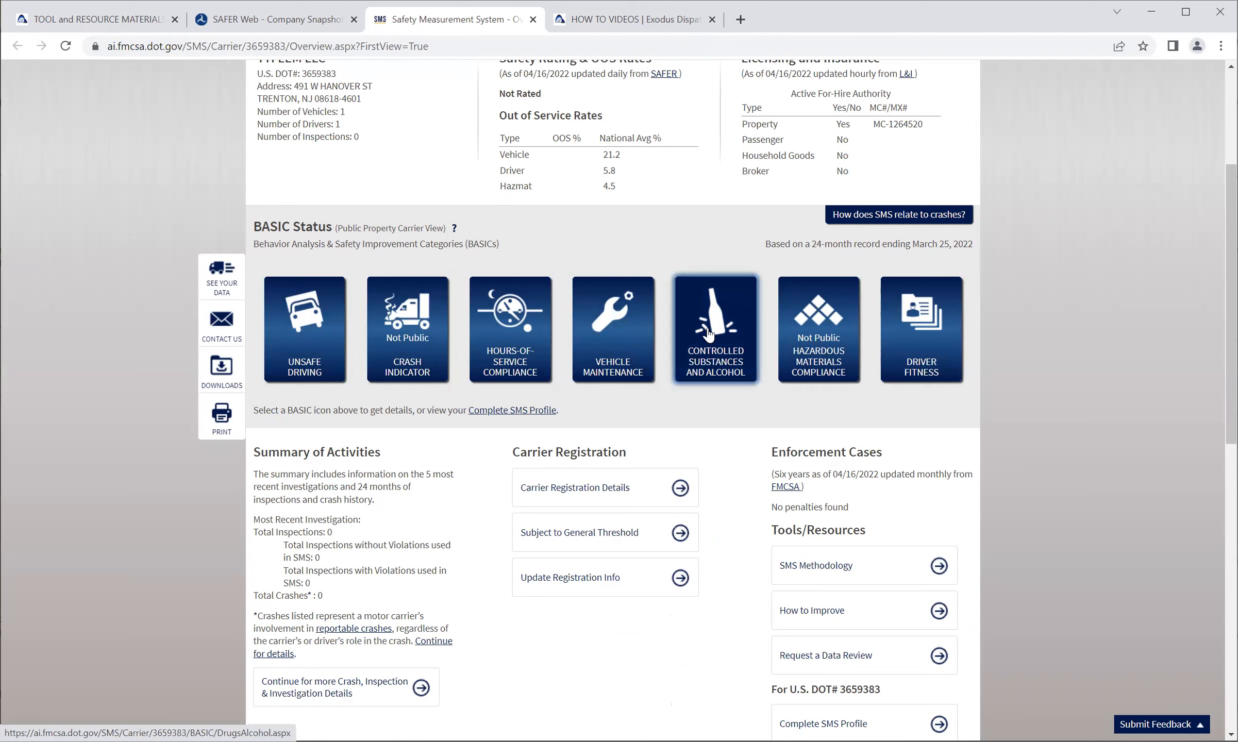
mouse_move(742, 357)
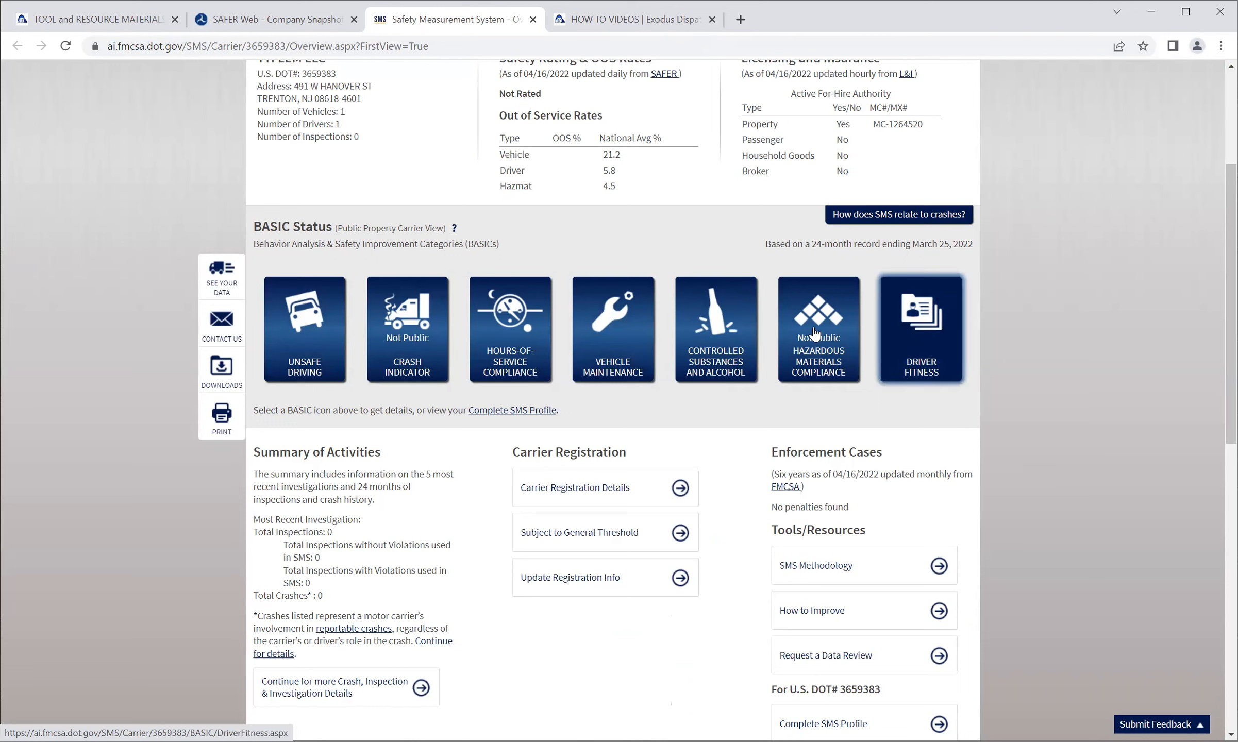
scroll("down", 3)
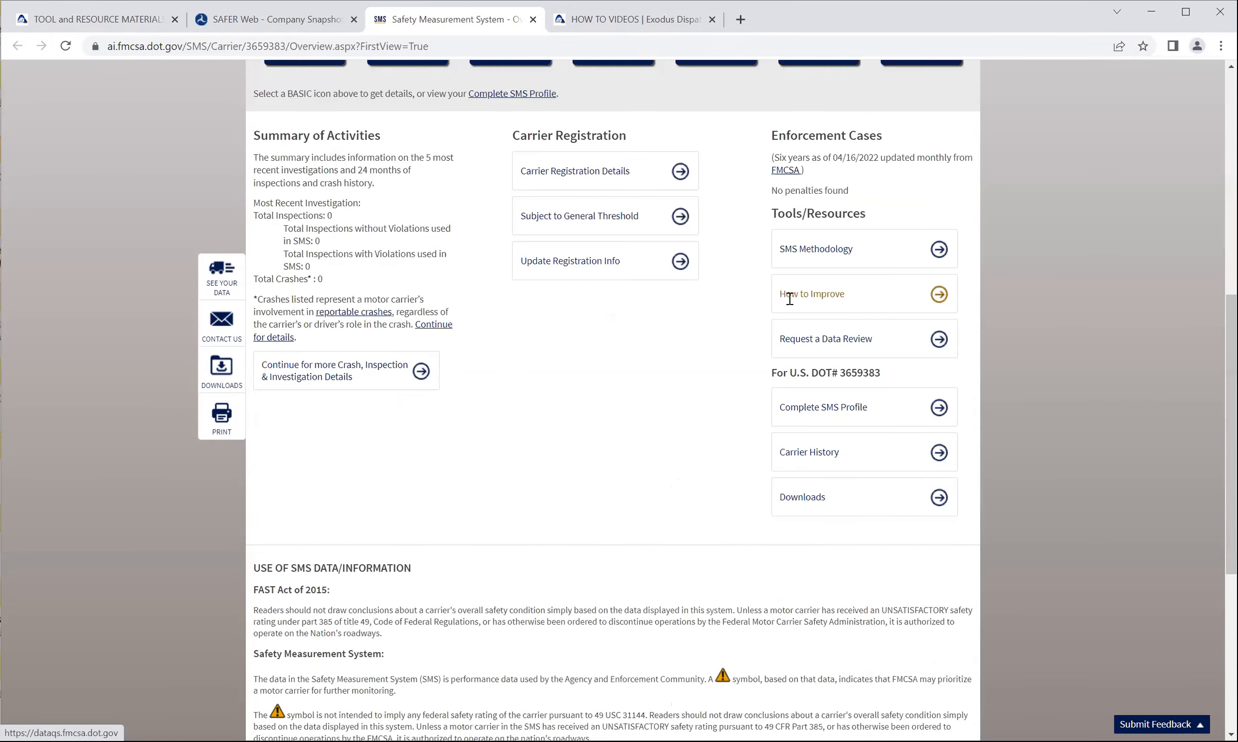
left_click(920, 254)
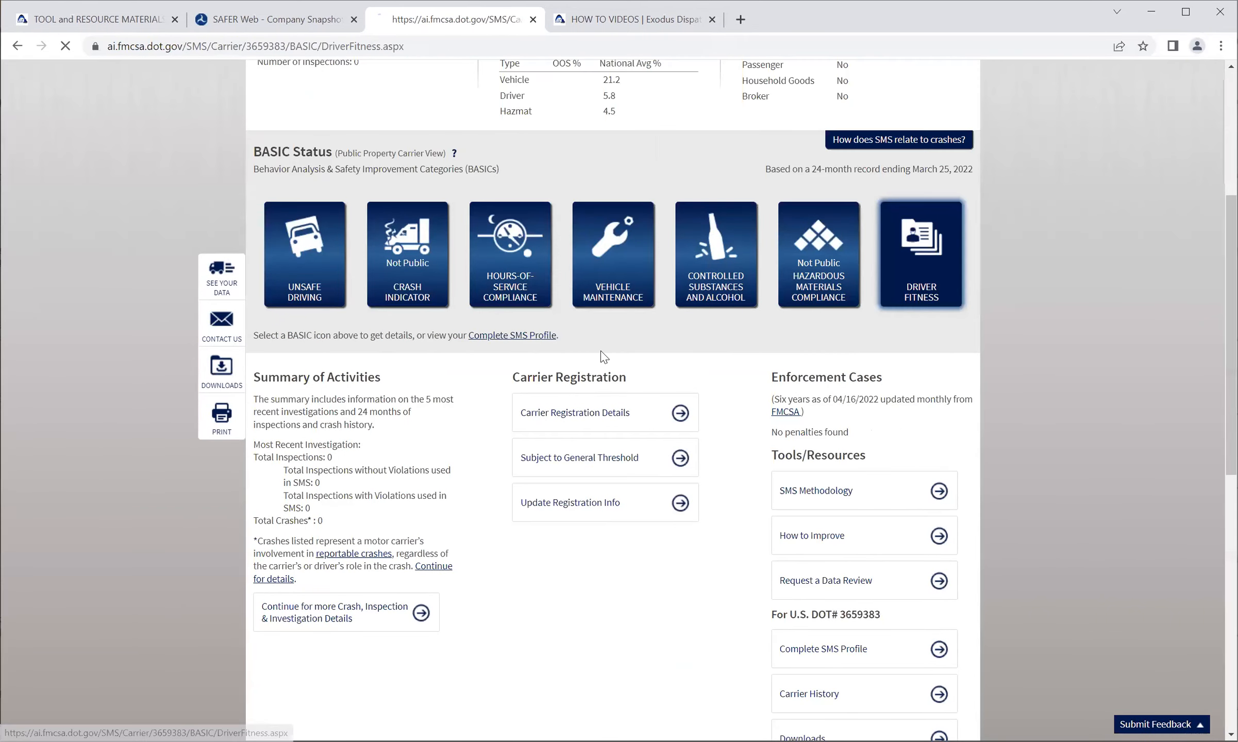
- Review the Driver Fitness details, then go to the Unsafe Driving BASIC details
left_click(920, 255)
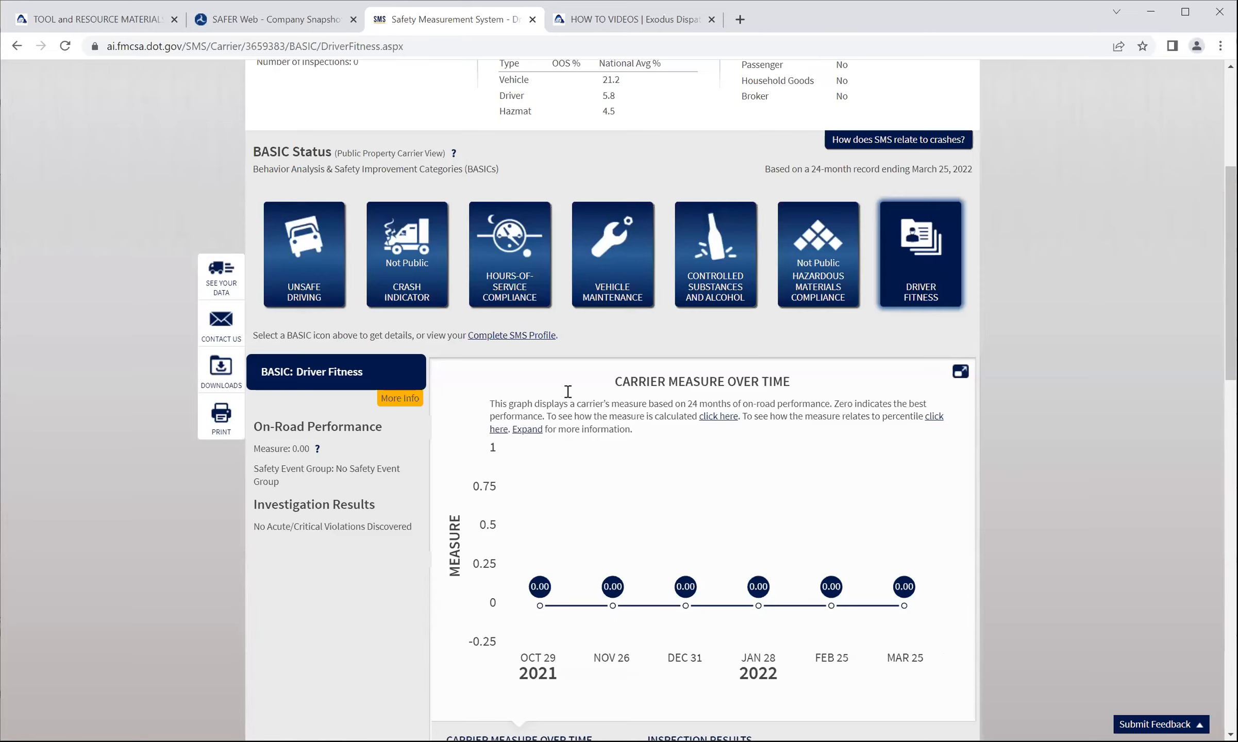
scroll("down", 3)
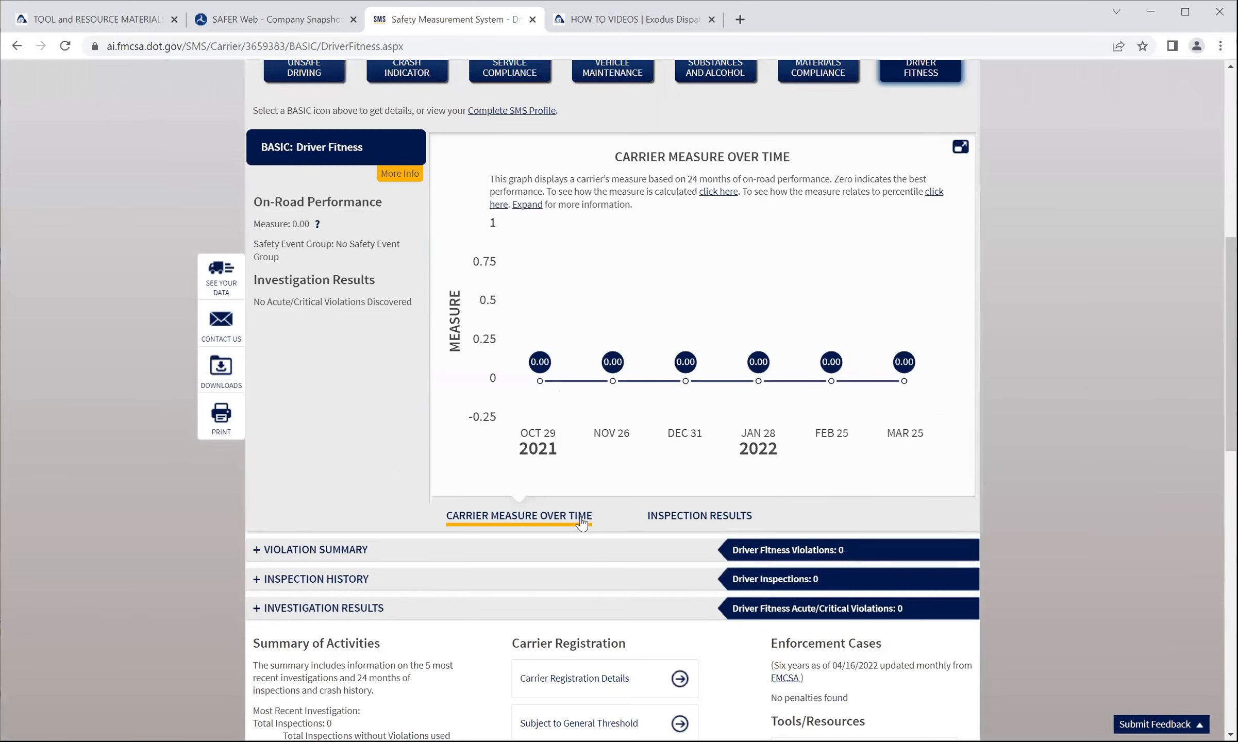
scroll("down", 3)
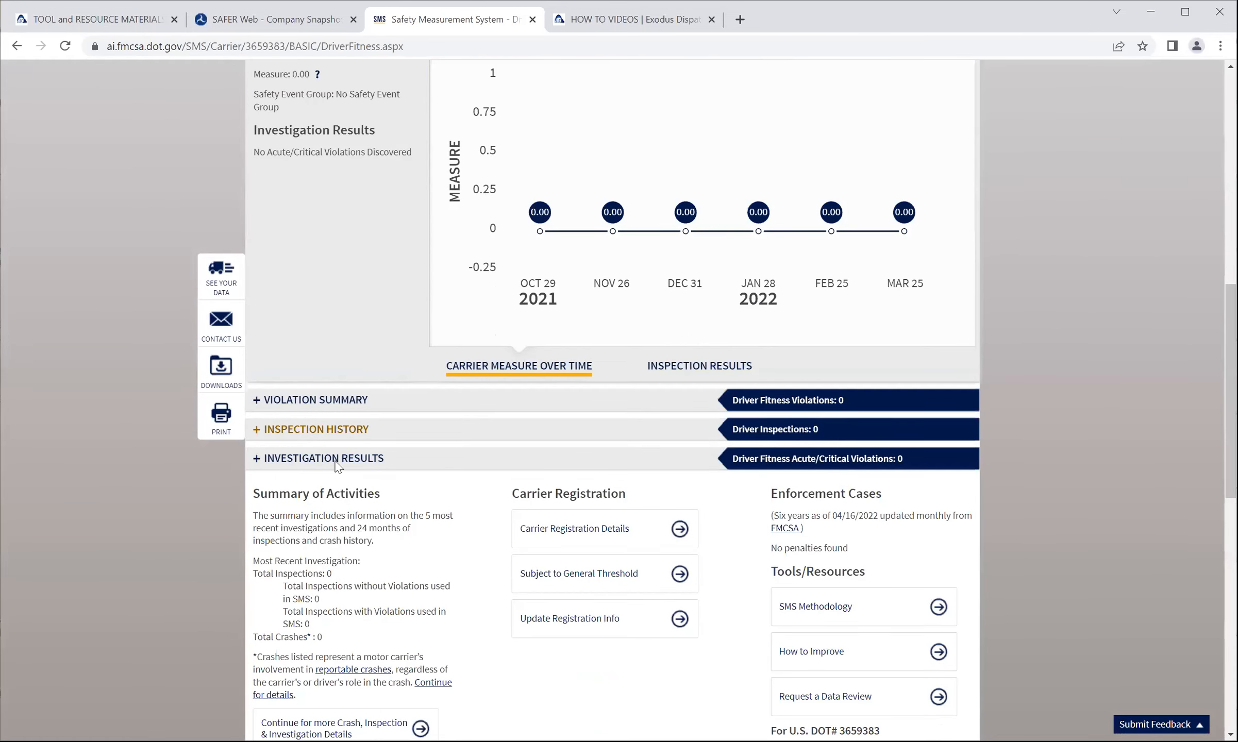
scroll("up", 3)
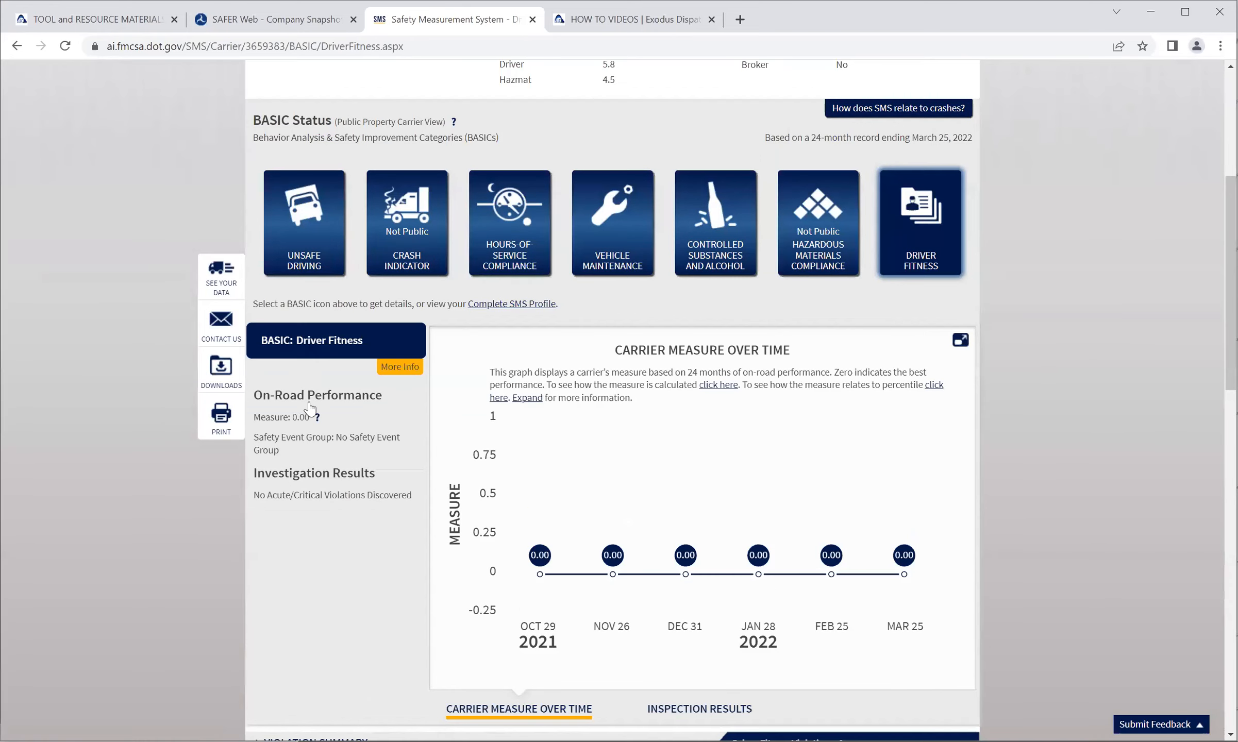
left_click(303, 224)
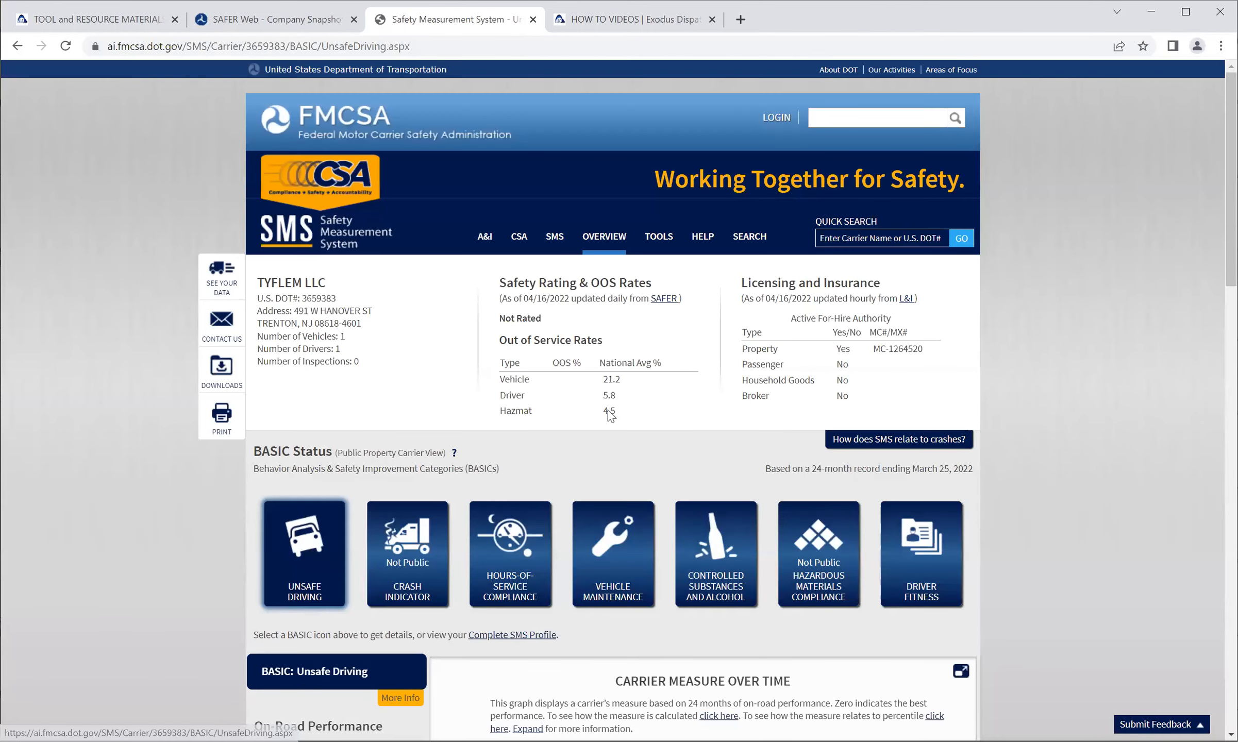
- Expand the Unsafe Driving Violation Summary, which reports no violations
scroll("down", 3)
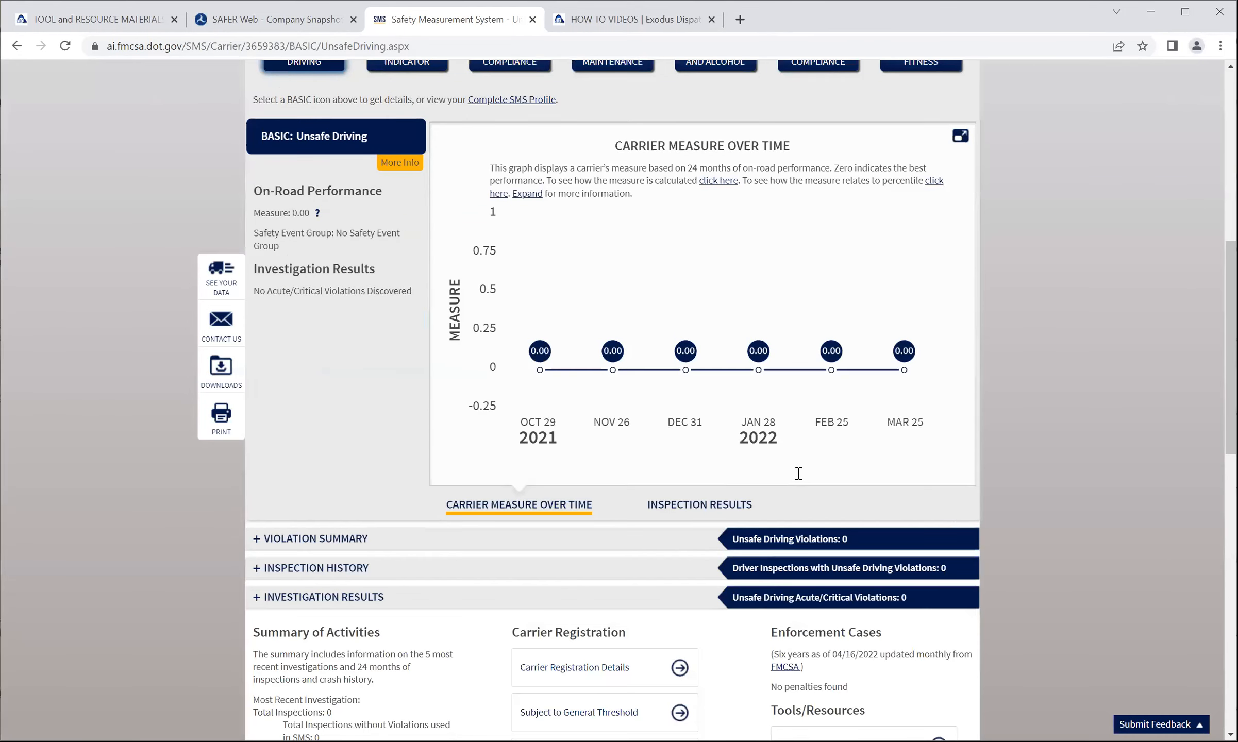
scroll("down", 3)
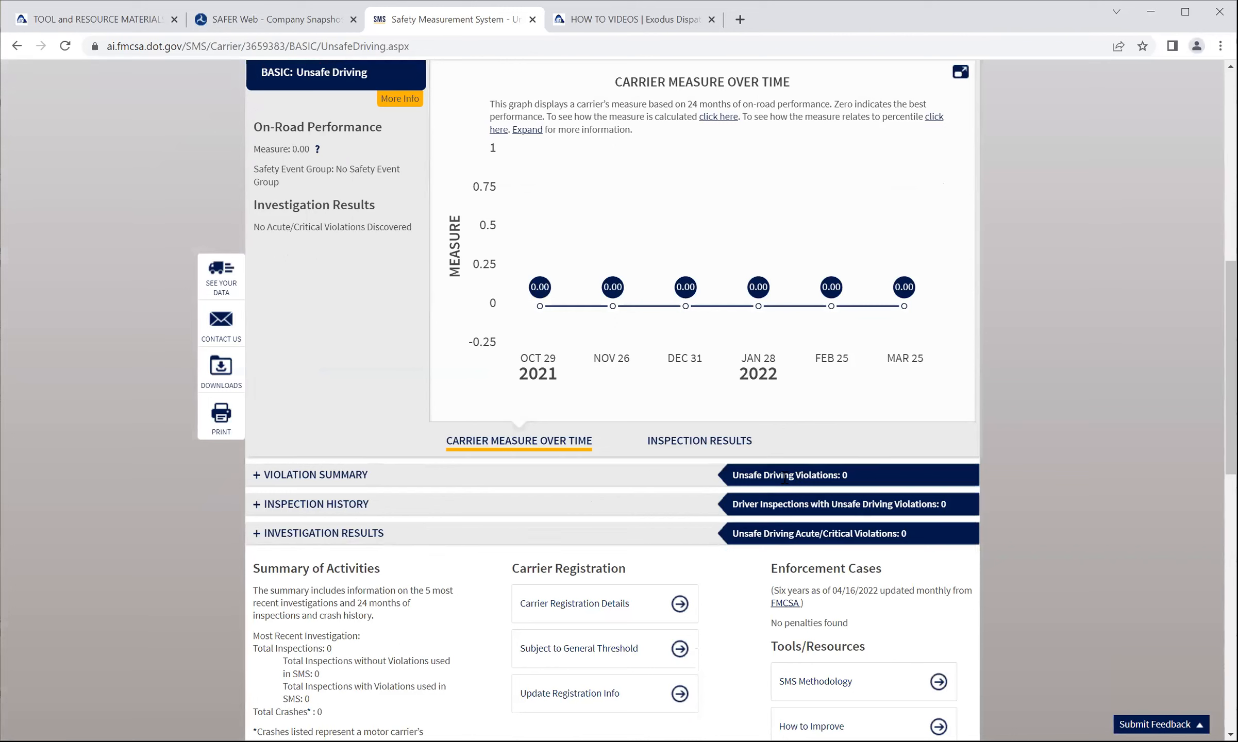
mouse_move(293, 487)
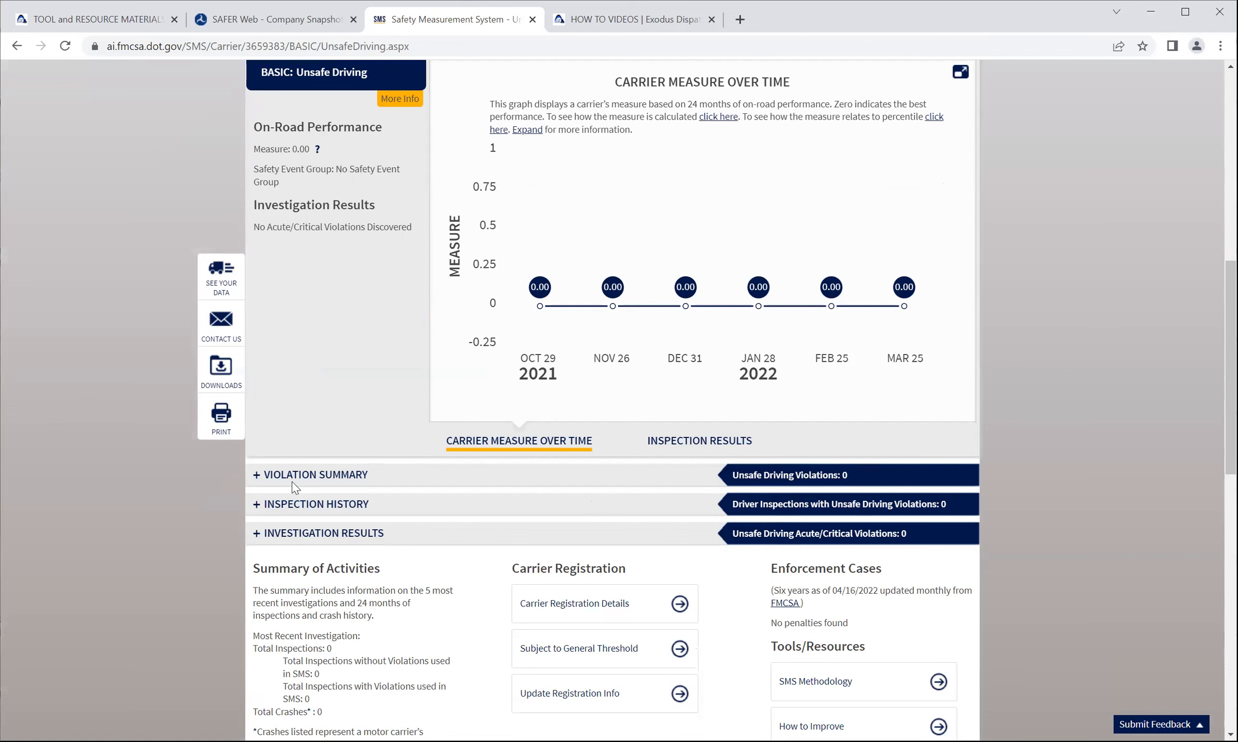
left_click(315, 474)
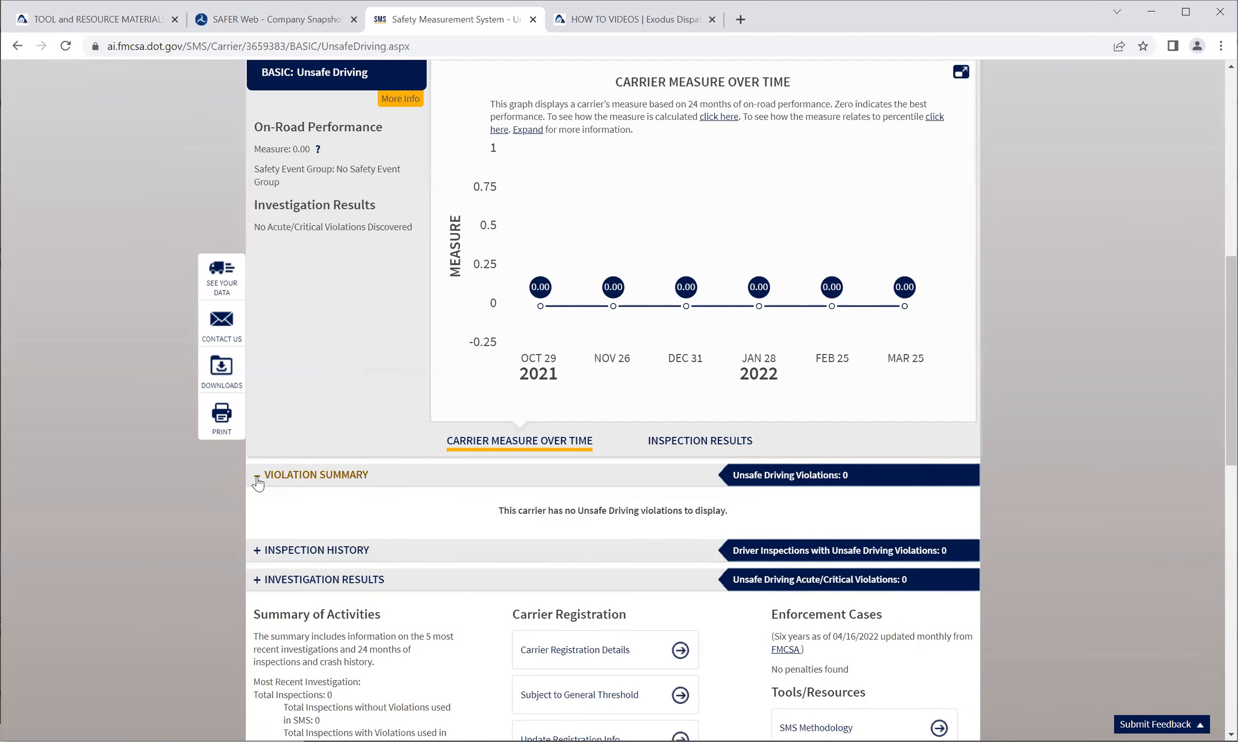
left_click(256, 475)
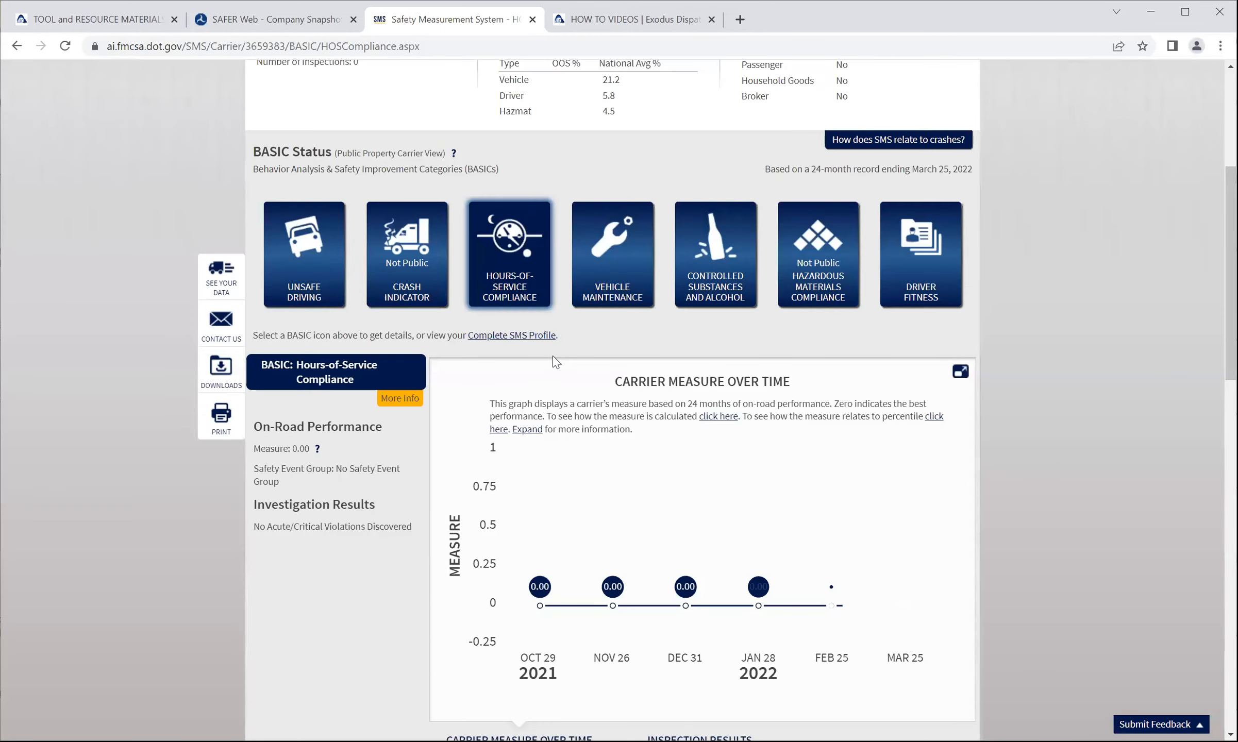
- View the carrier's Vehicle Maintenance BASIC results and graph, showing a 0.00 measure
scroll("down", 3)
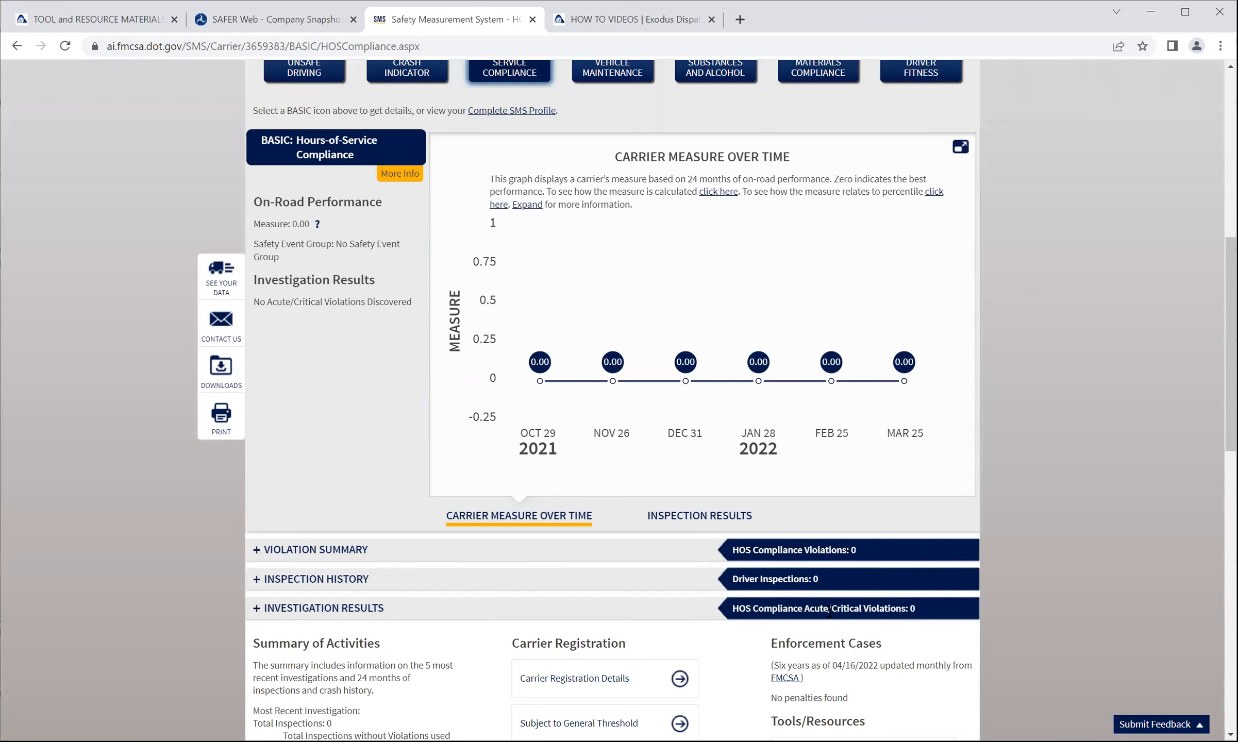
scroll("up", 3)
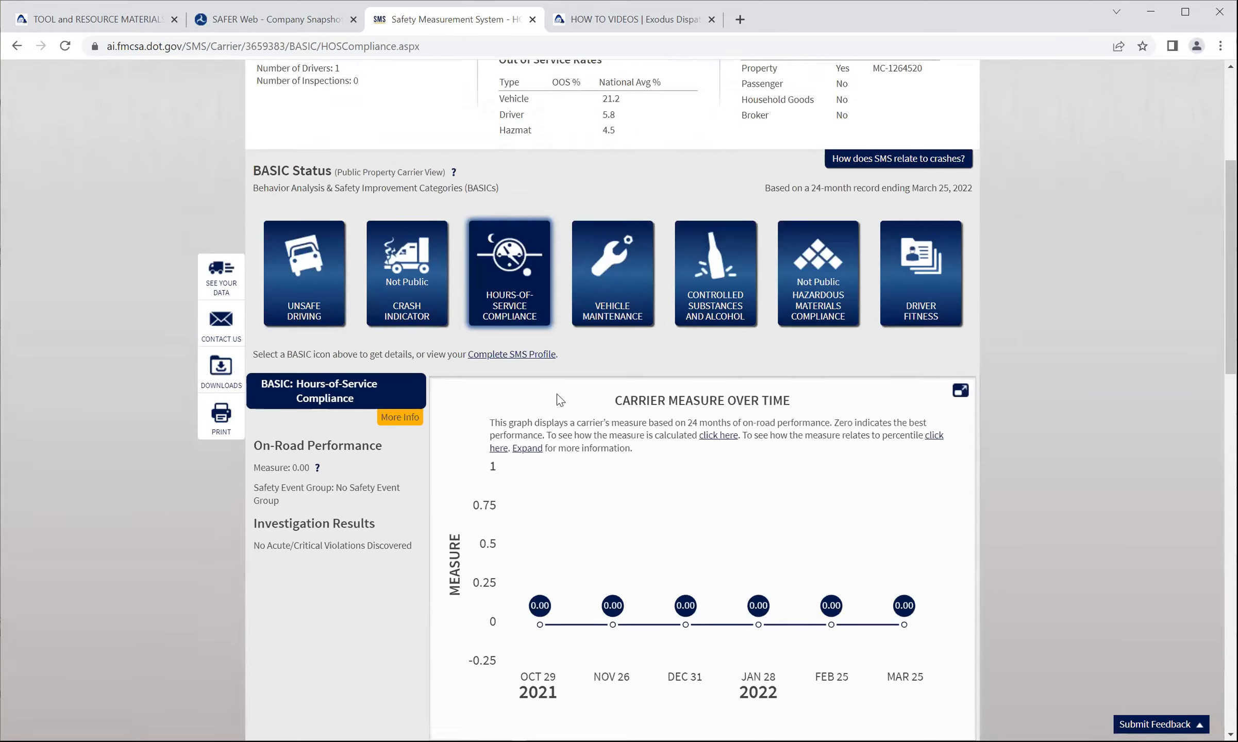
scroll("up", 3)
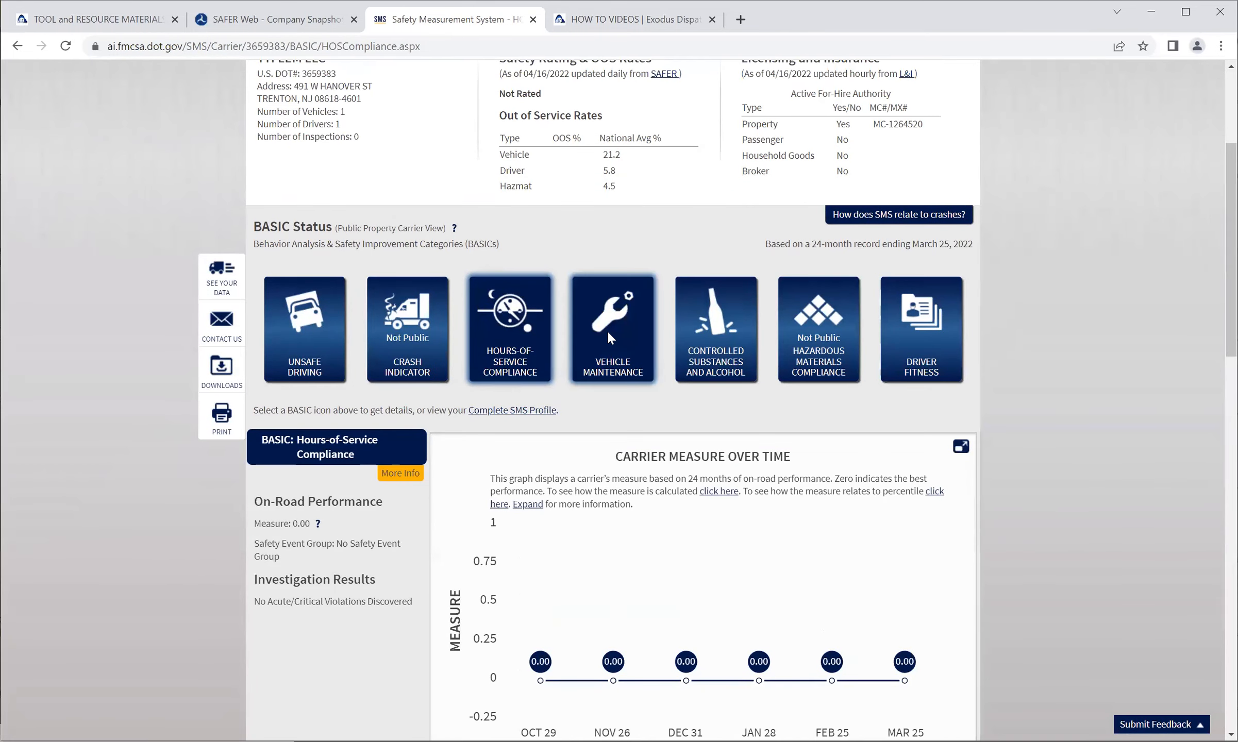
left_click(612, 330)
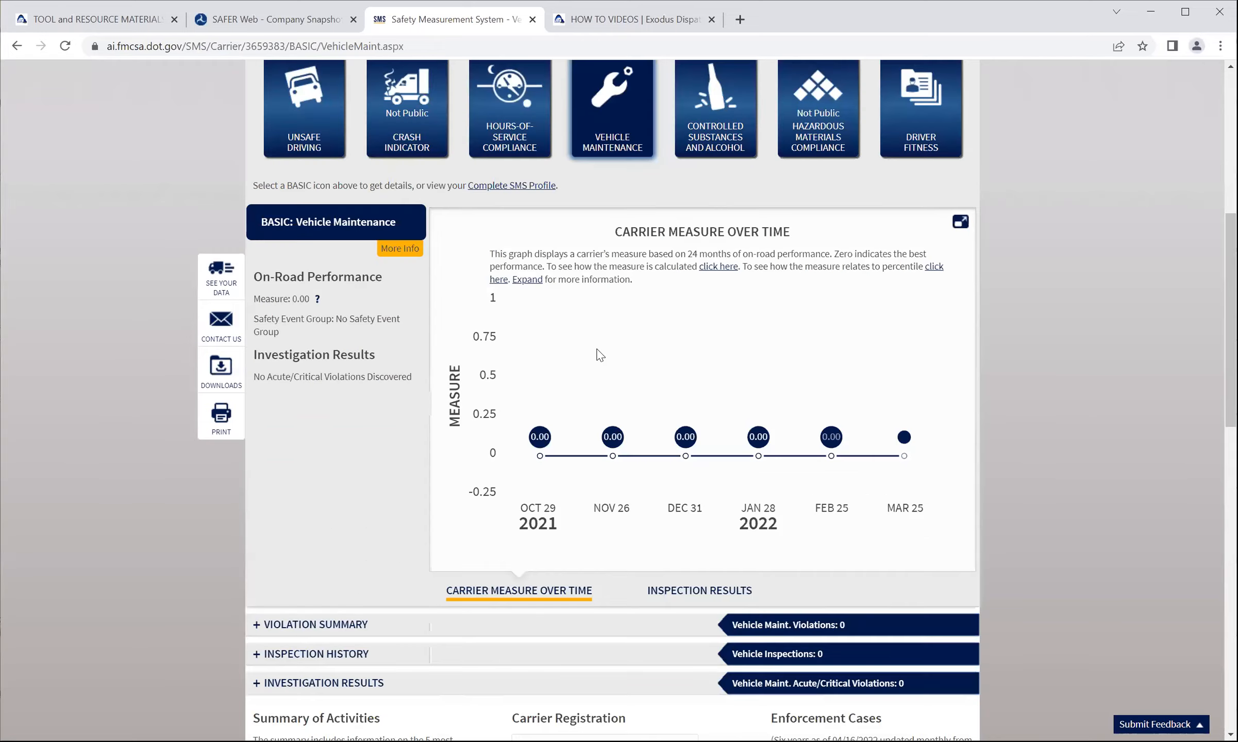
scroll("down", 3)
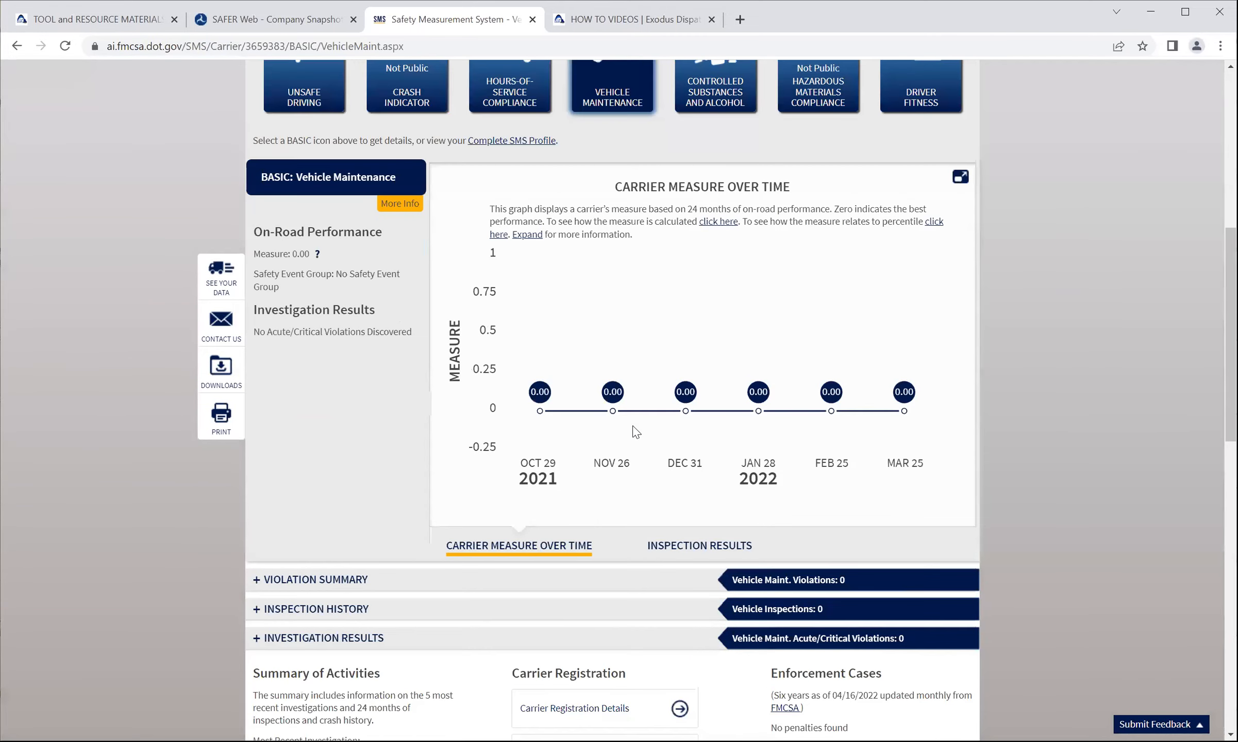
scroll("up", 3)
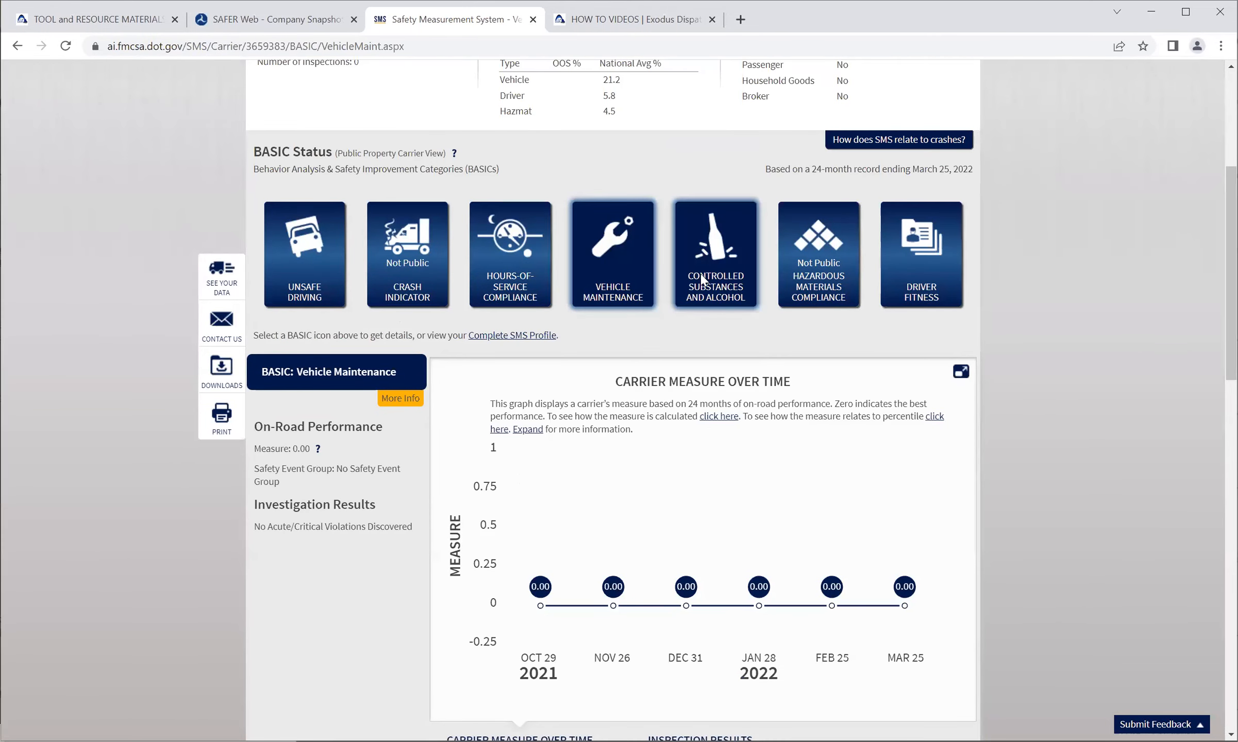
- View the Controlled Substances and Alcohol and Driver Fitness results, each with a 0.00 measure
left_click(715, 255)
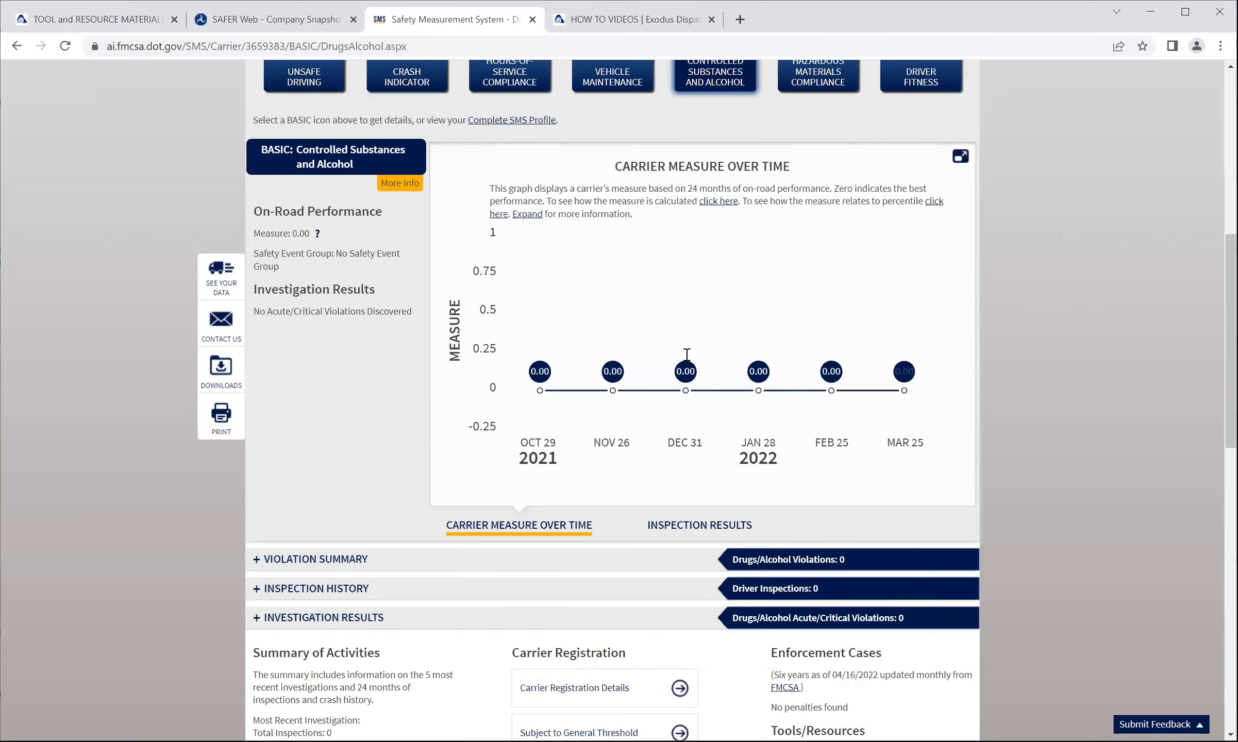
scroll("up", 3)
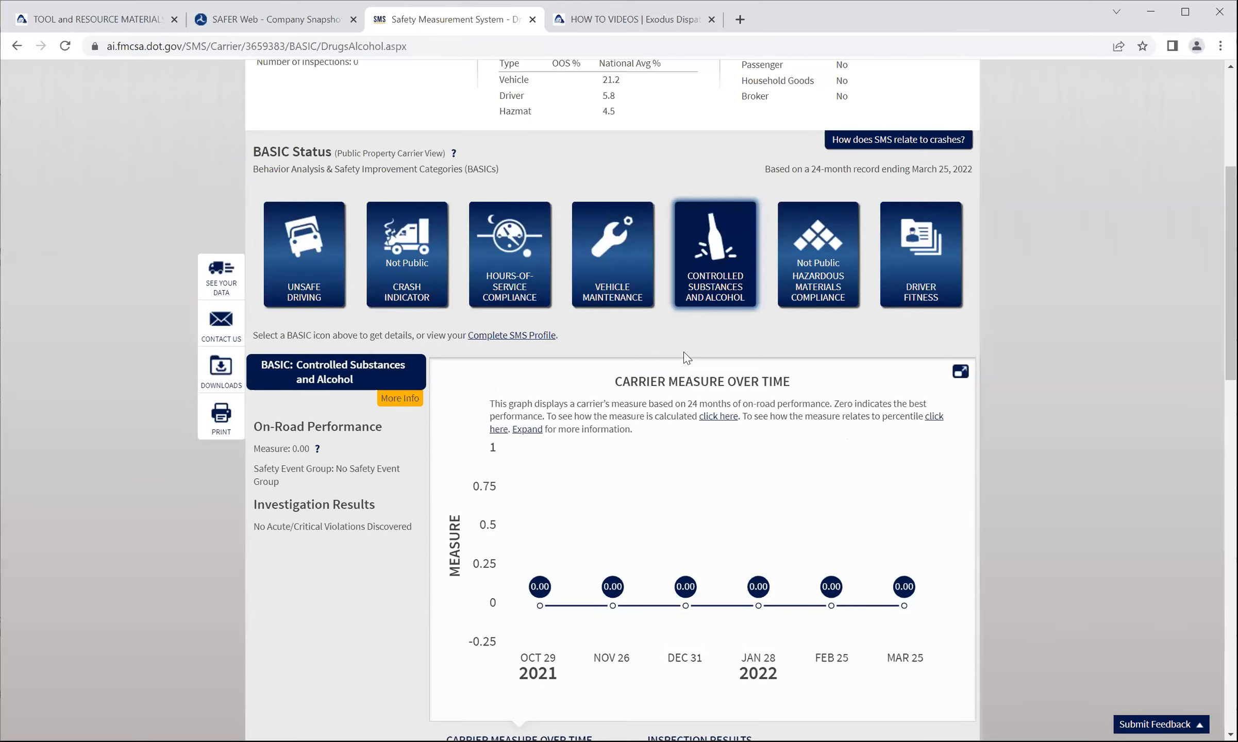
scroll("up", 3)
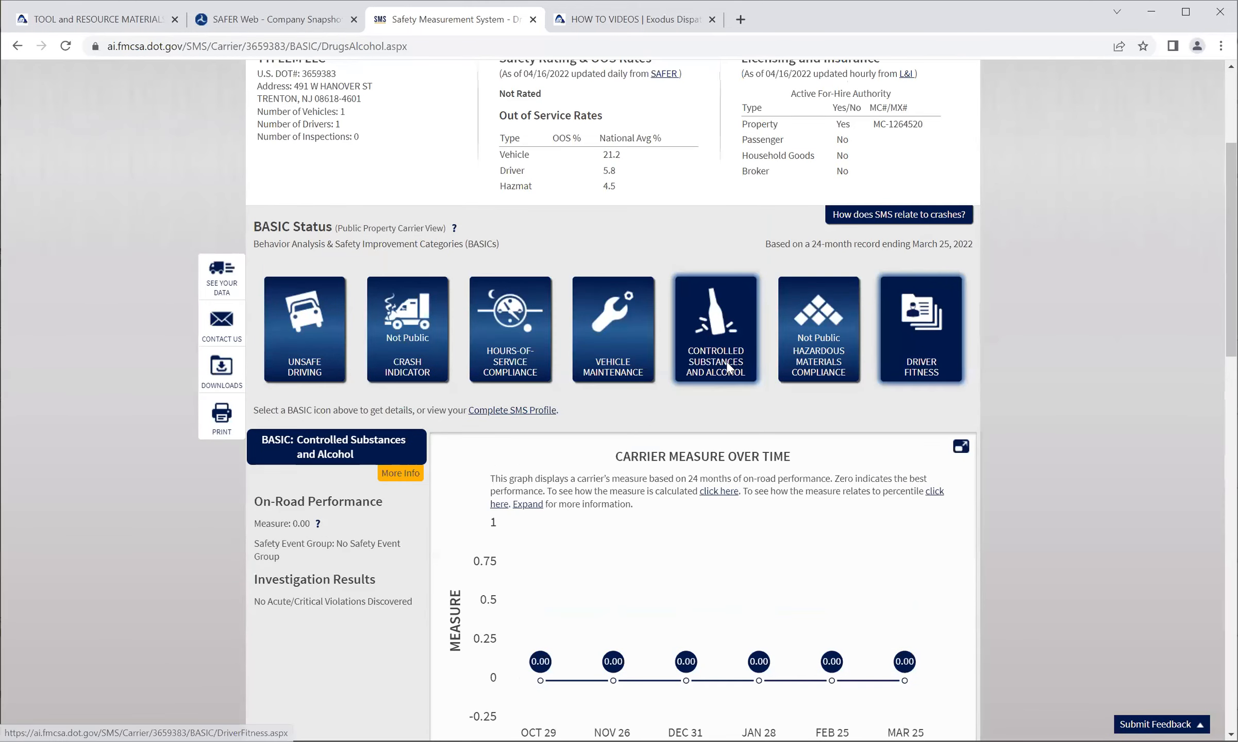
left_click(920, 328)
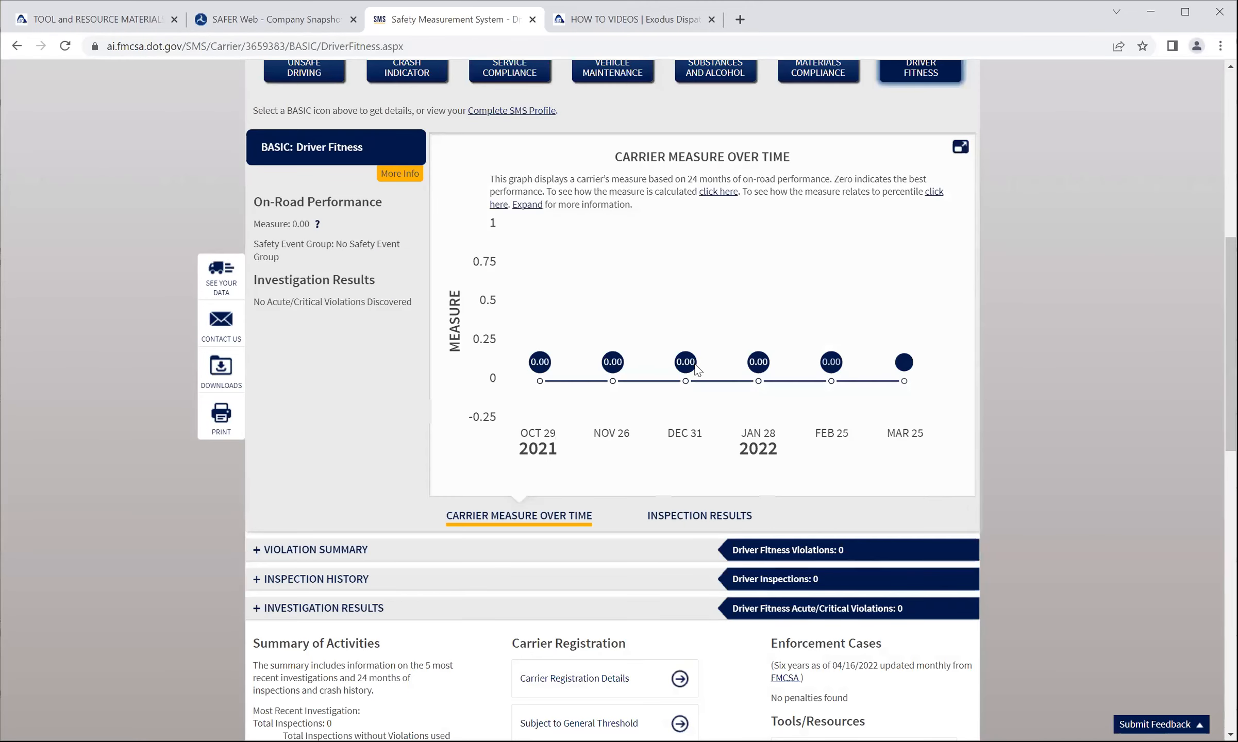
scroll("up", 3)
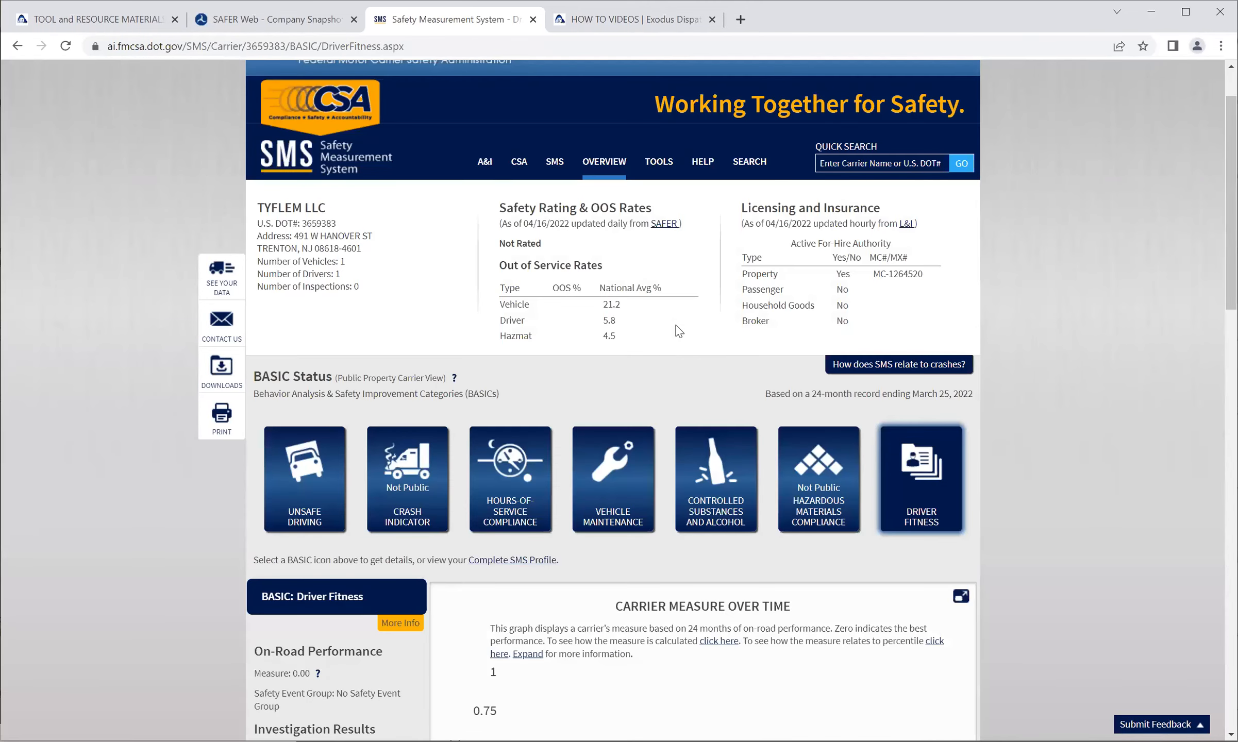
mouse_move(495, 69)
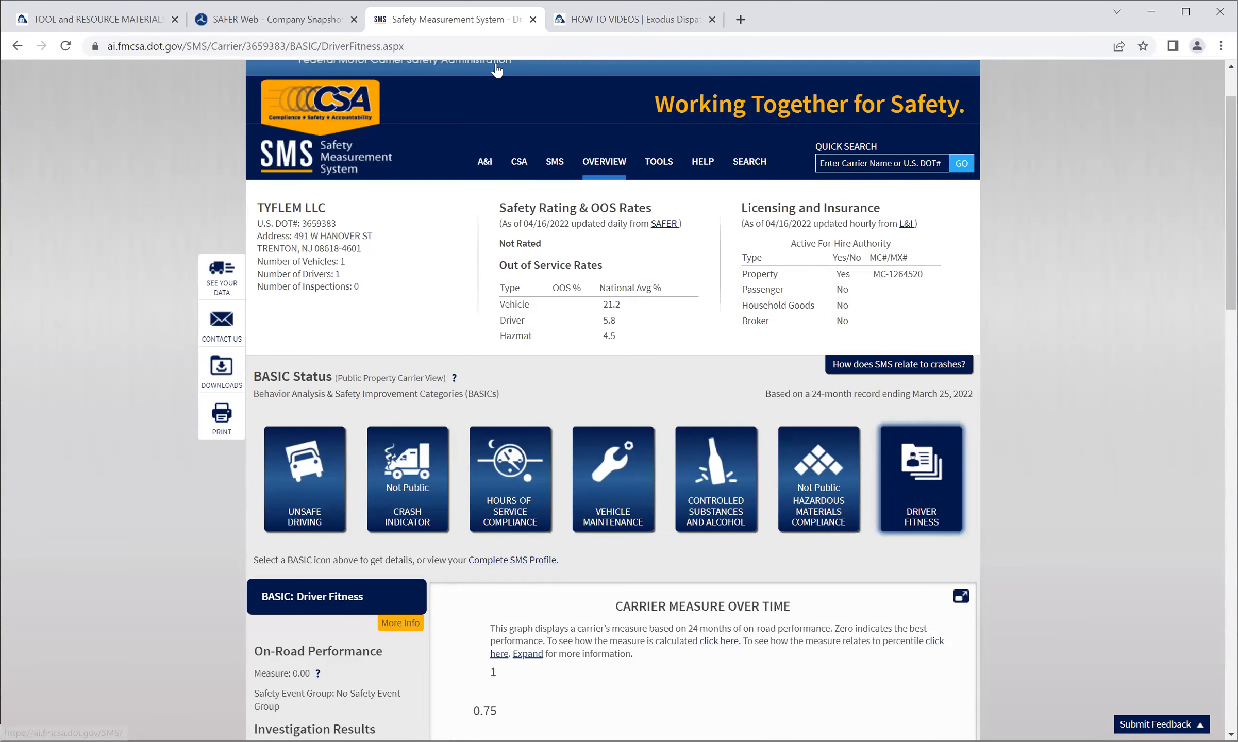
- From the SAFER snapshot, open the Licensing & Insurance link in a new tab and switch to it
left_click(274, 18)
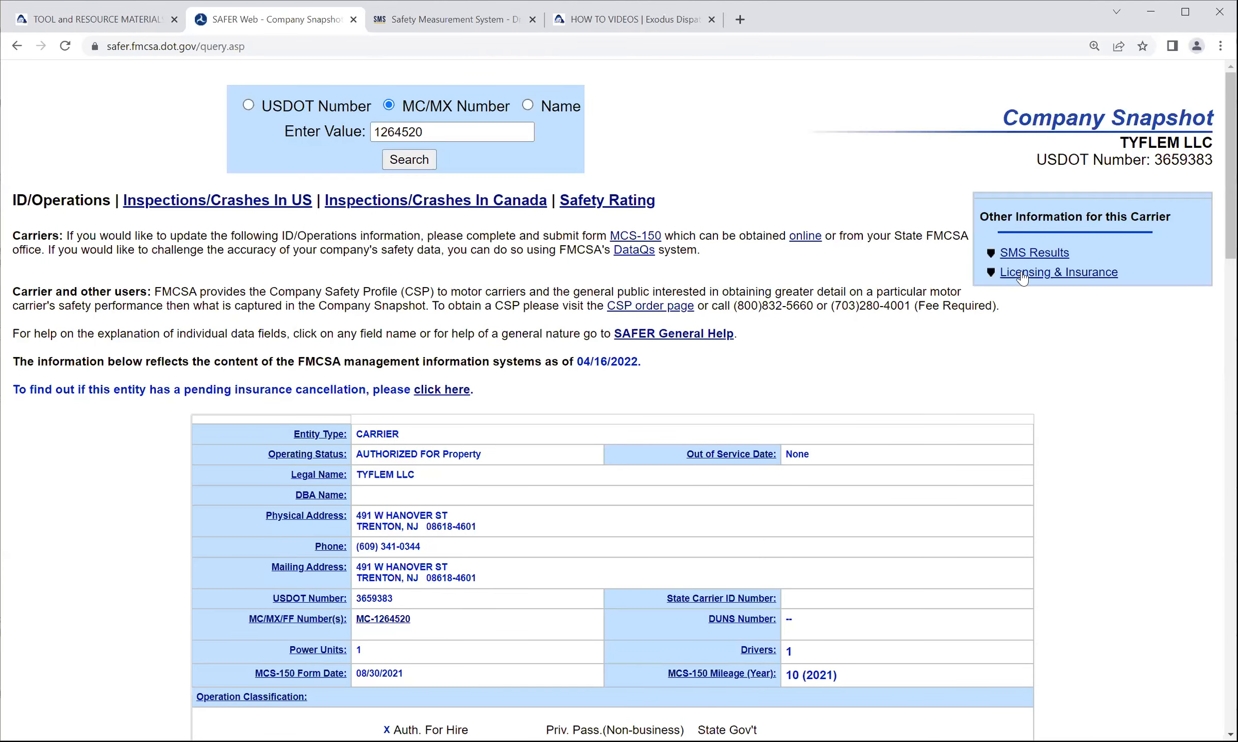
right_click(1059, 271)
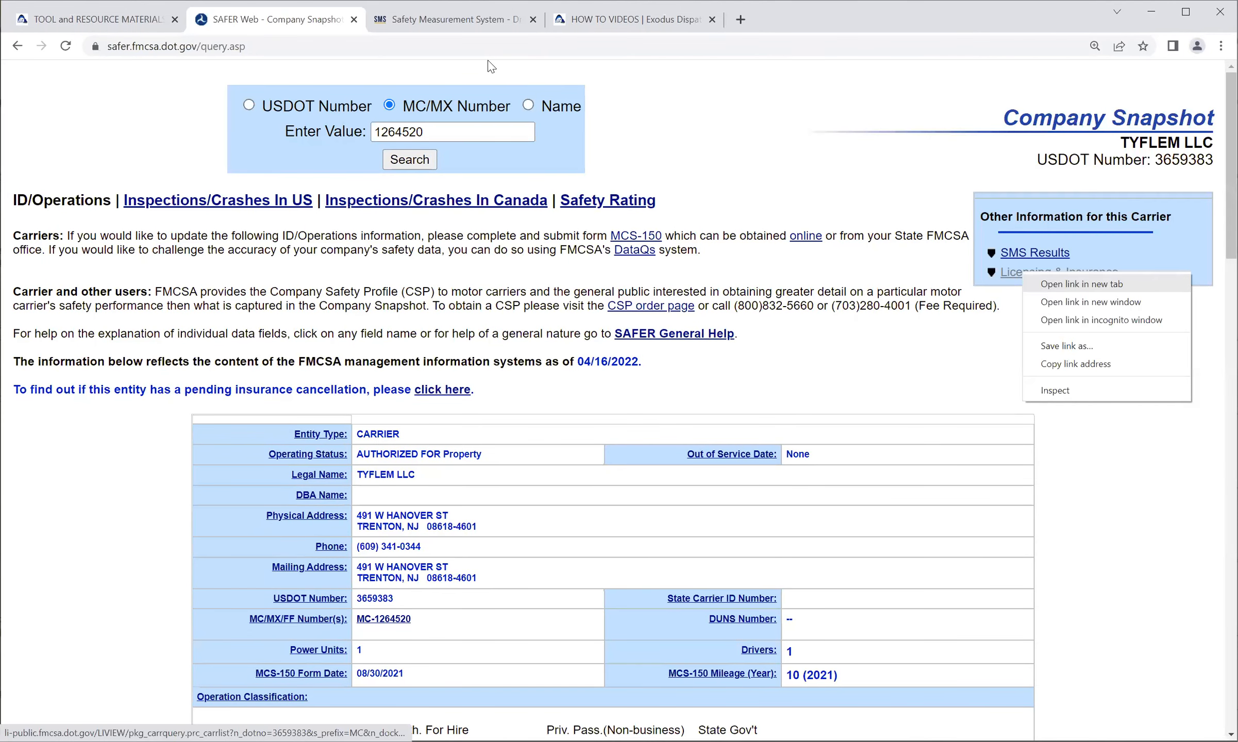
left_click(1081, 283)
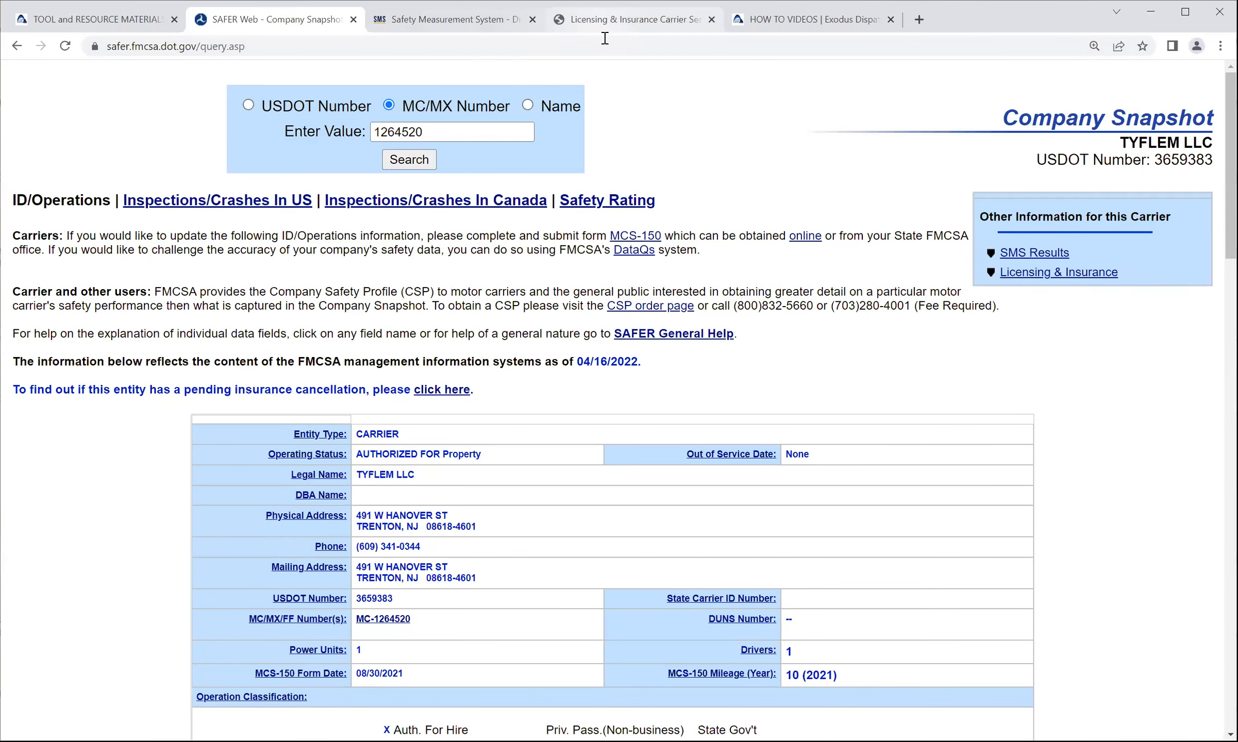
left_click(1058, 272)
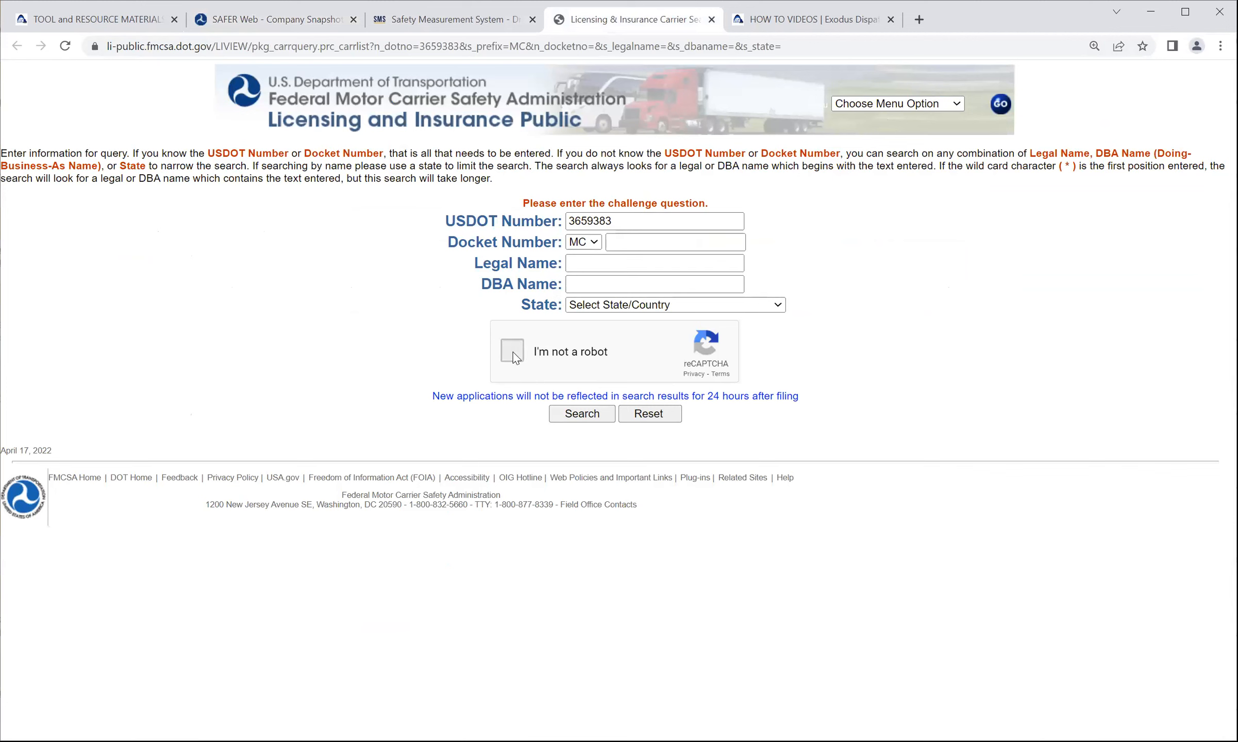
- Pass the not-a-robot check by selecting the bicycle images
left_click(512, 352)
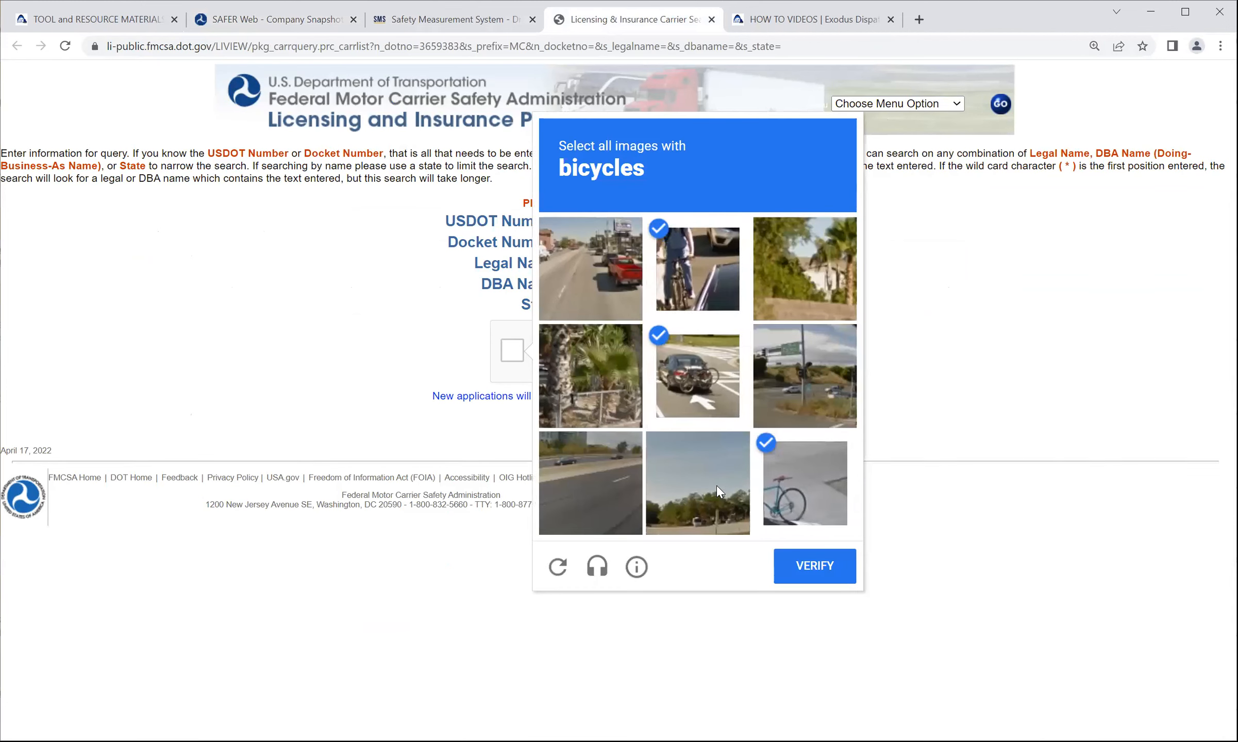
left_click(815, 566)
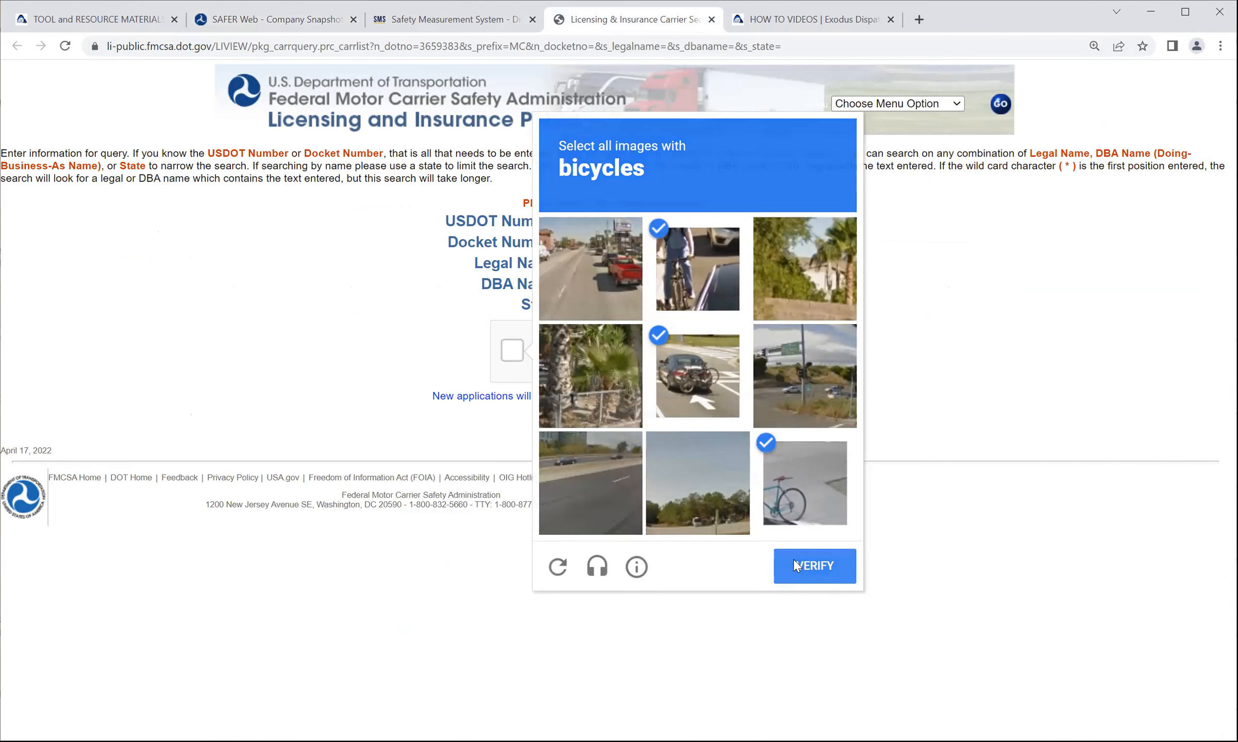
left_click(815, 566)
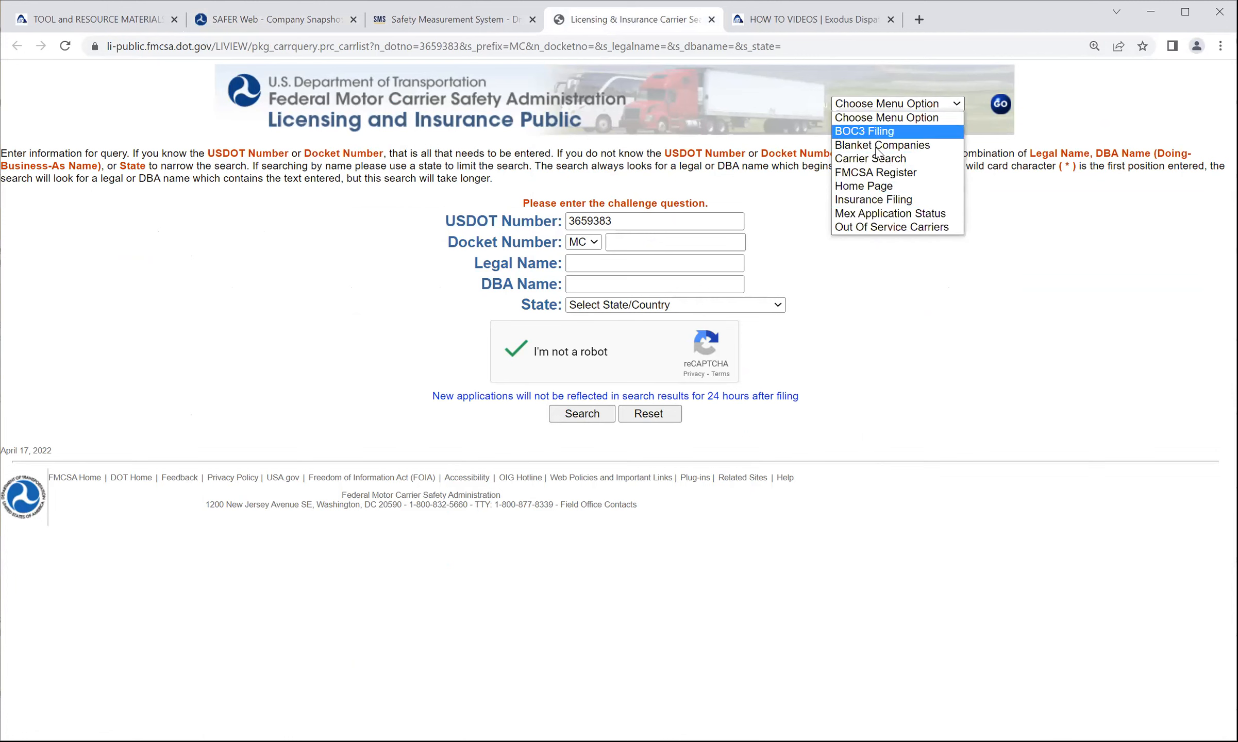
mouse_move(870, 146)
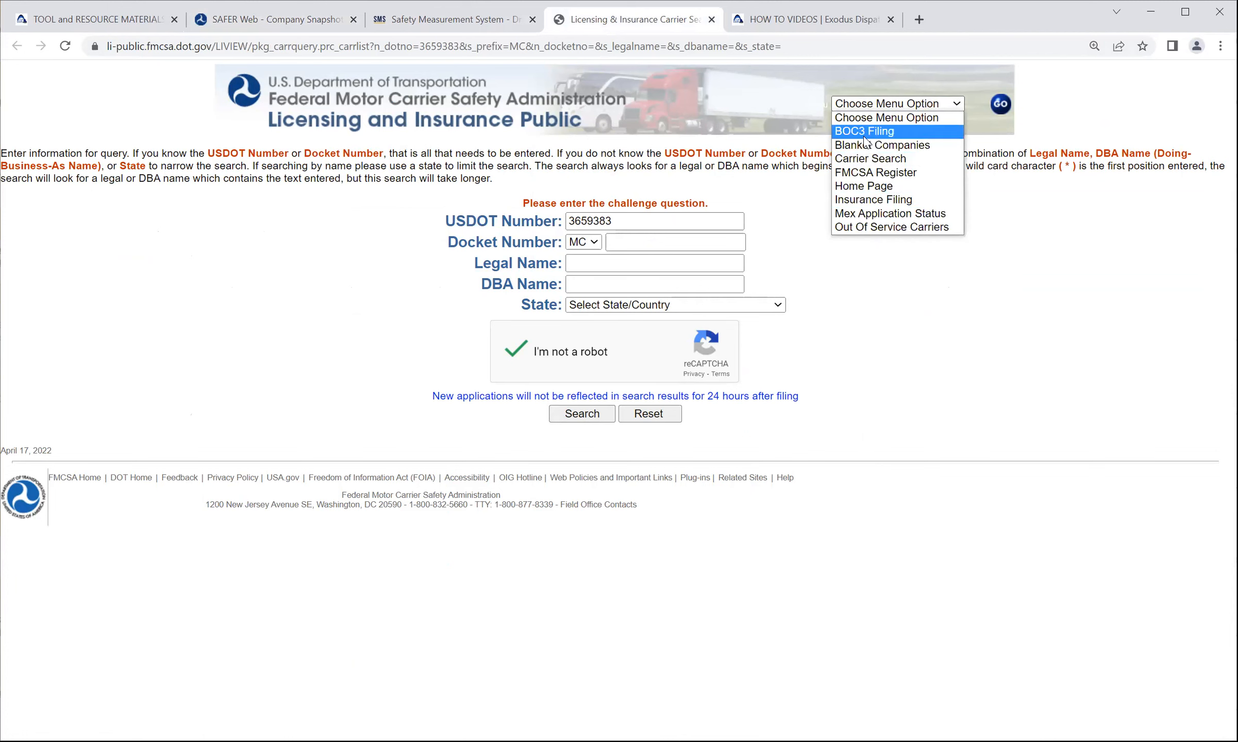
mouse_move(869, 159)
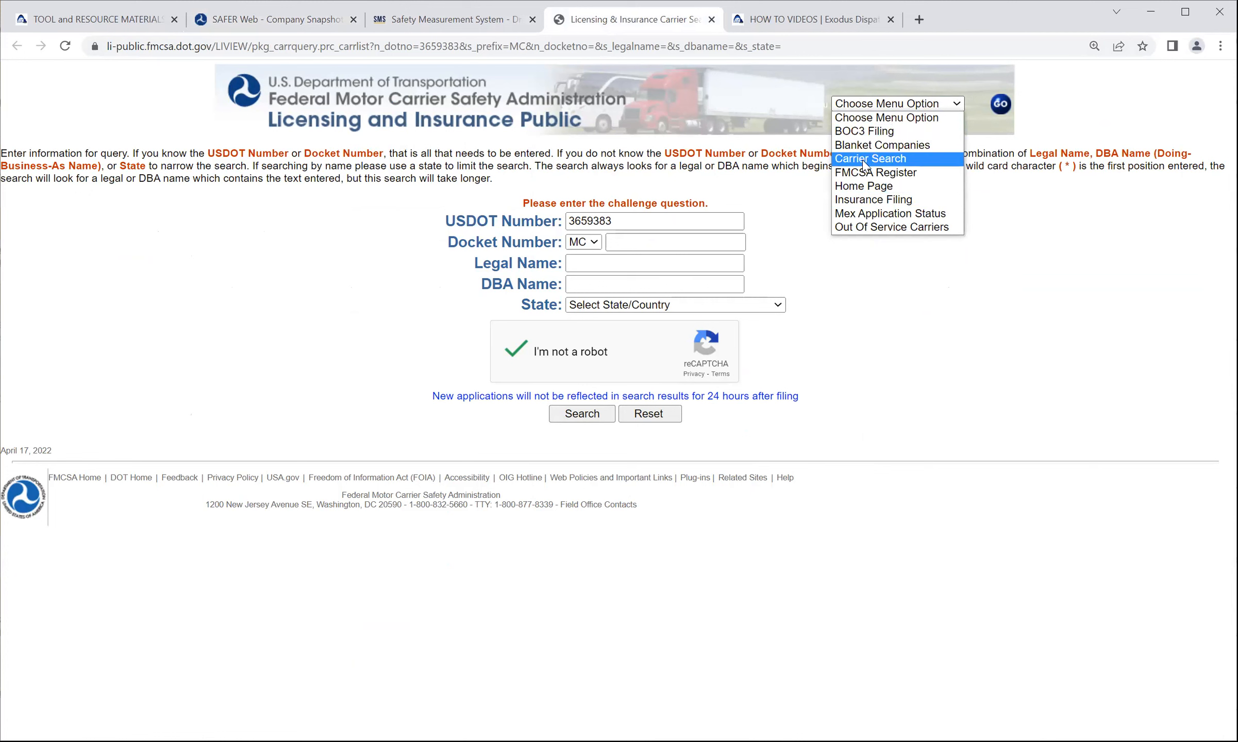
mouse_move(875, 172)
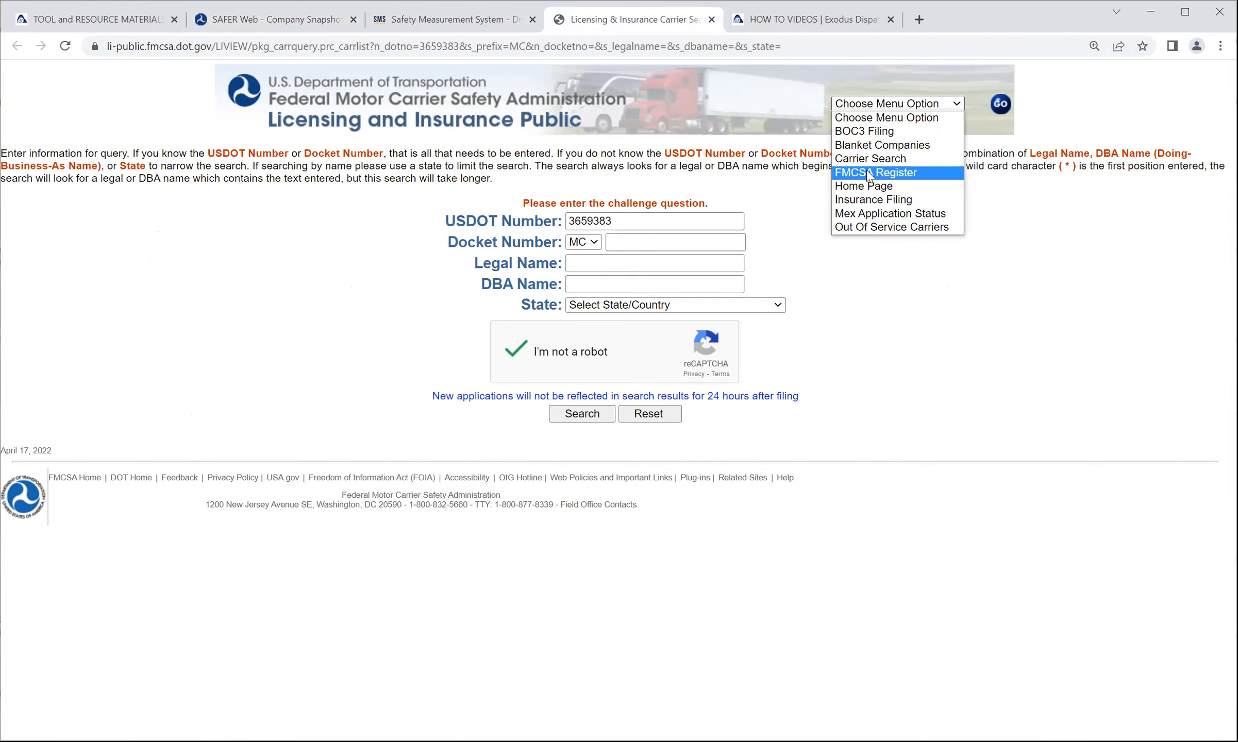
mouse_move(863, 186)
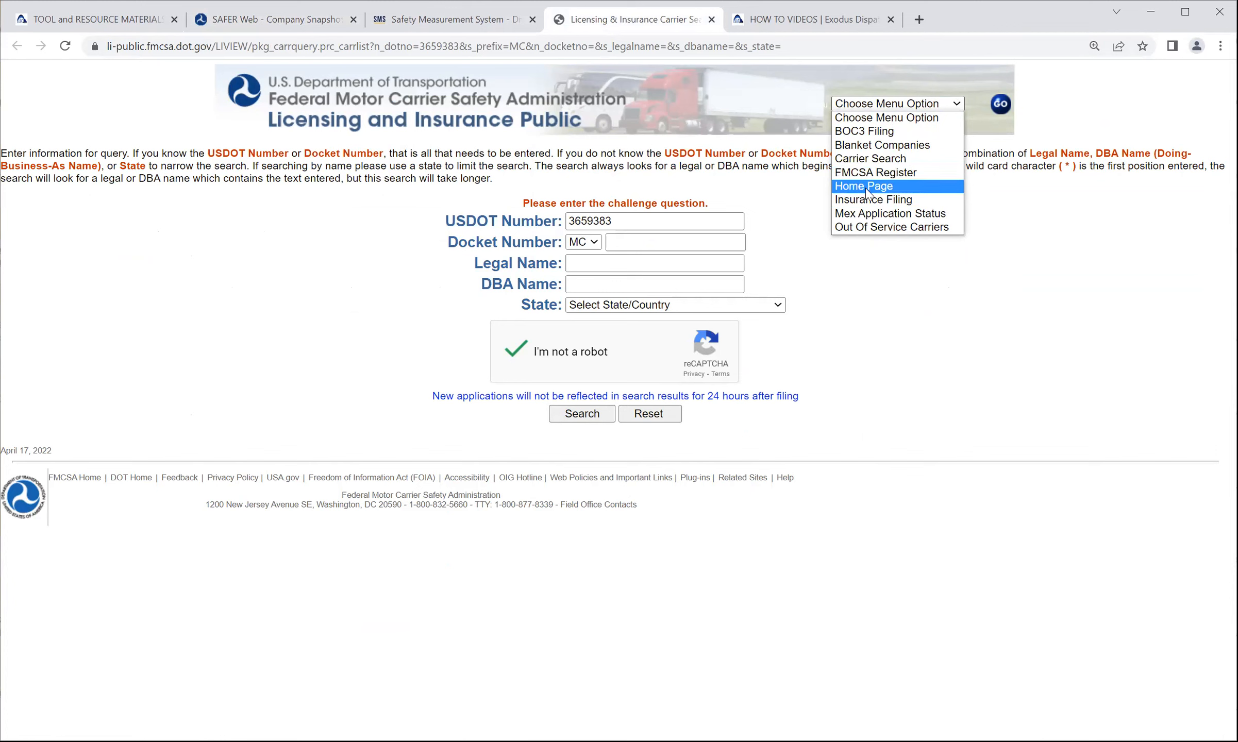
mouse_move(892, 228)
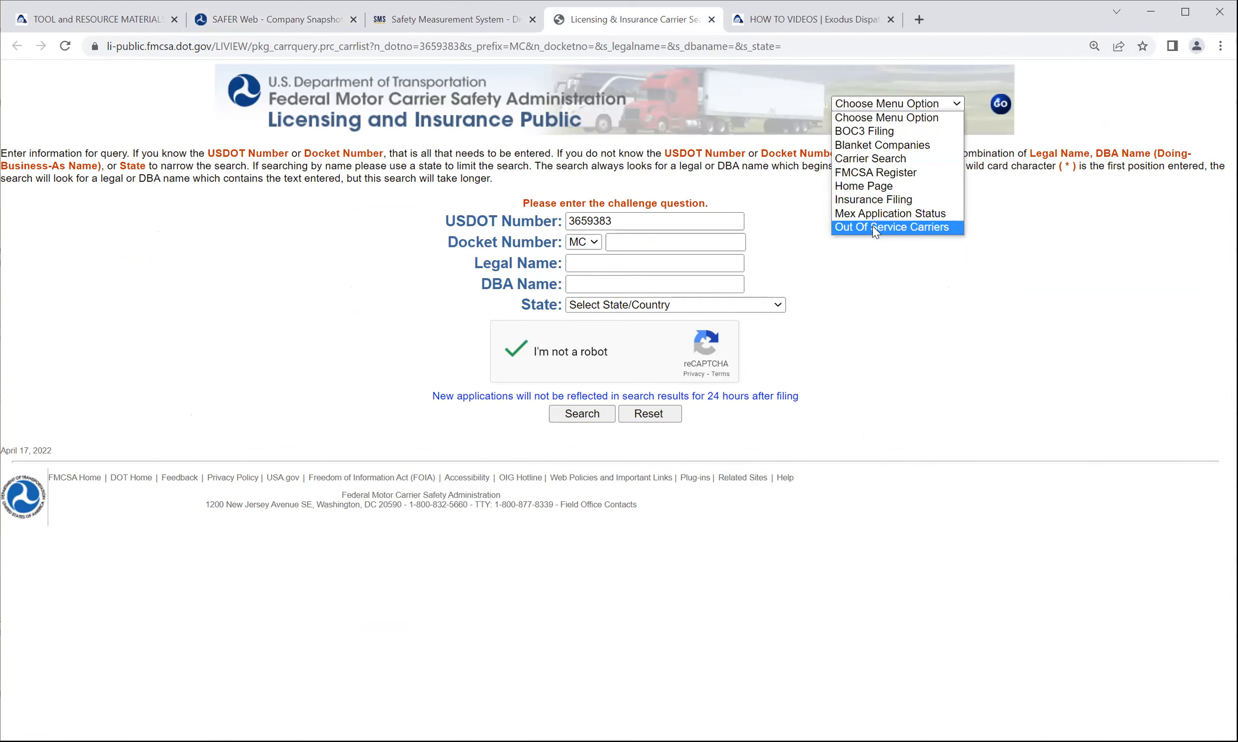
- Choose Carrier Search from the site menu options and go to the blank search form
left_click(870, 158)
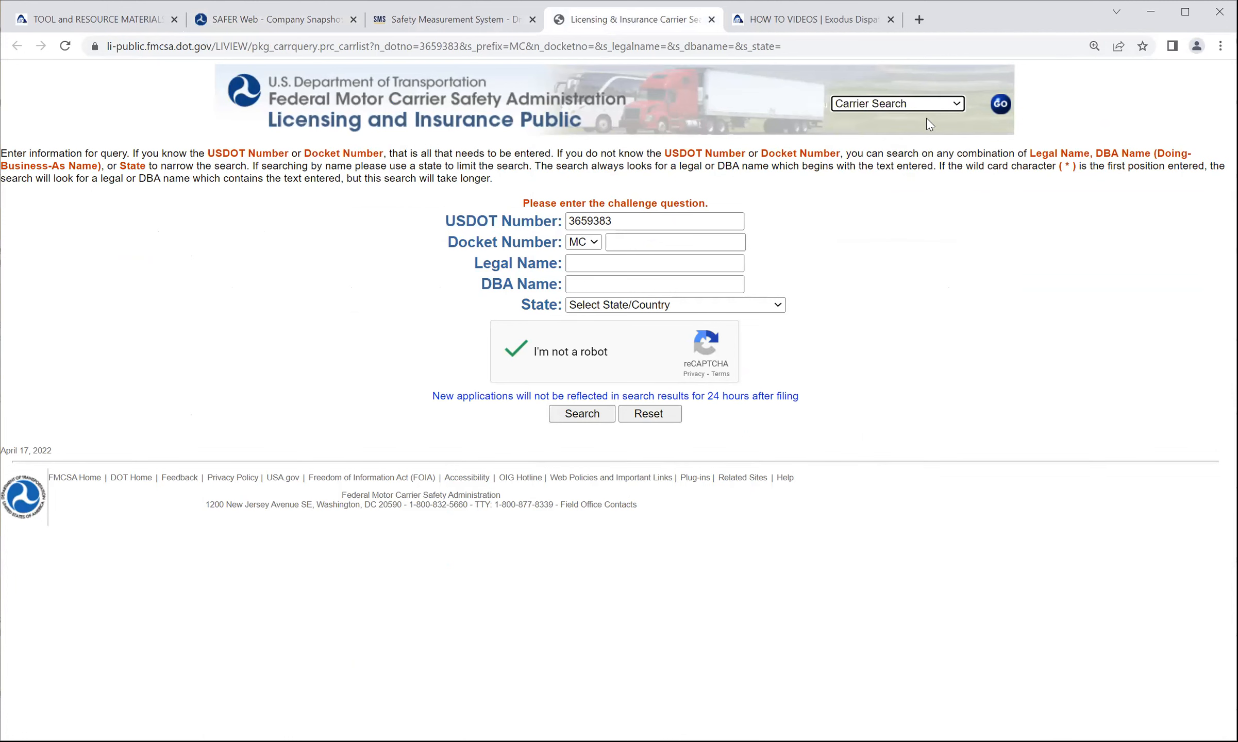
left_click(1000, 103)
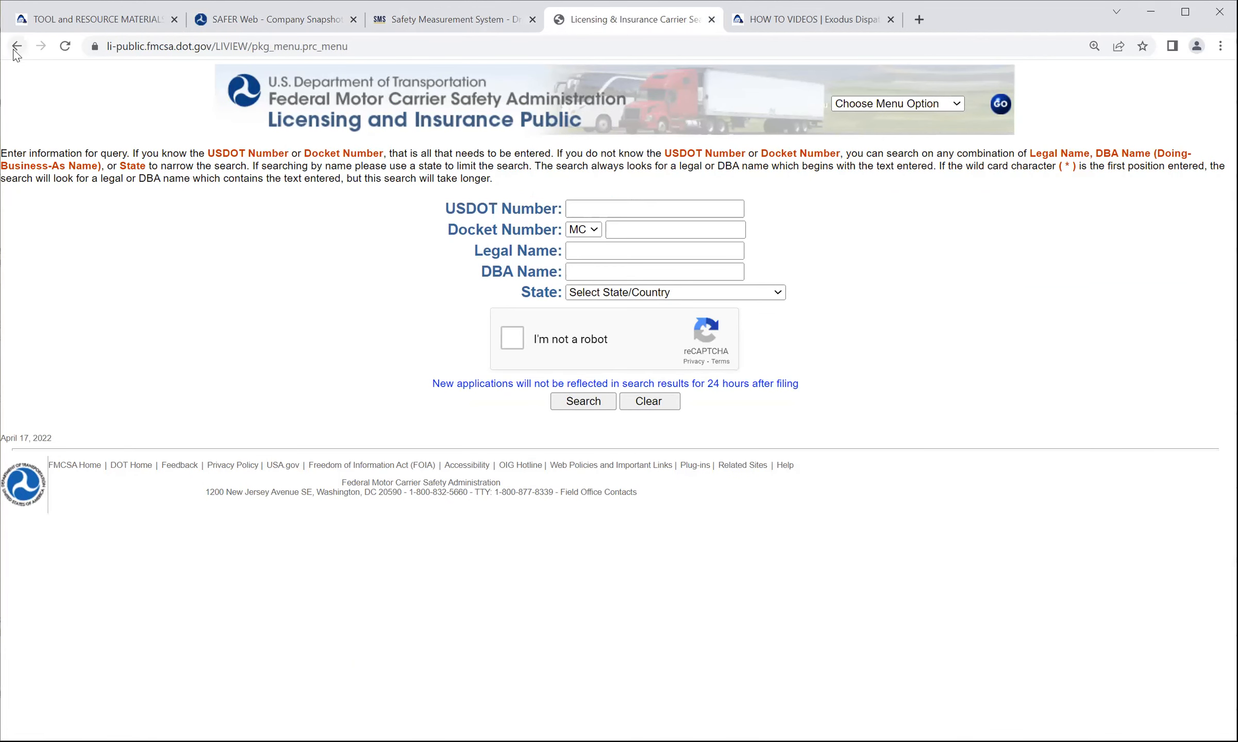
- Go back to the form prefilled with USDOT 3659383, pass the chimney captcha and run the search
left_click(583, 401)
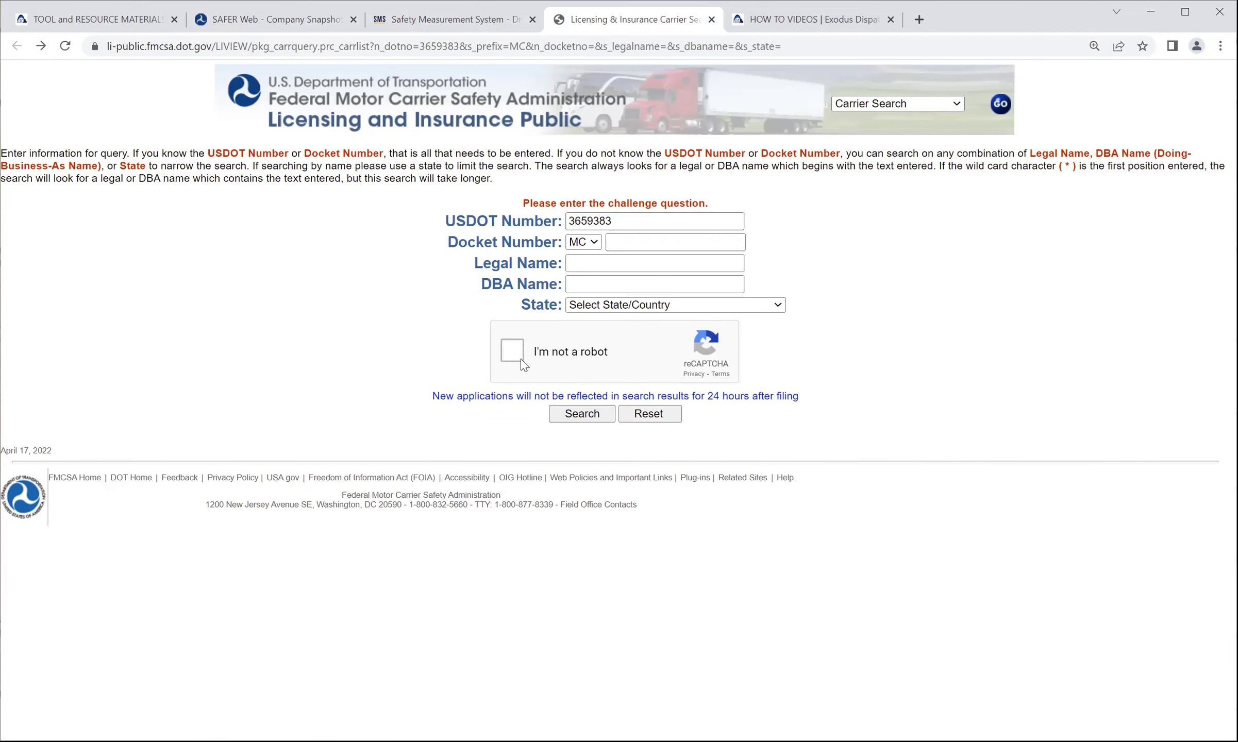
left_click(511, 351)
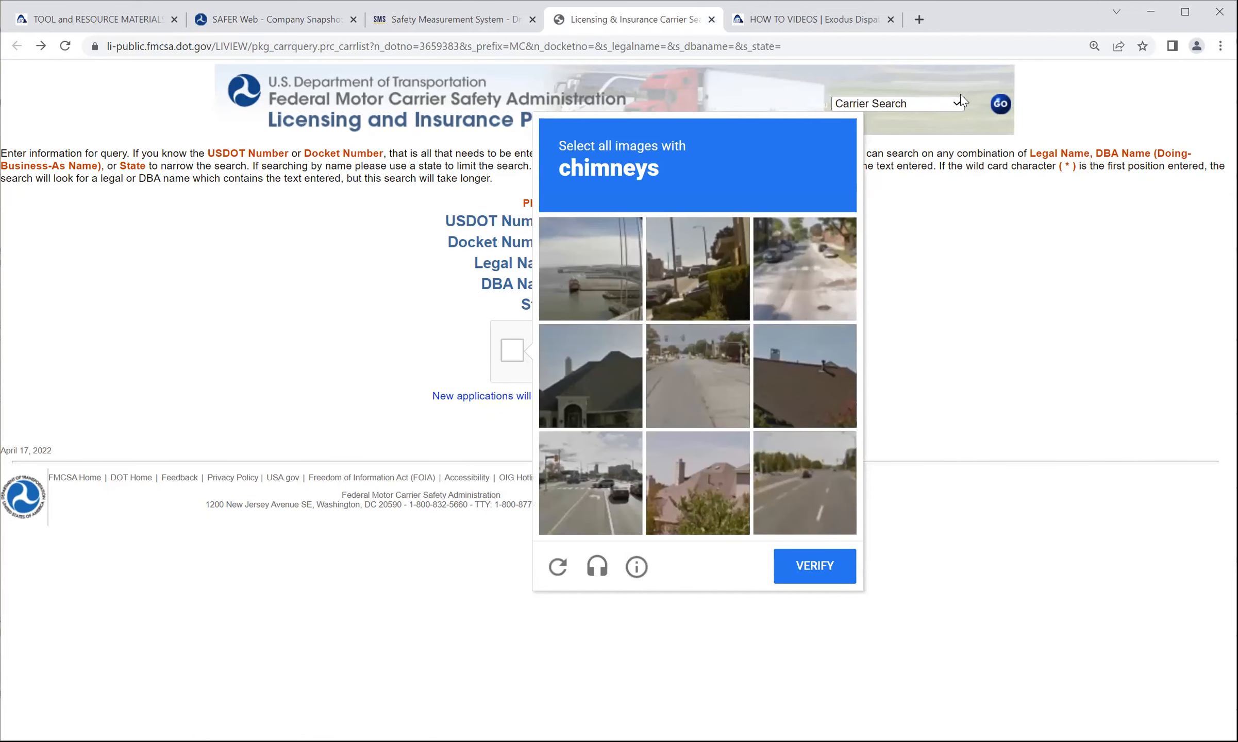
left_click(896, 103)
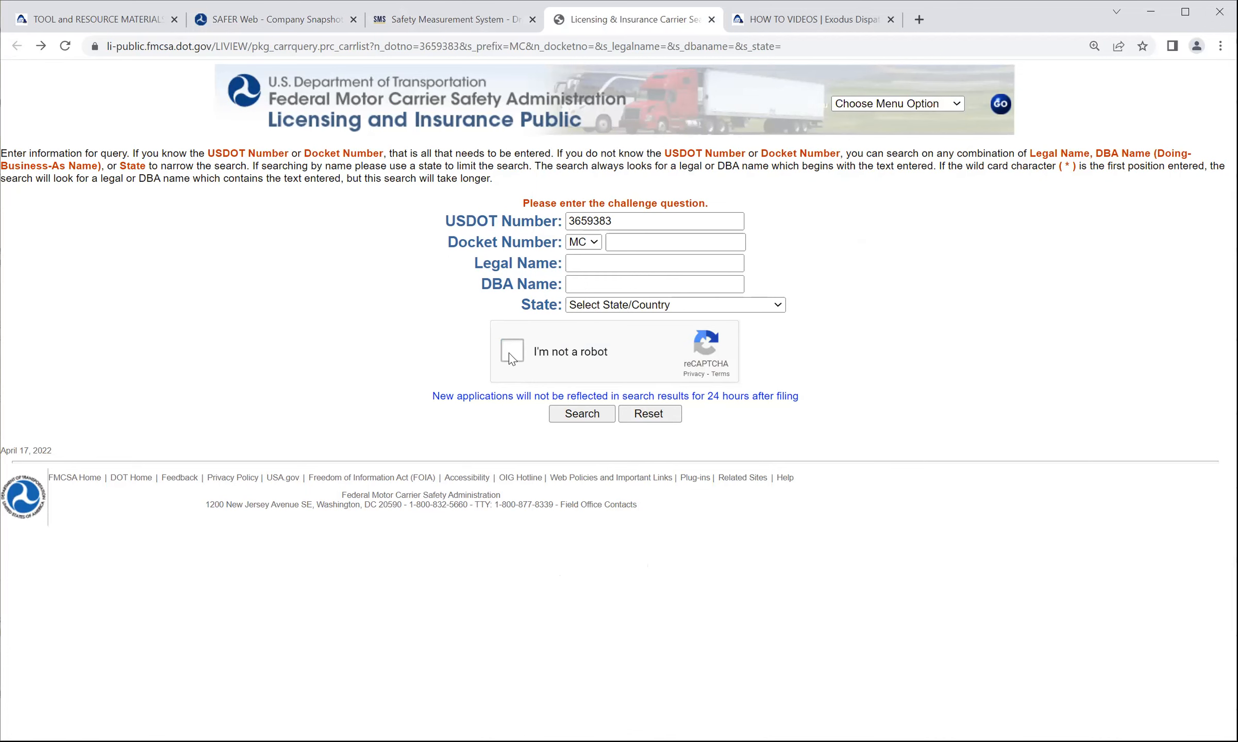
left_click(512, 351)
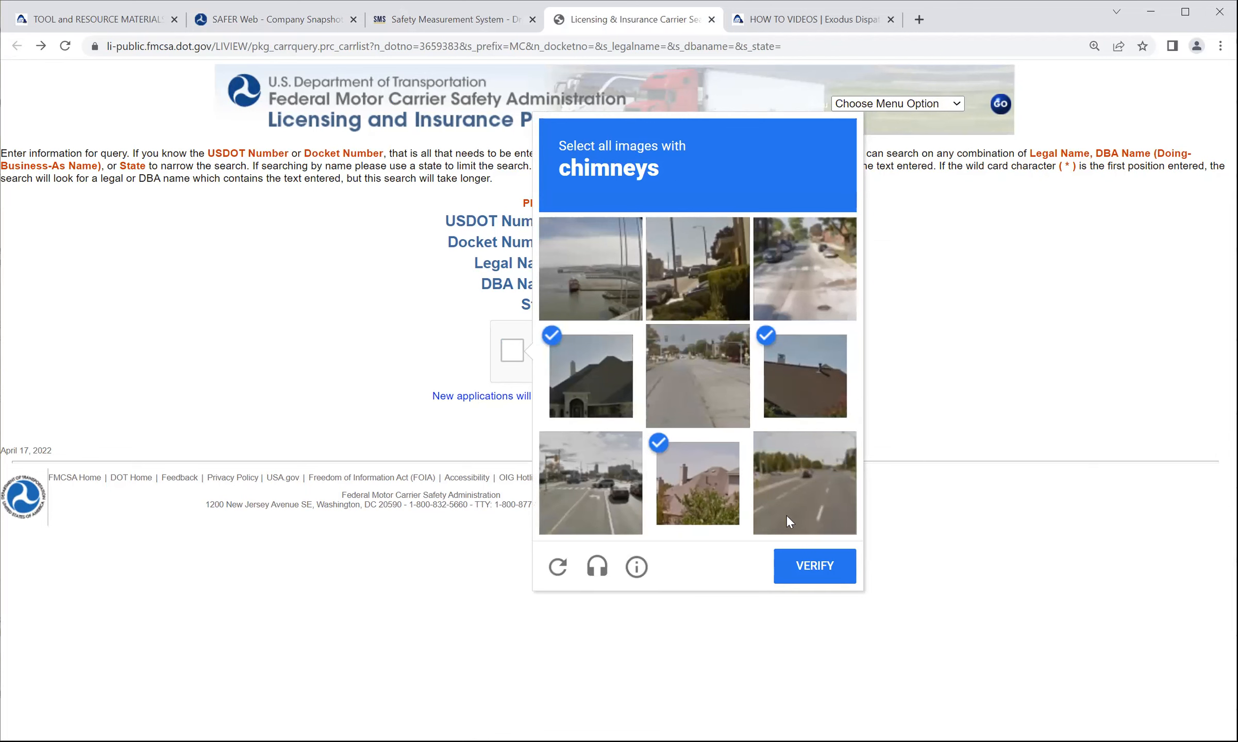
left_click(814, 566)
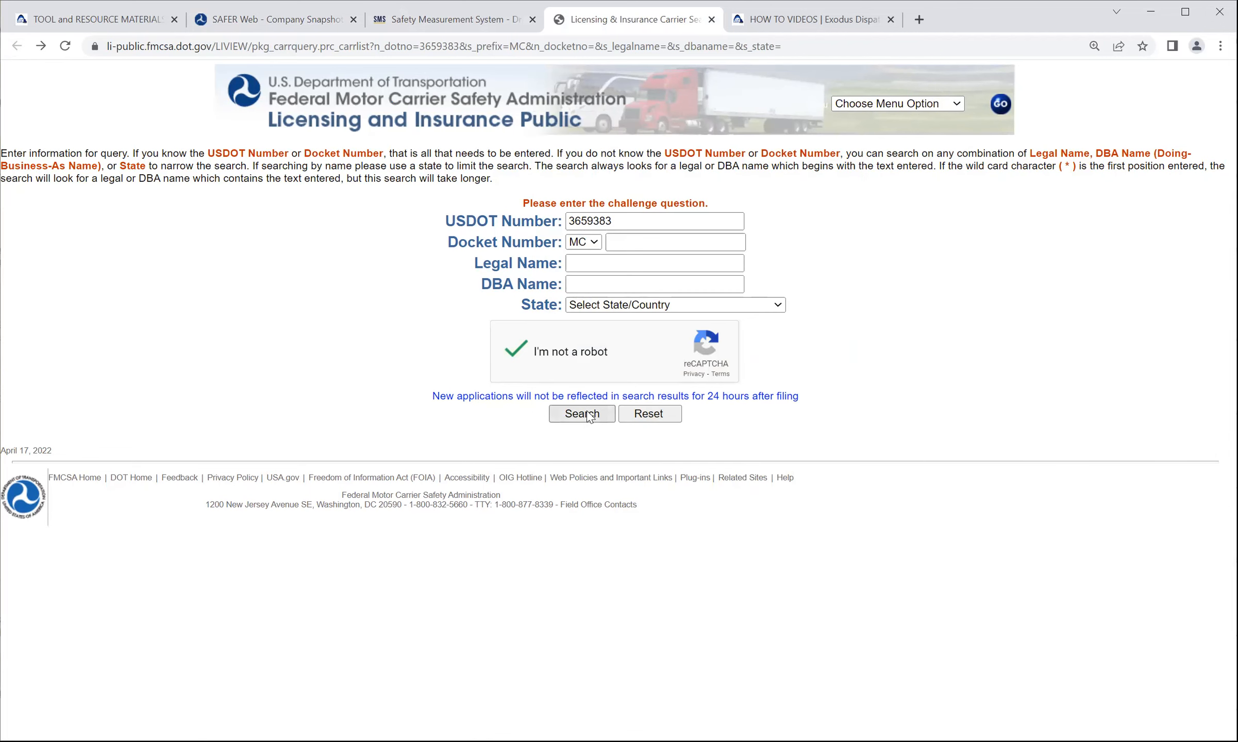
left_click(581, 414)
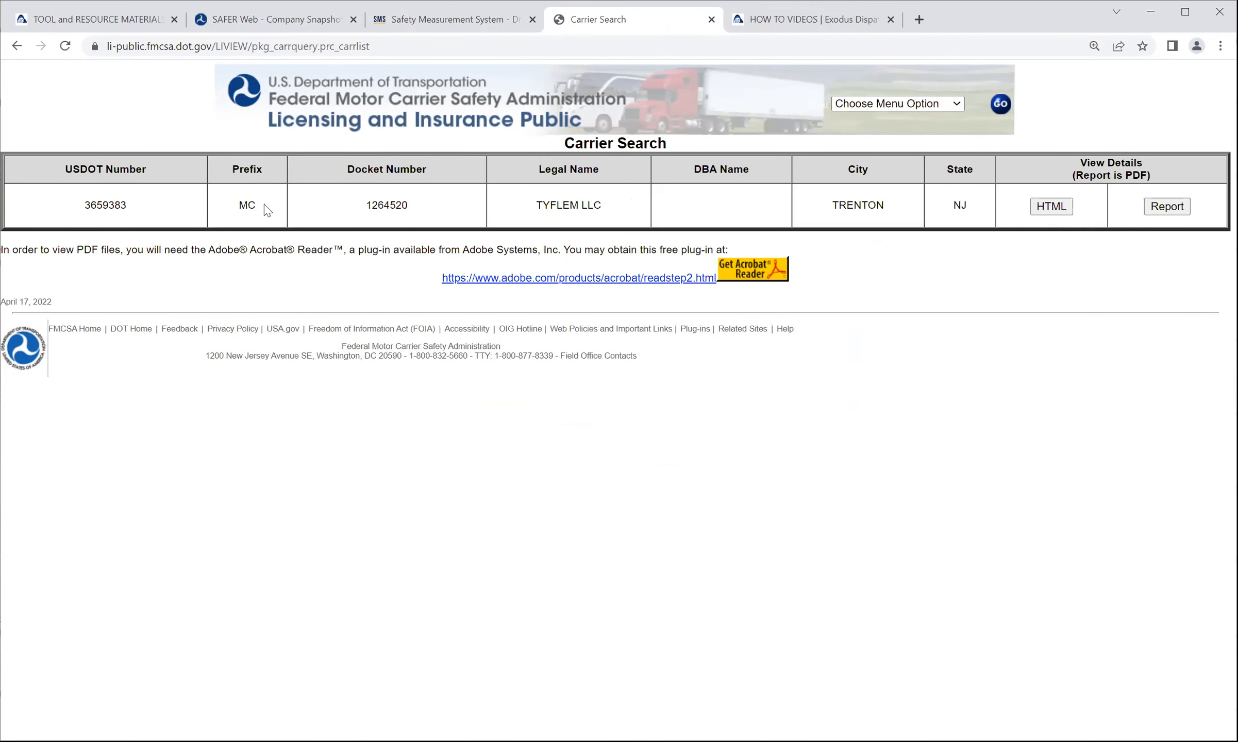
mouse_move(1031, 192)
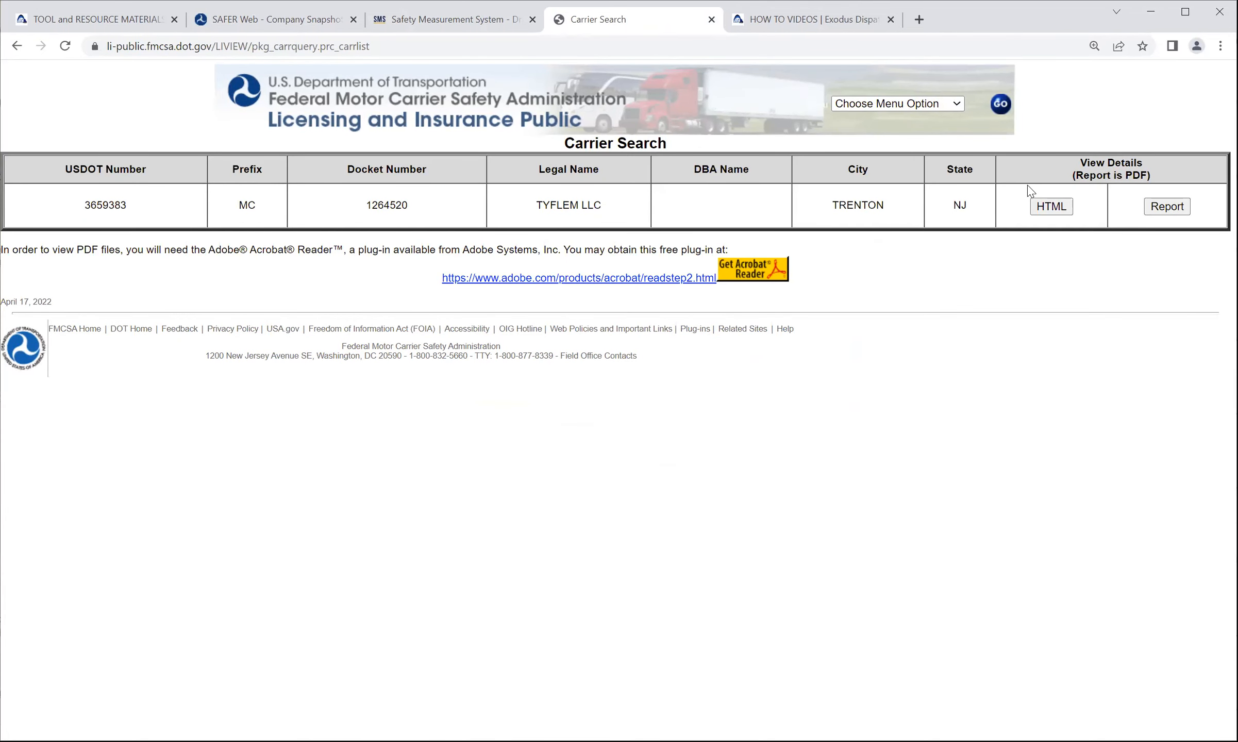
mouse_move(1094, 167)
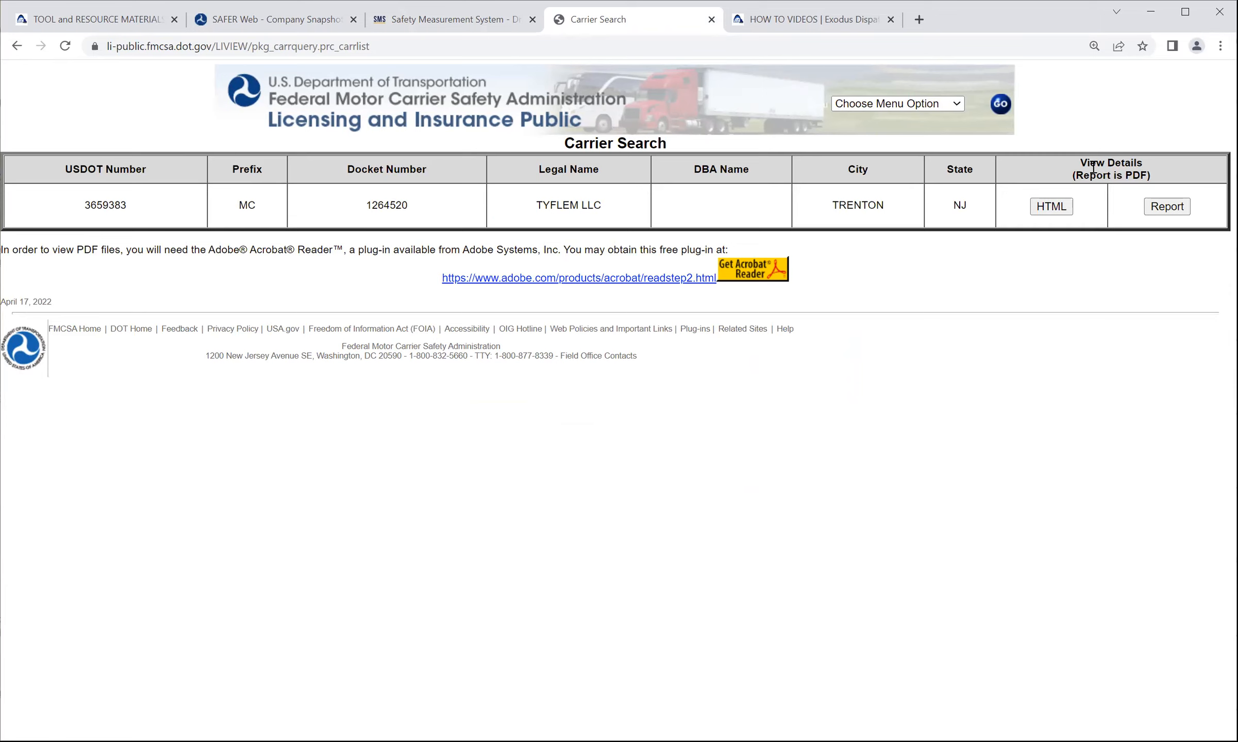
mouse_move(1084, 165)
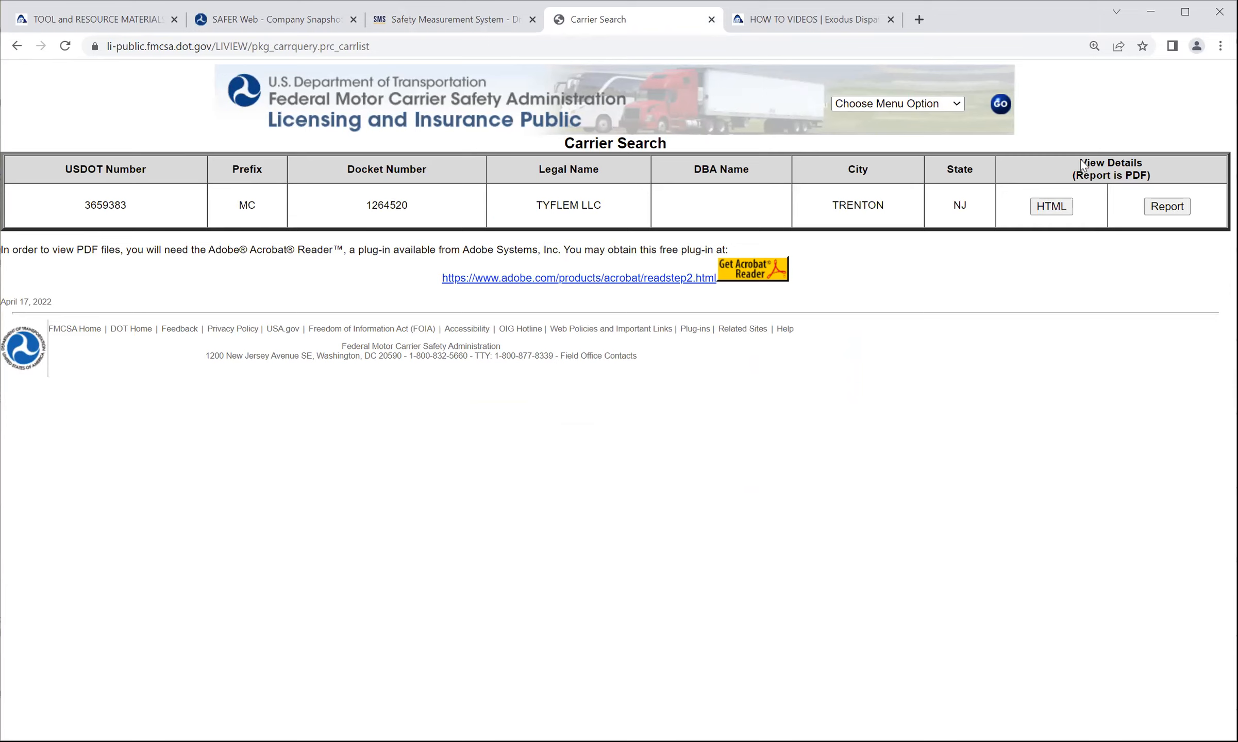
mouse_move(1135, 161)
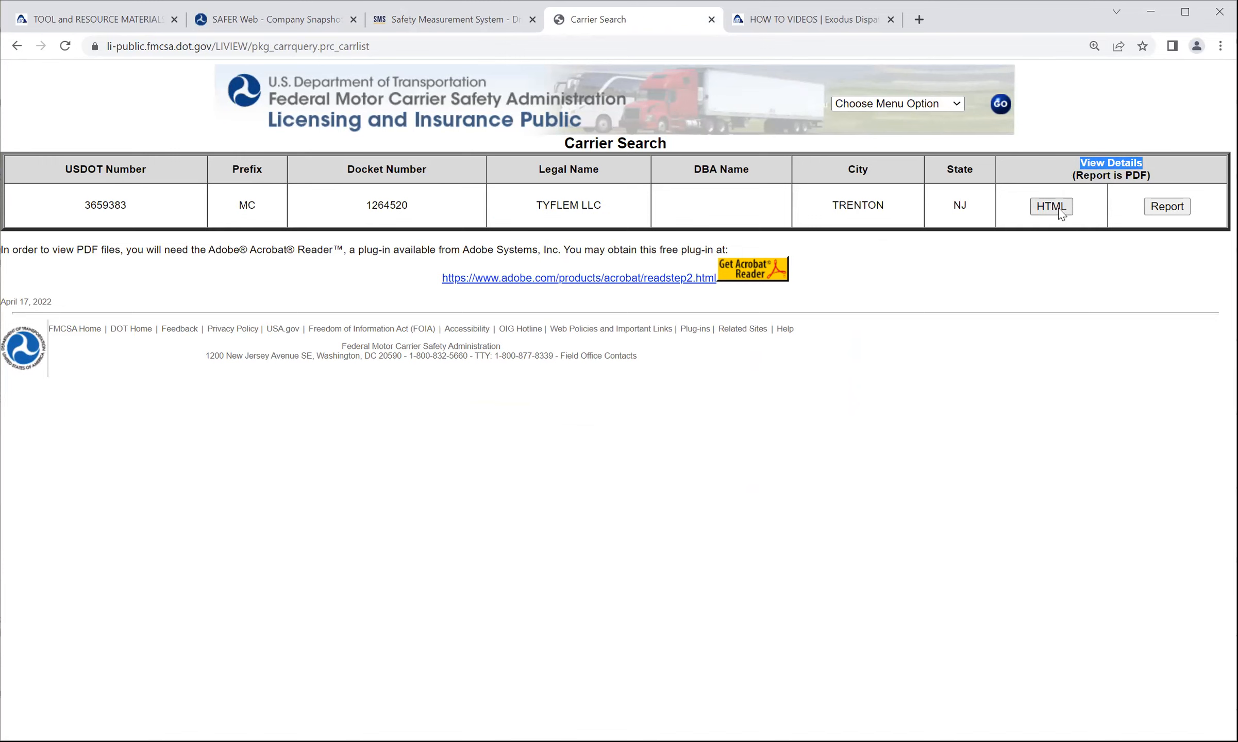
- View TYFLEM LLC's Motor Carrier Details via the HTML report, reviewing authority, insurance and BOC-3 sections
left_click(1051, 206)
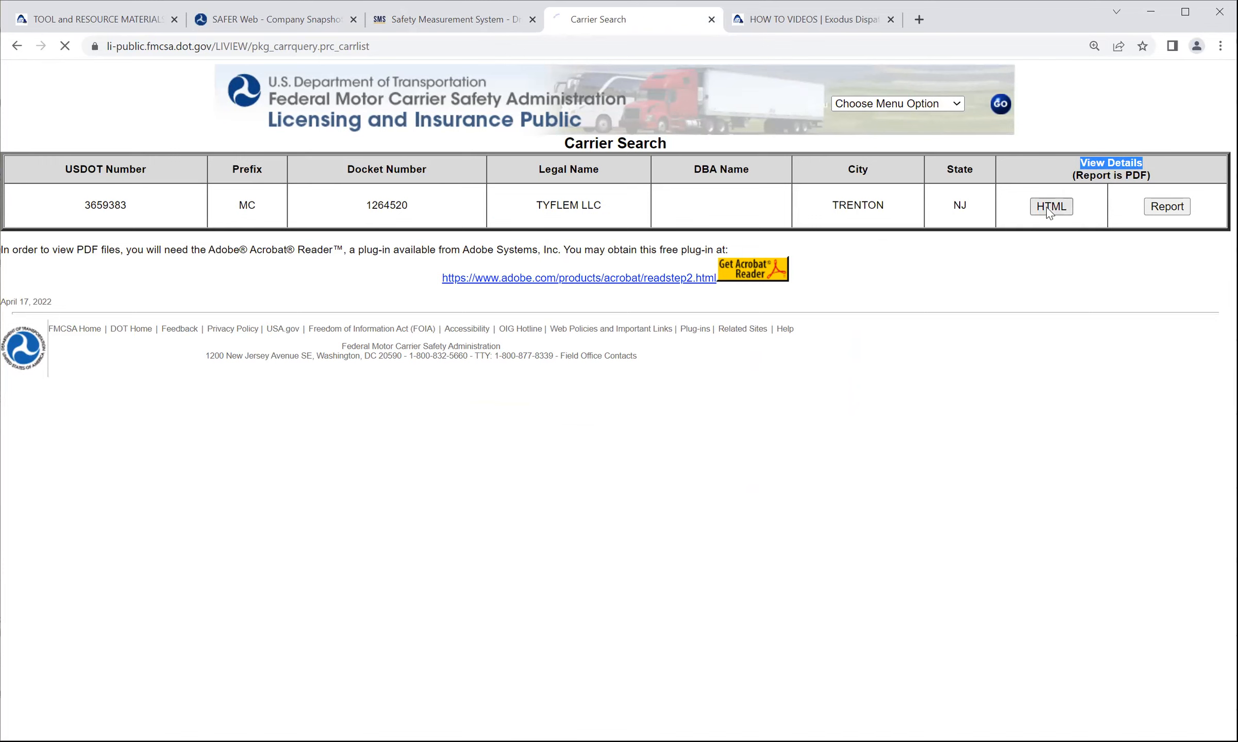
left_click(1051, 206)
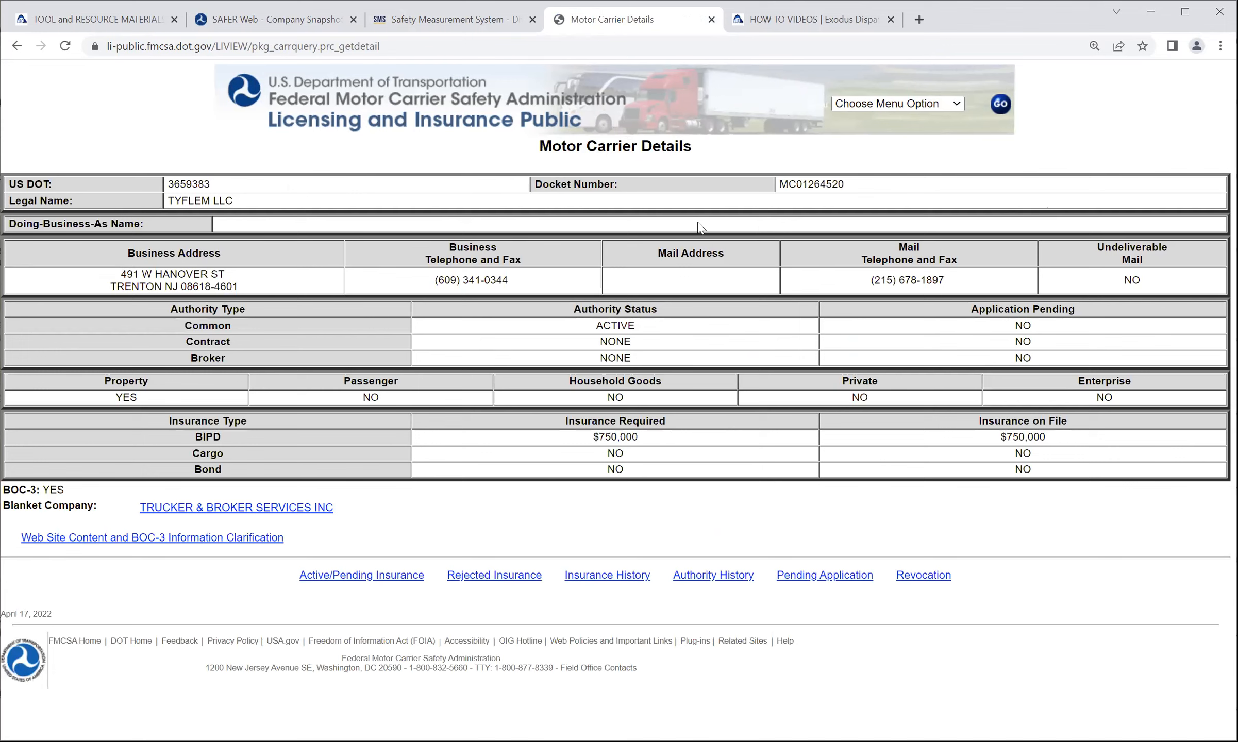
mouse_move(358, 287)
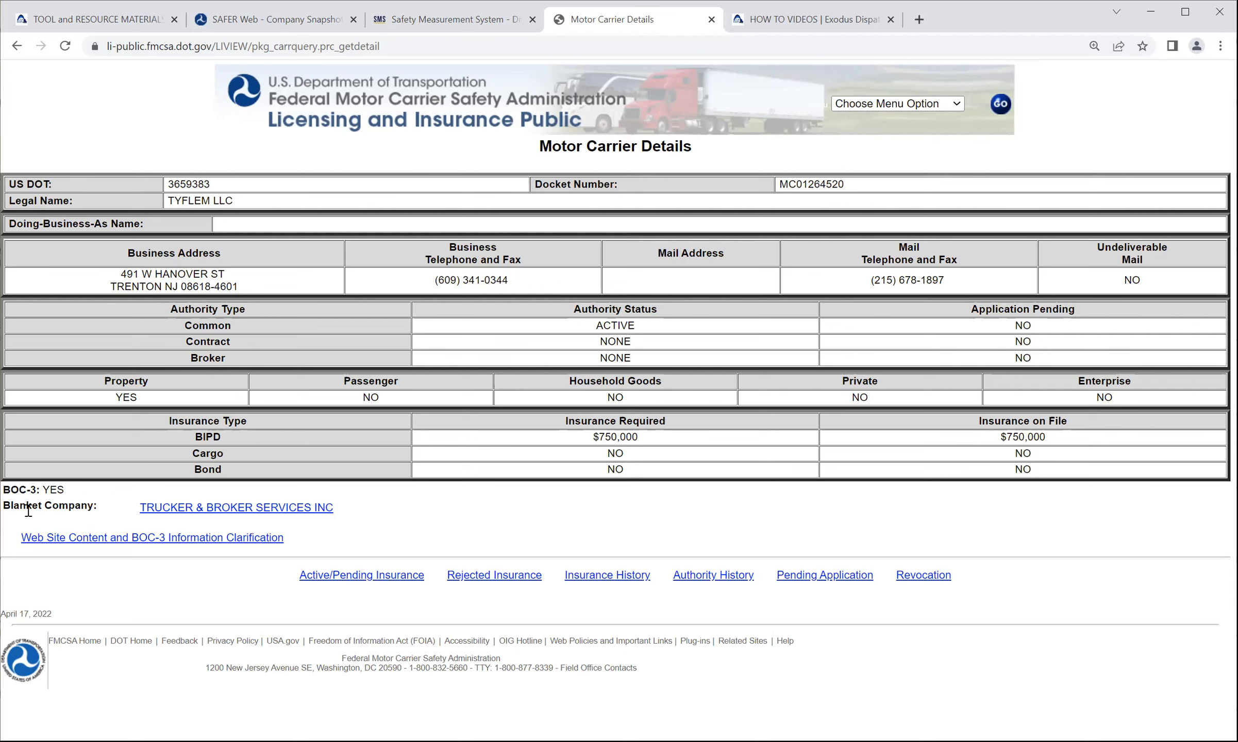
double_click(53, 490)
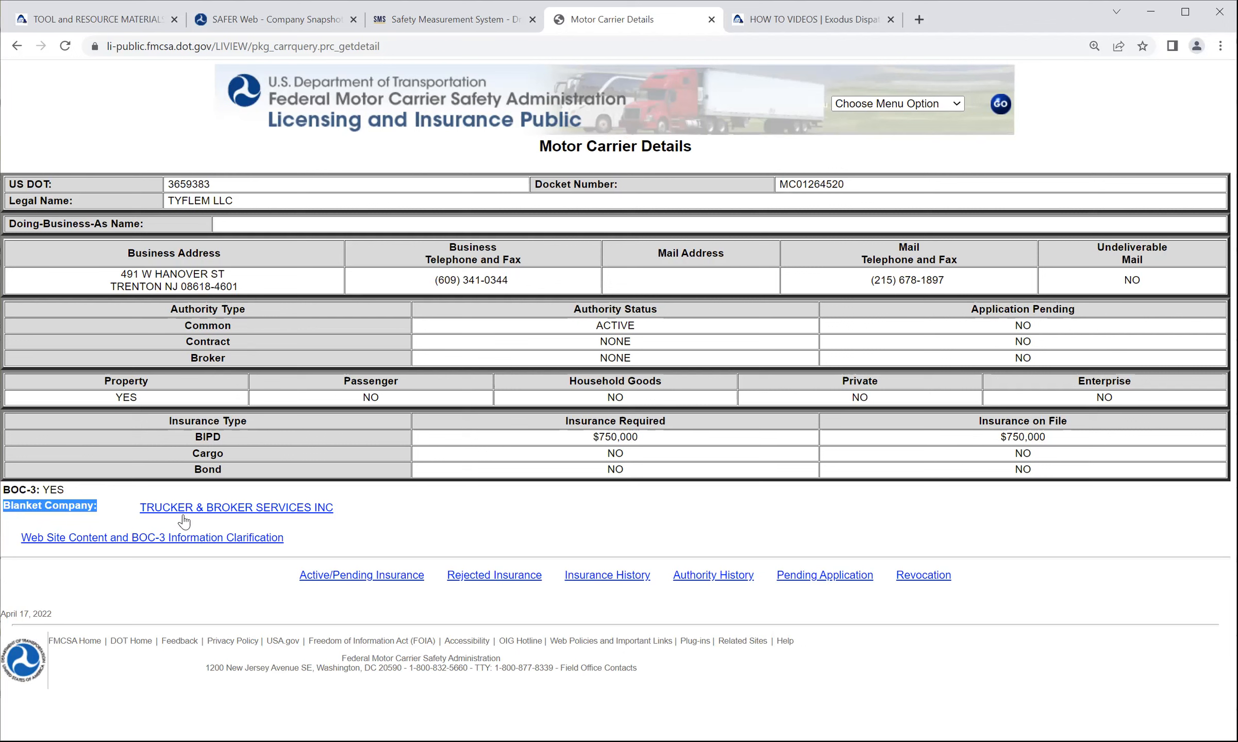
mouse_move(245, 514)
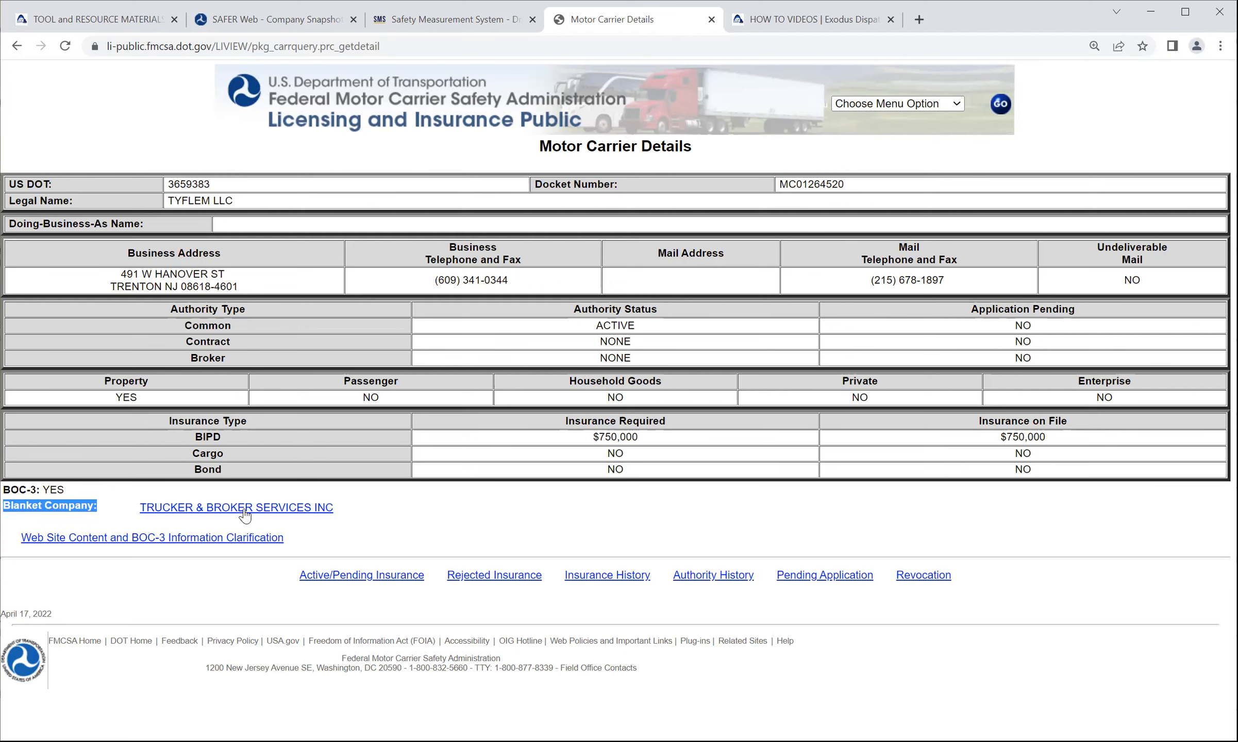
mouse_move(355, 525)
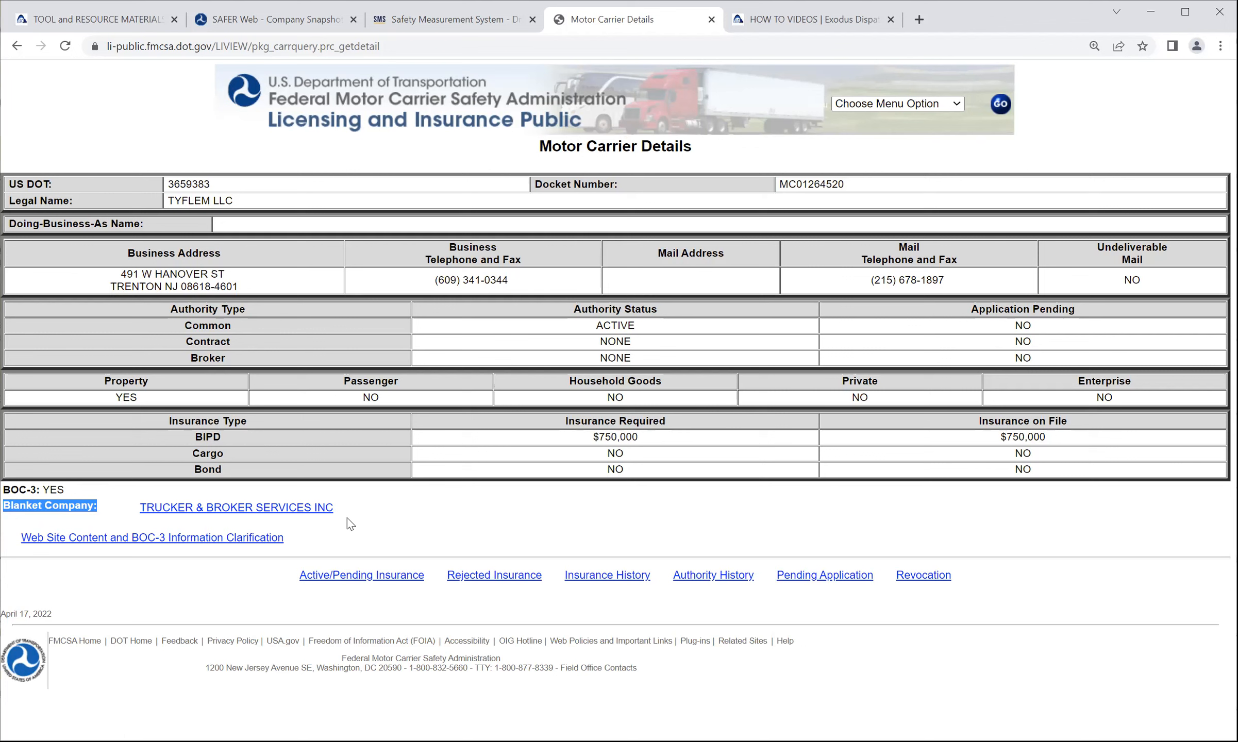
mouse_move(442, 522)
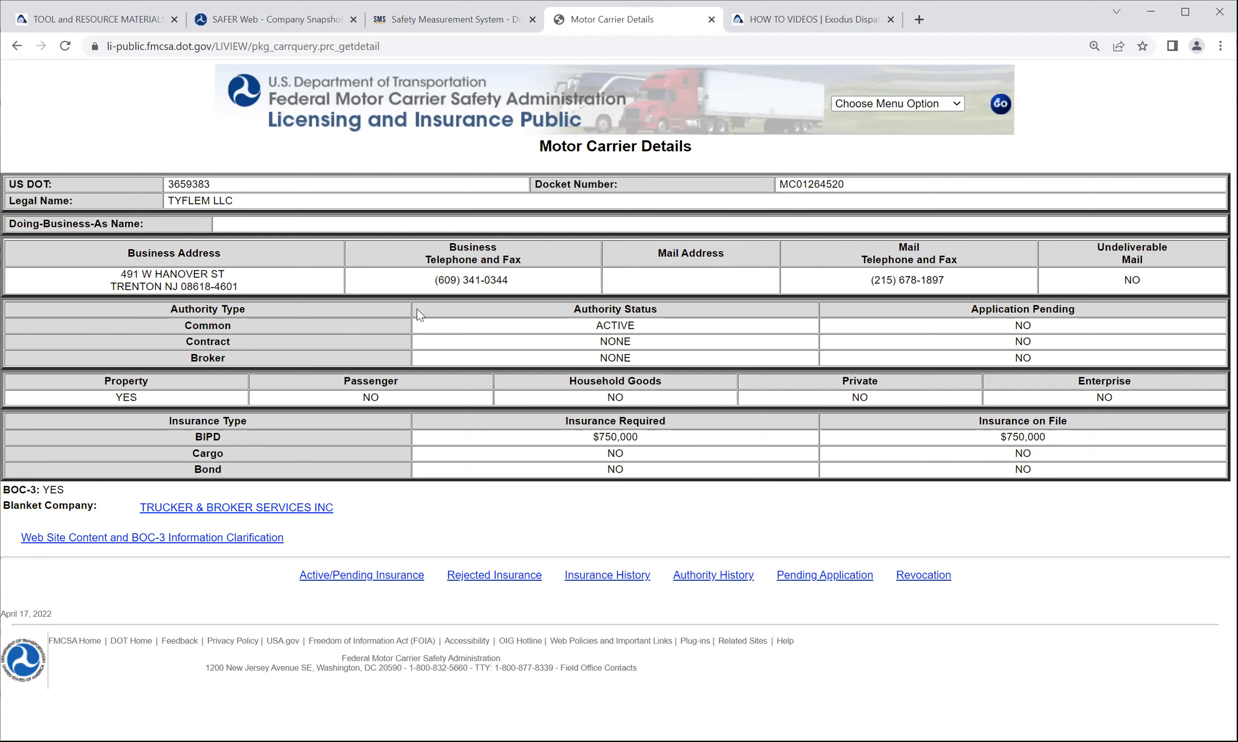
mouse_move(383, 328)
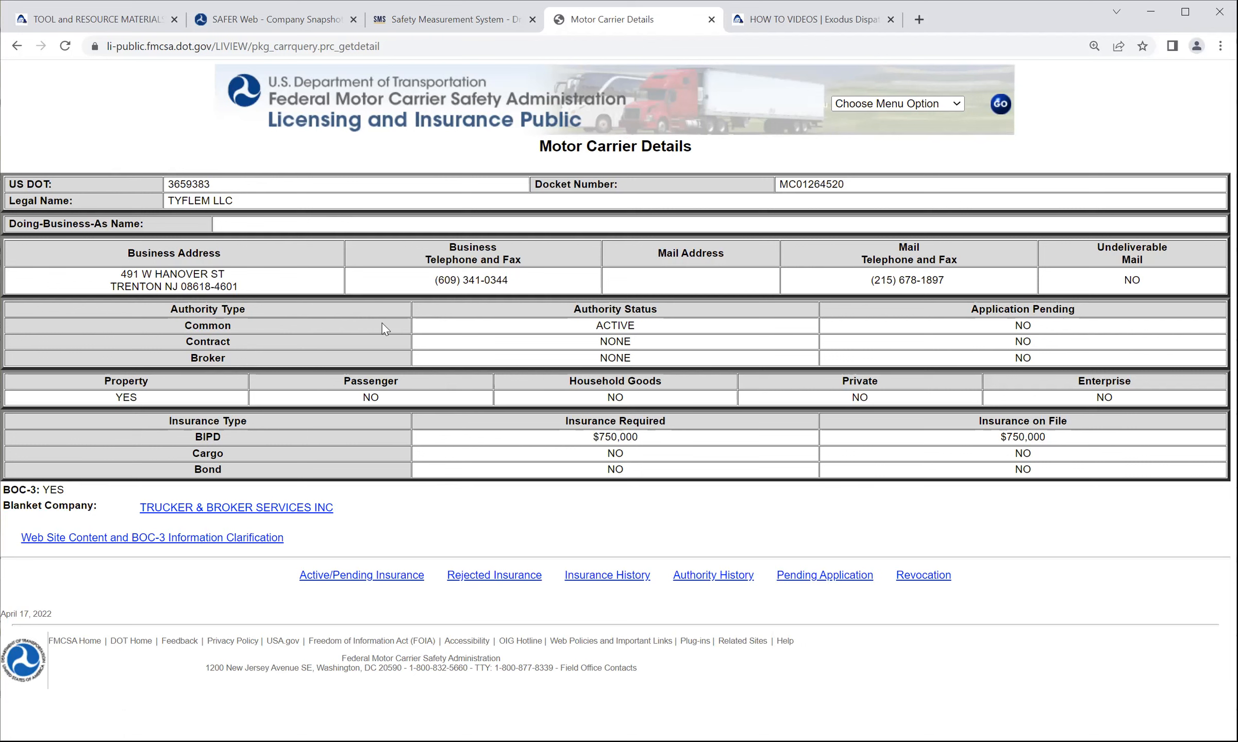
double_click(207, 308)
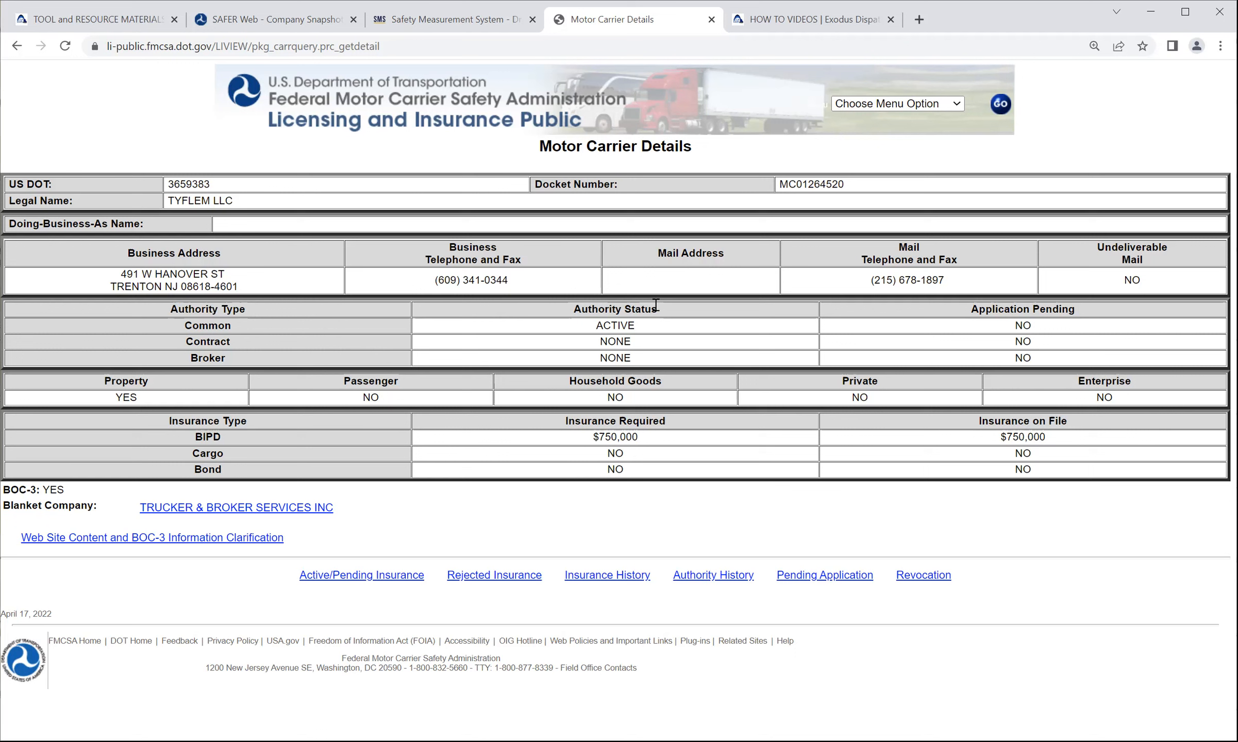
double_click(629, 326)
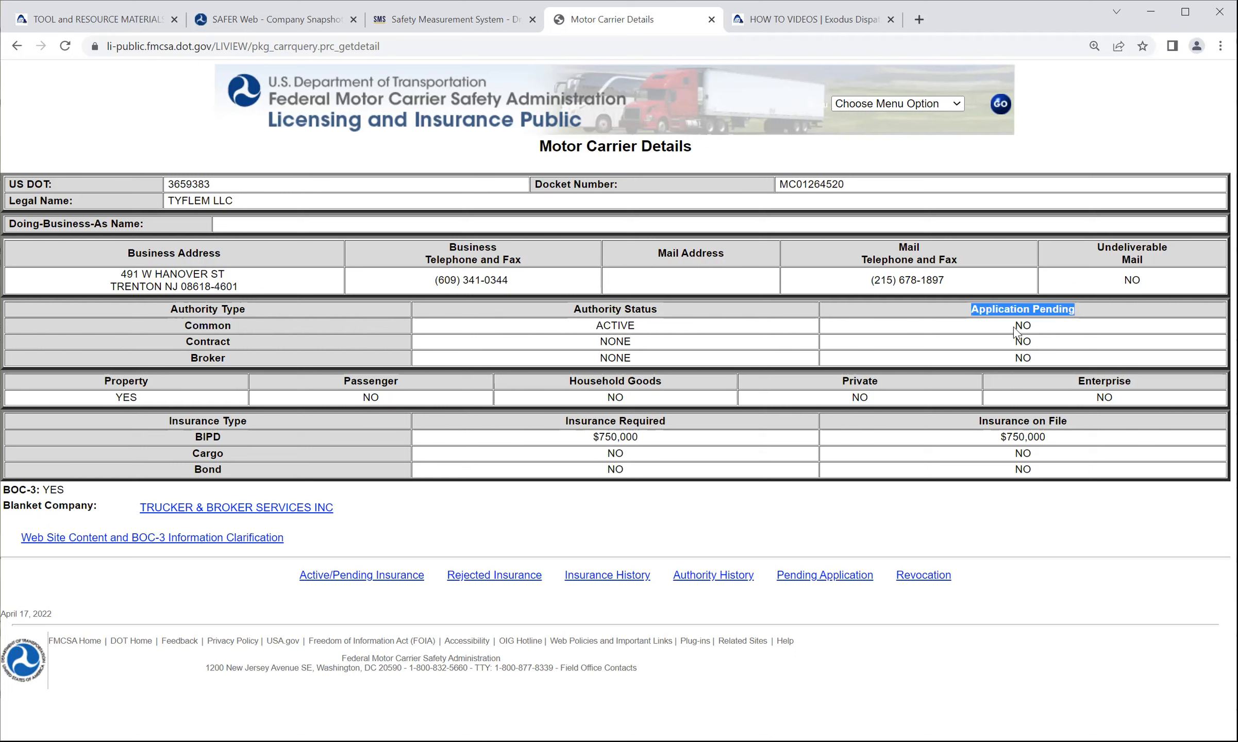
mouse_move(660, 577)
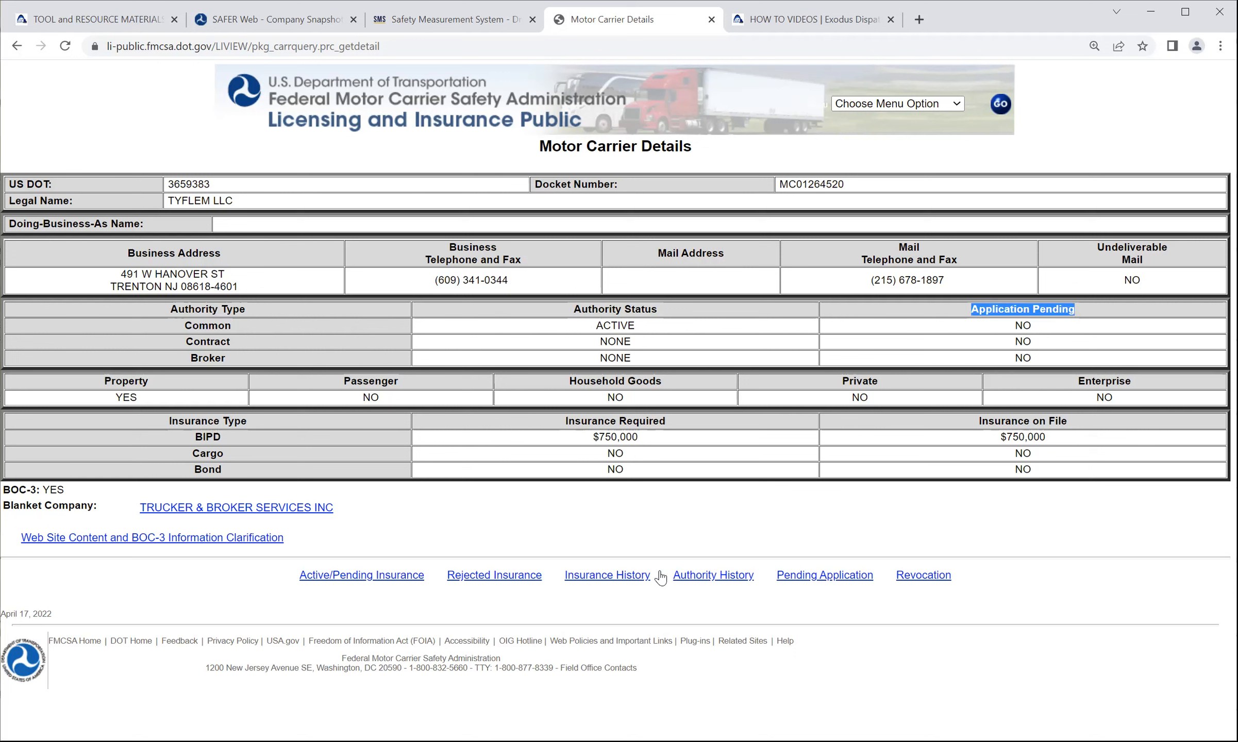
mouse_move(703, 586)
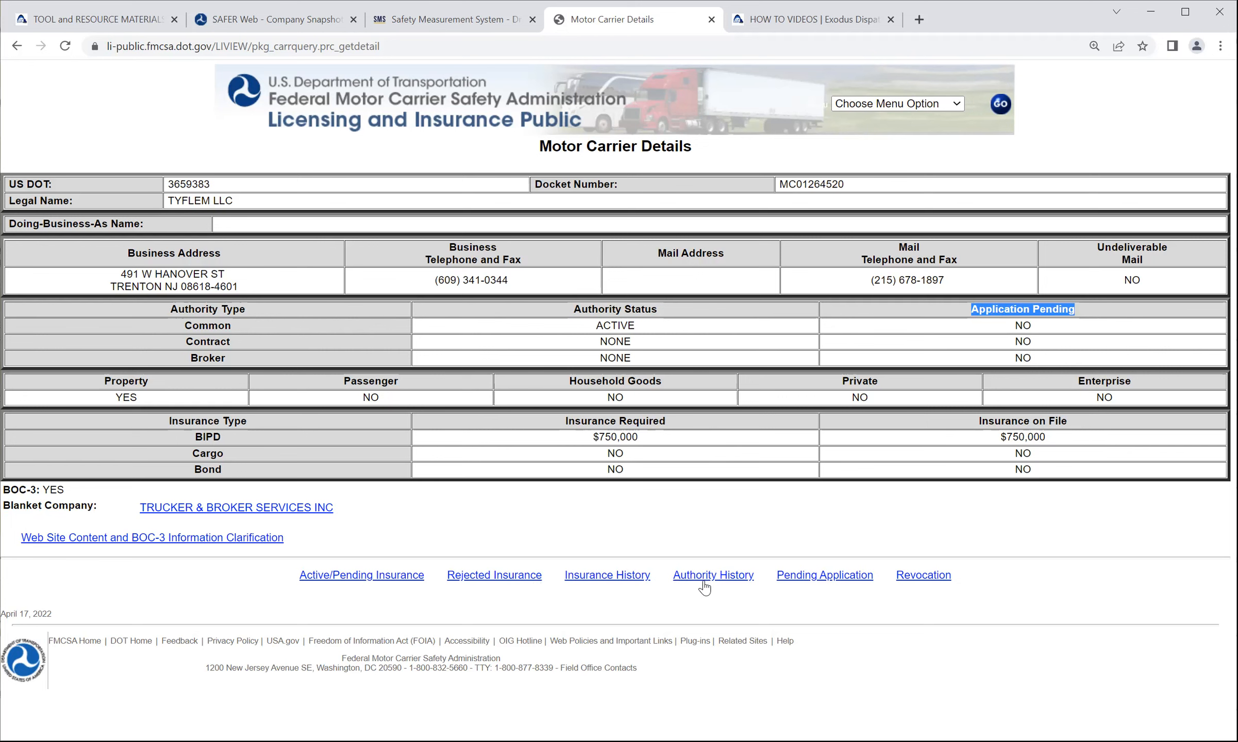
left_click(712, 575)
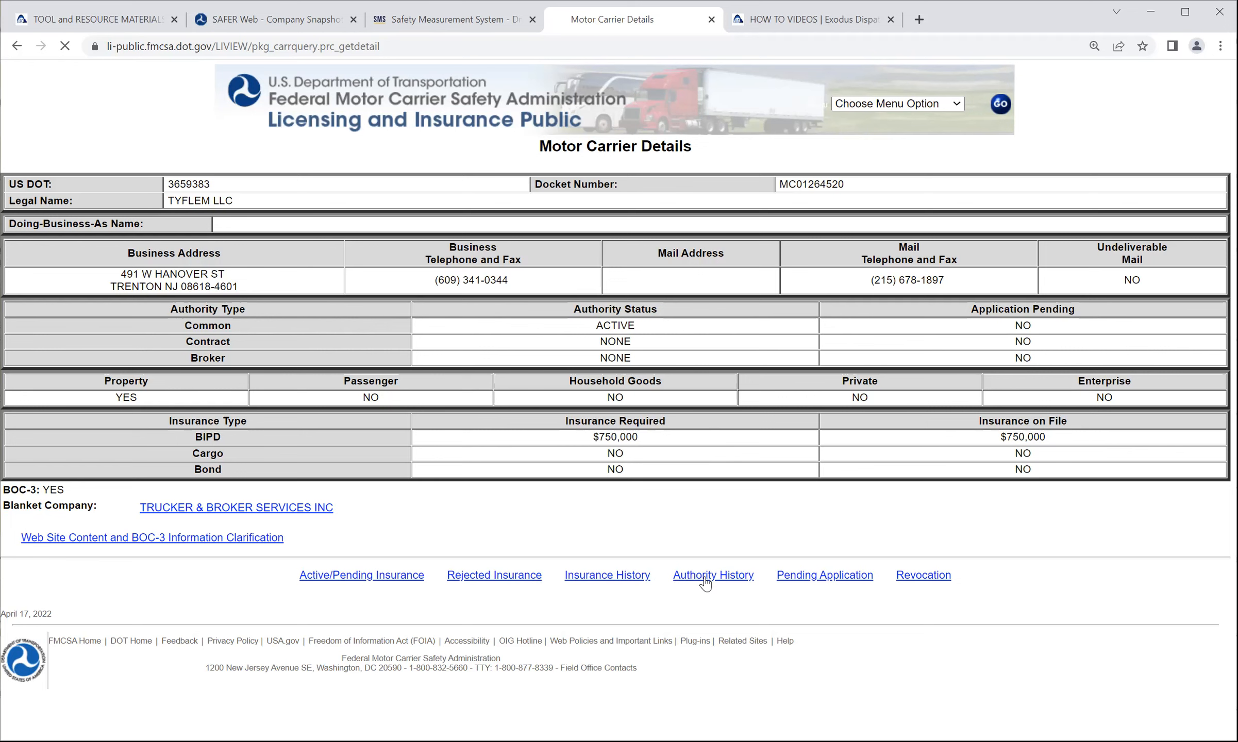
left_click(712, 575)
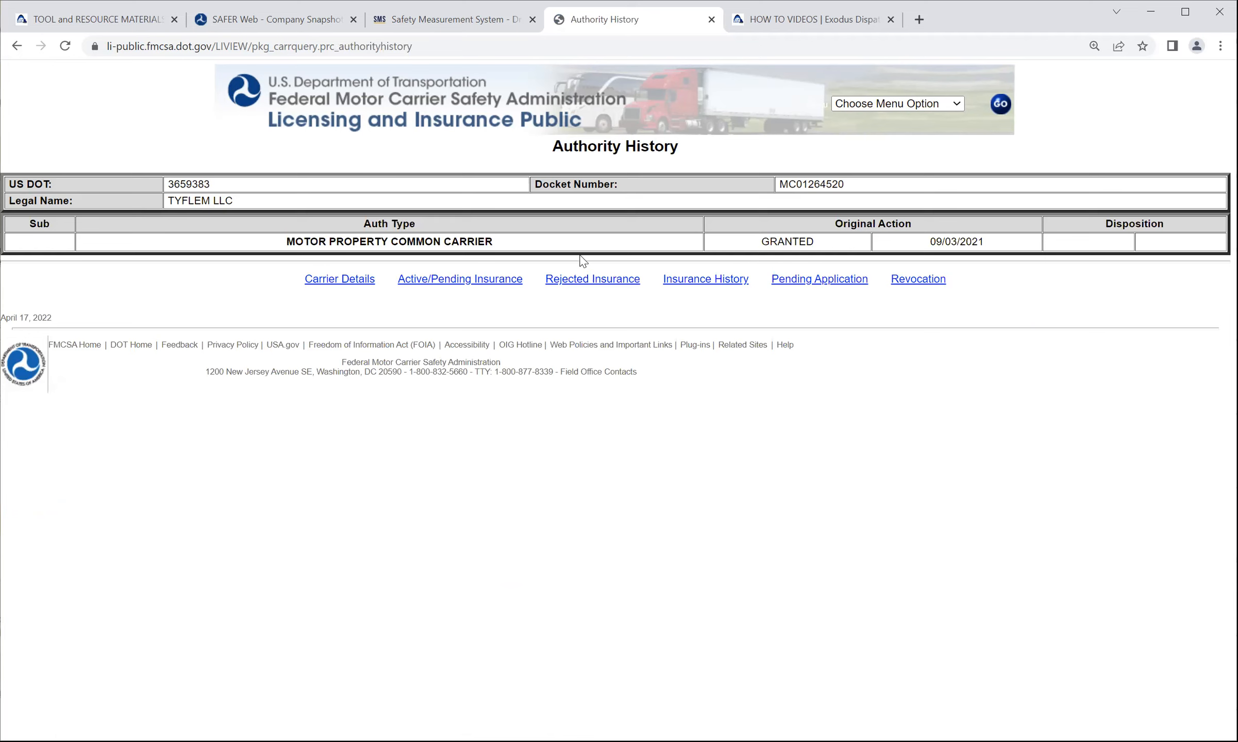
mouse_move(421, 238)
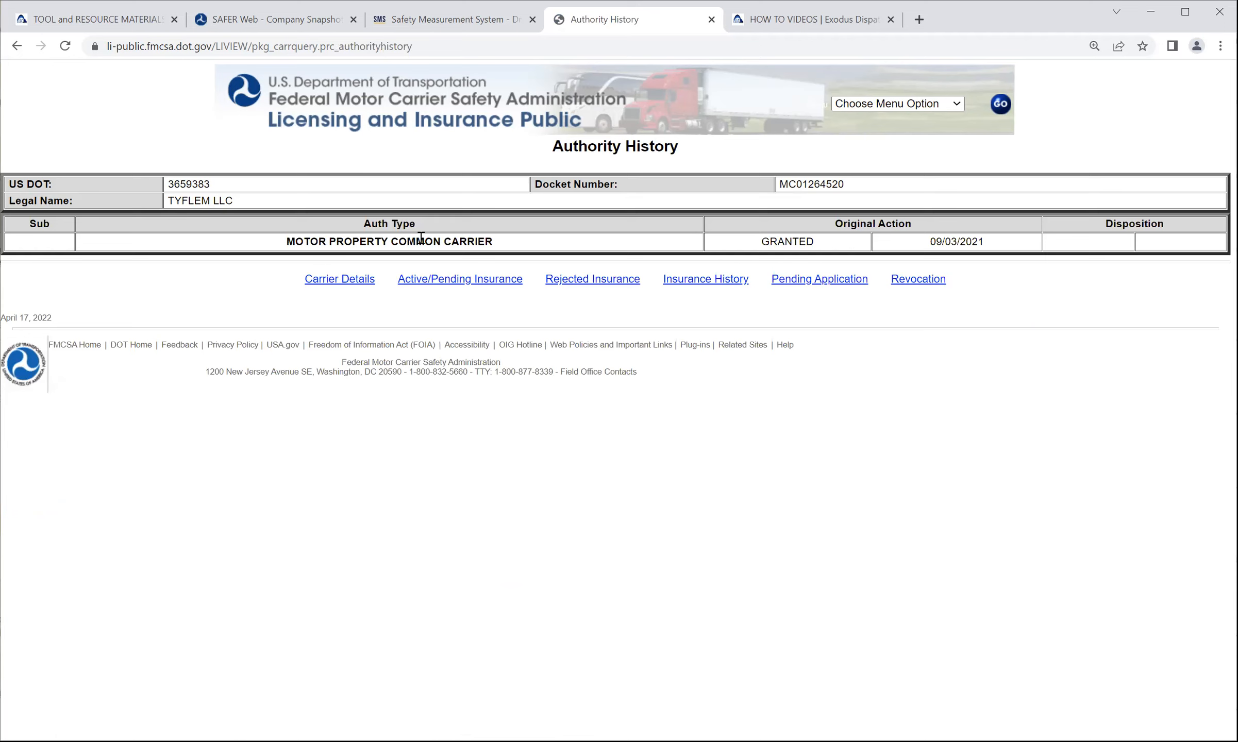
mouse_move(690, 243)
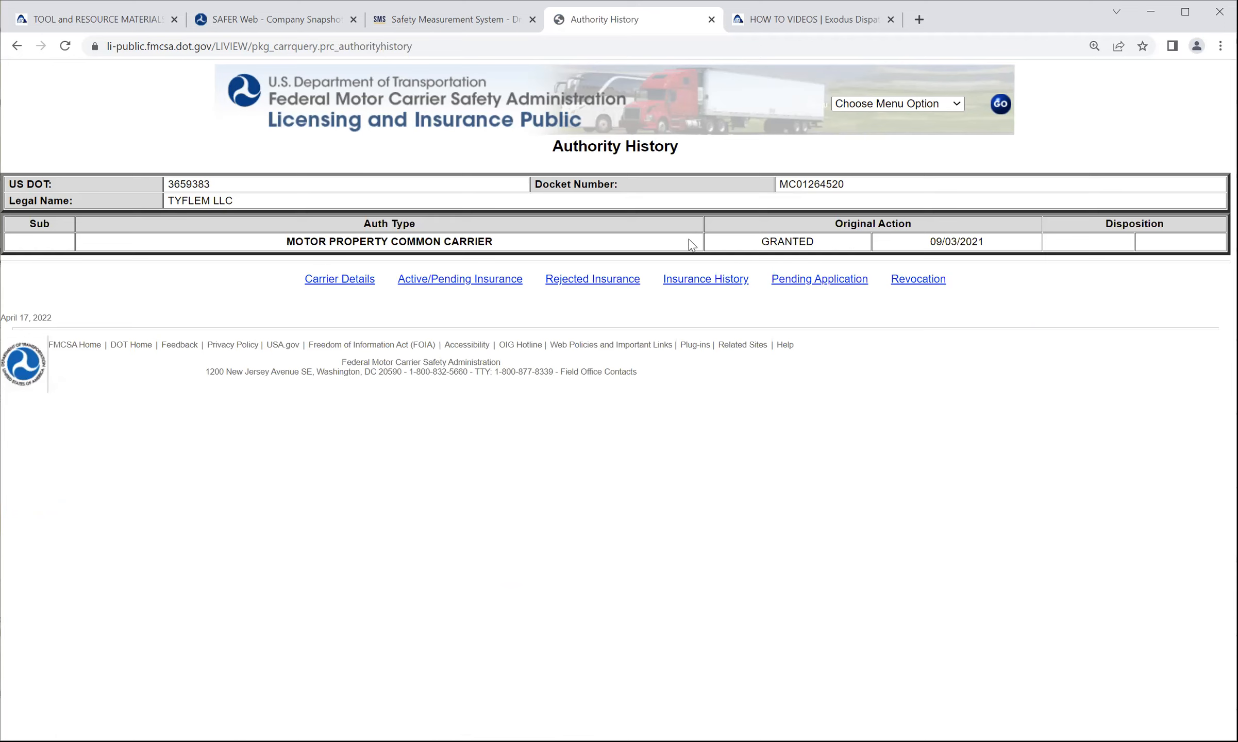
double_click(972, 241)
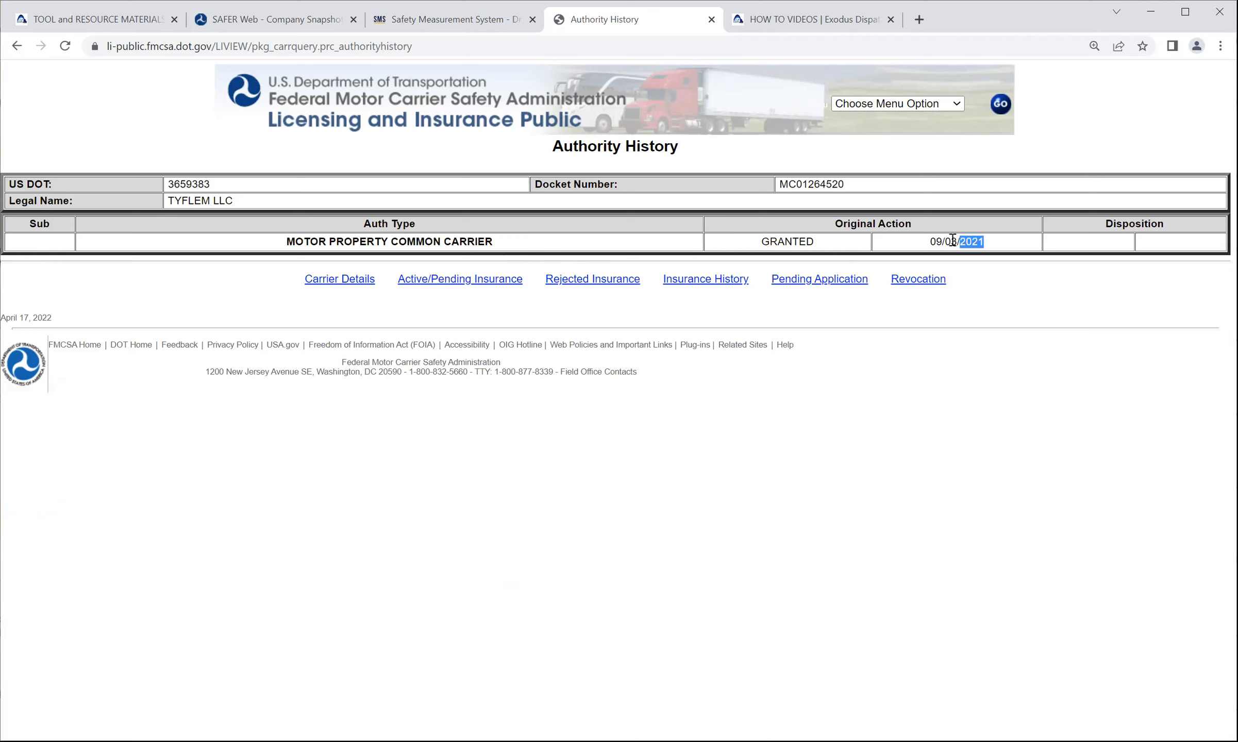
double_click(957, 241)
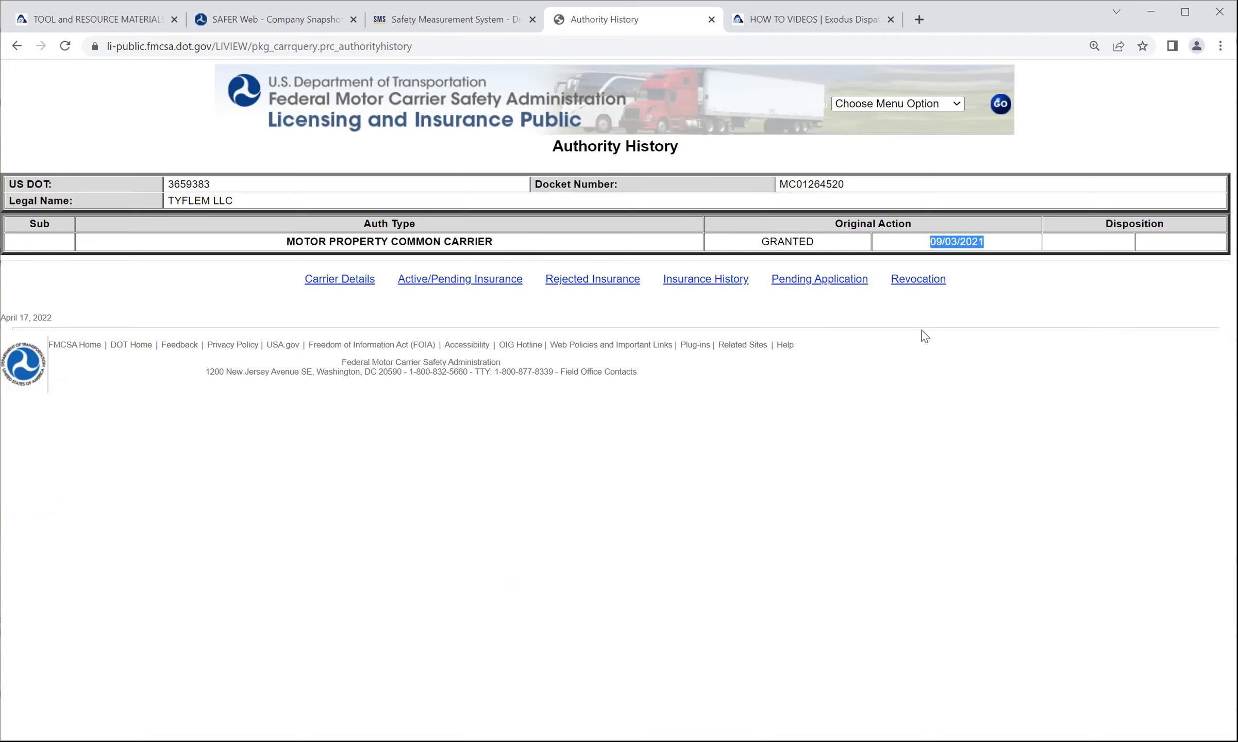
mouse_move(339, 278)
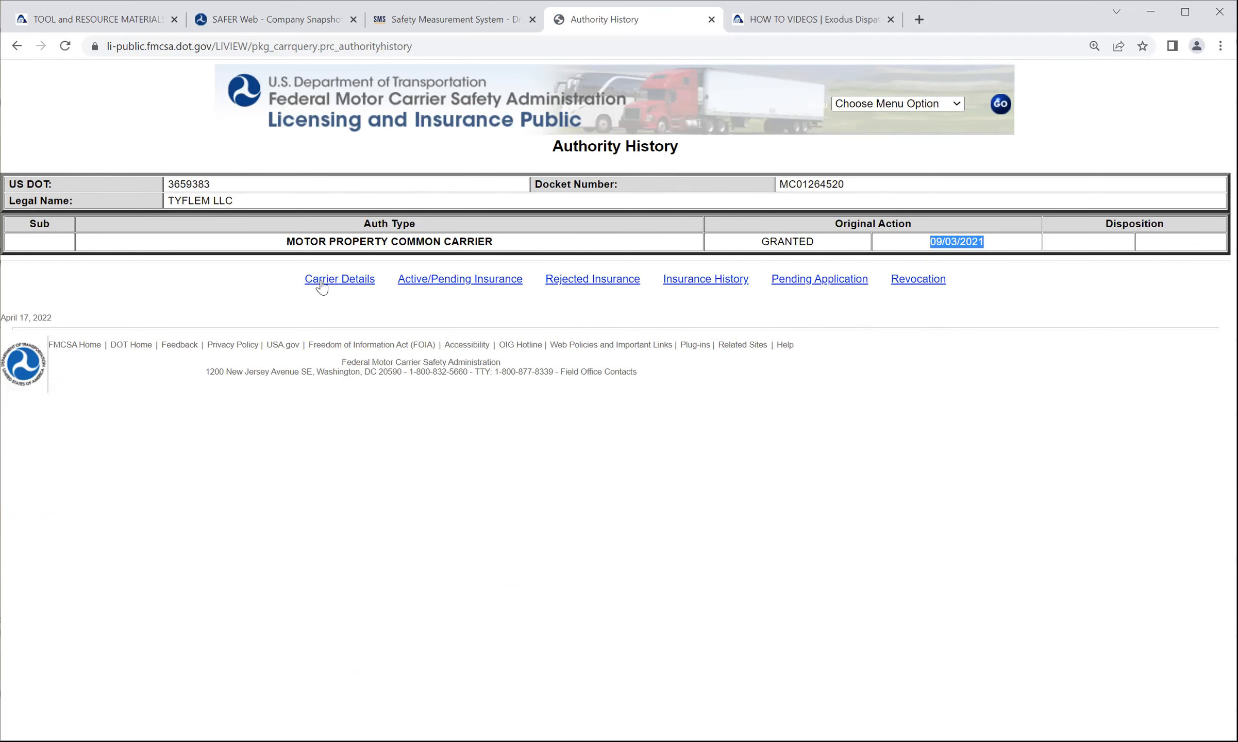
left_click(339, 278)
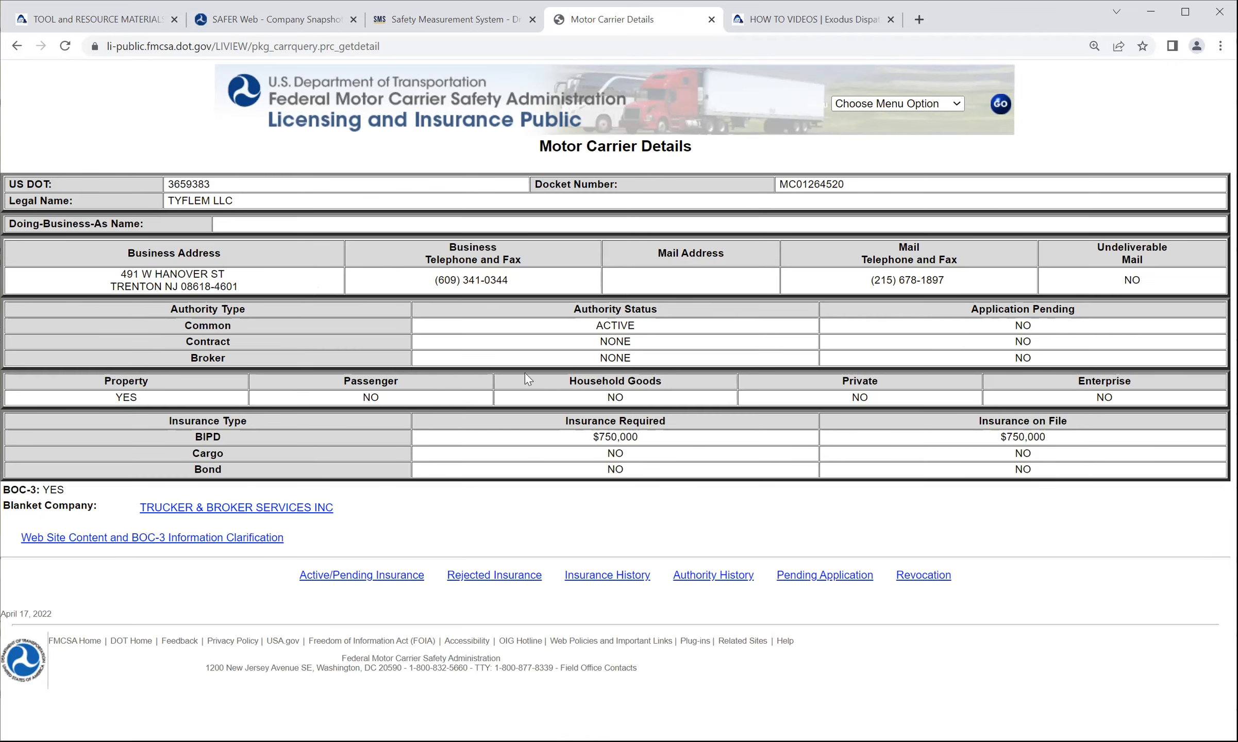
mouse_move(365, 566)
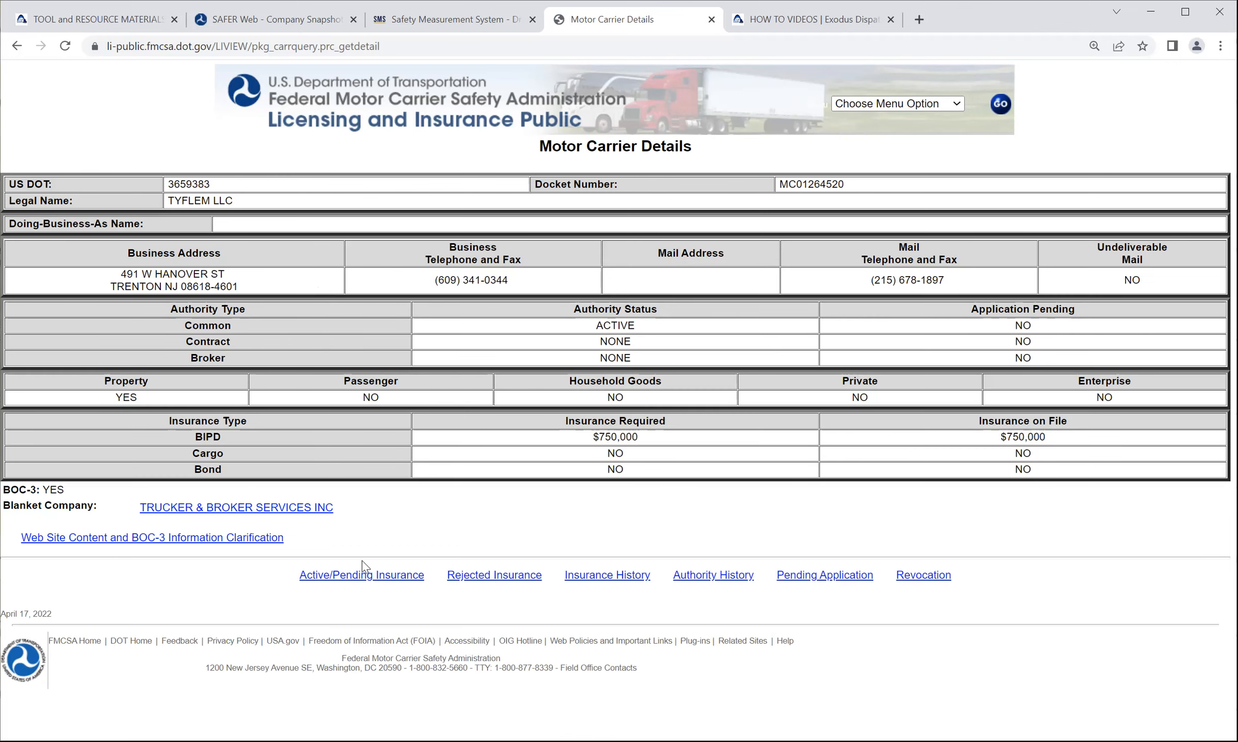
left_click(361, 576)
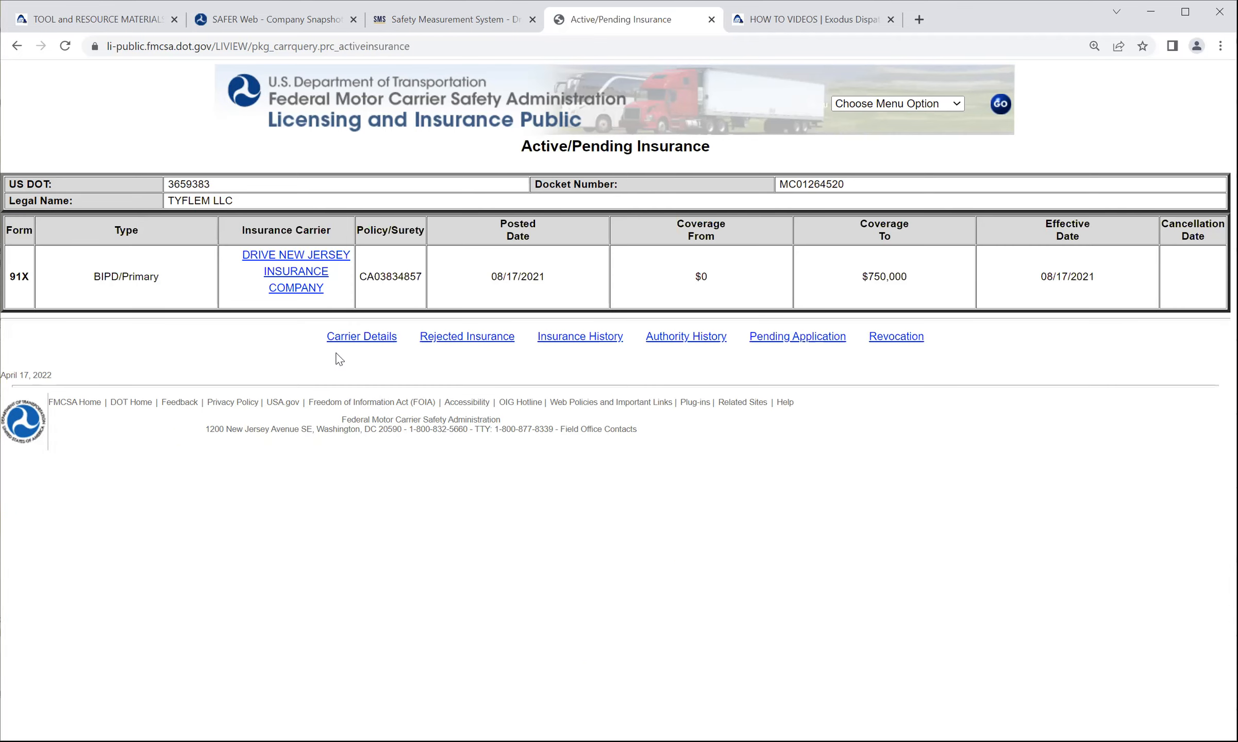
mouse_move(875, 277)
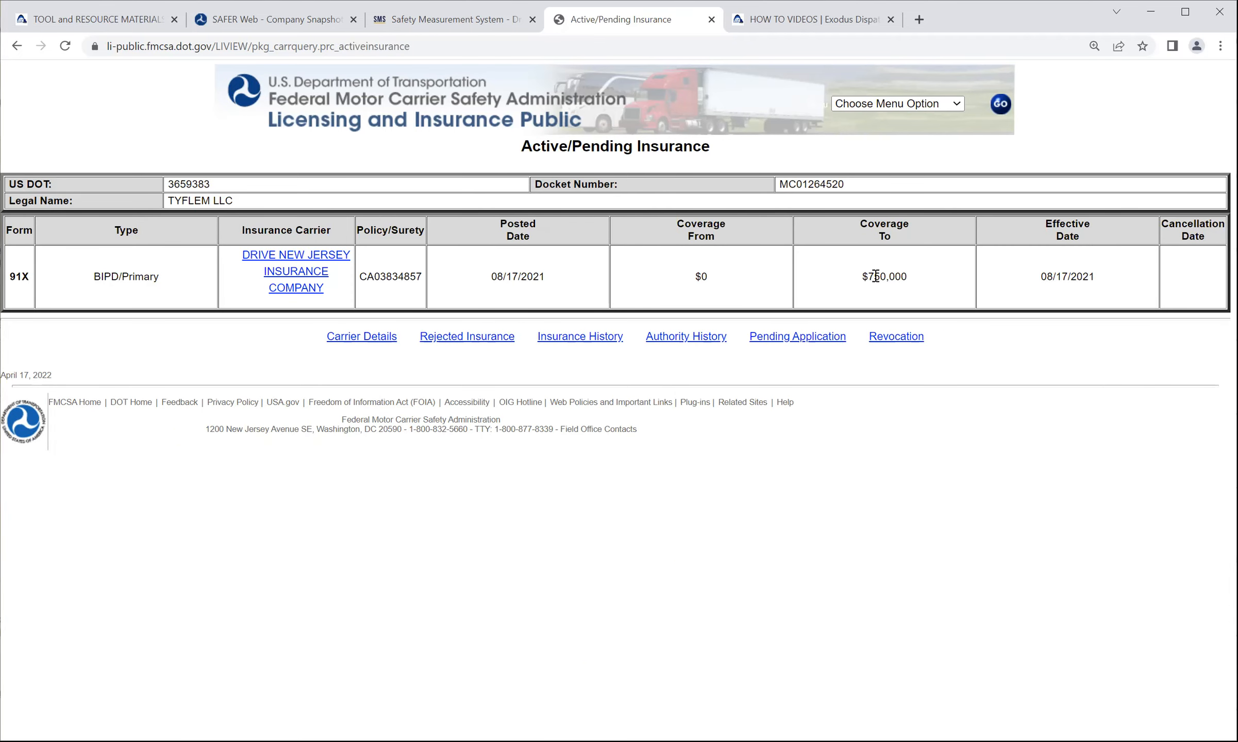
mouse_move(883, 281)
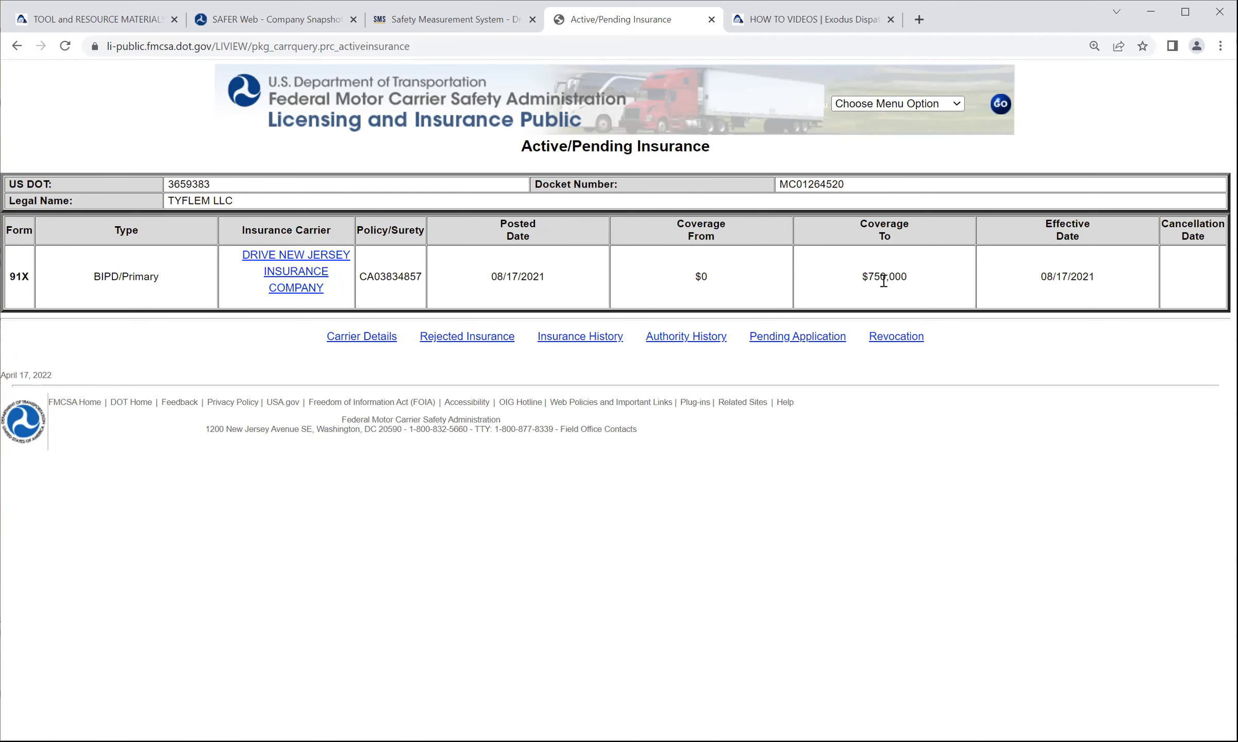
mouse_move(99, 293)
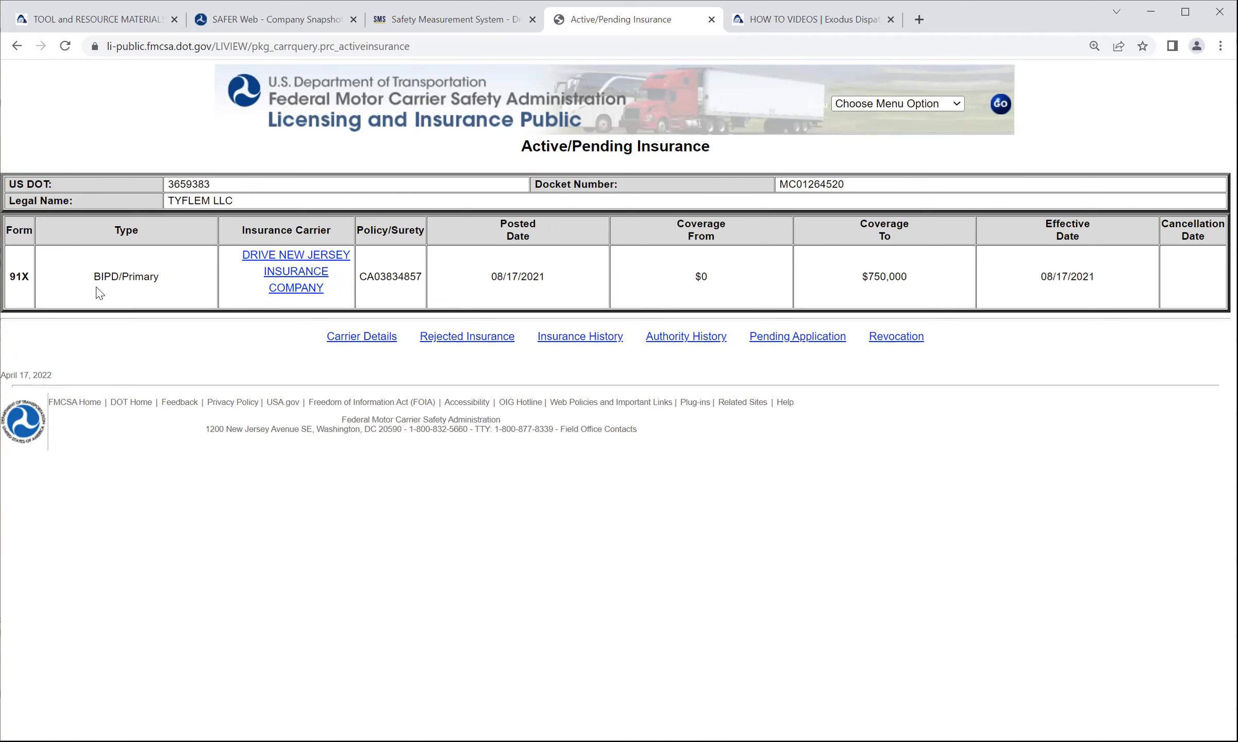
mouse_move(108, 297)
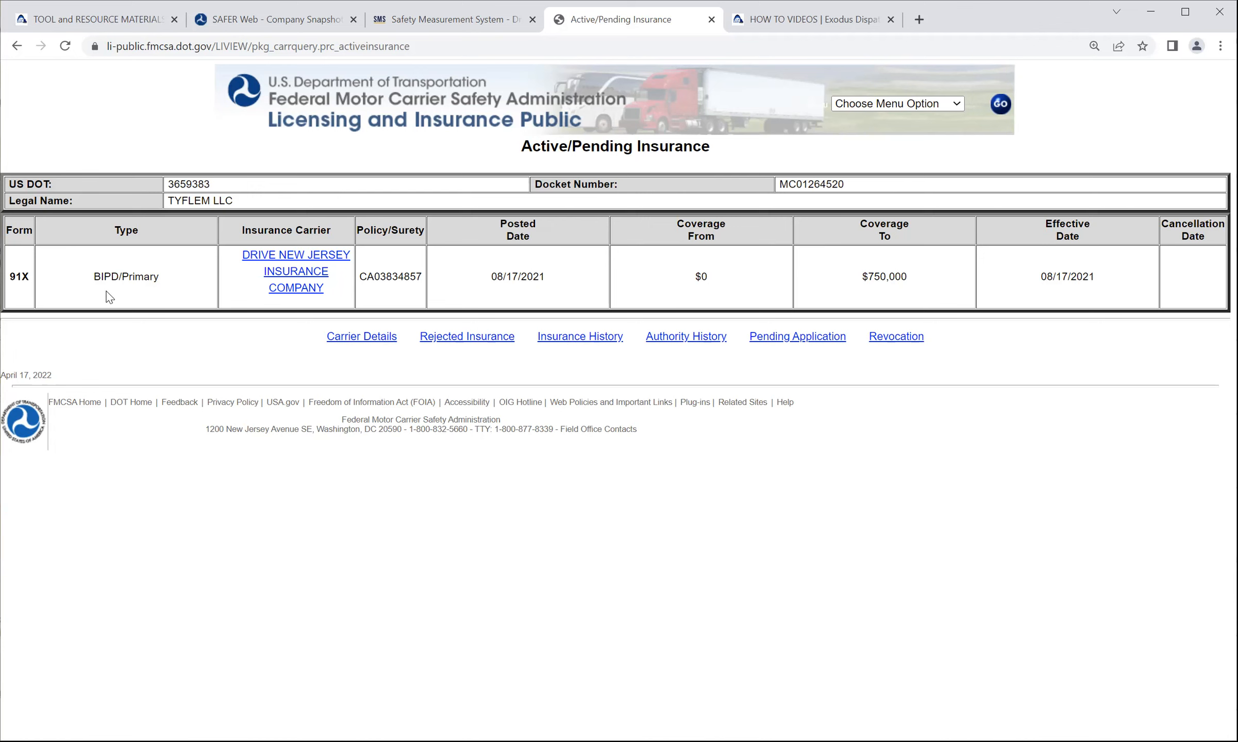
mouse_move(25, 278)
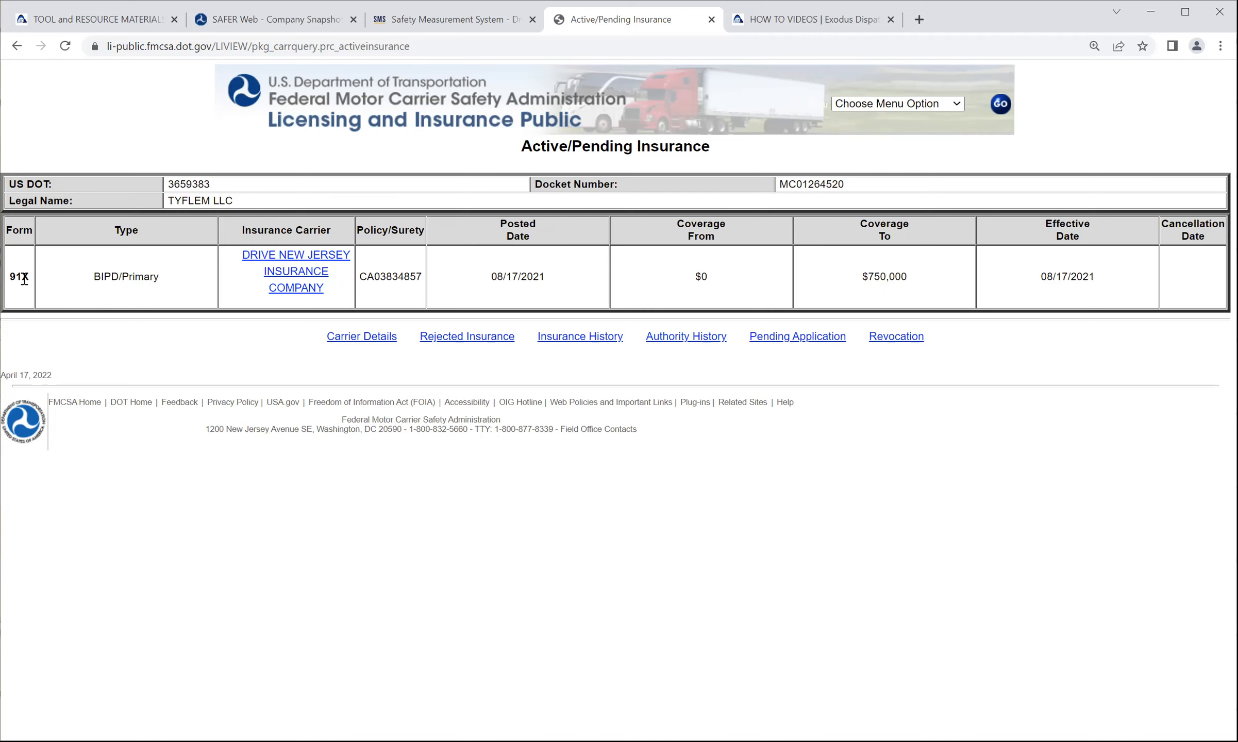
mouse_move(98, 292)
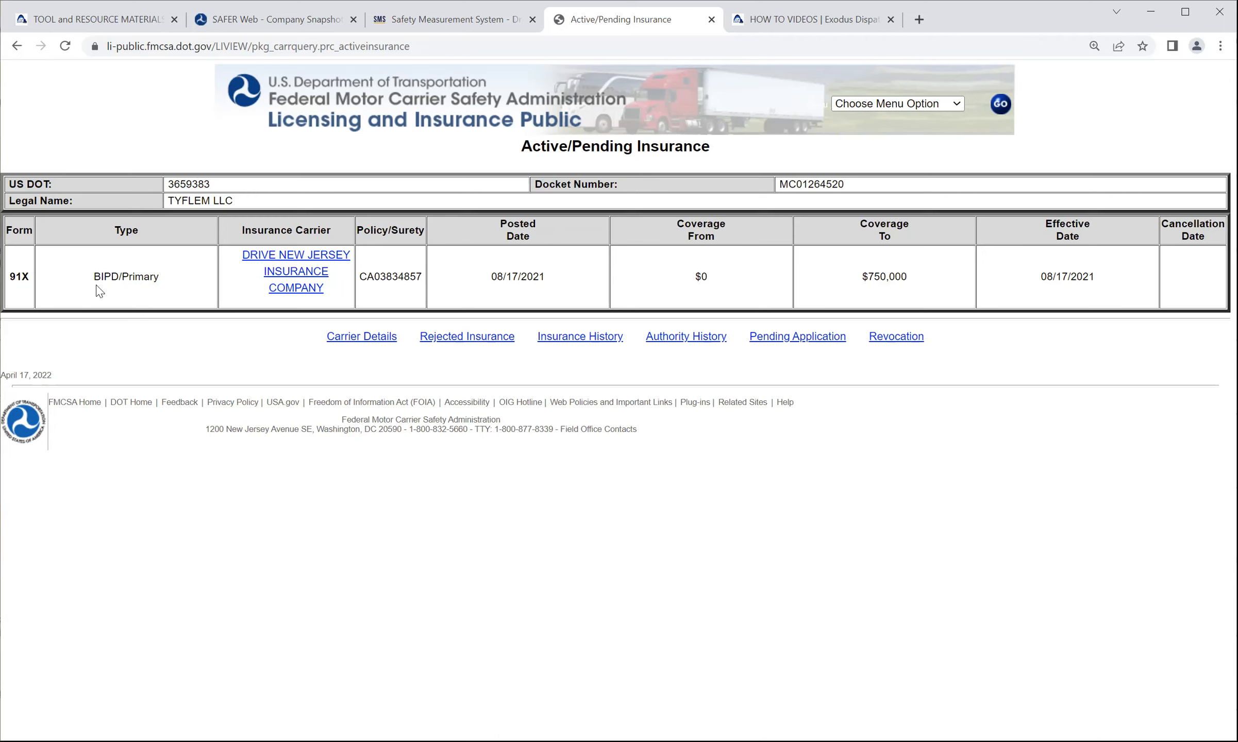
mouse_move(106, 293)
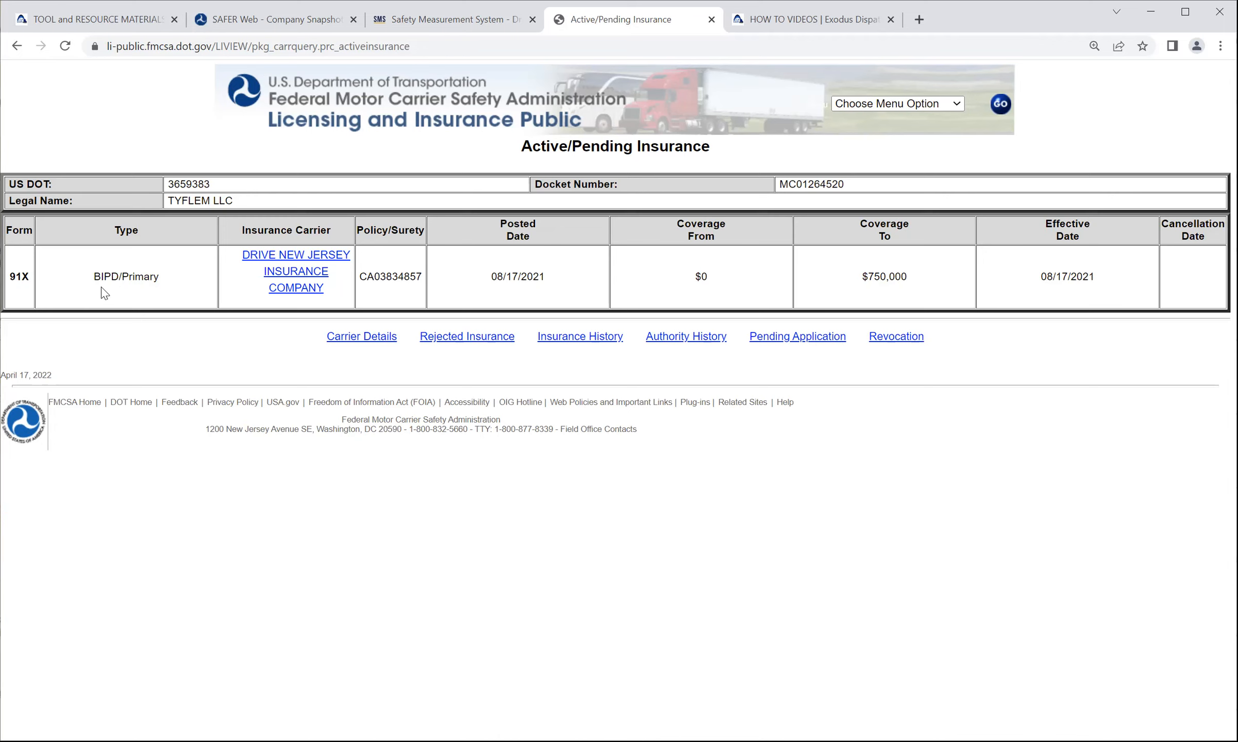
mouse_move(96, 281)
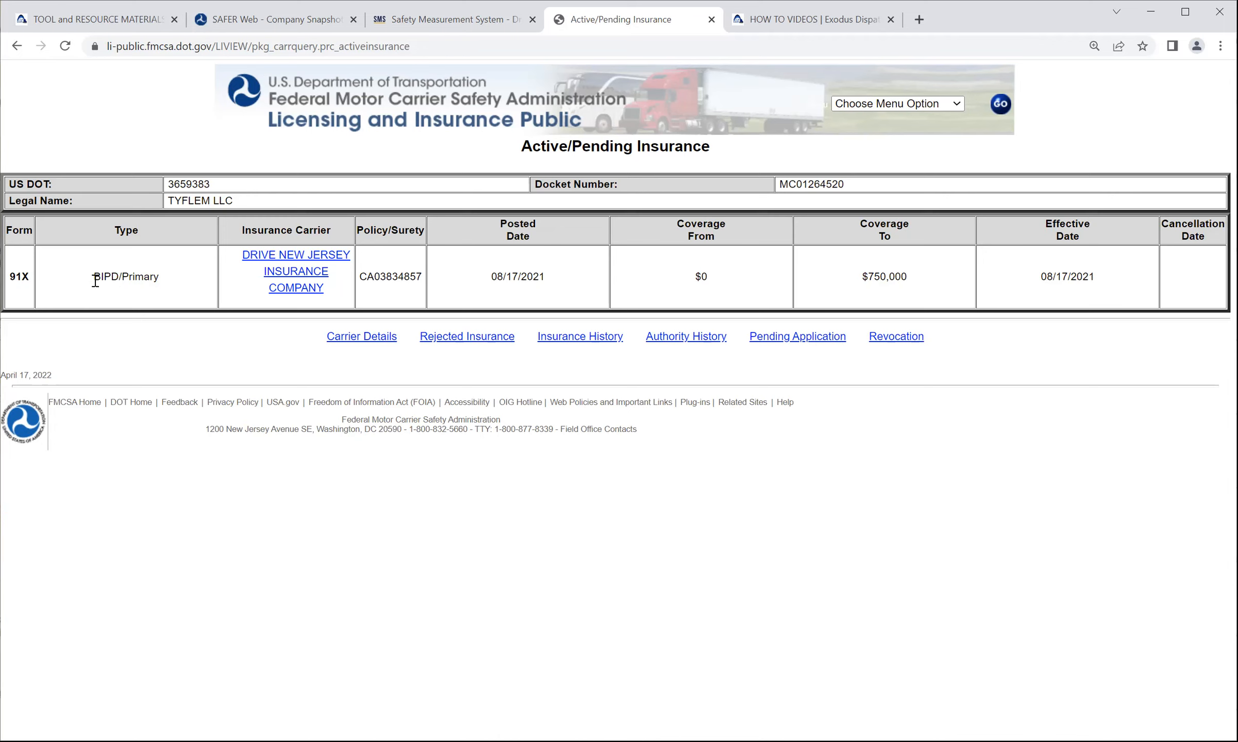
mouse_move(482, 343)
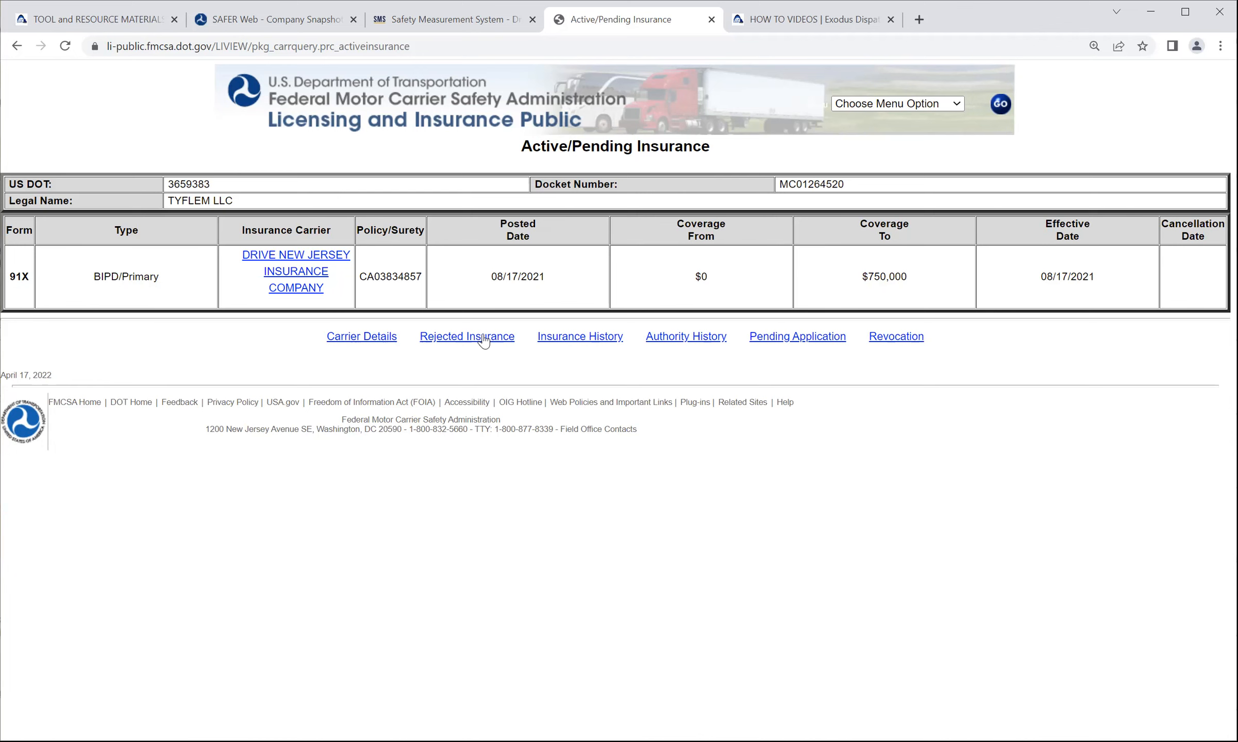
- Check Rejected Insurance, Insurance History, Pending Application and Revocation (all no data), ending on Authority History
left_click(467, 336)
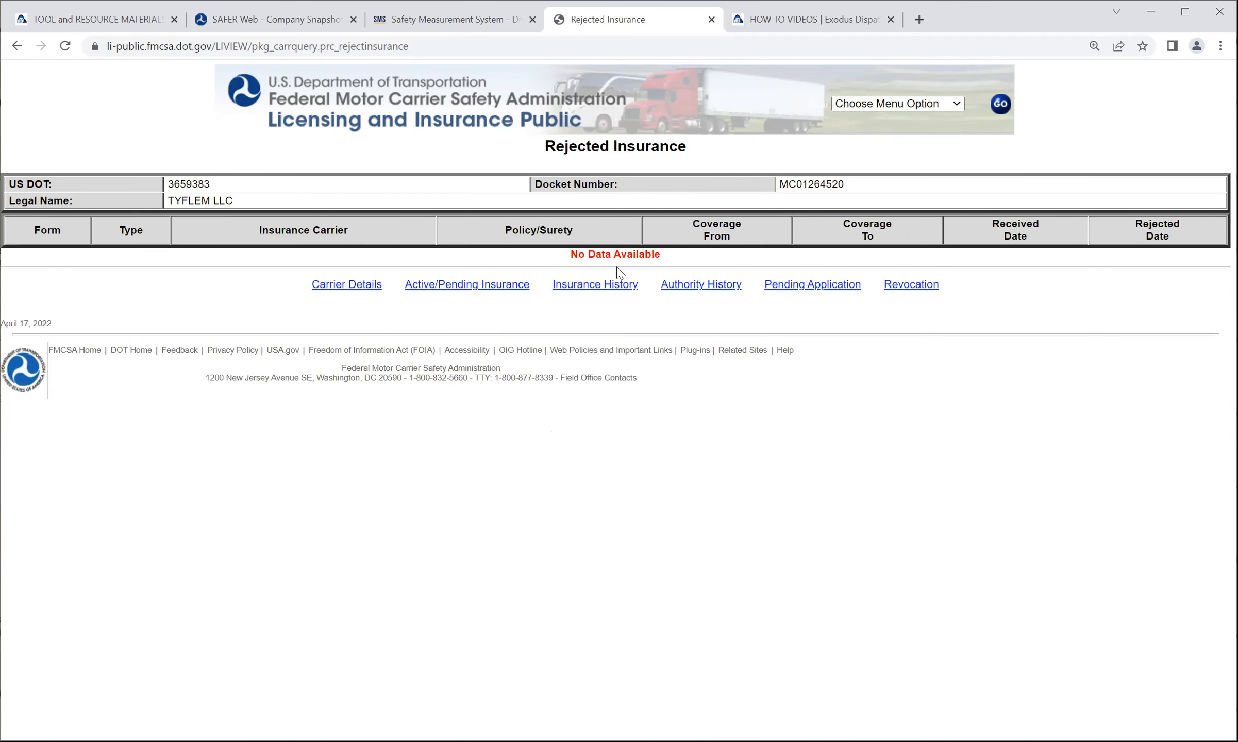
mouse_move(541, 288)
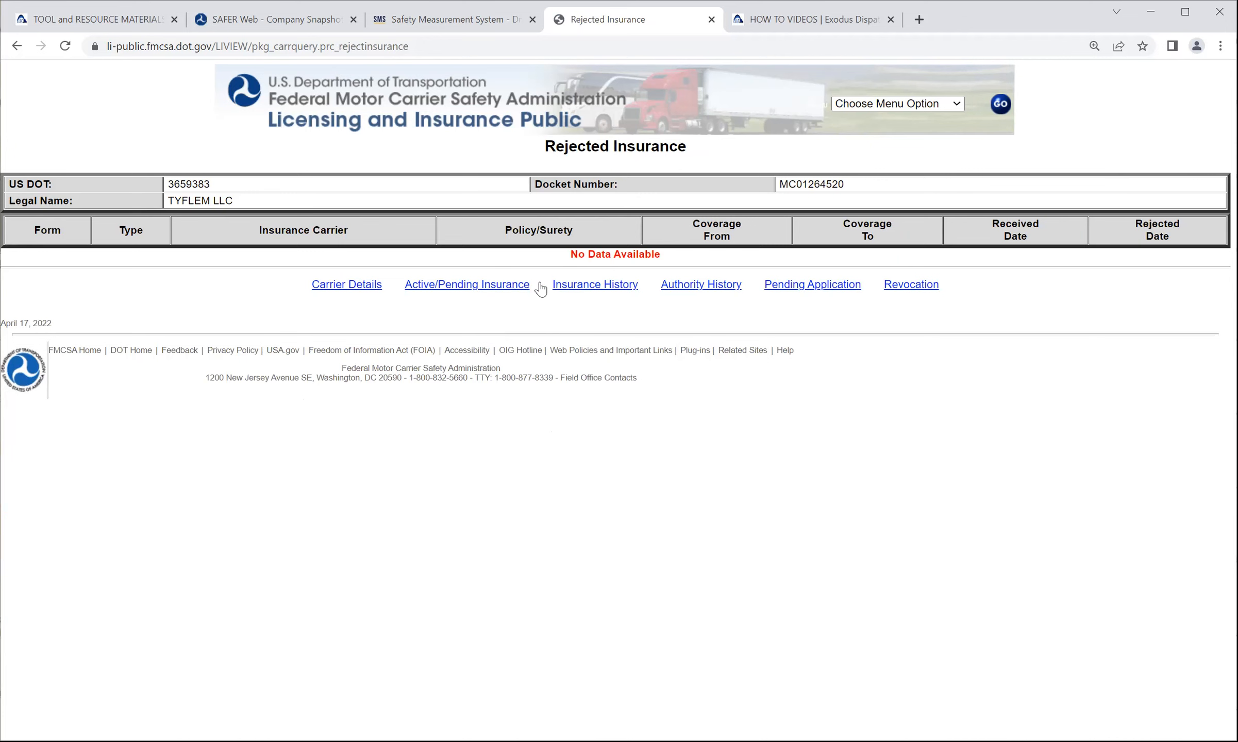
left_click(595, 285)
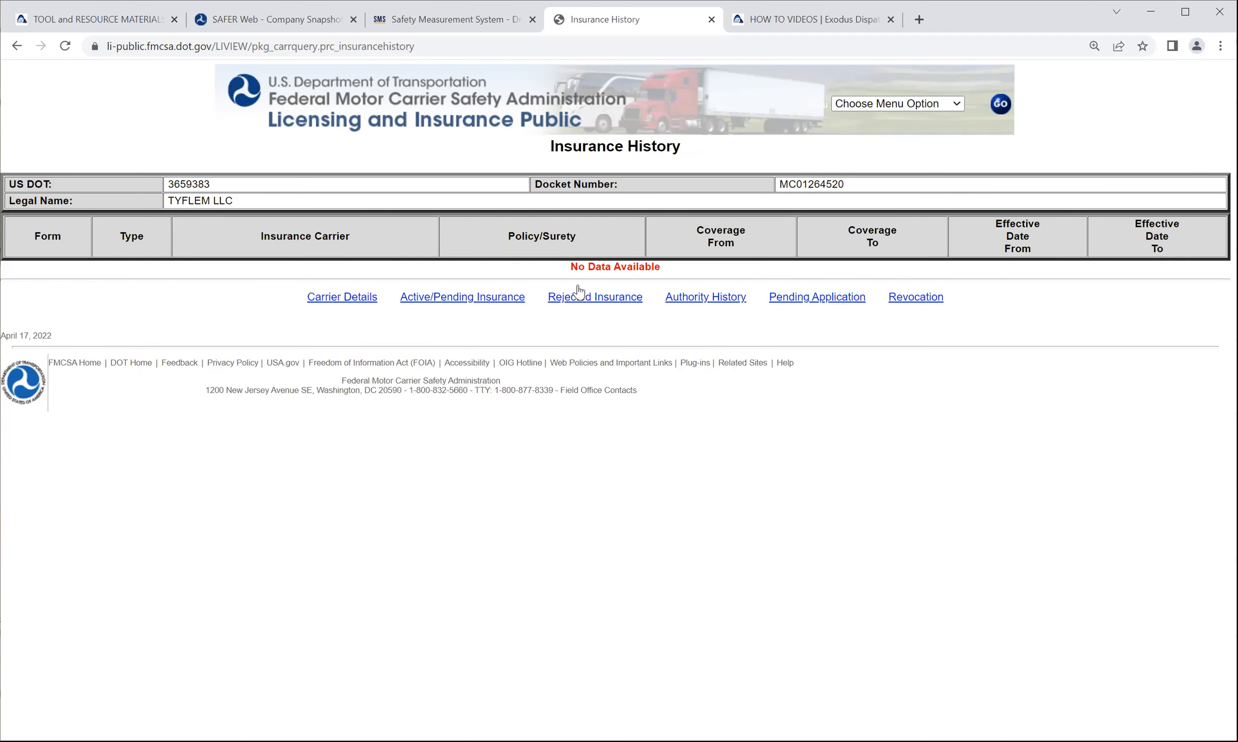
mouse_move(818, 303)
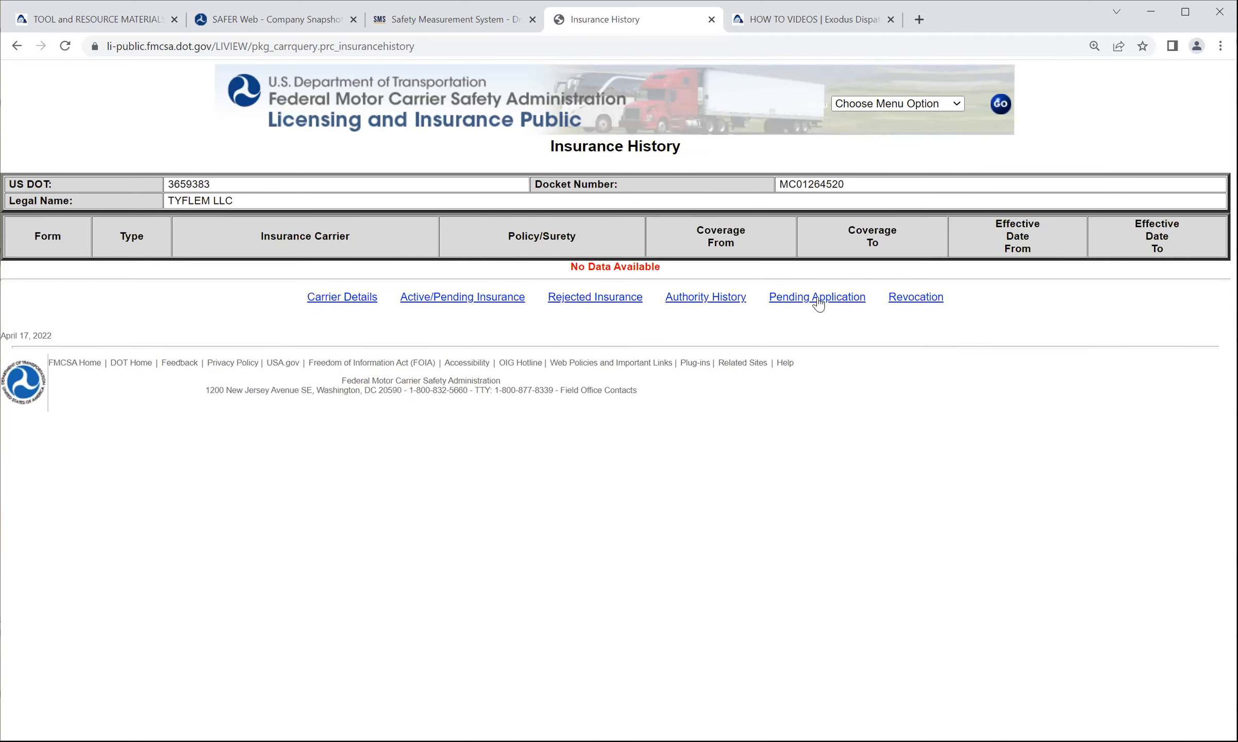
left_click(817, 297)
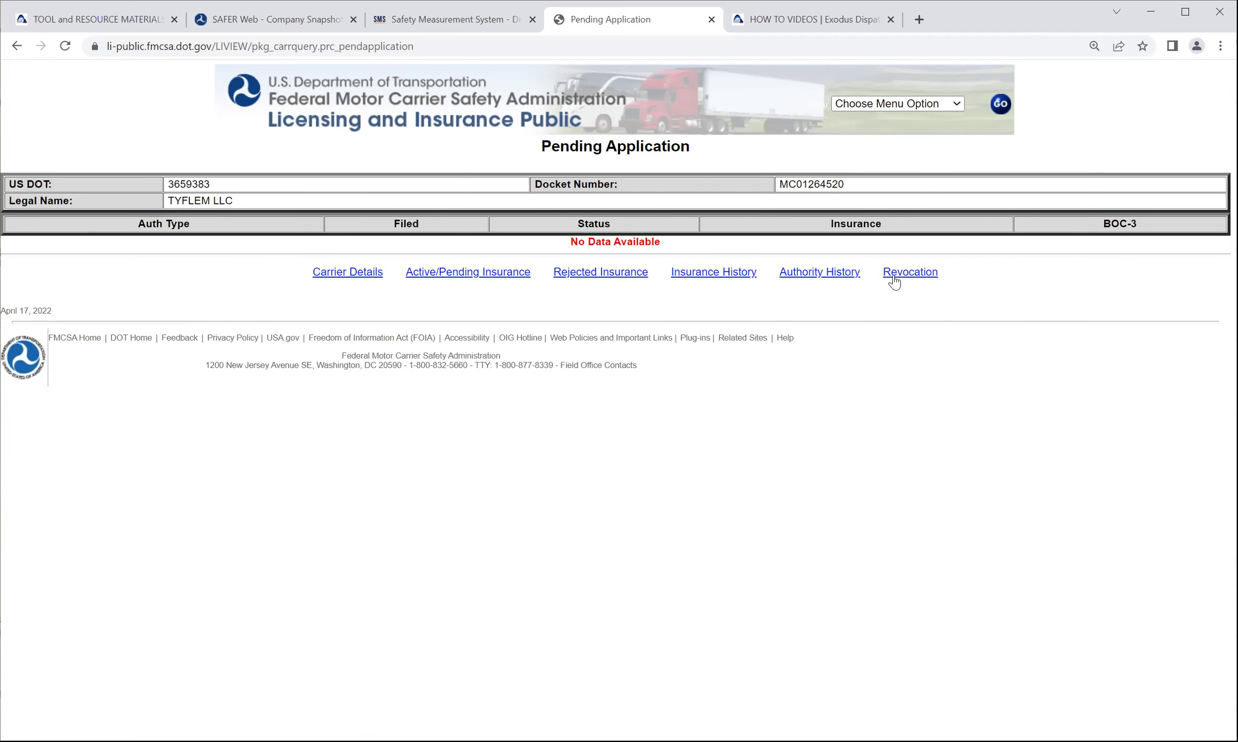
left_click(909, 271)
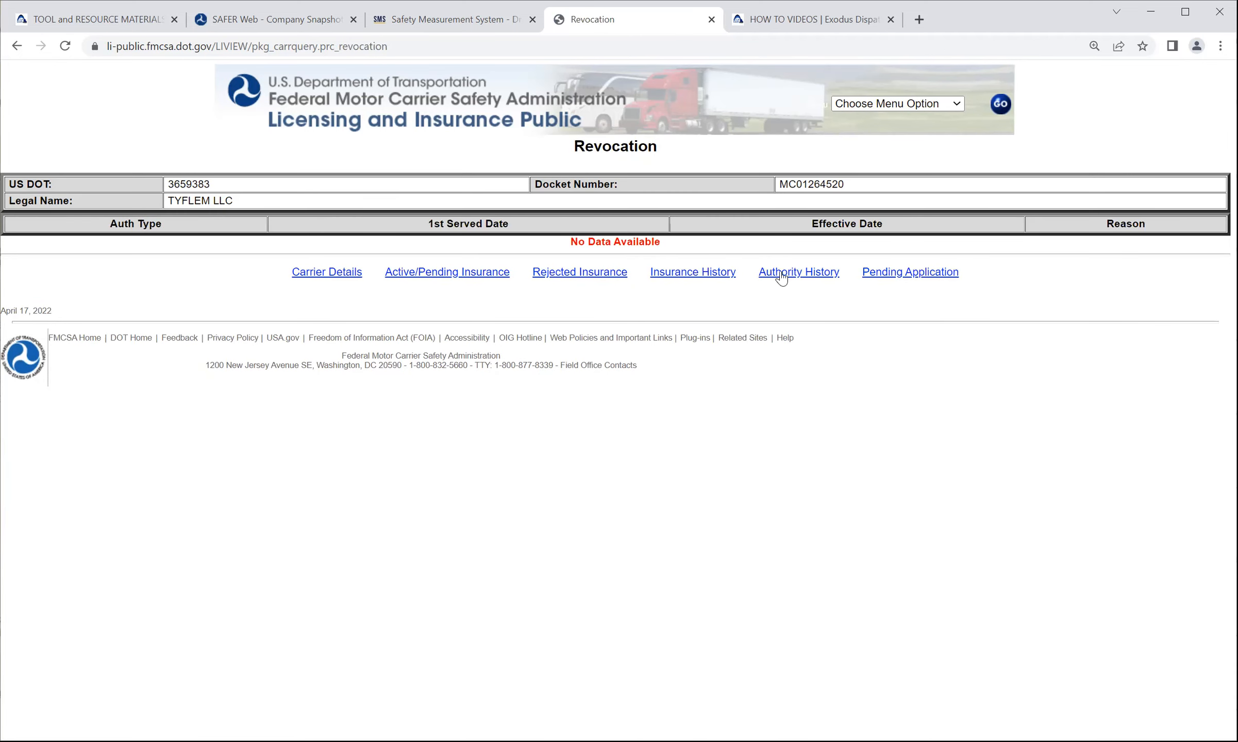
left_click(799, 272)
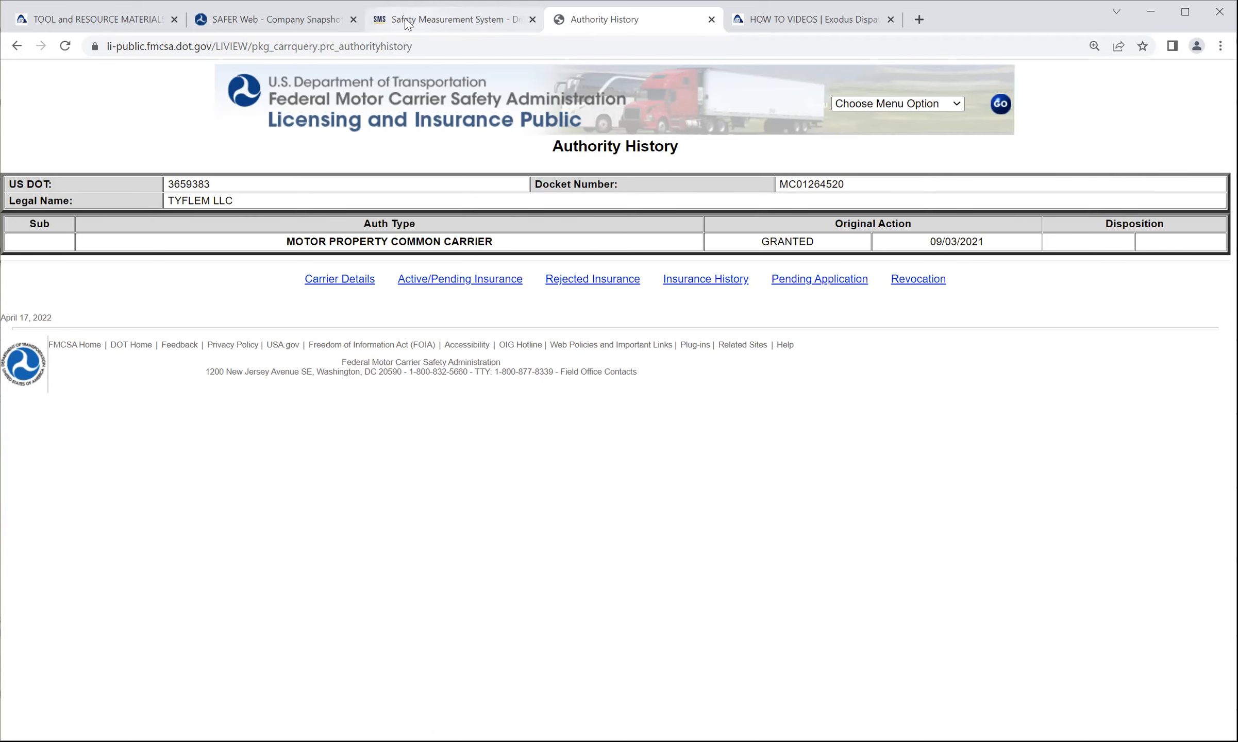
- Return to TYFLEM LLC's SAFER Company Snapshot tab and scroll through its ID/Operations table for MC-1264520
left_click(274, 19)
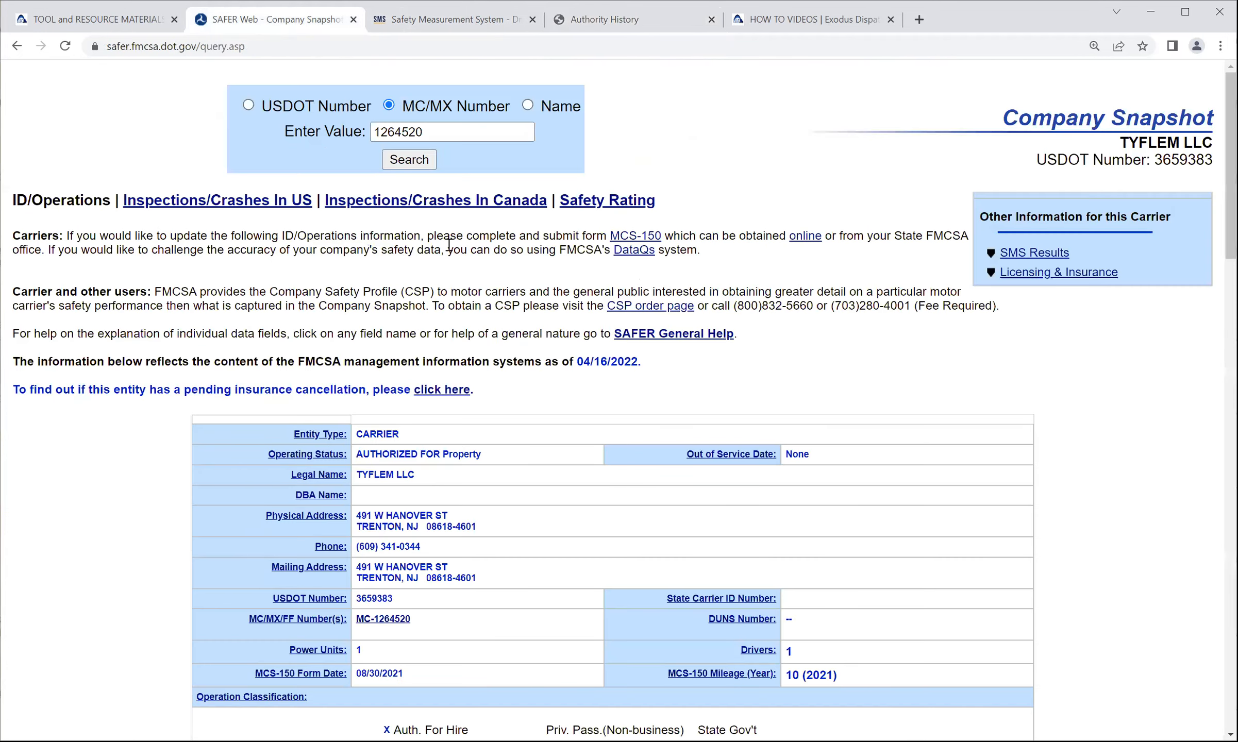
scroll("down", 3)
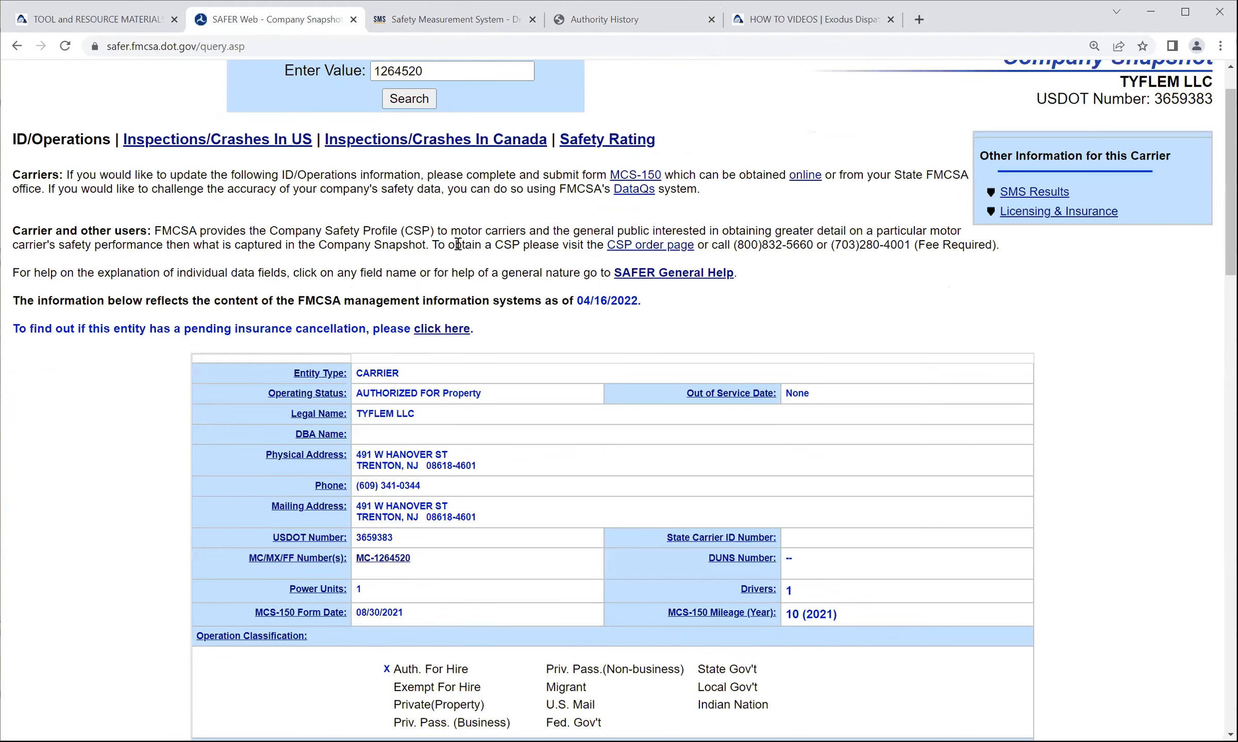
scroll("up", 3)
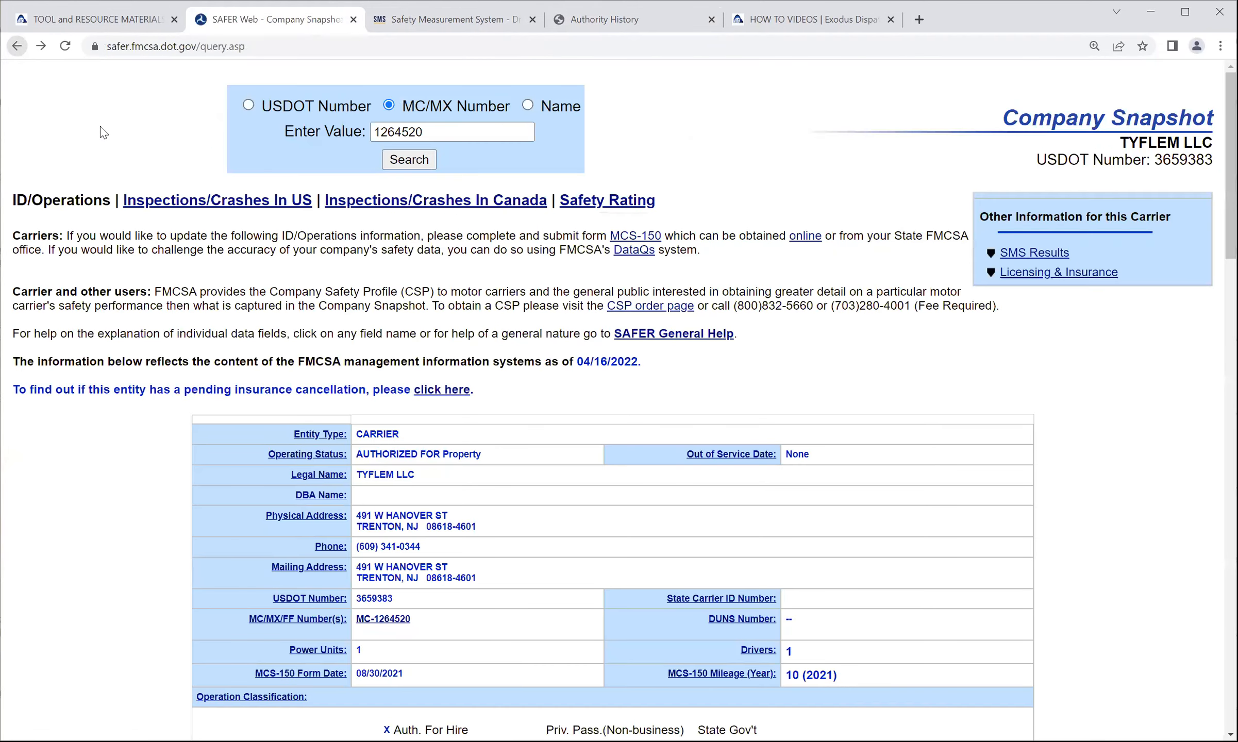
scroll("down", 3)
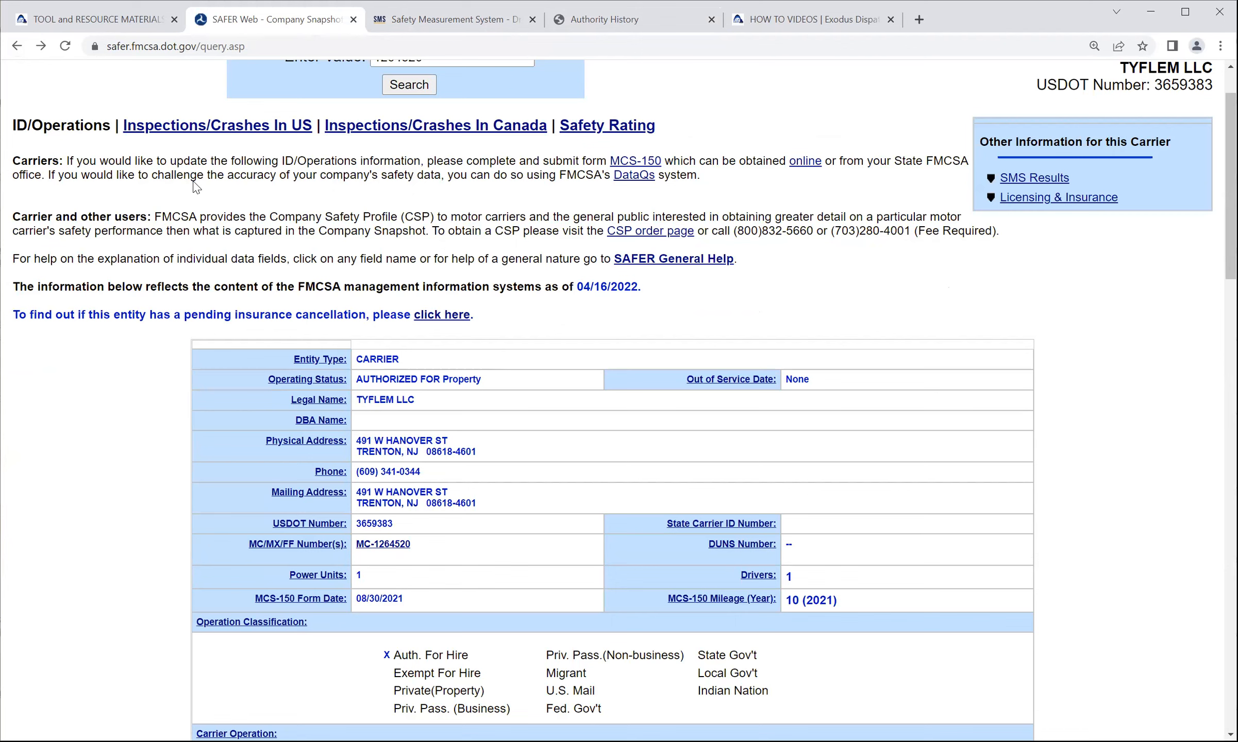
mouse_move(299, 369)
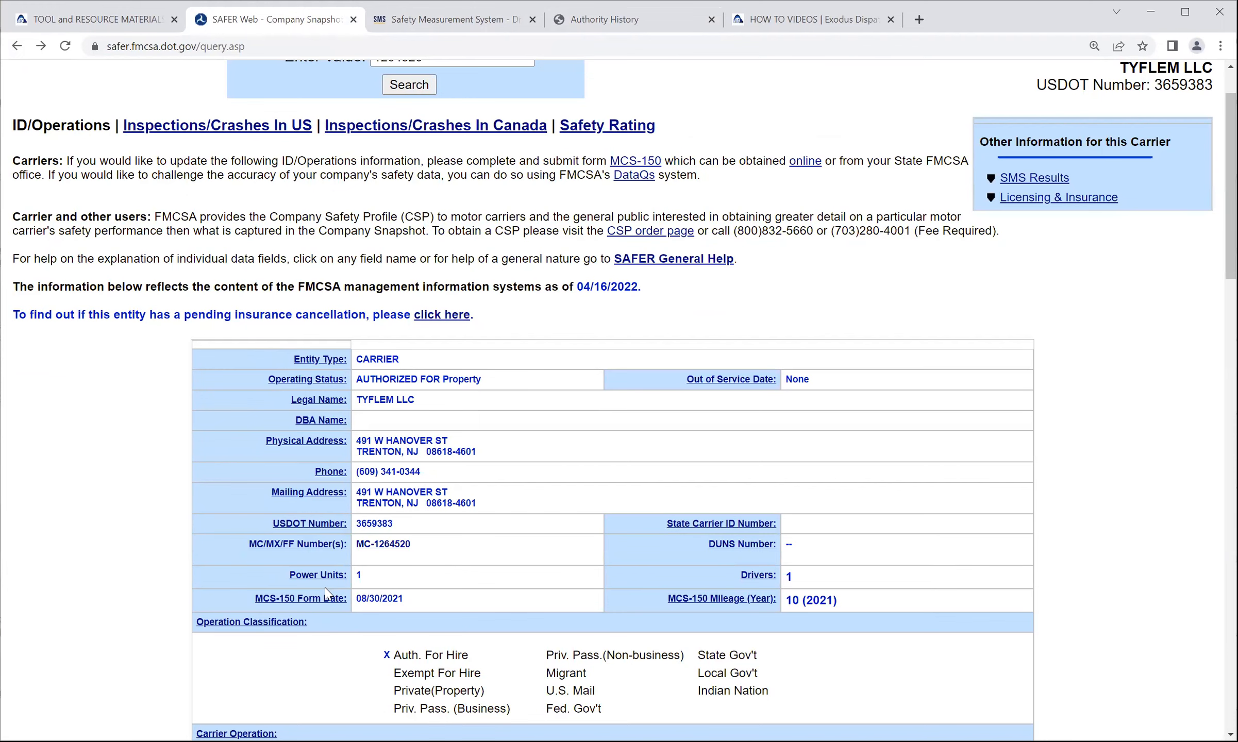
mouse_move(319, 576)
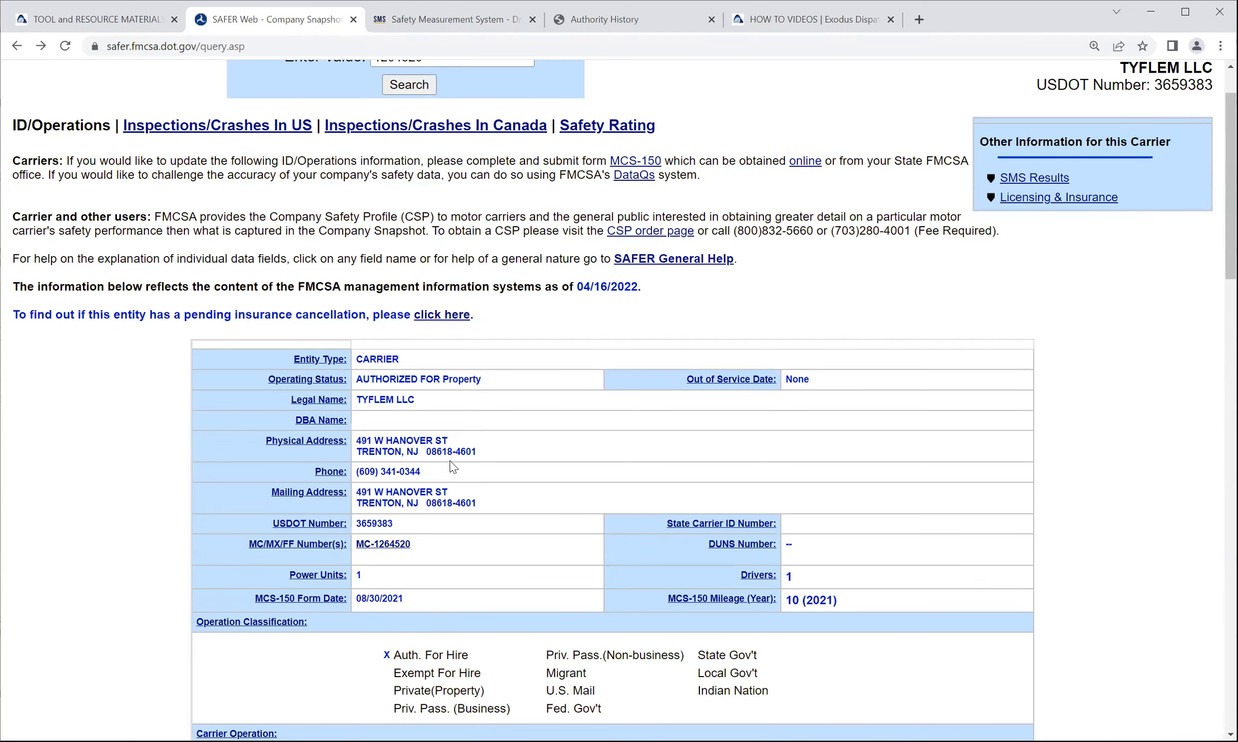
mouse_move(443, 464)
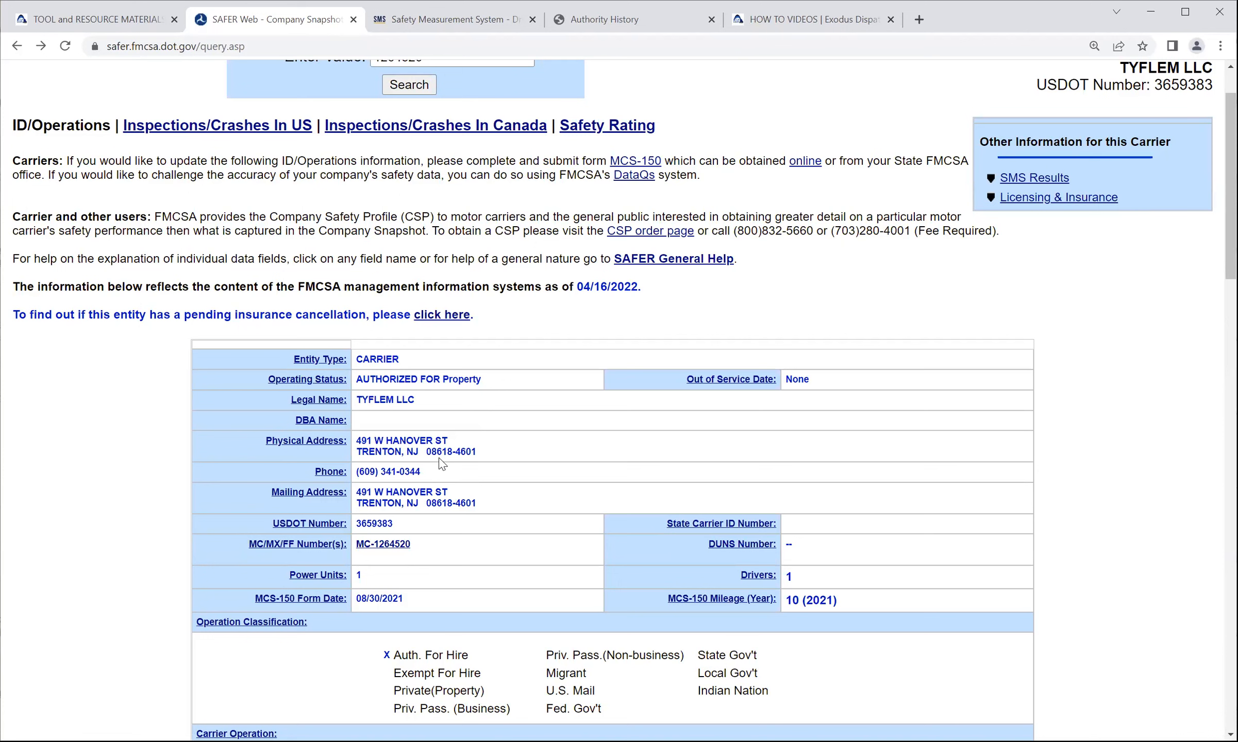
scroll("up", 3)
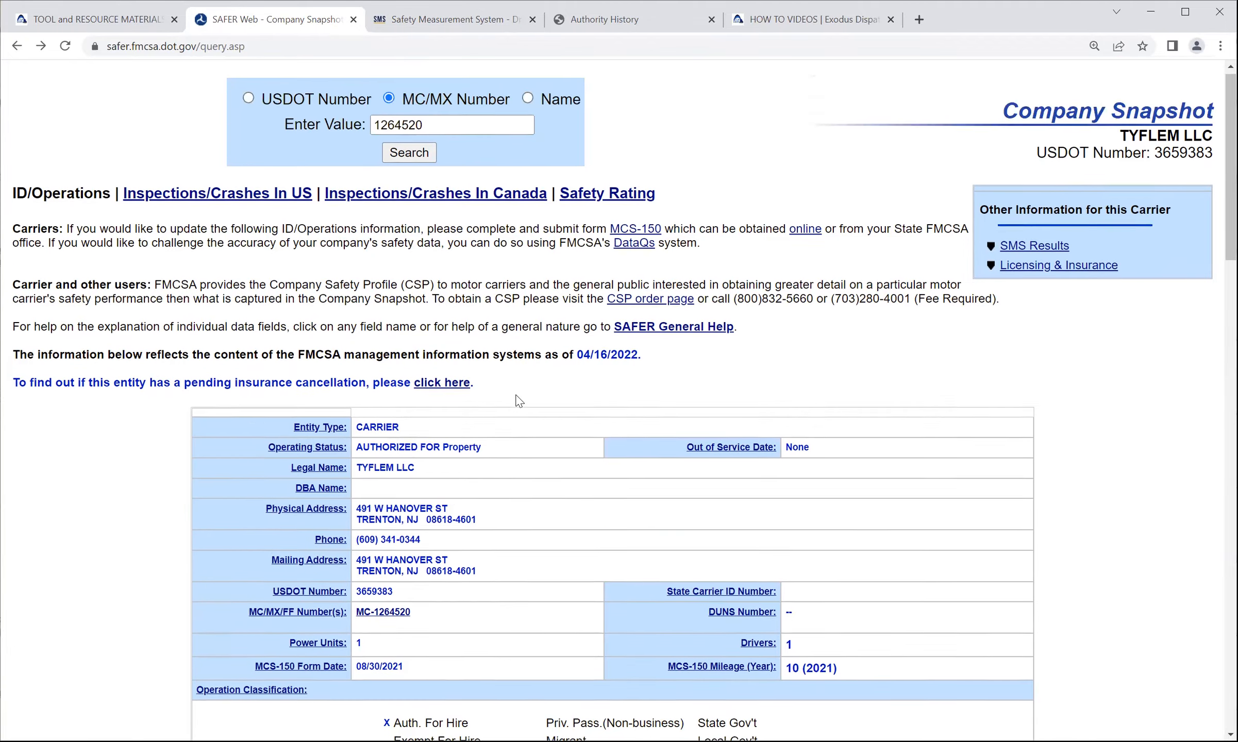
scroll("up", 3)
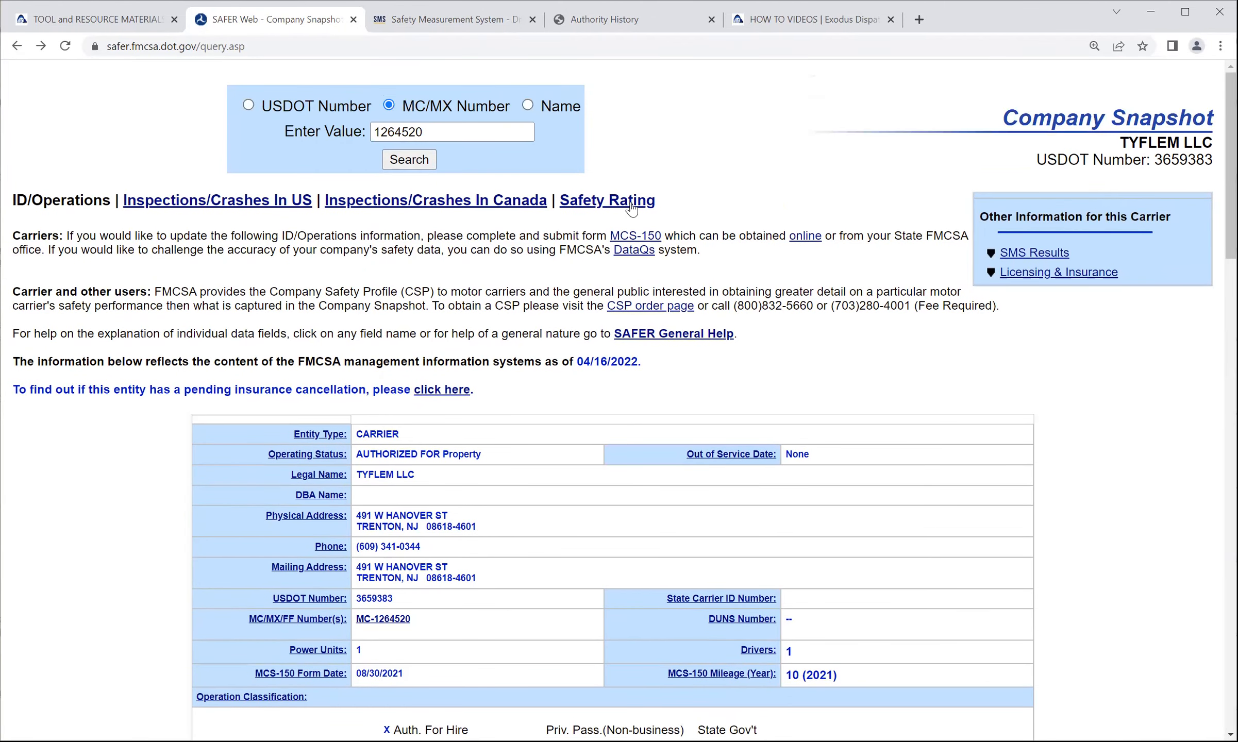
mouse_move(716, 162)
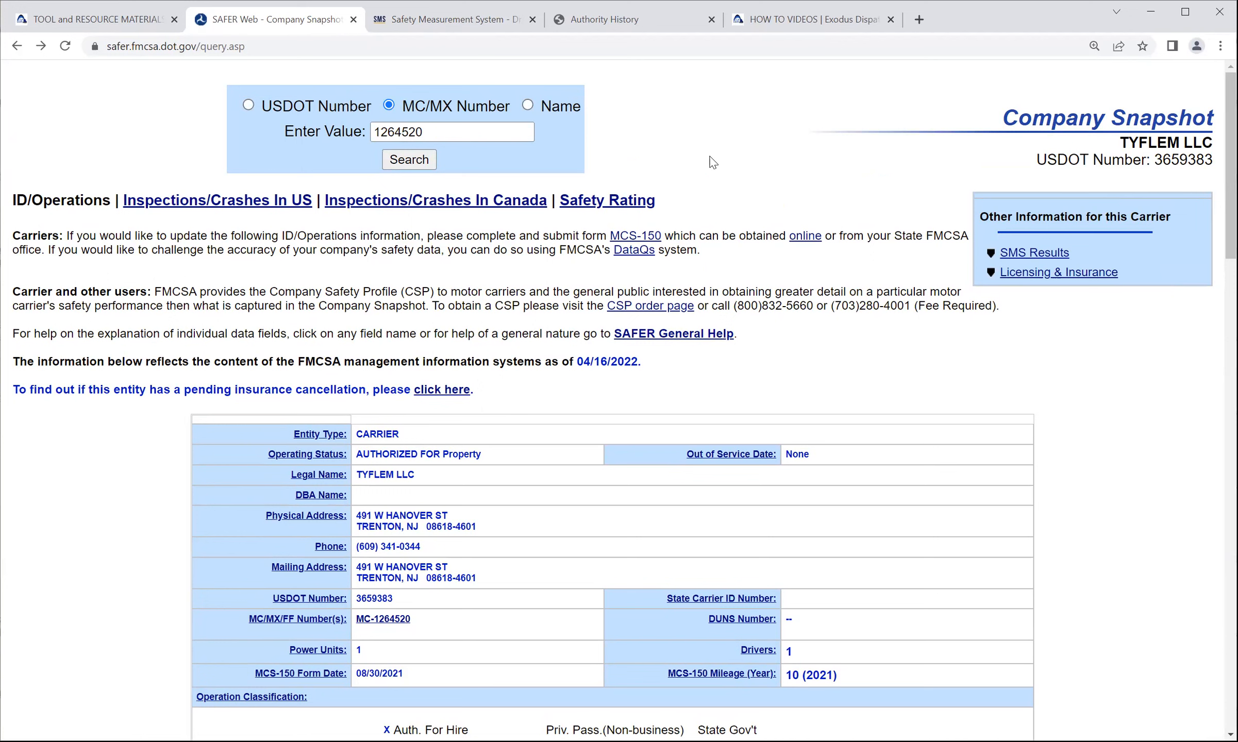
mouse_move(890, 222)
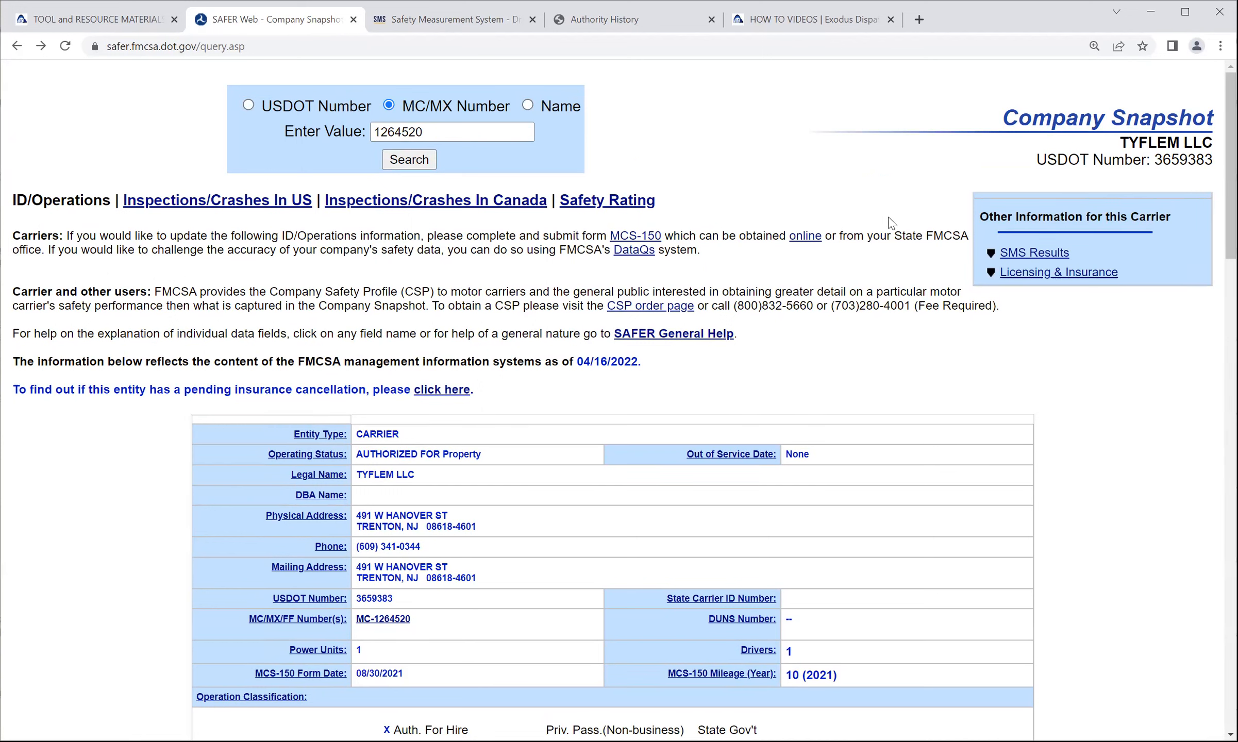
mouse_move(796, 193)
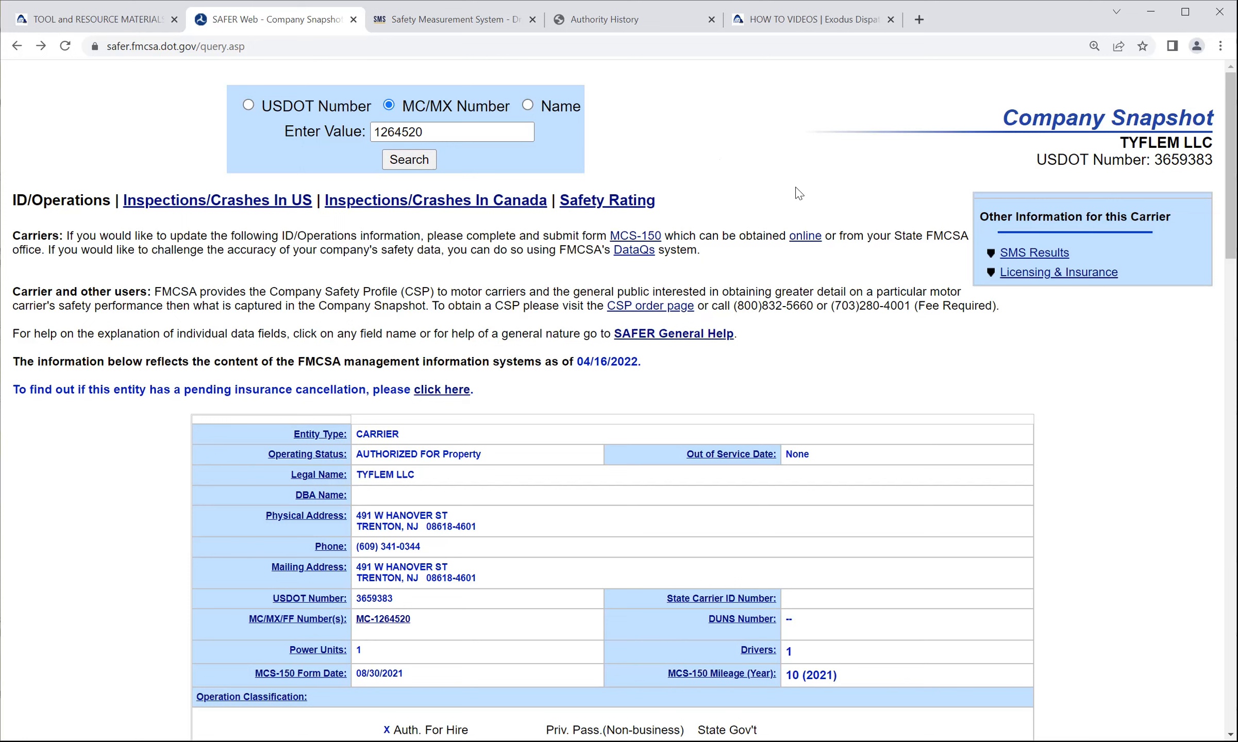
mouse_move(738, 156)
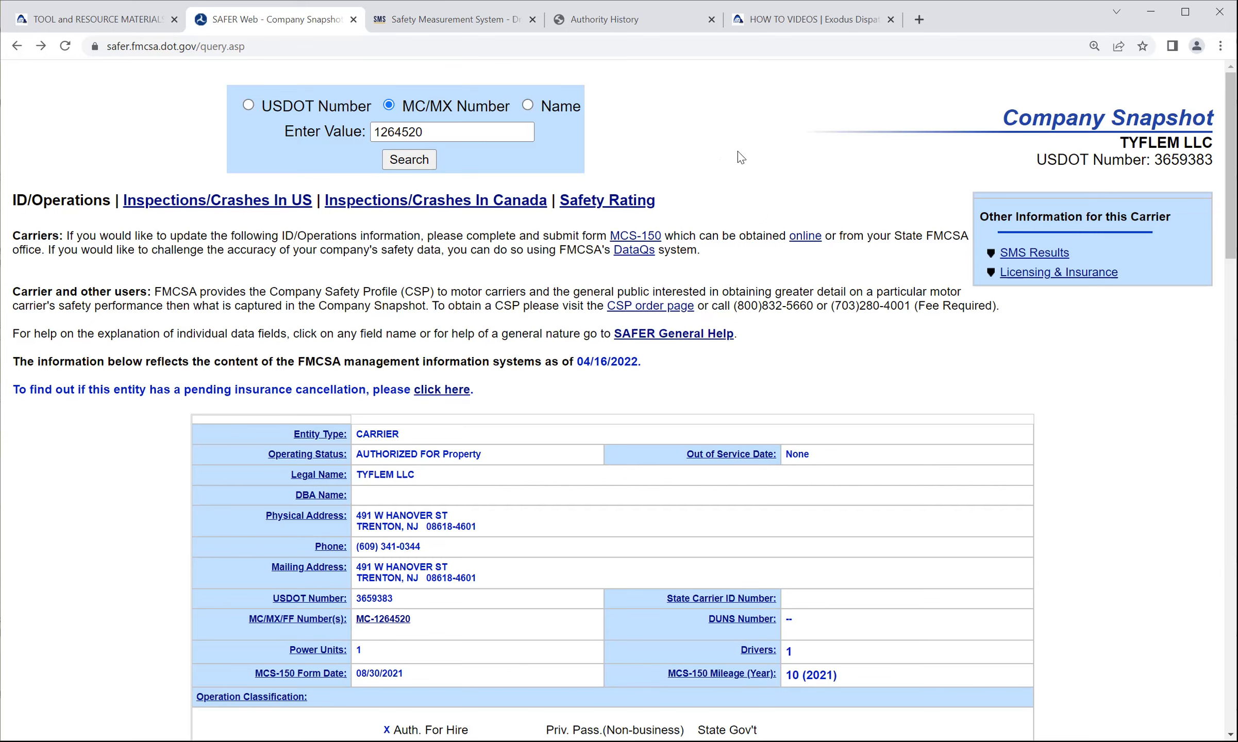
scroll("down", 3)
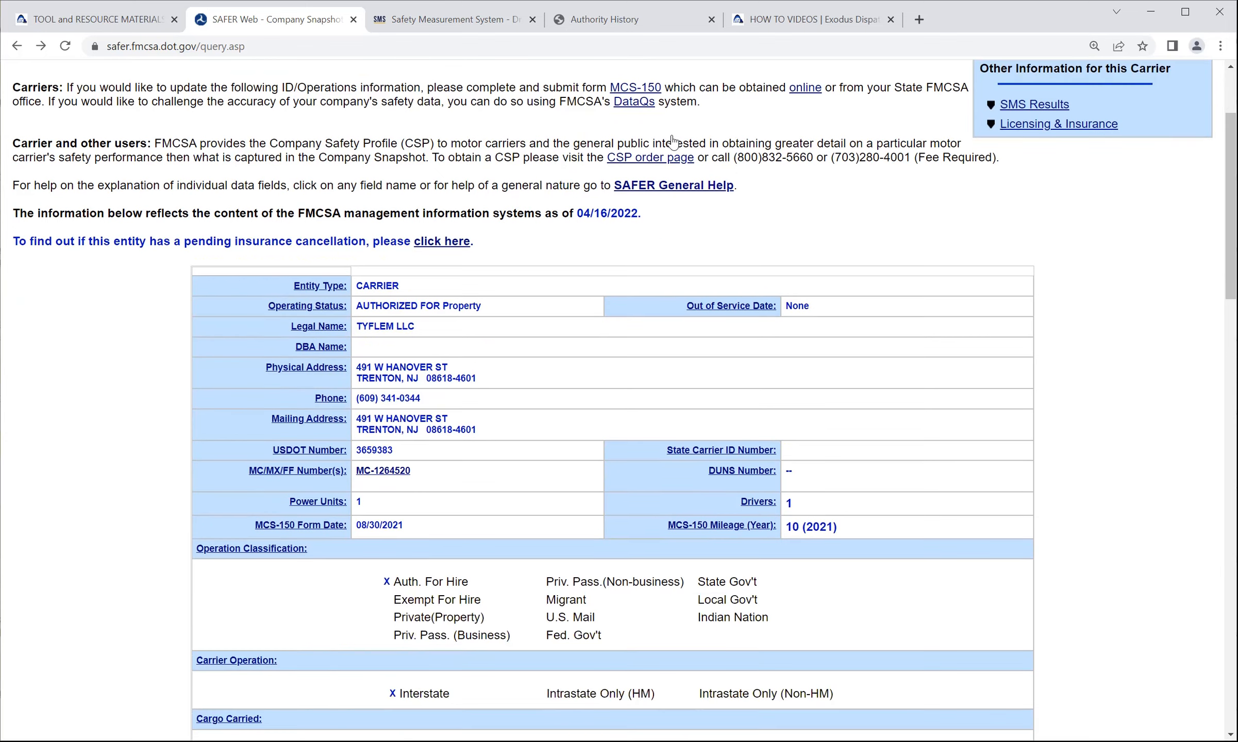
scroll("down", 3)
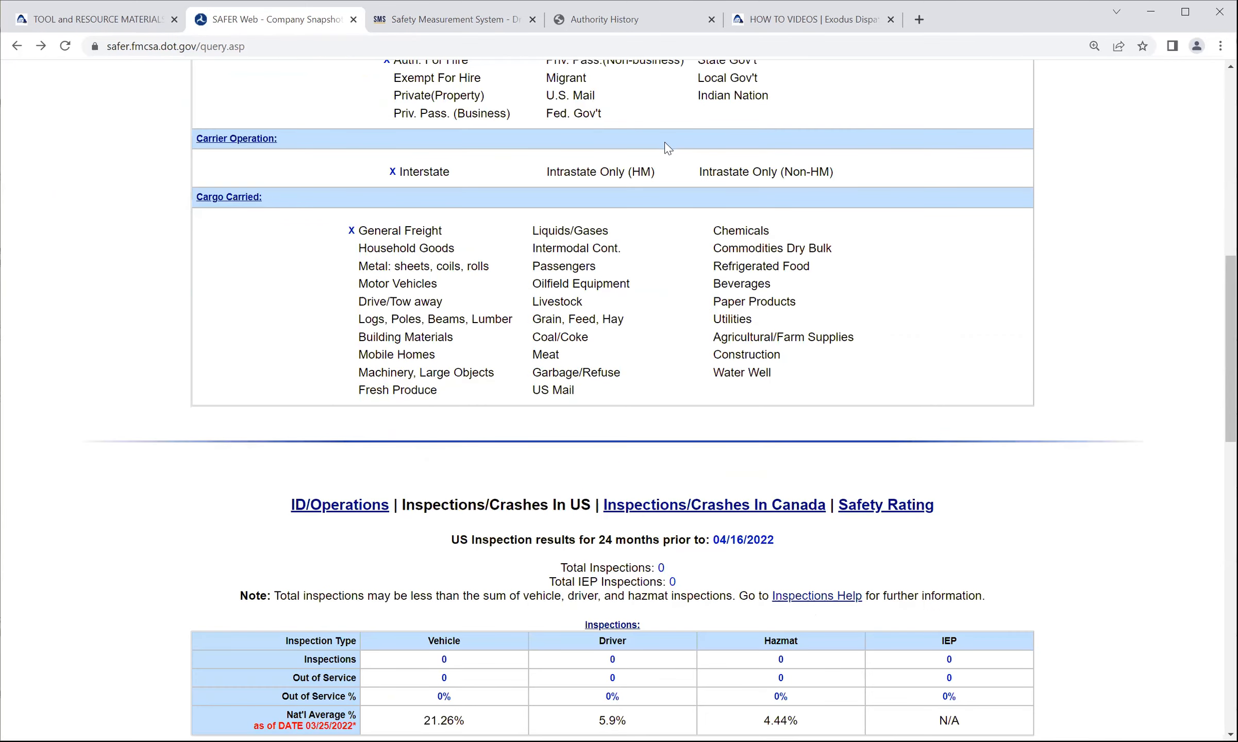
scroll("down", 3)
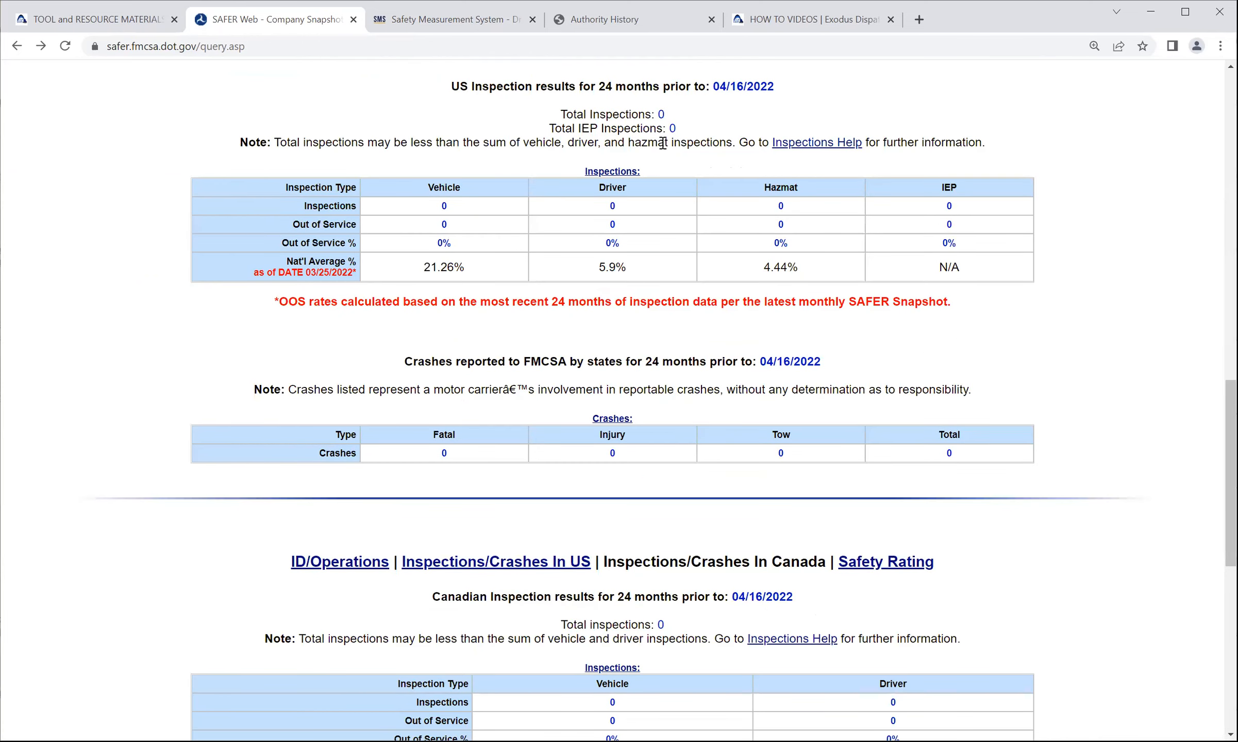
scroll("up", 3)
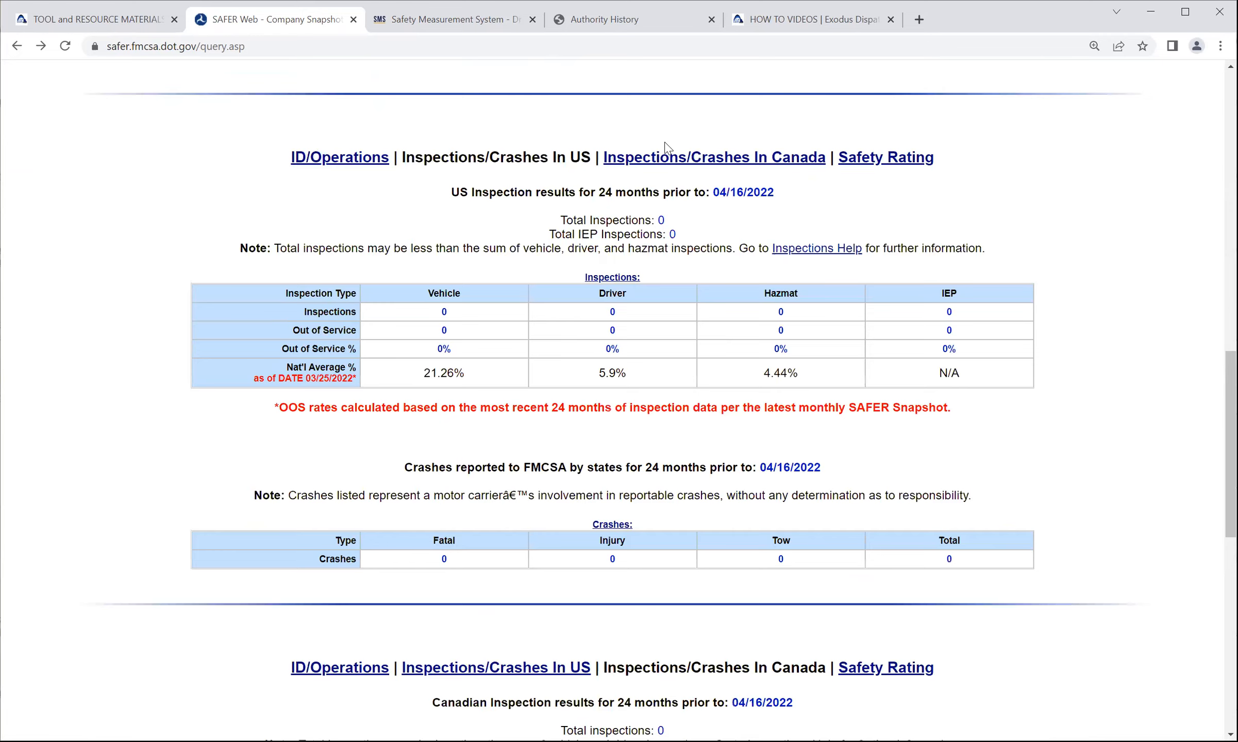
scroll("up", 3)
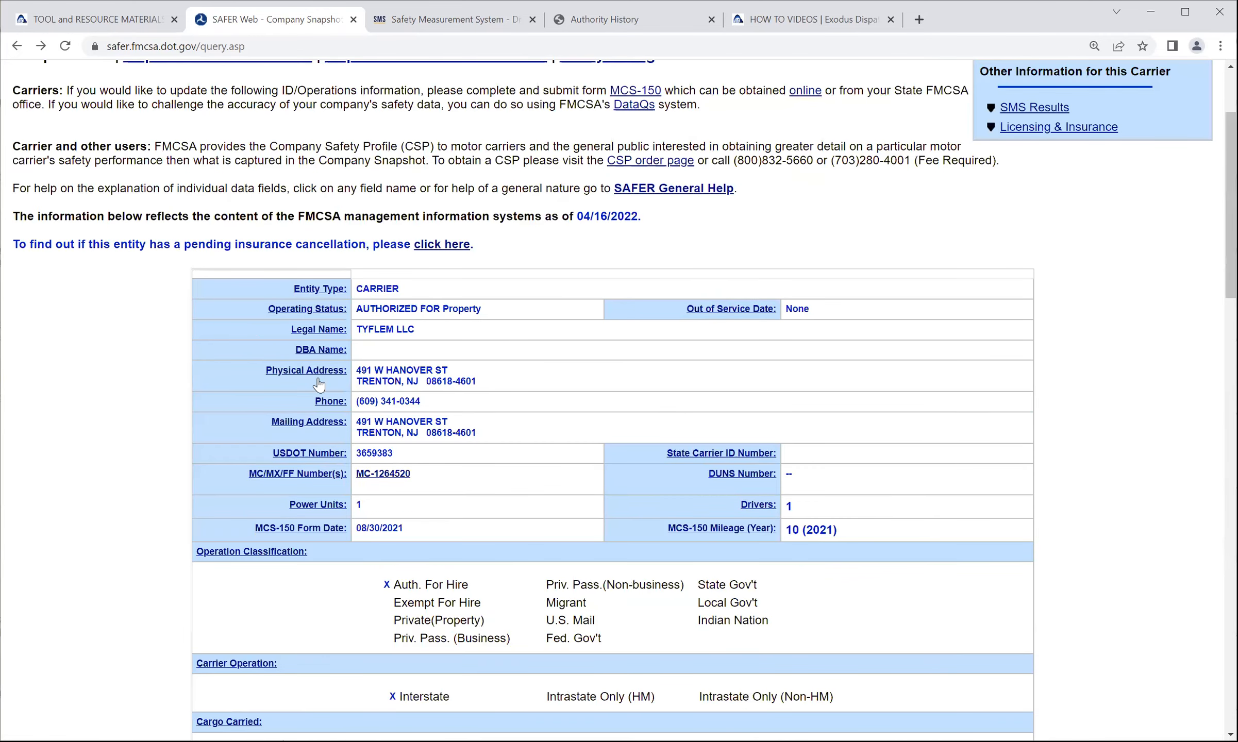
scroll("up", 3)
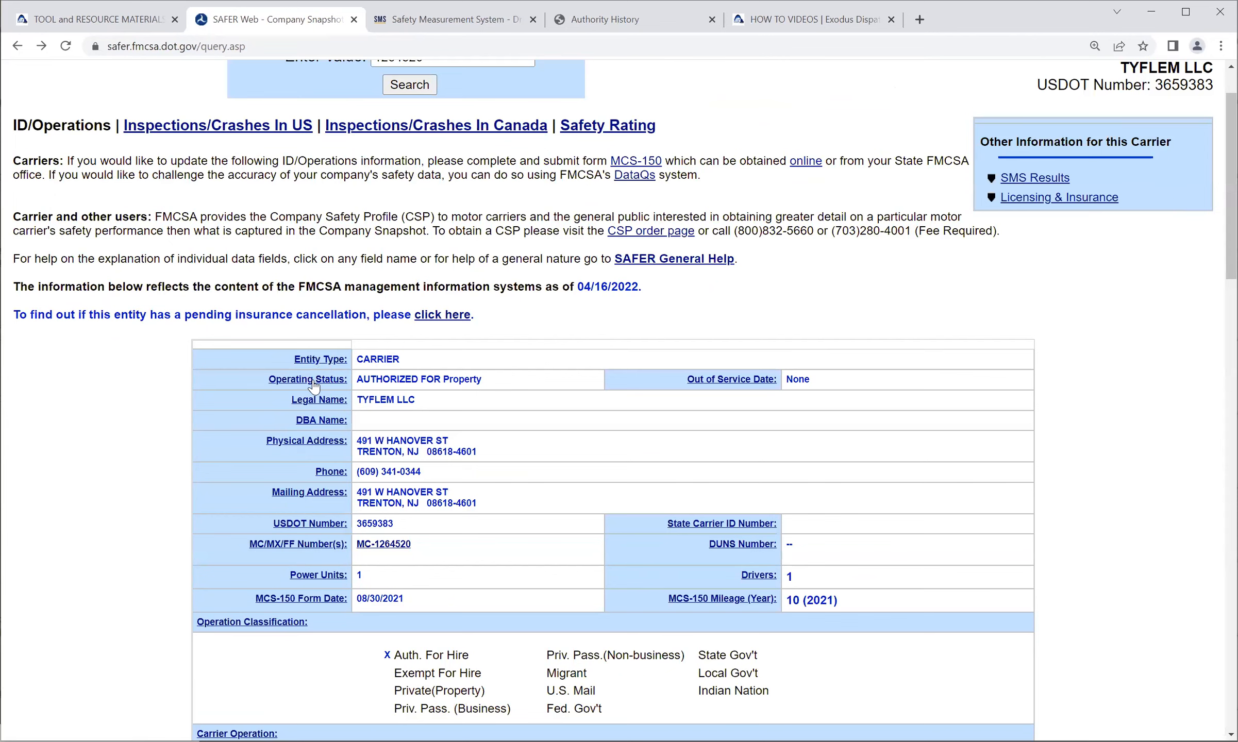
mouse_move(446, 393)
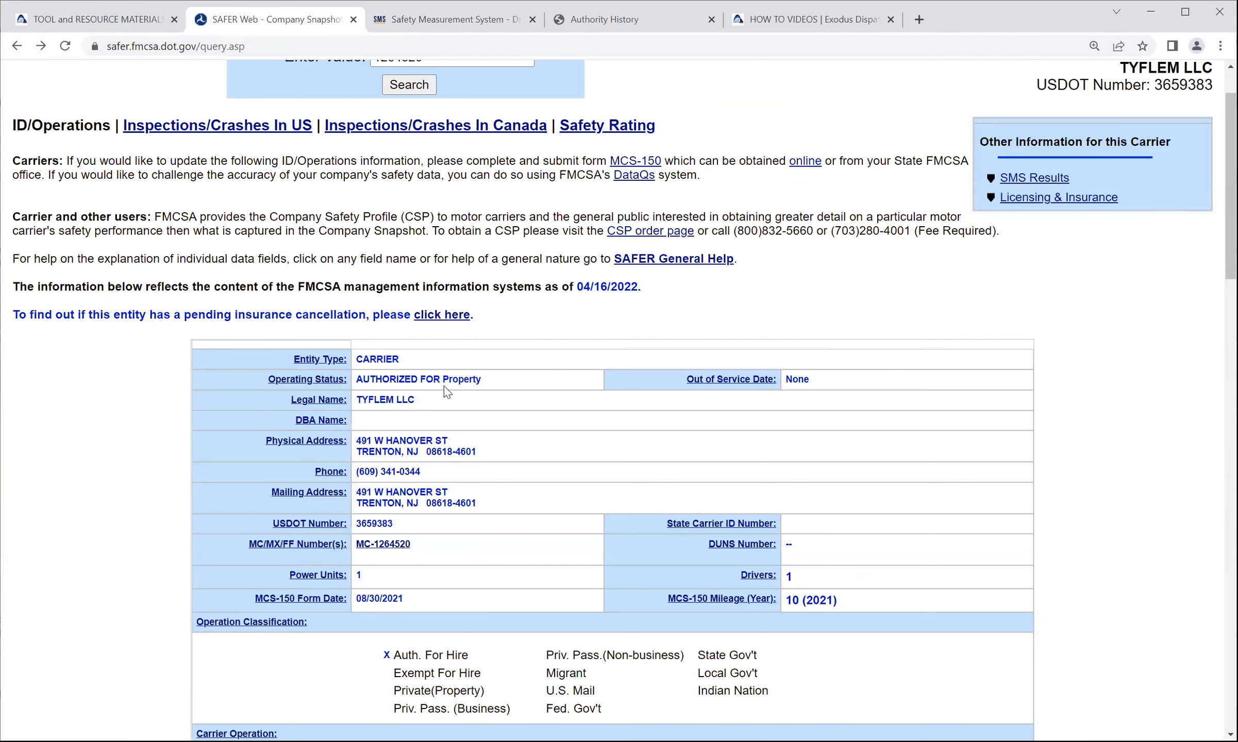
scroll("down", 3)
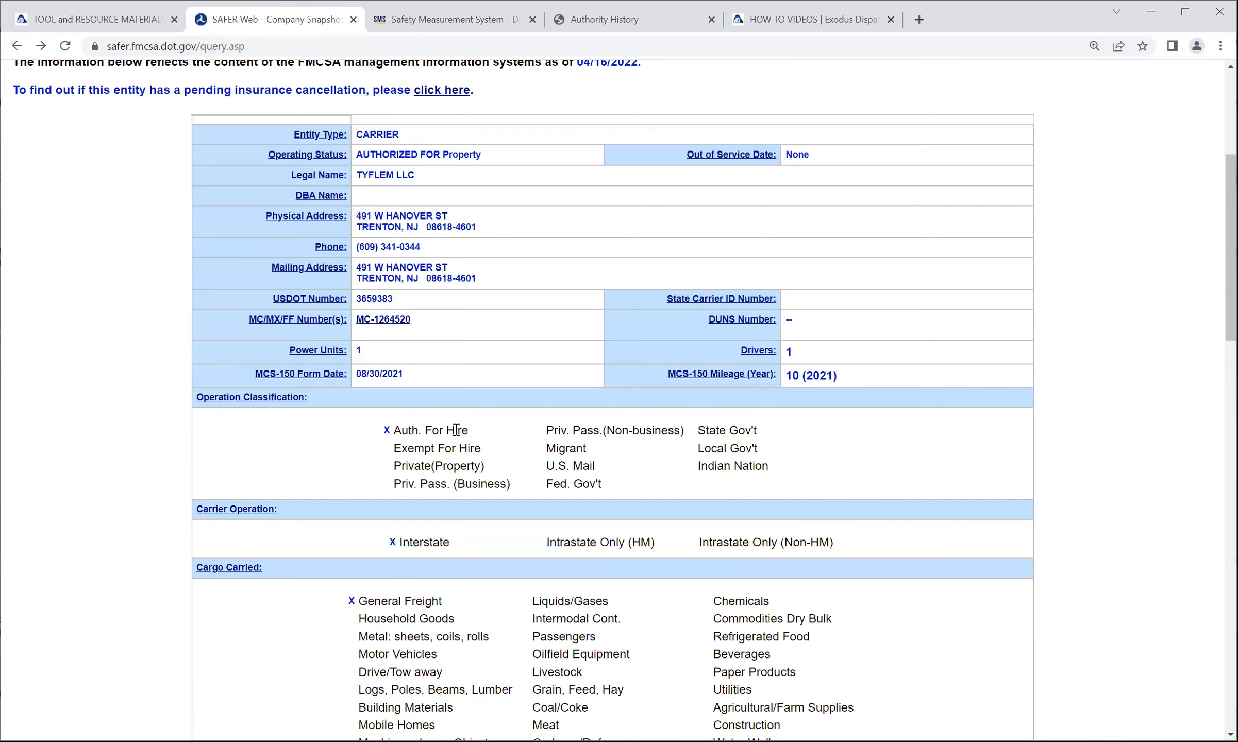
scroll("down", 3)
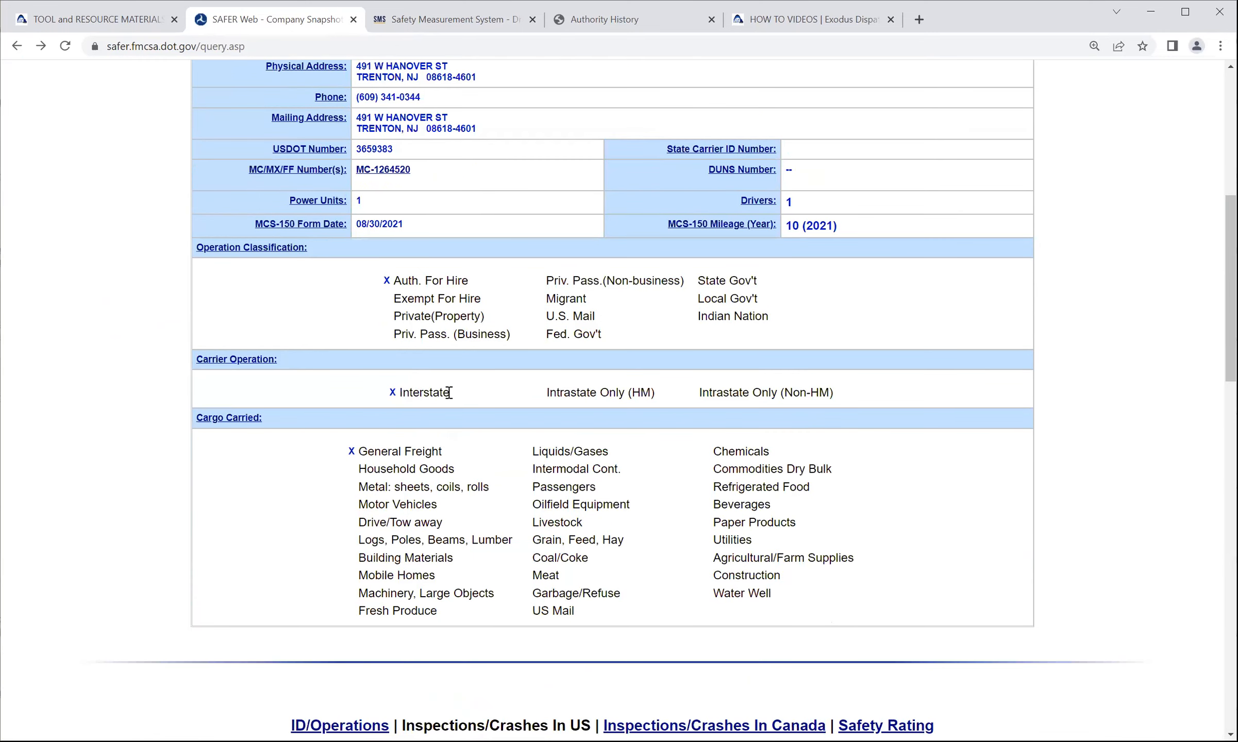
double_click(423, 393)
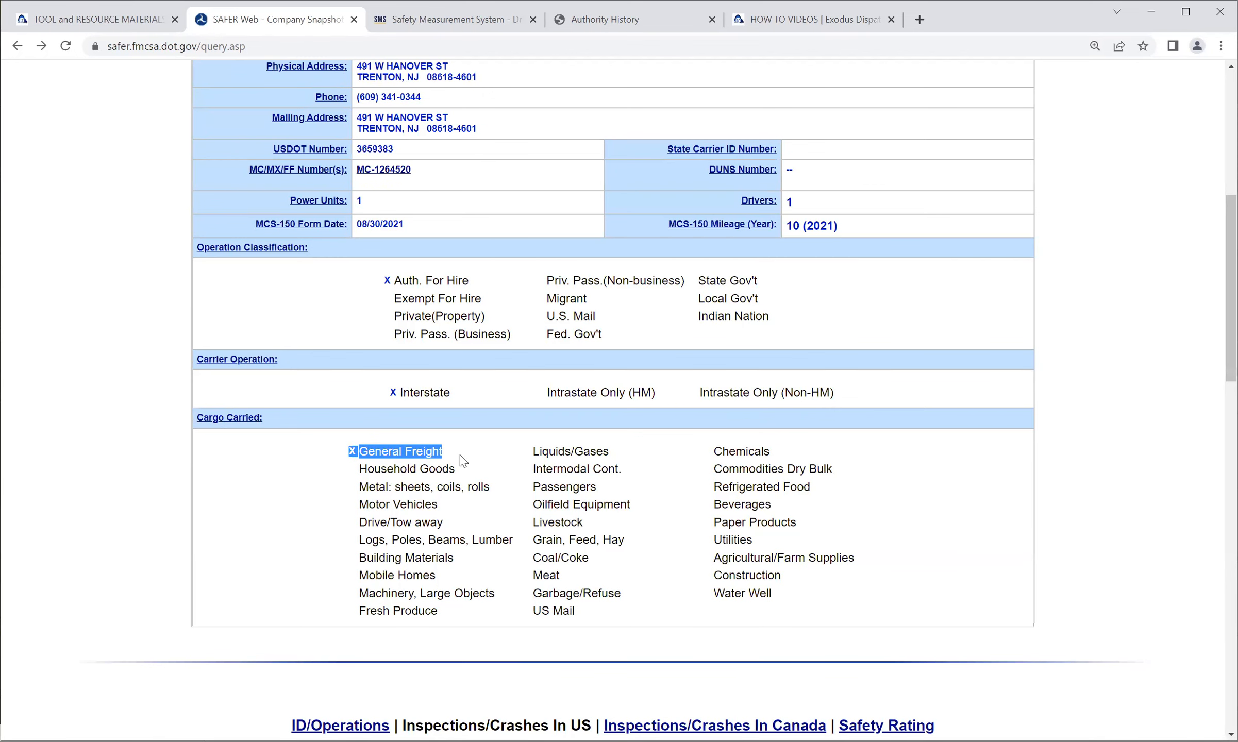
mouse_move(724, 517)
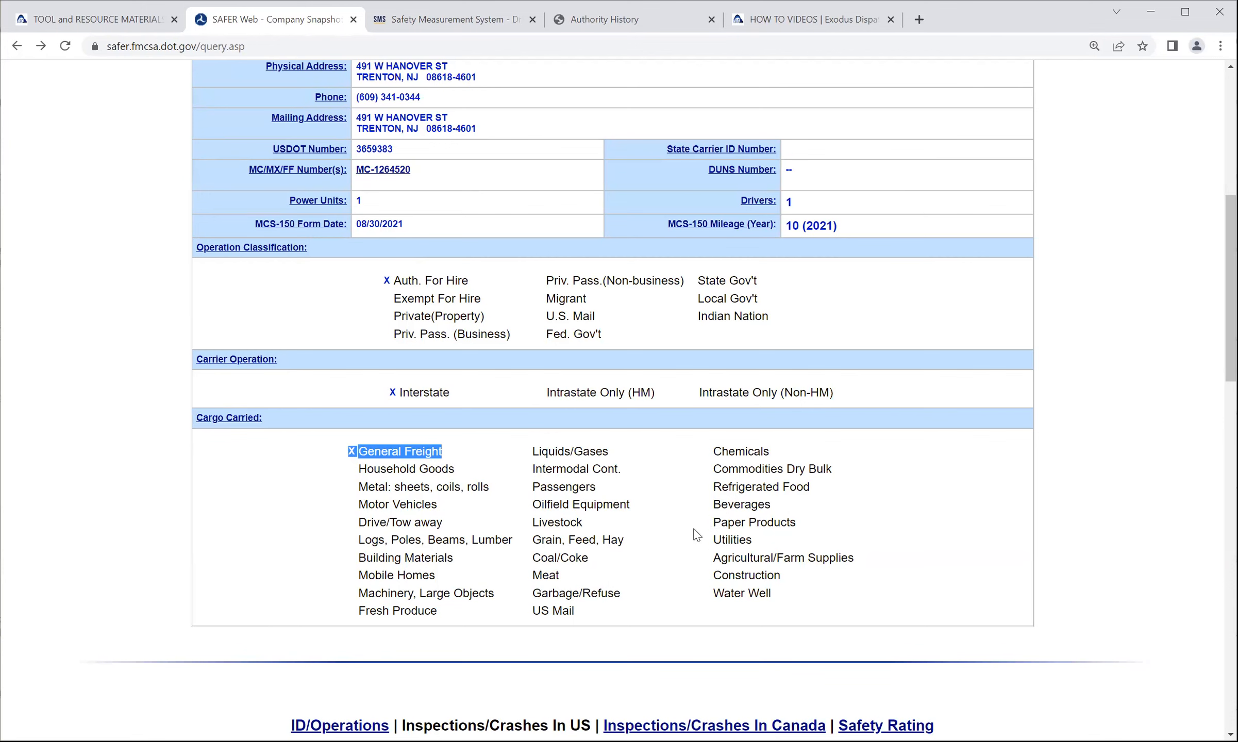
mouse_move(476, 539)
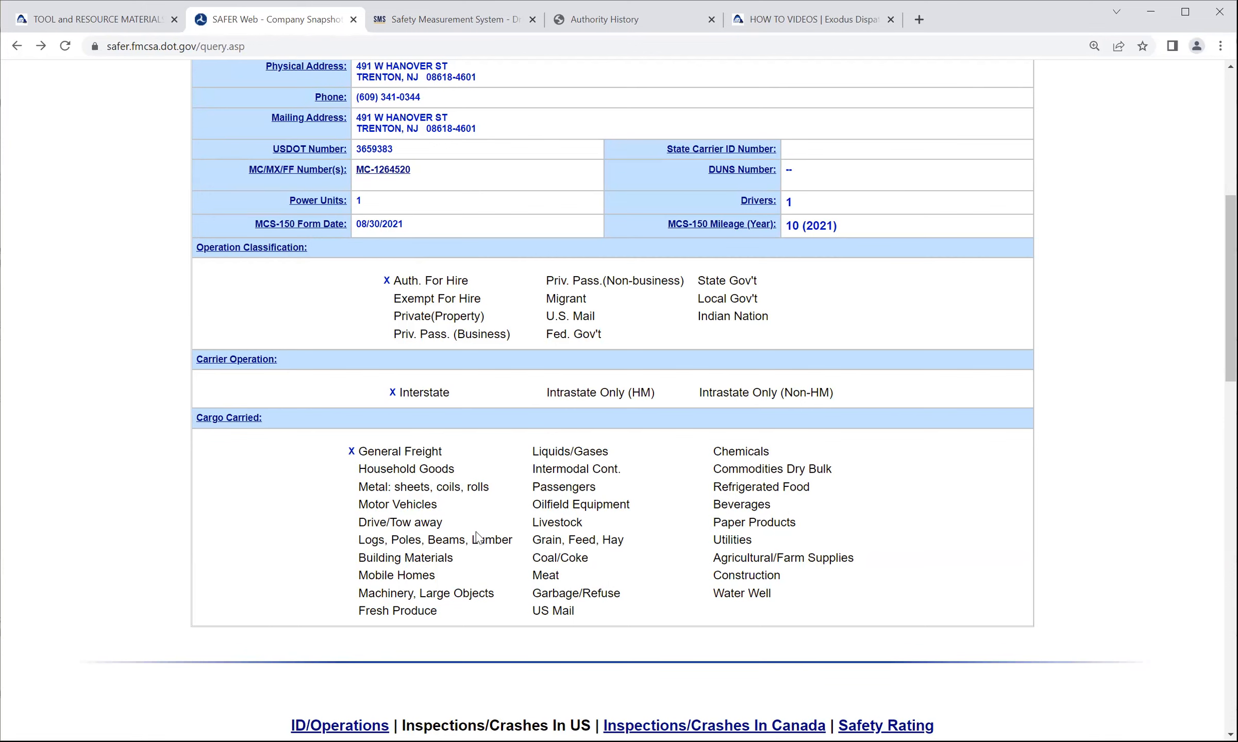
scroll("down", 3)
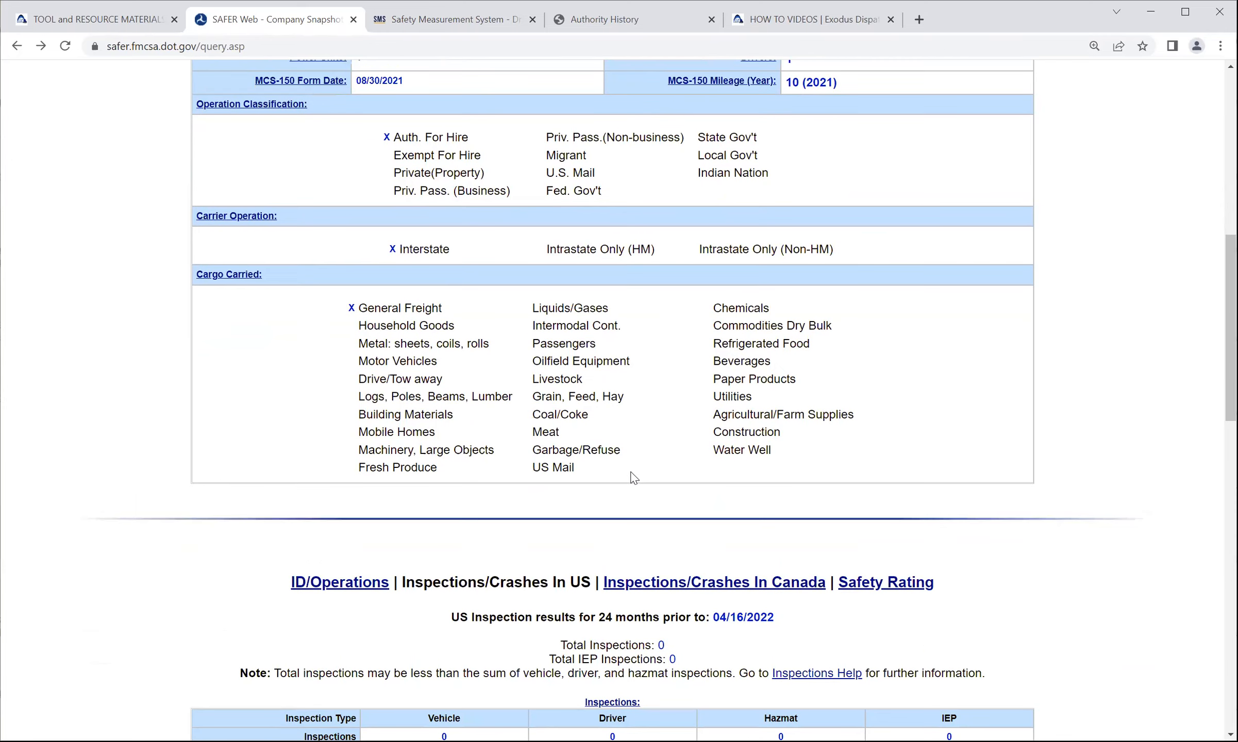
scroll("up", 3)
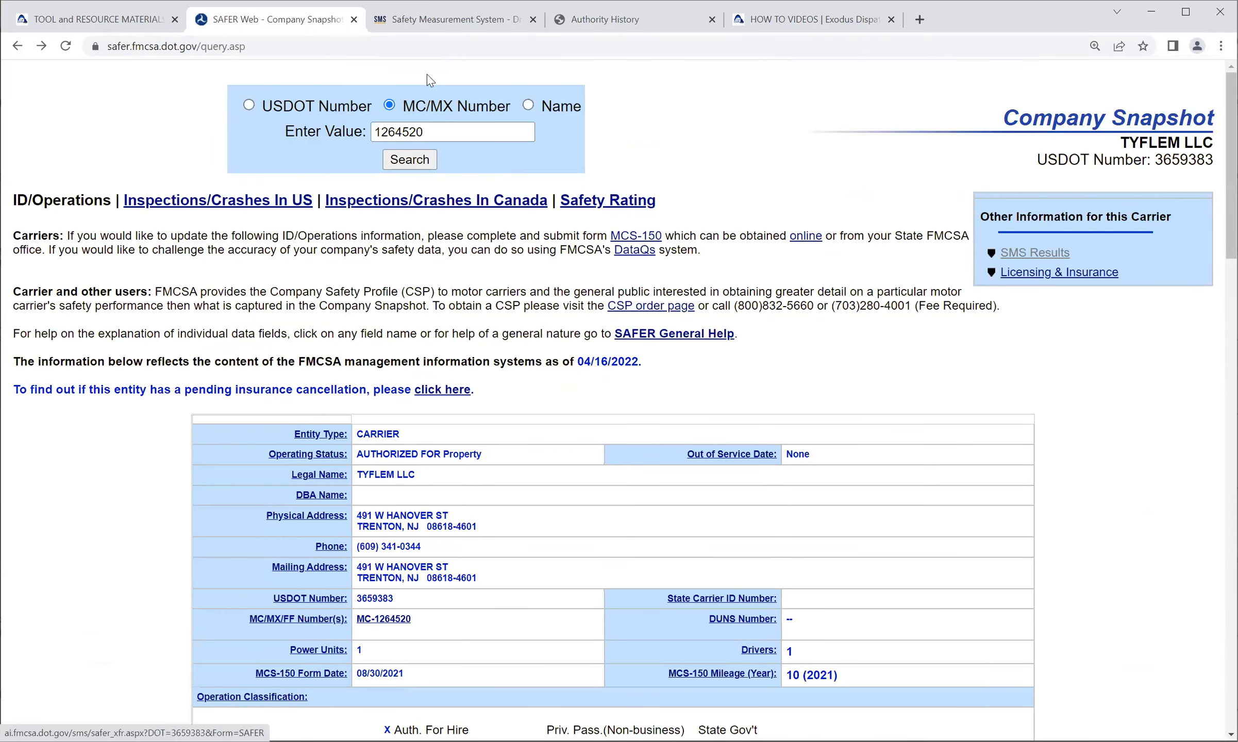
mouse_move(583, 28)
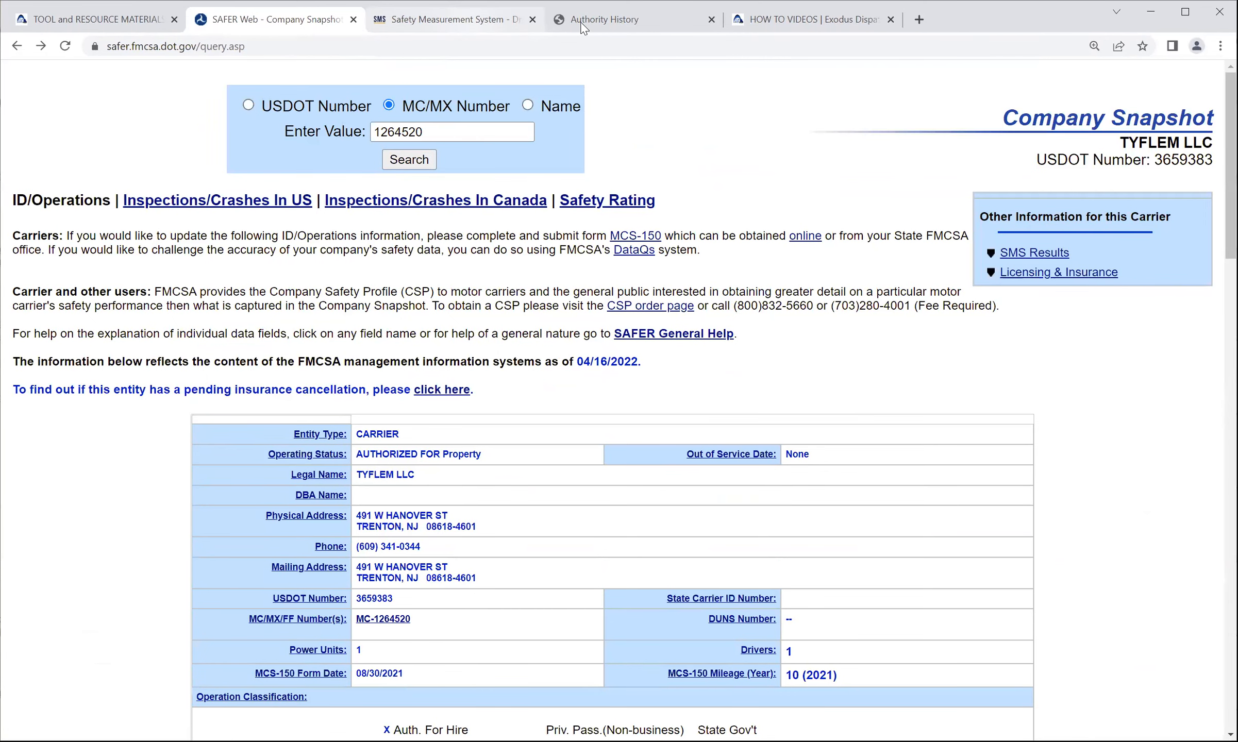
- View TYFLEM LLC's Authority History, its empty Revocation record, then return to Authority History
left_click(632, 18)
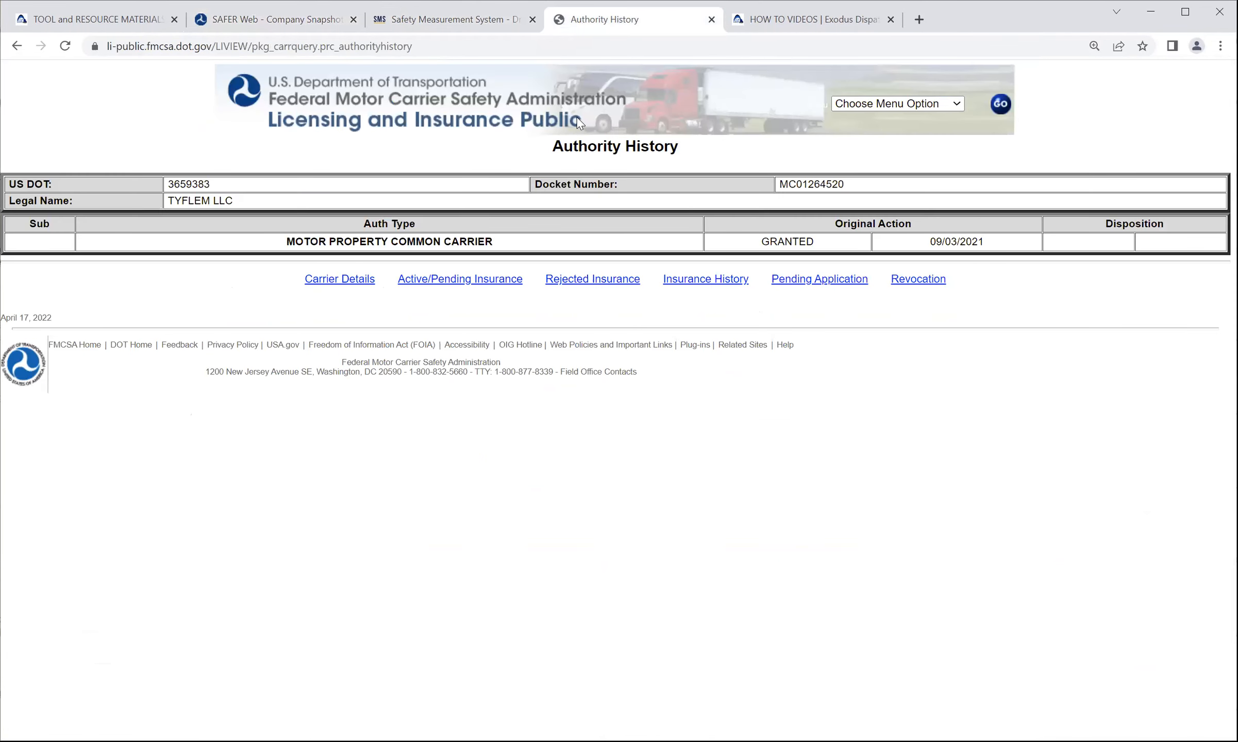
mouse_move(480, 148)
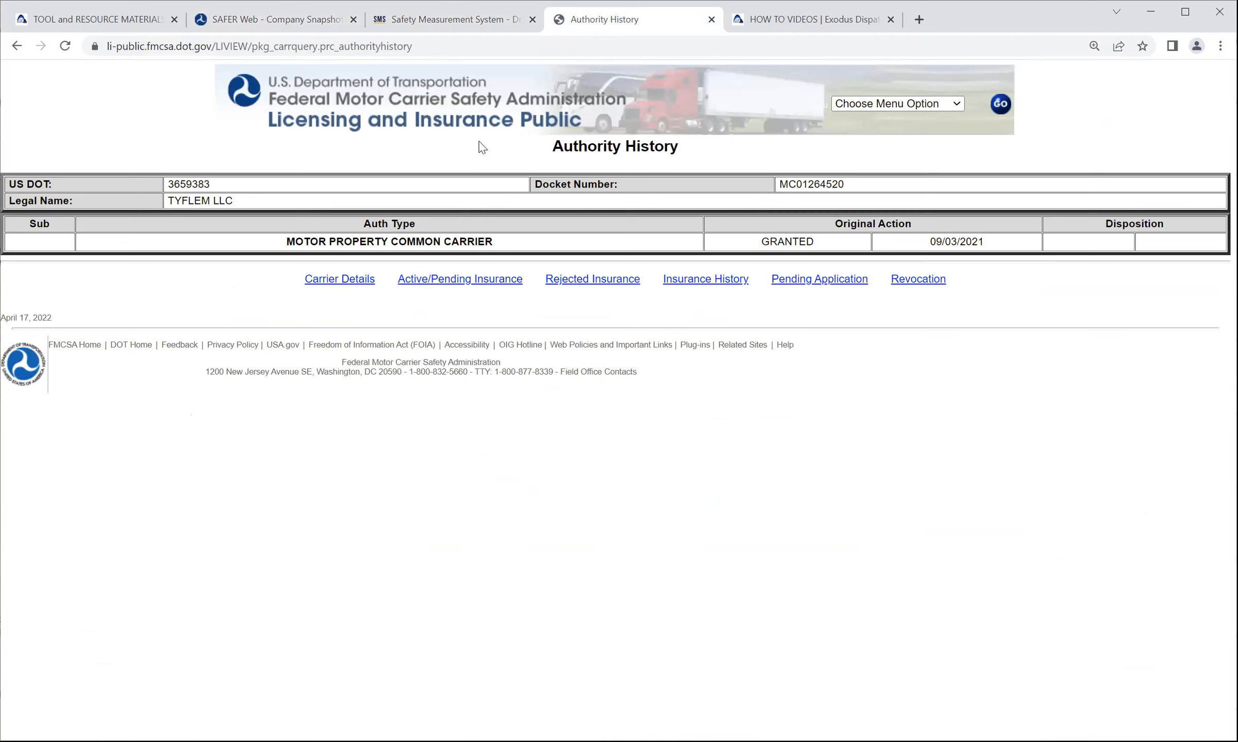
mouse_move(504, 134)
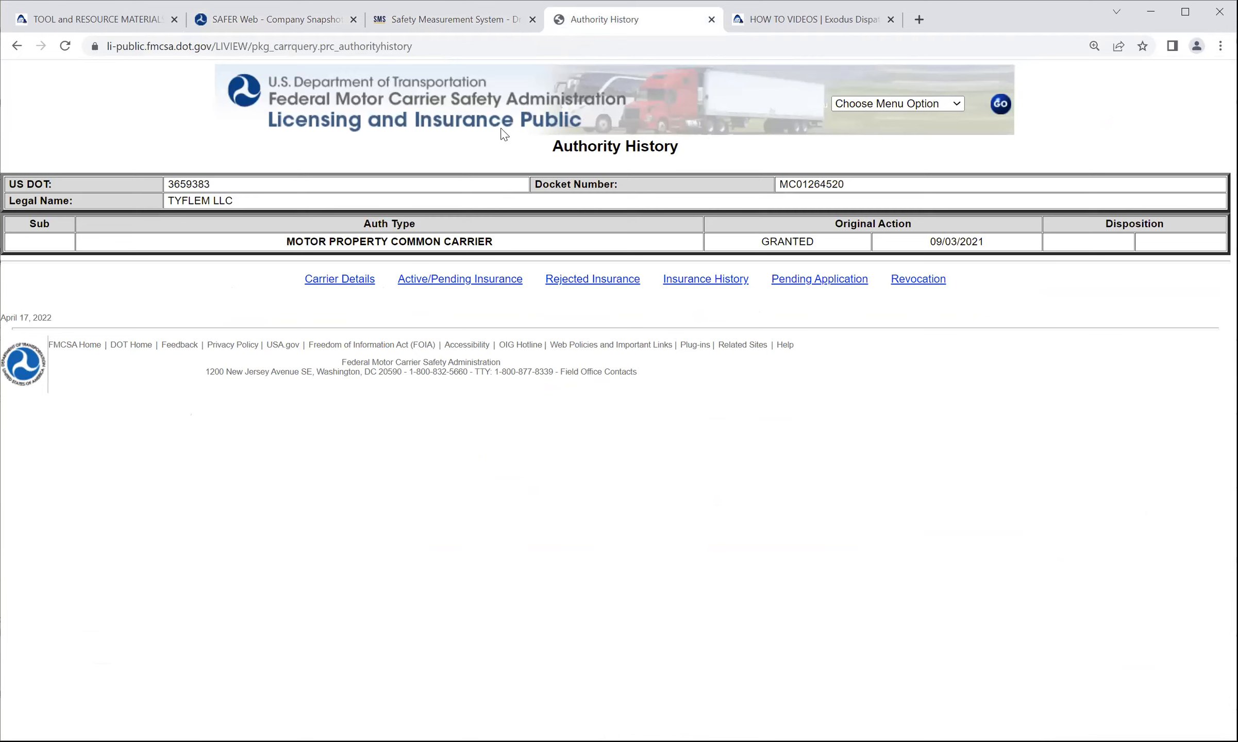
mouse_move(453, 184)
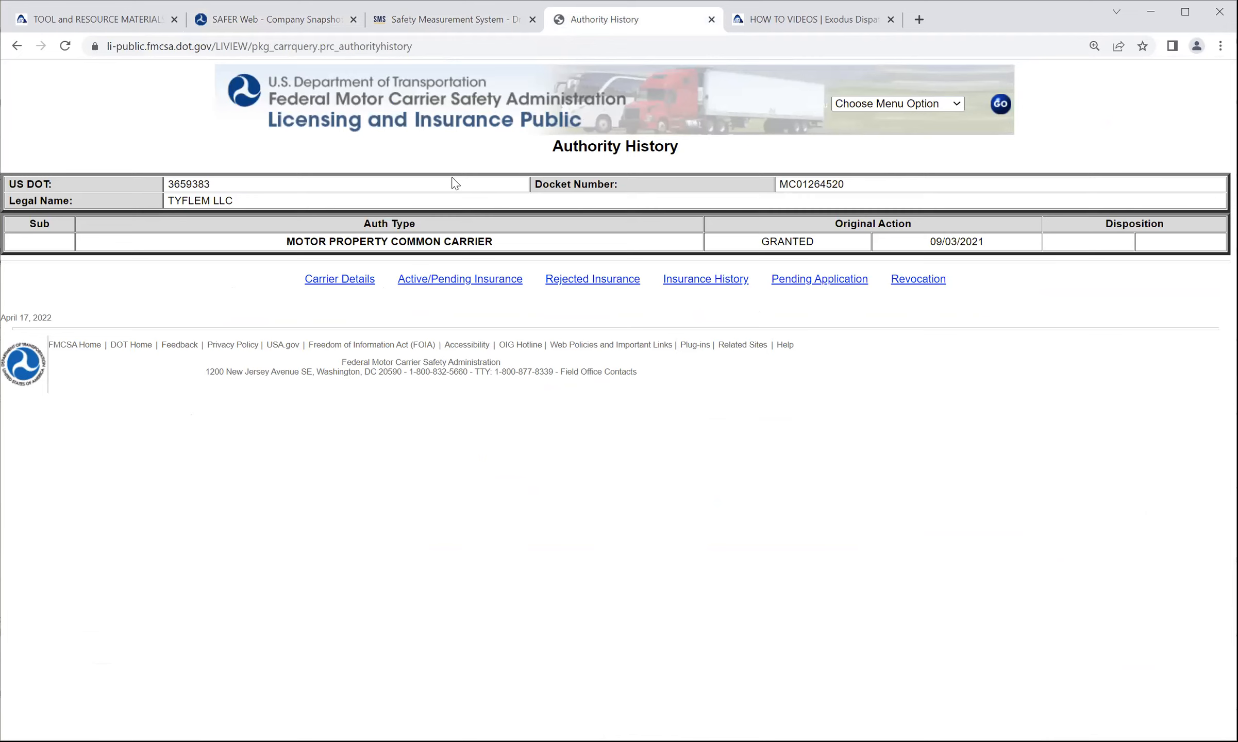
mouse_move(435, 195)
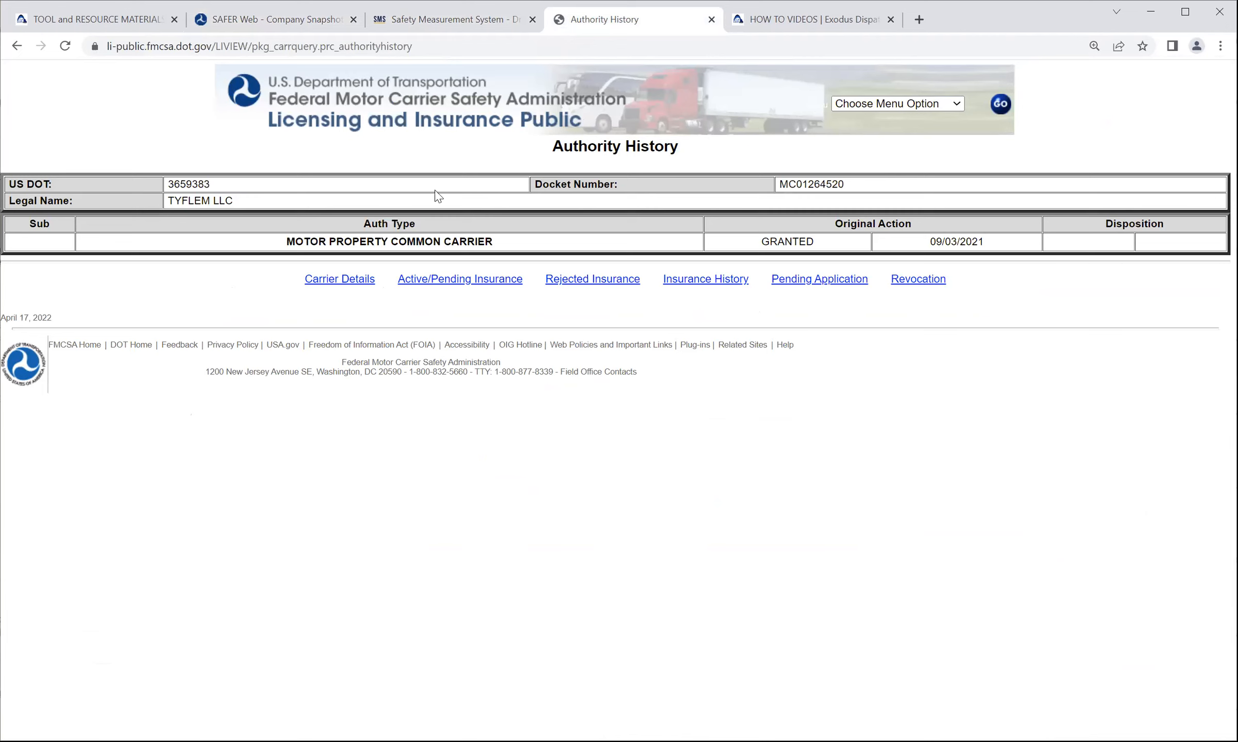
mouse_move(891, 292)
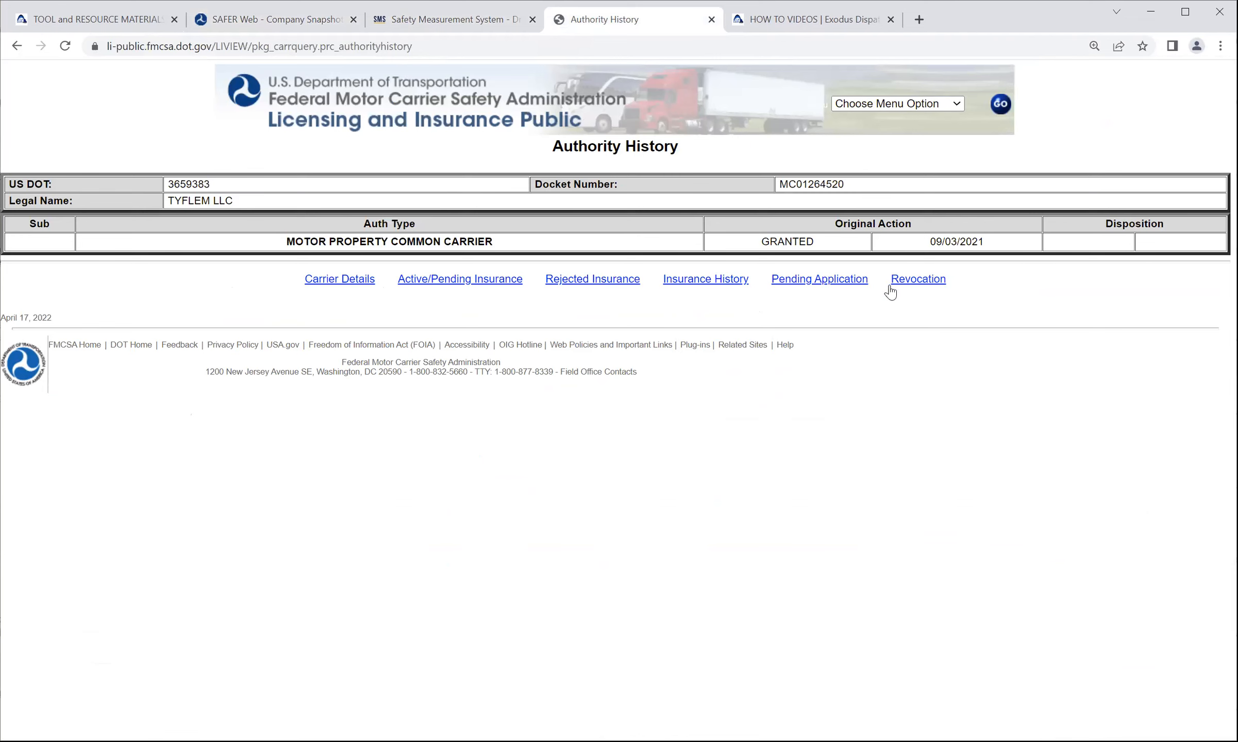
mouse_move(447, 194)
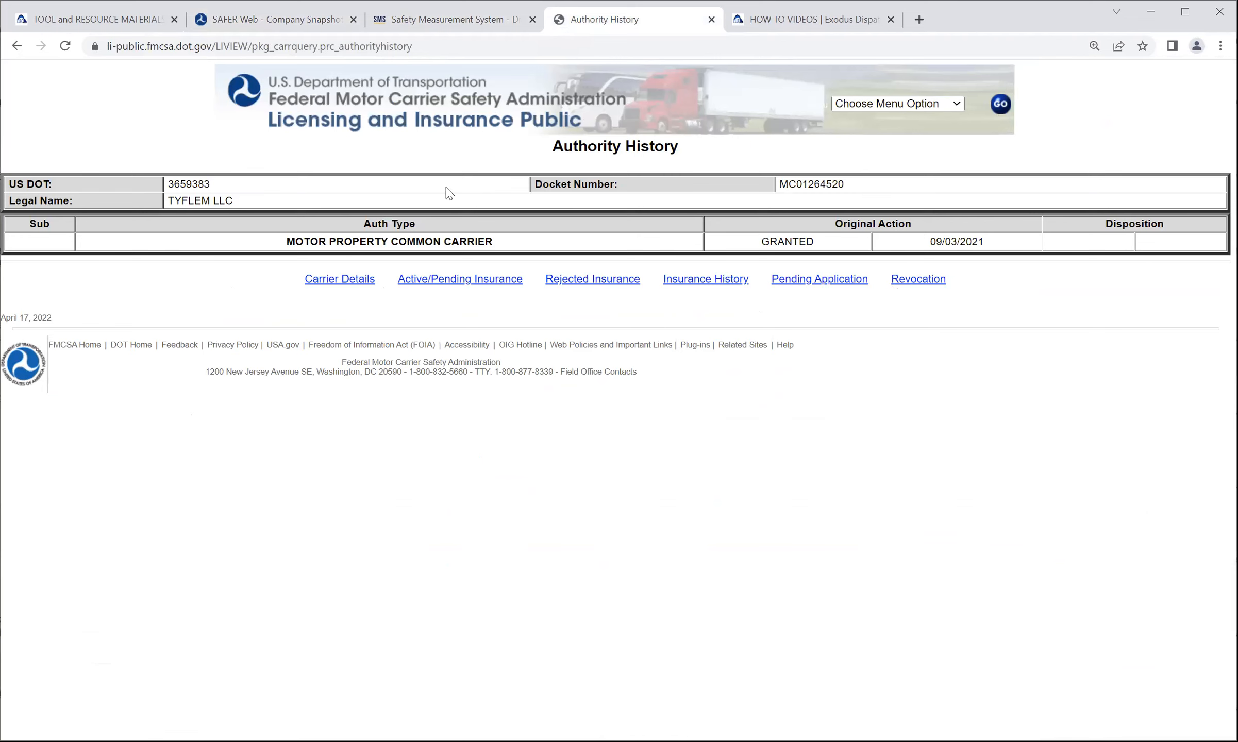
mouse_move(399, 280)
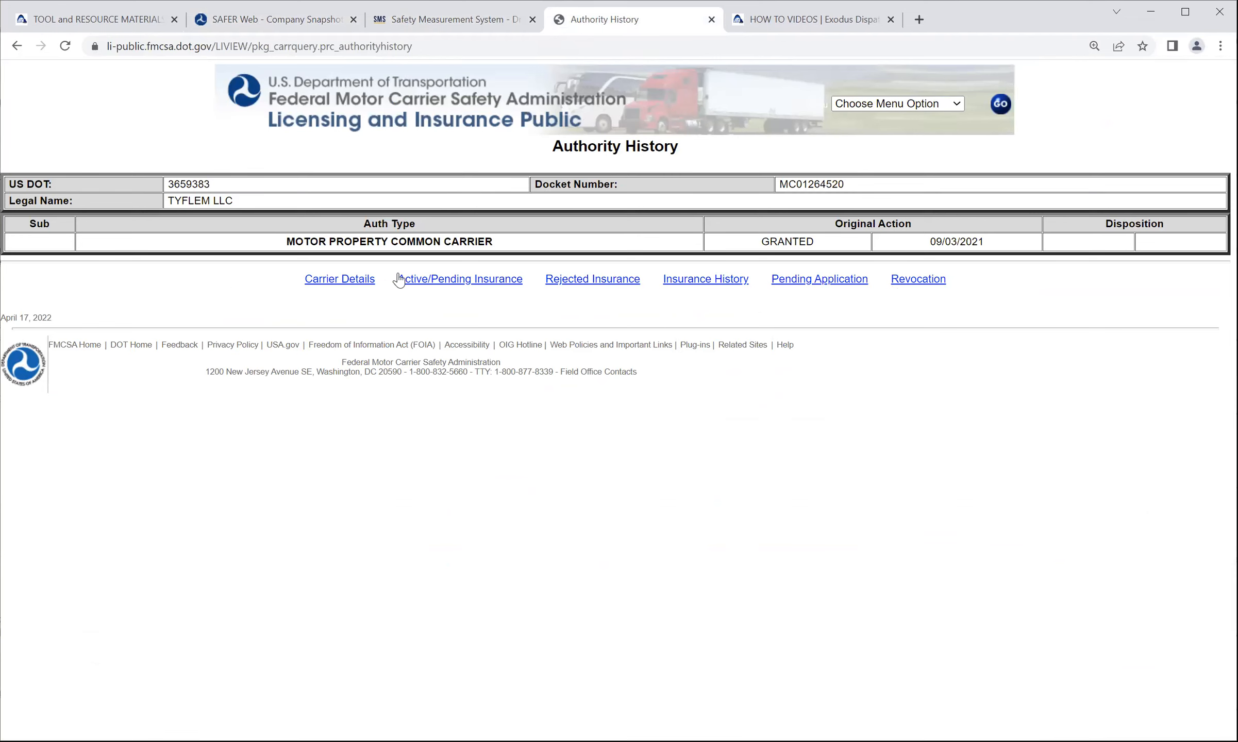
left_click(918, 279)
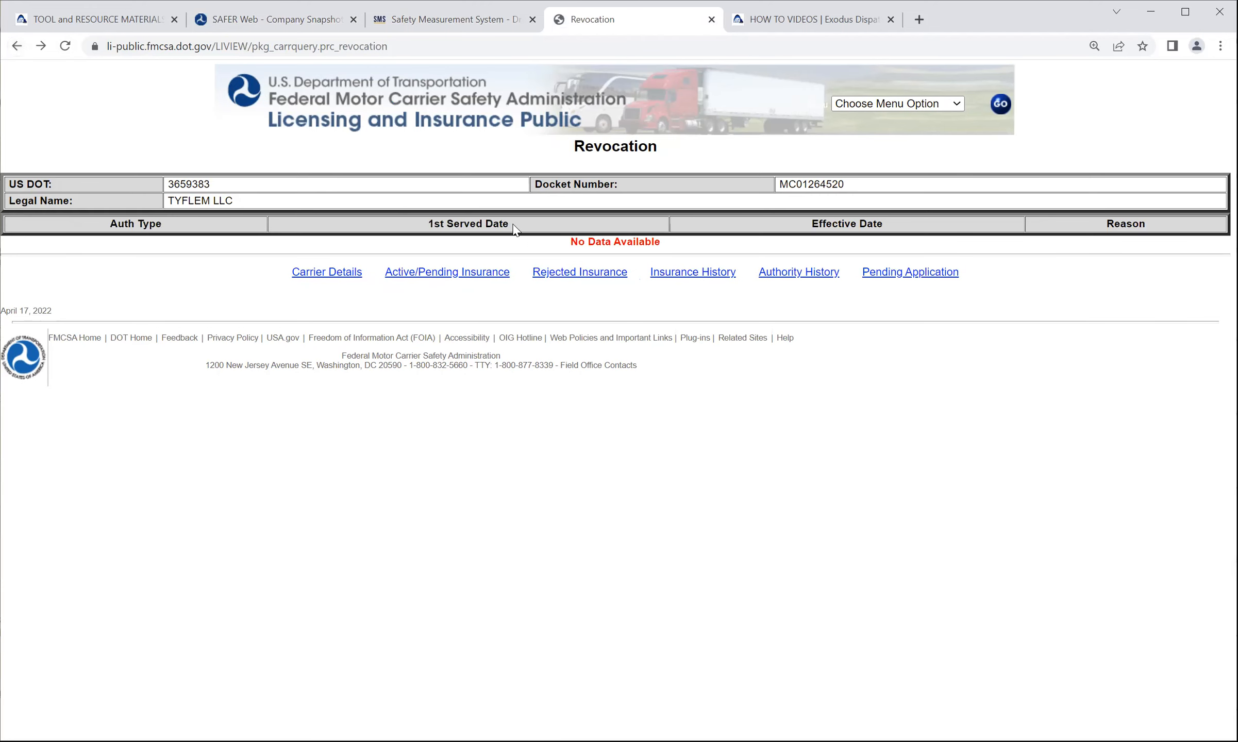
left_click(798, 272)
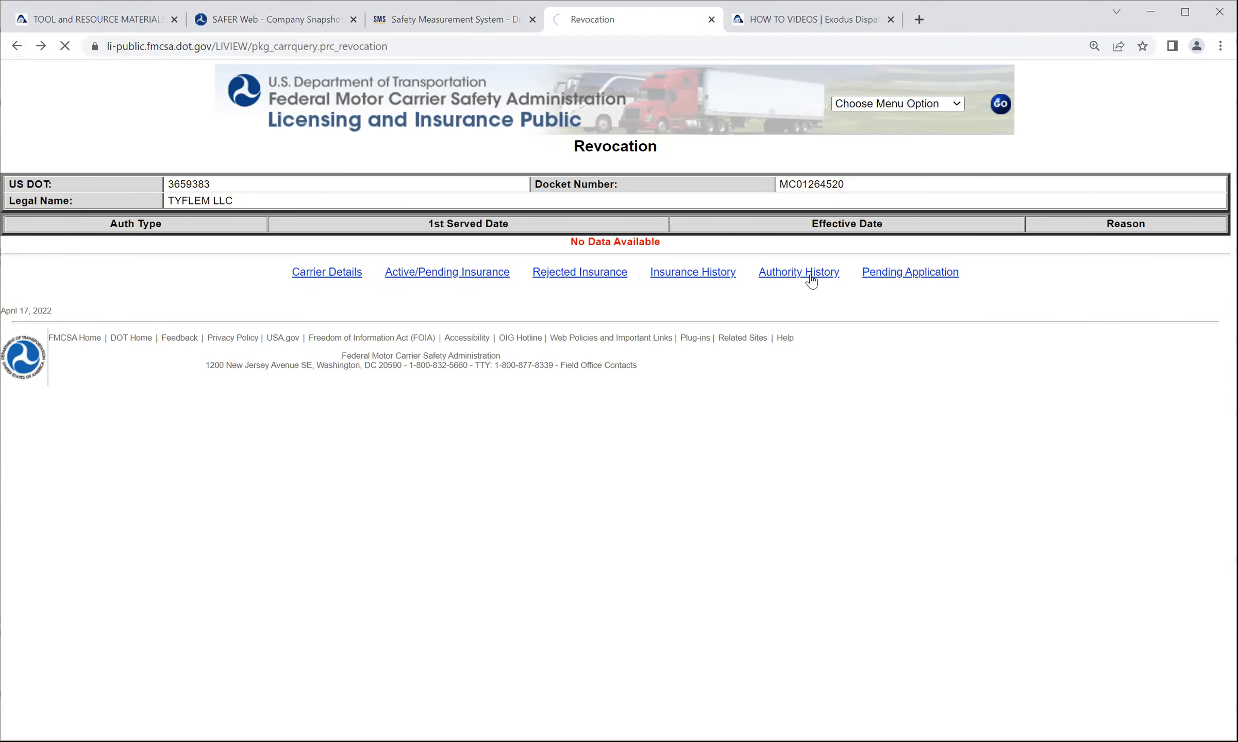
- Choose BOC3 Filing from the site menu options and load the main information page
left_click(798, 271)
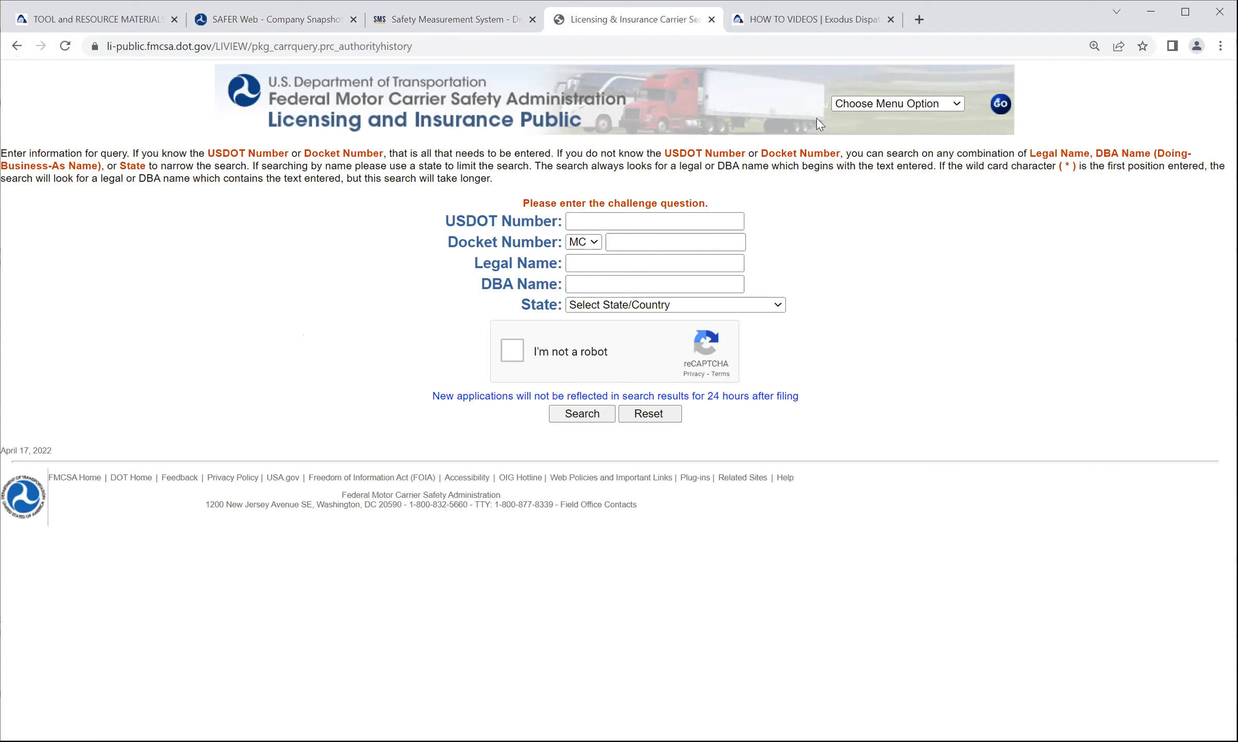
left_click(896, 103)
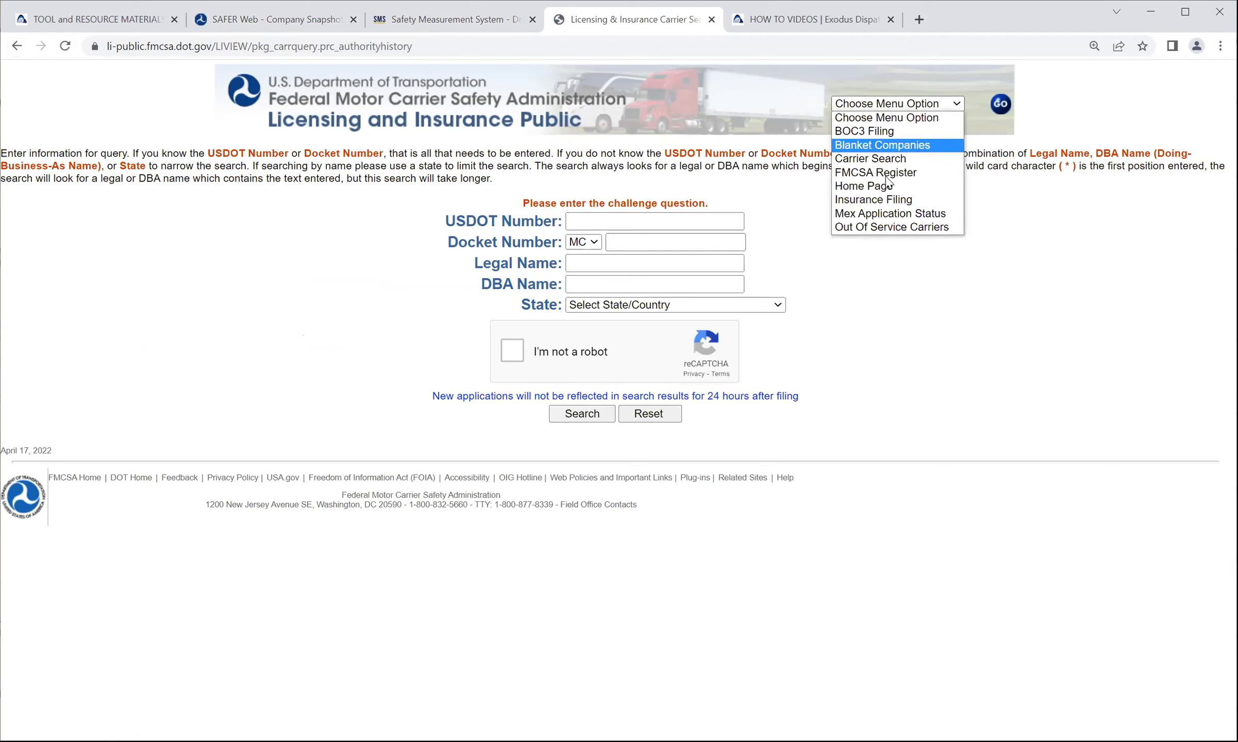
mouse_move(863, 186)
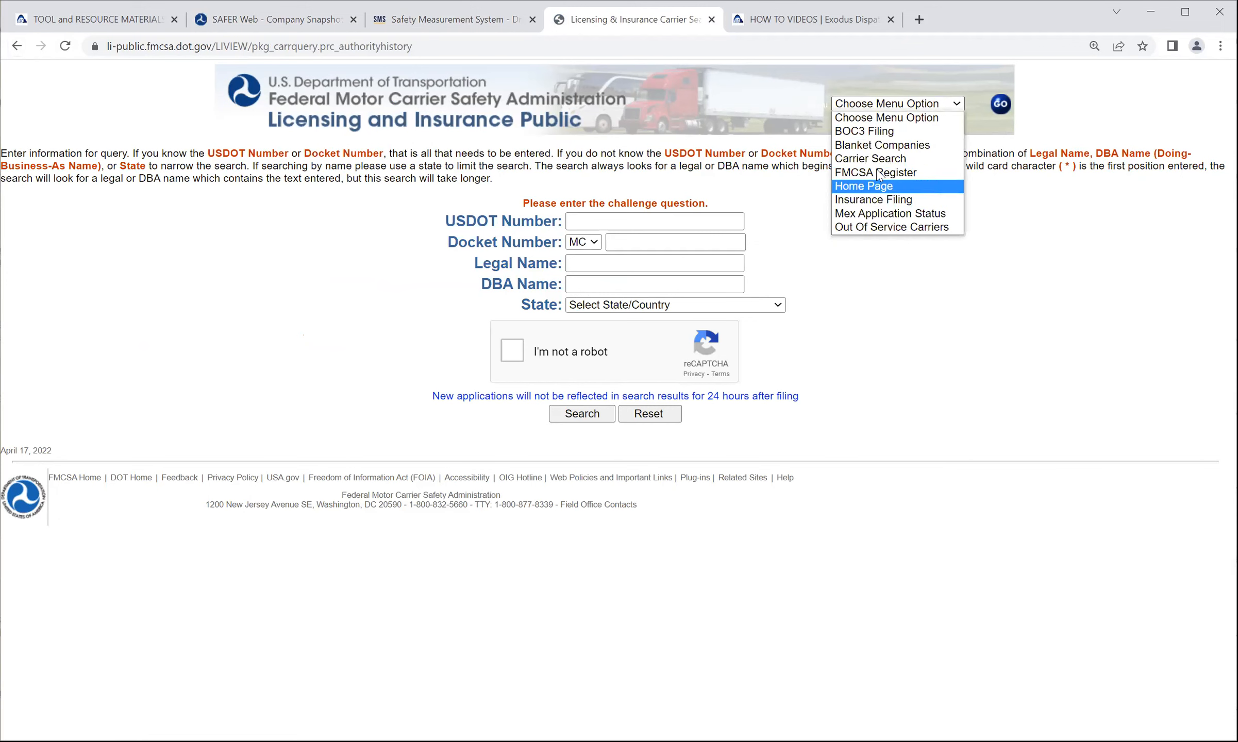
mouse_move(875, 172)
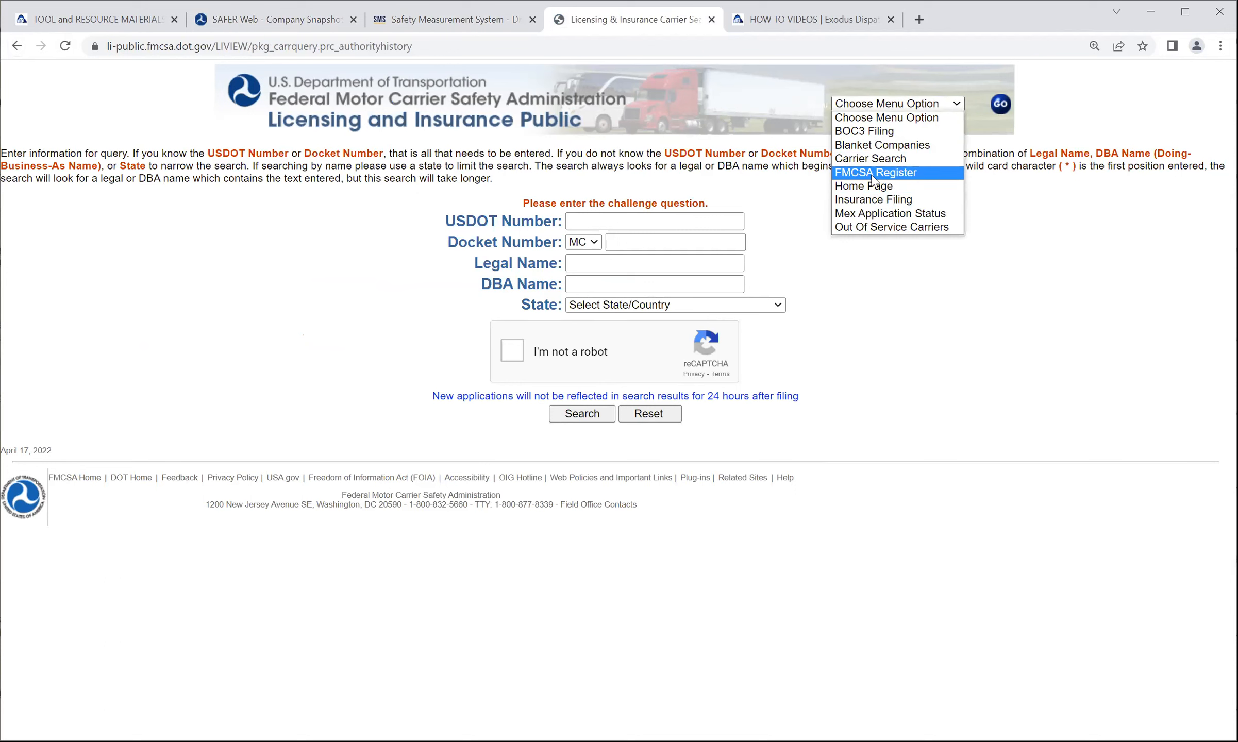
mouse_move(864, 131)
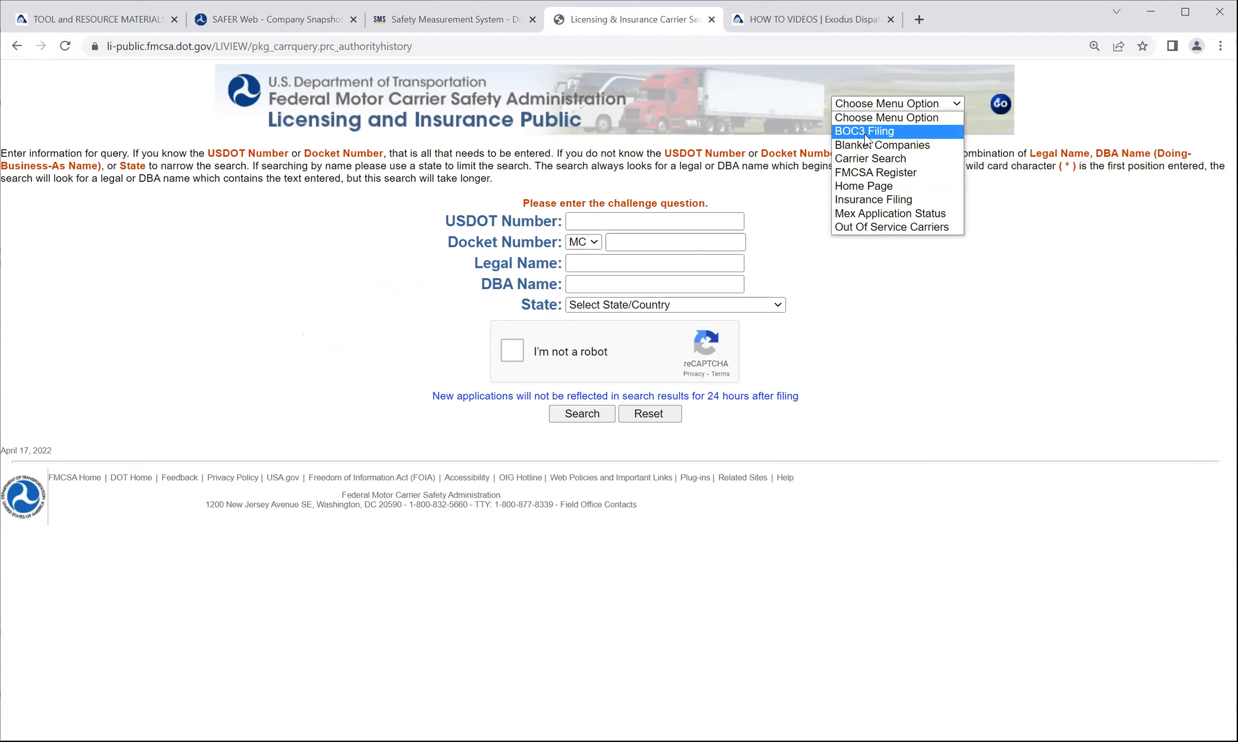
left_click(863, 131)
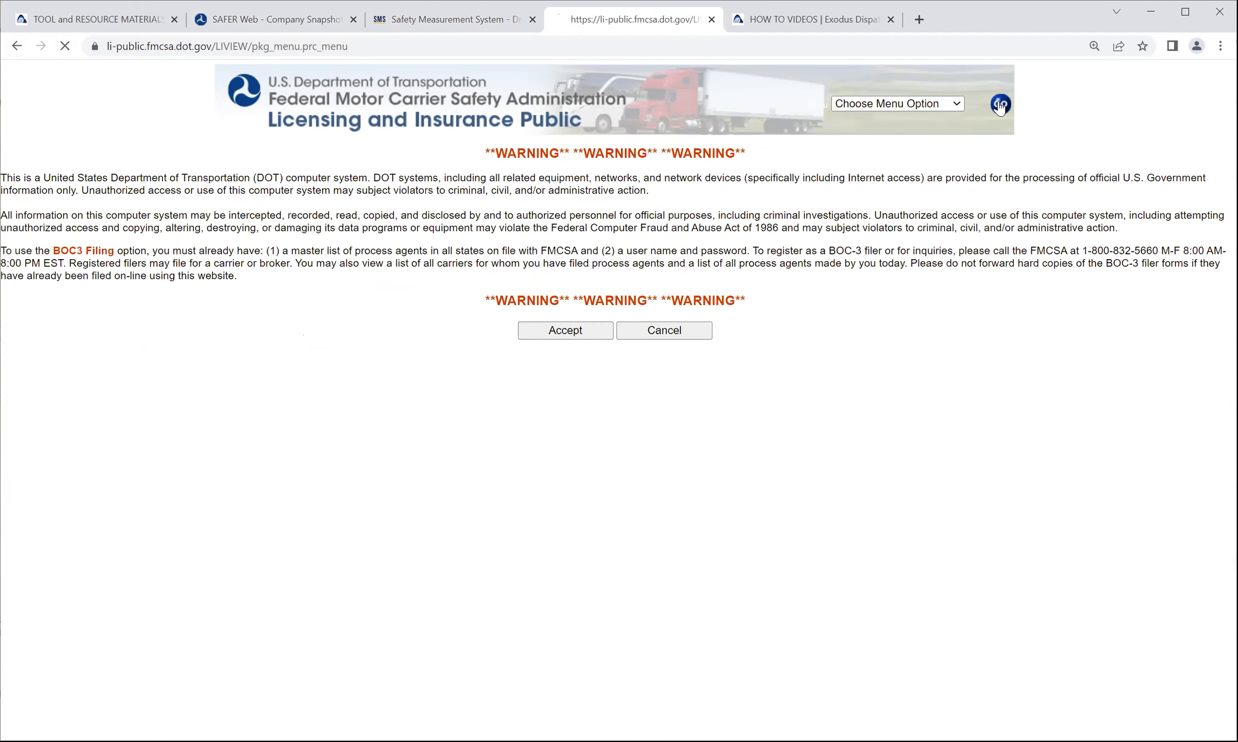
left_click(565, 330)
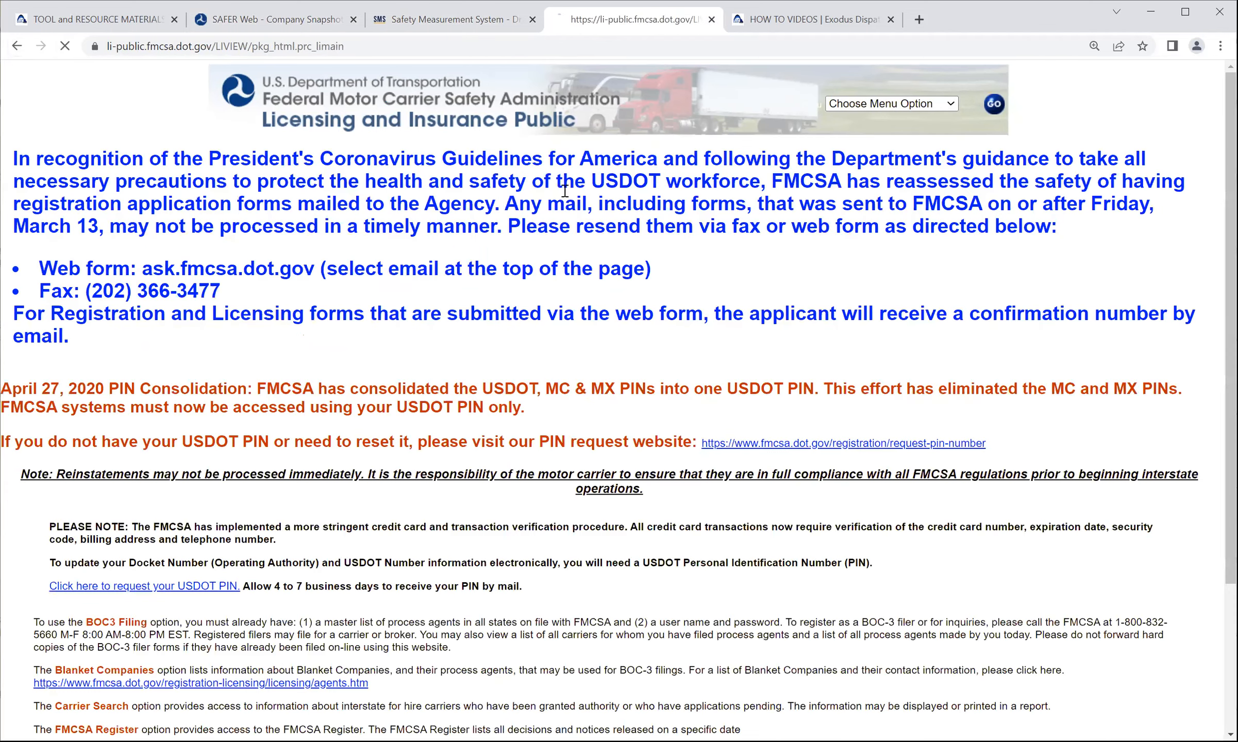